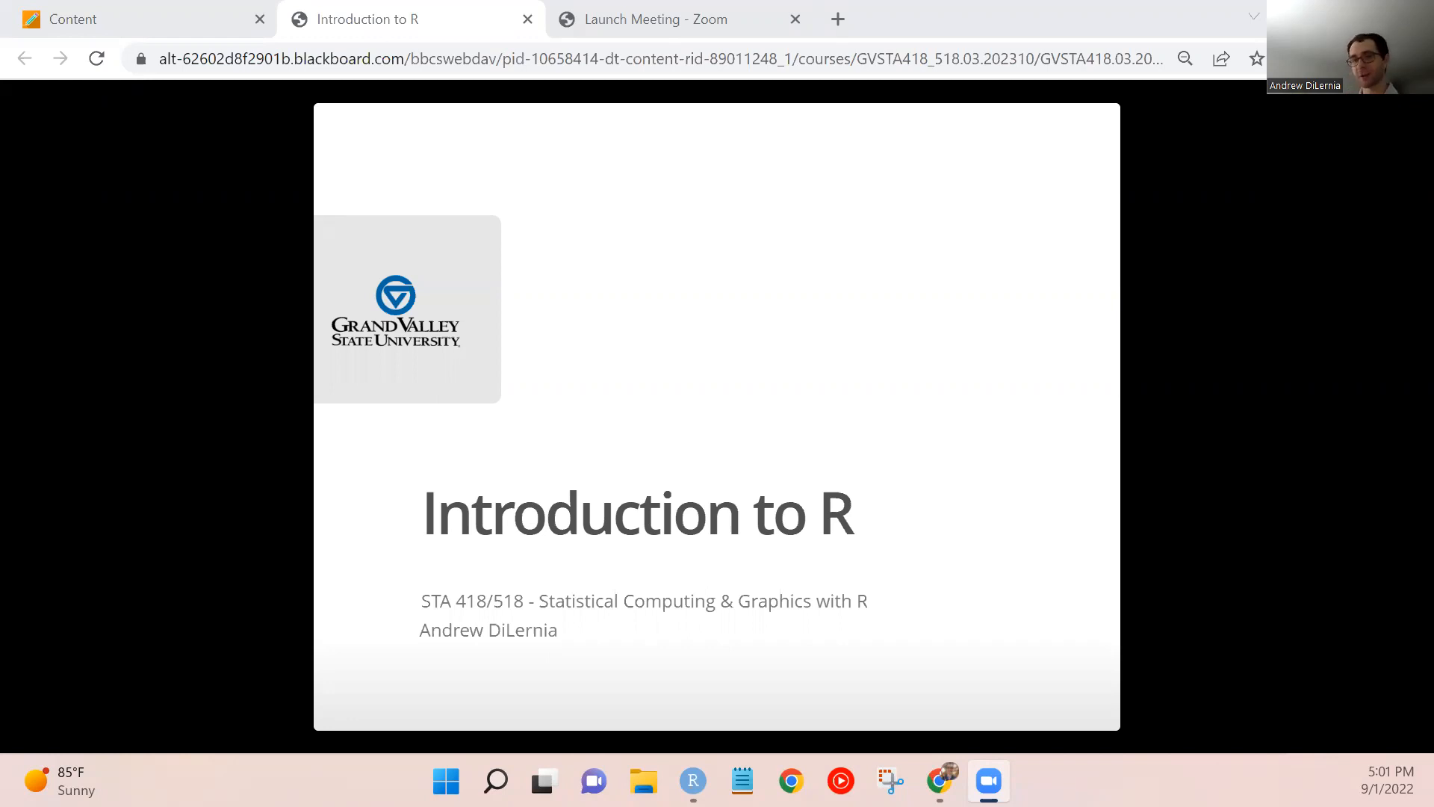
mouse_move(1165, 450)
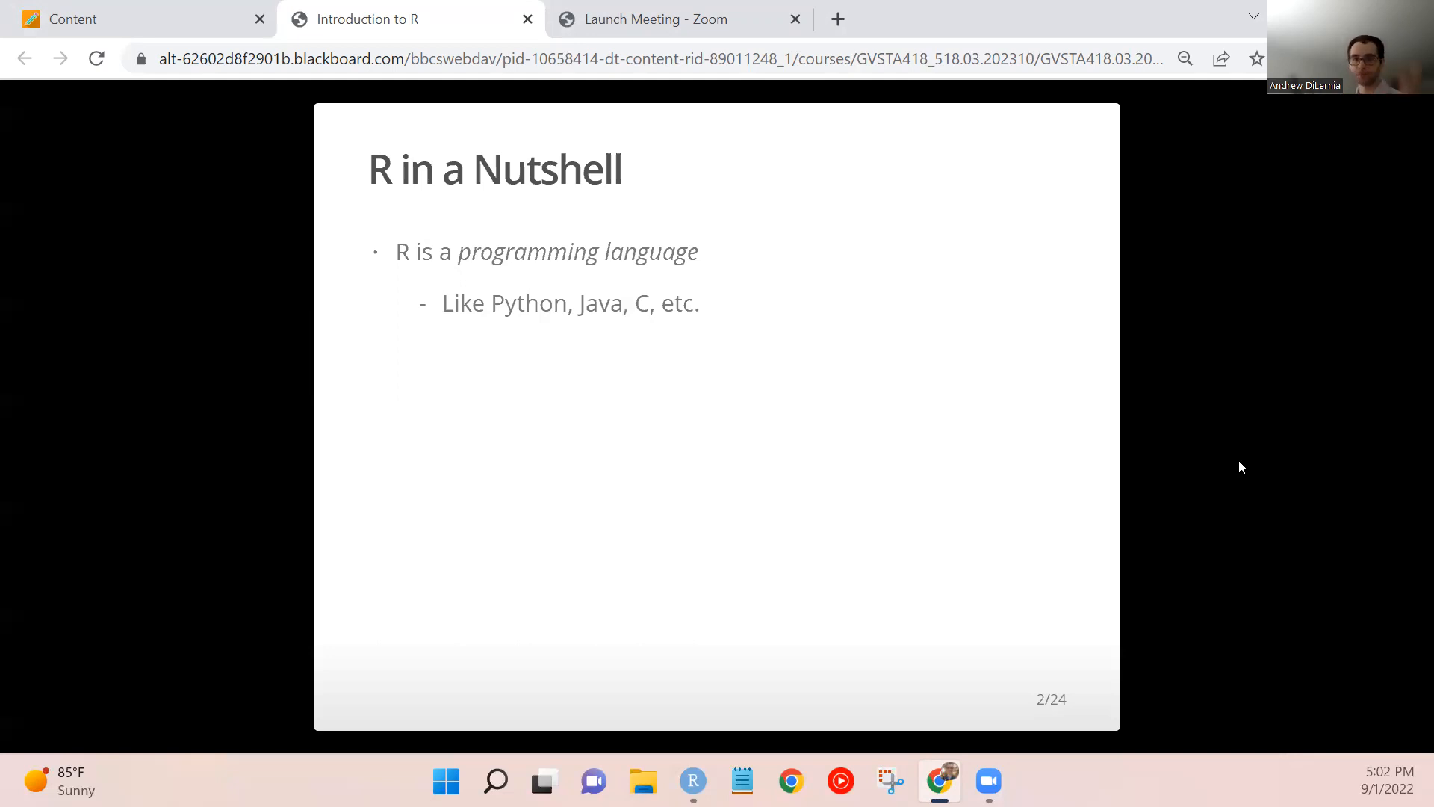
mouse_move(730, 638)
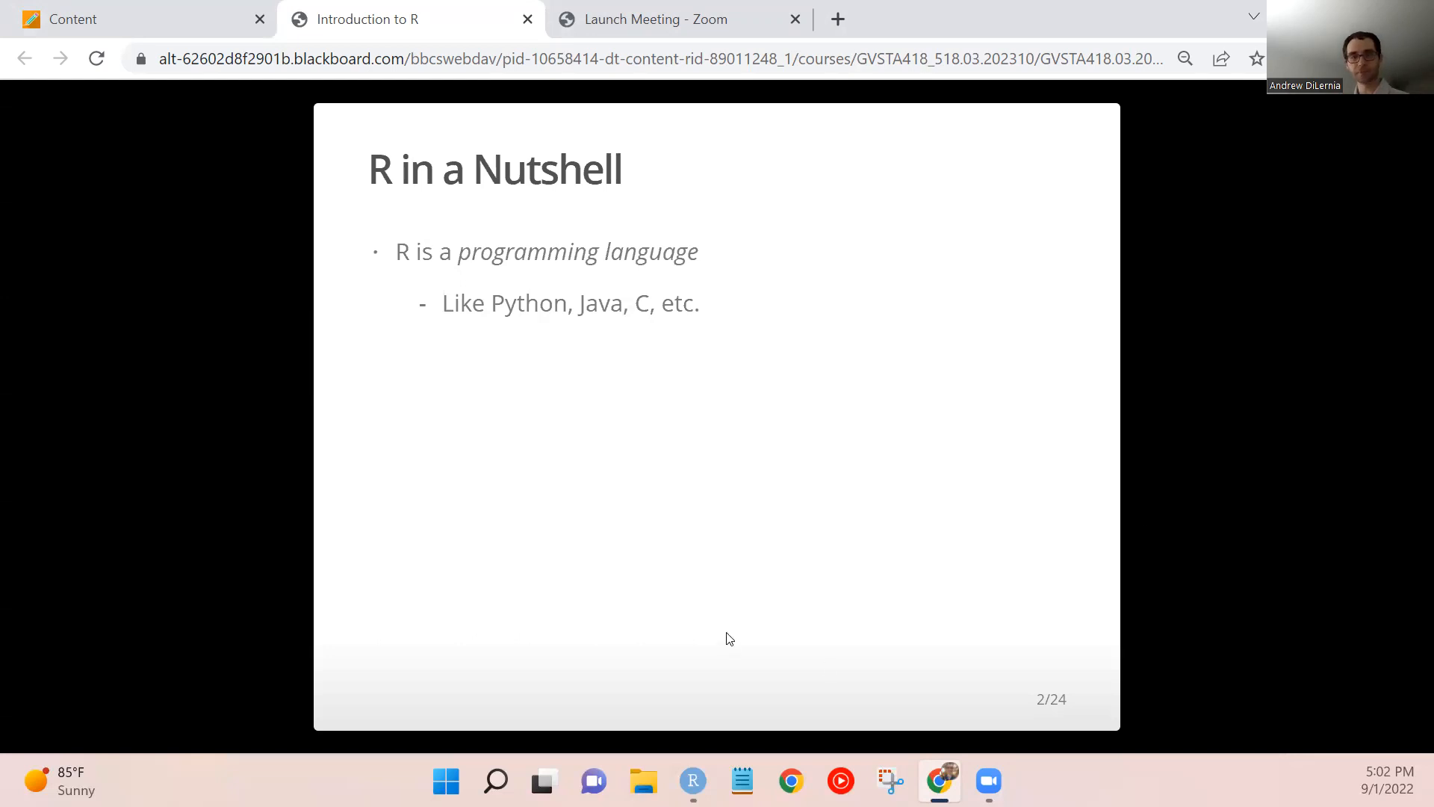
mouse_move(1203, 446)
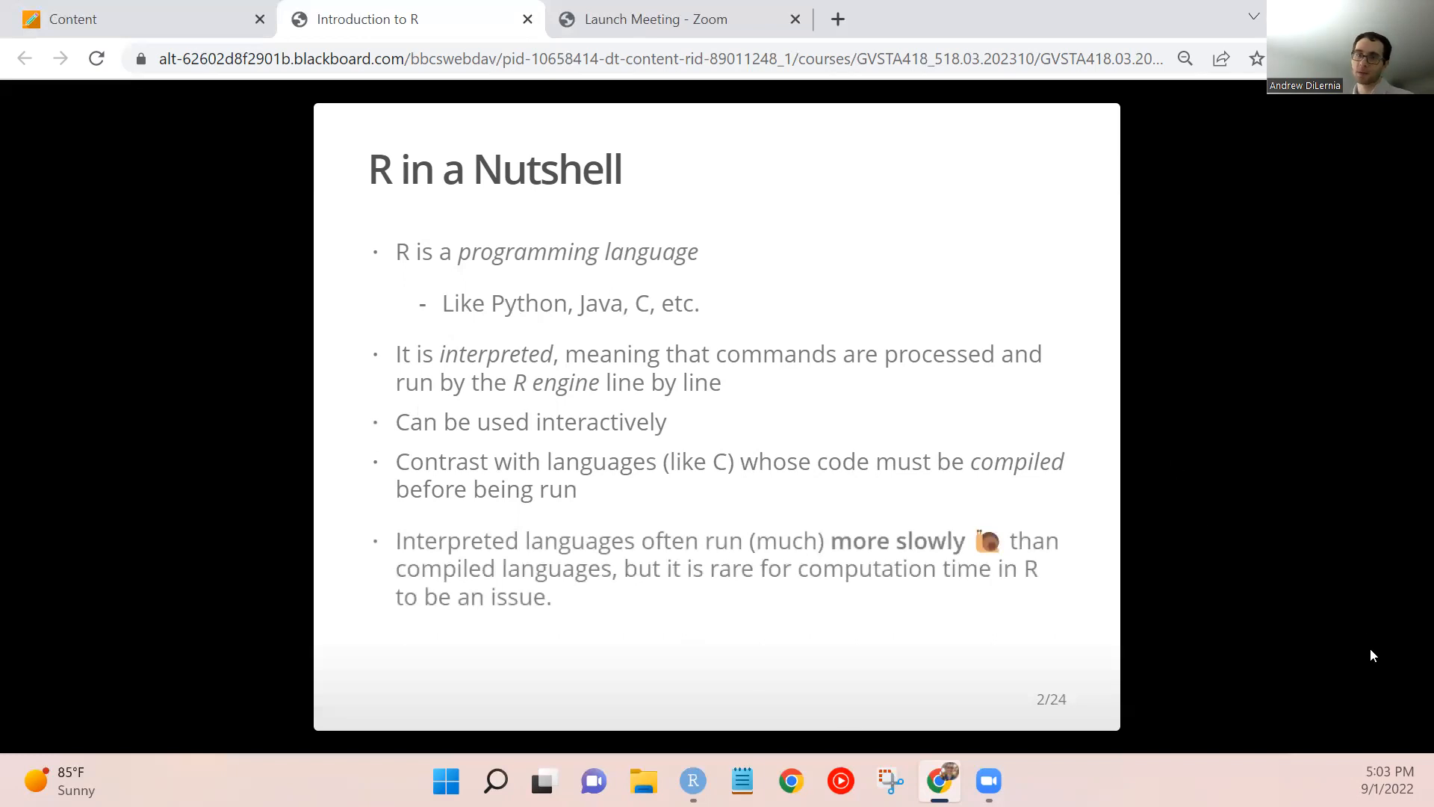
mouse_move(1371, 610)
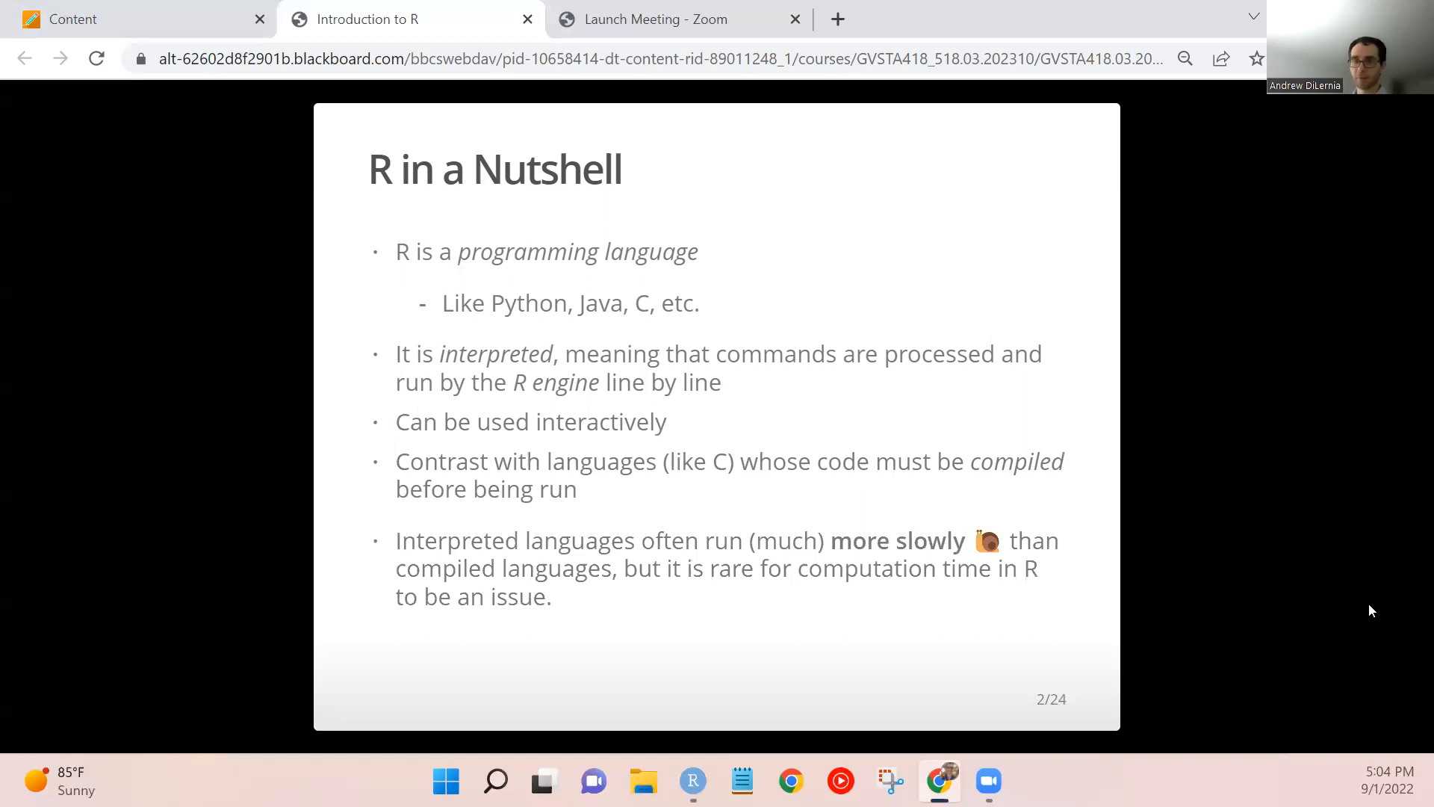
mouse_move(1363, 696)
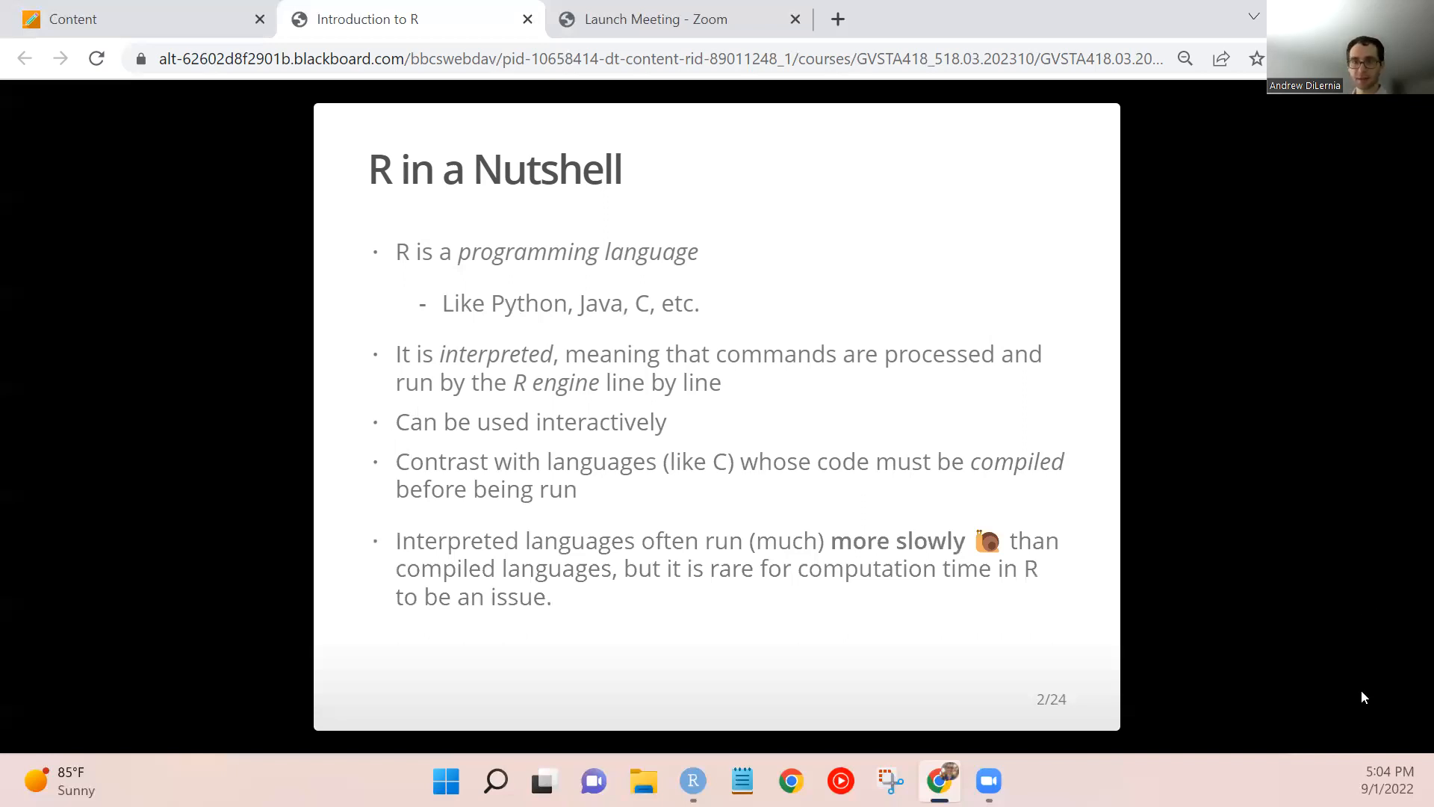
mouse_move(1153, 548)
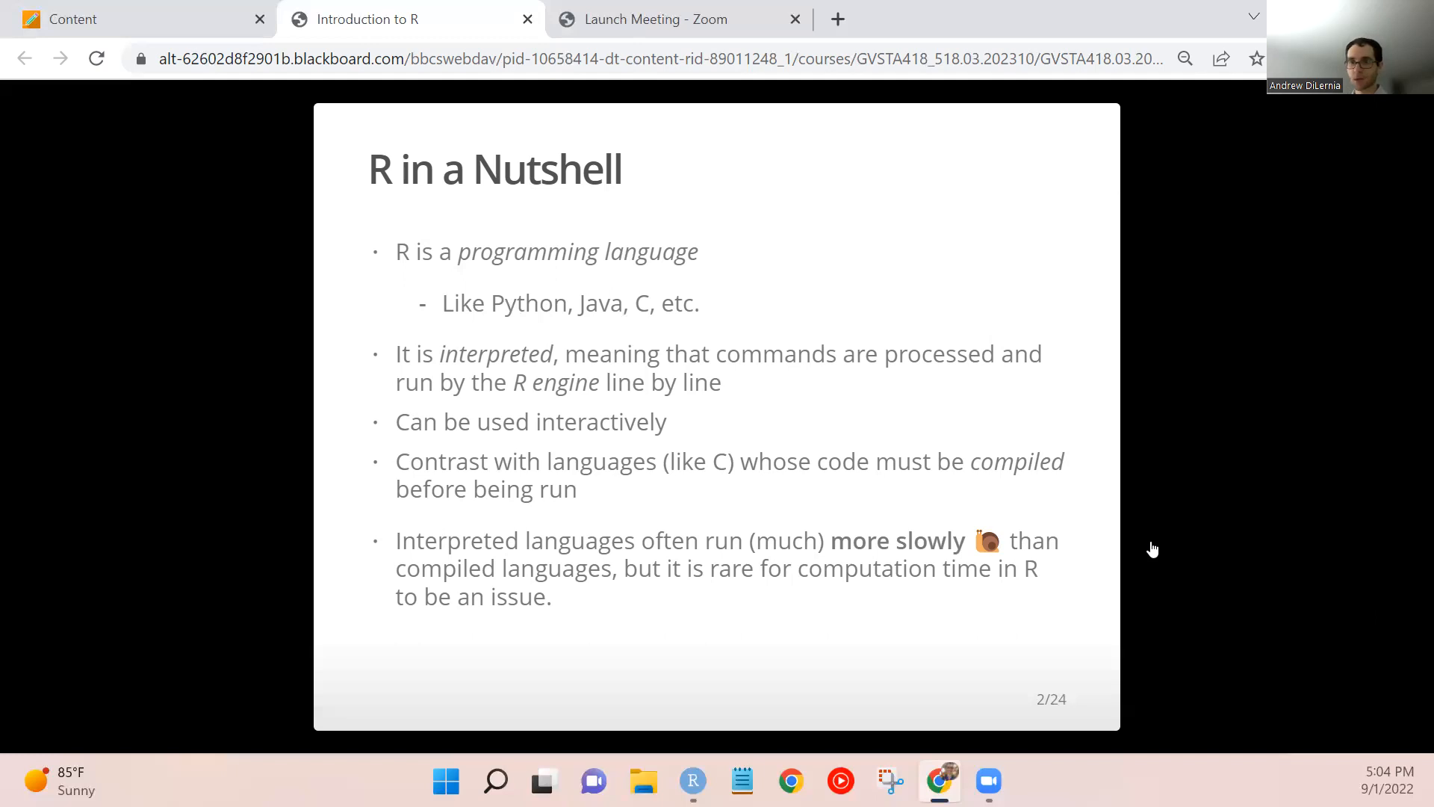
mouse_move(1150, 513)
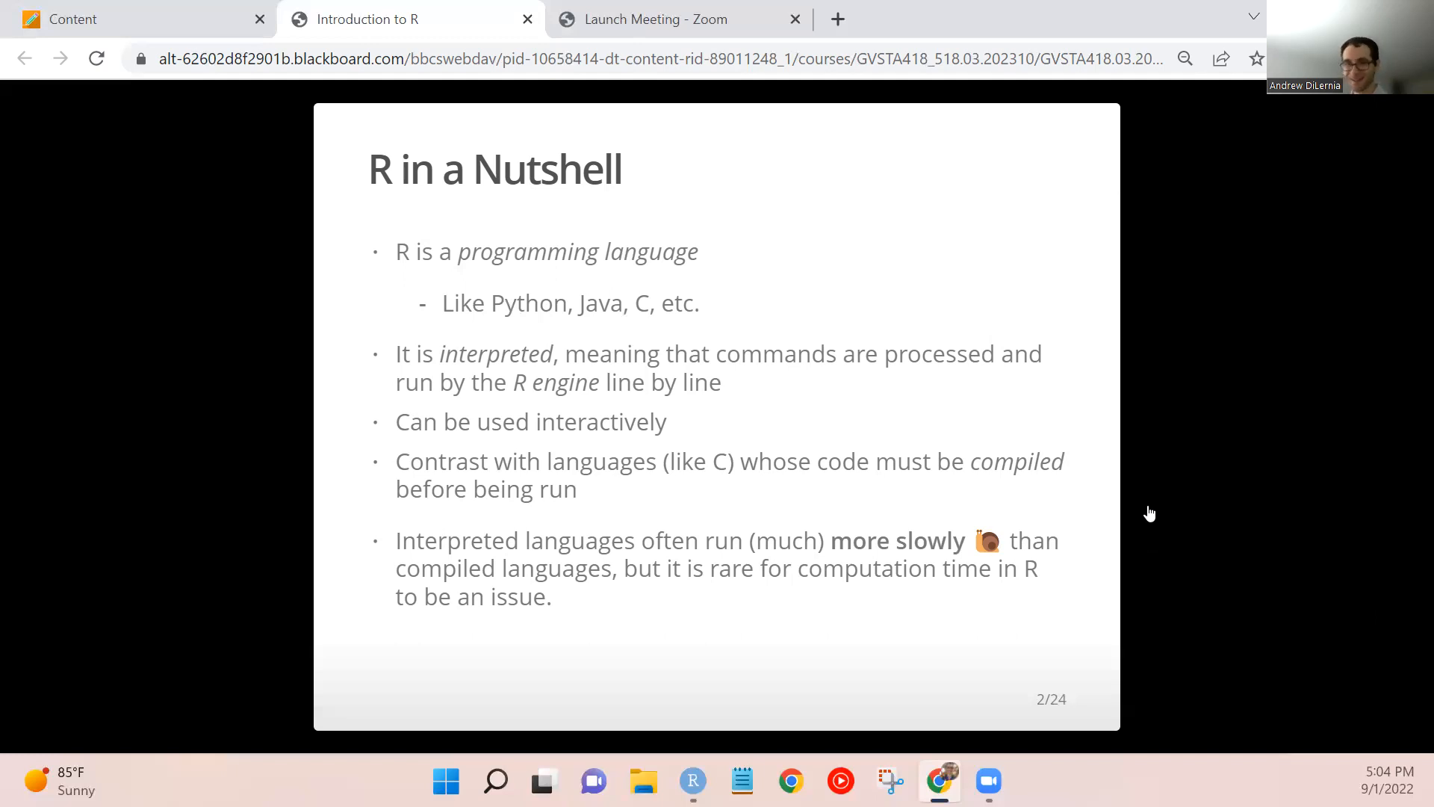
mouse_move(1107, 515)
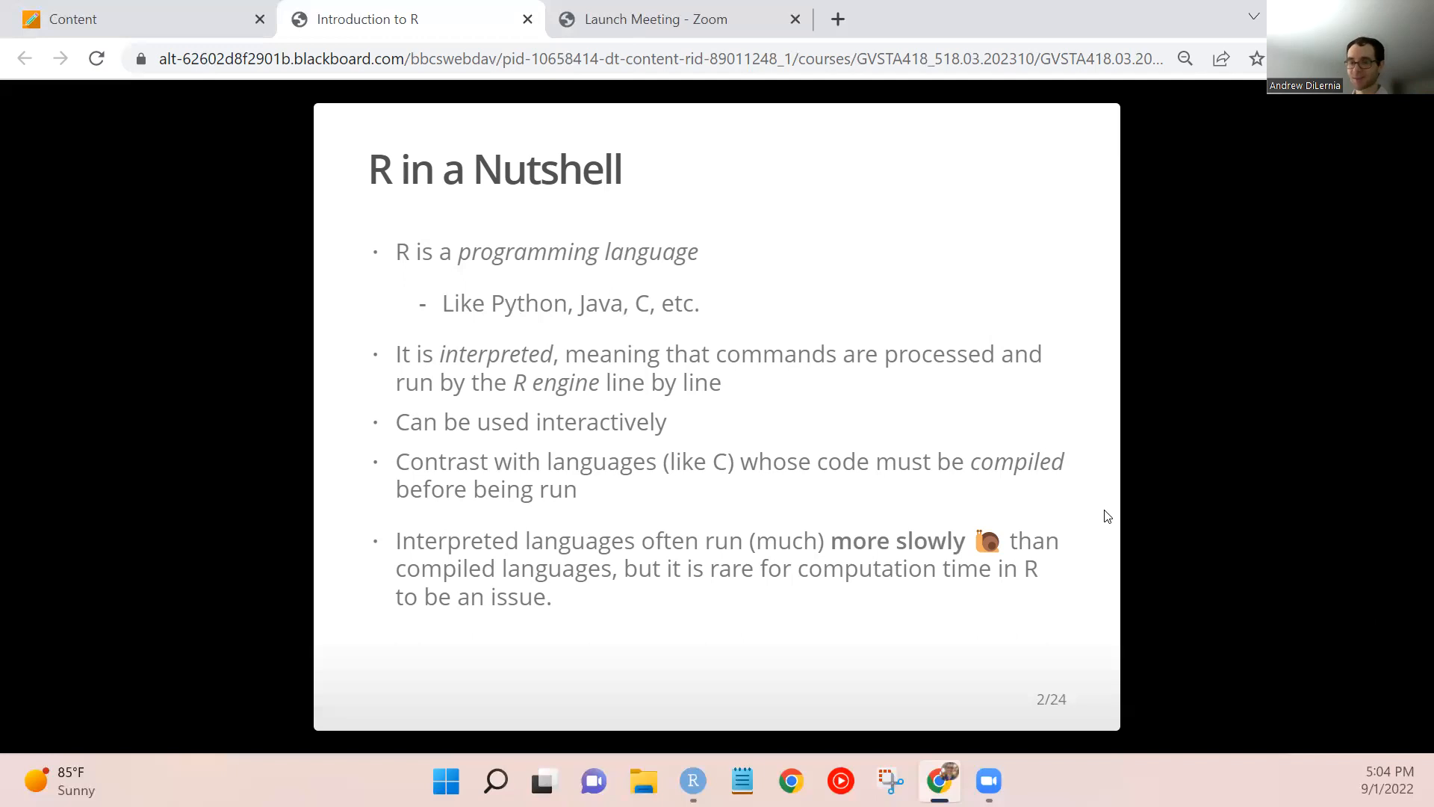
mouse_move(1090, 554)
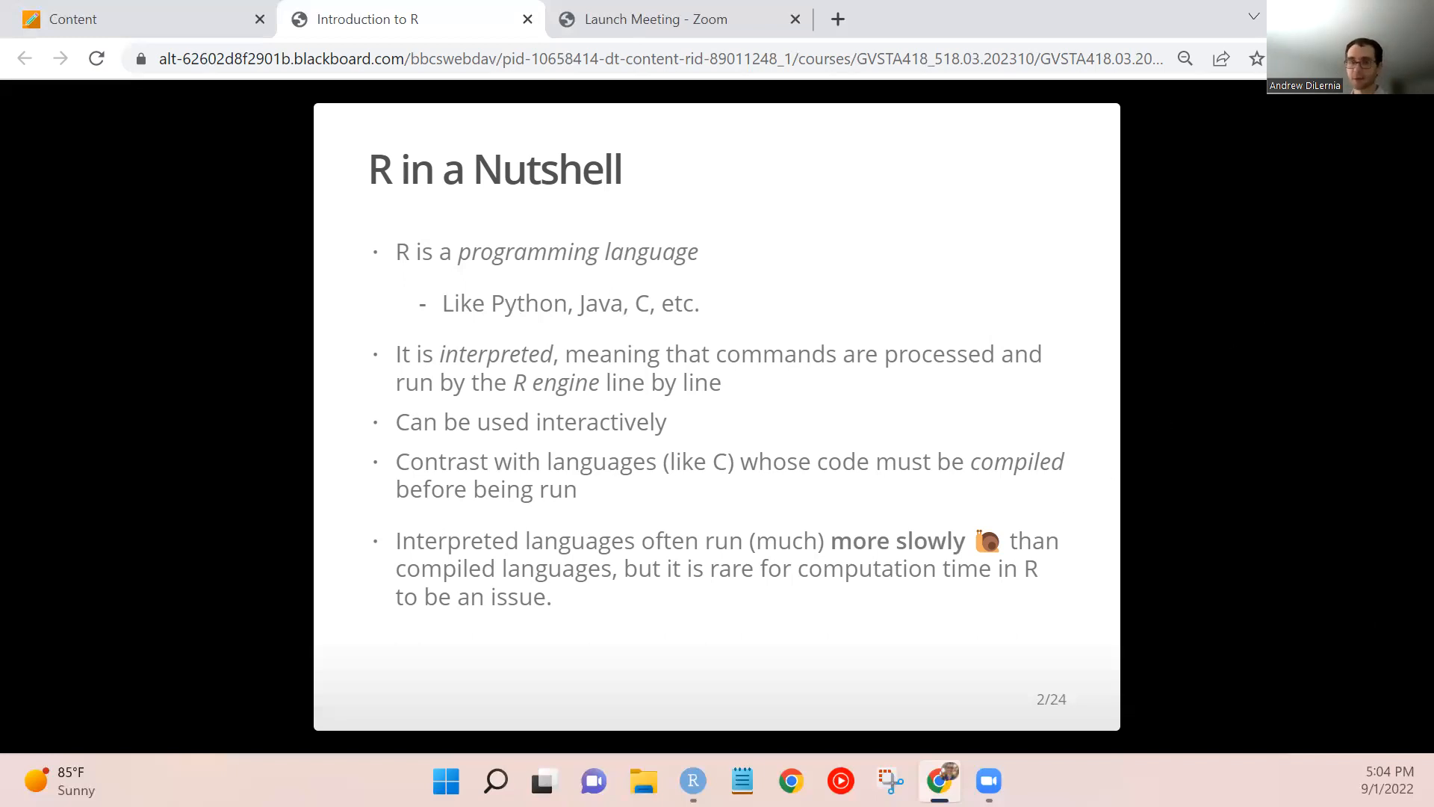
mouse_move(1197, 602)
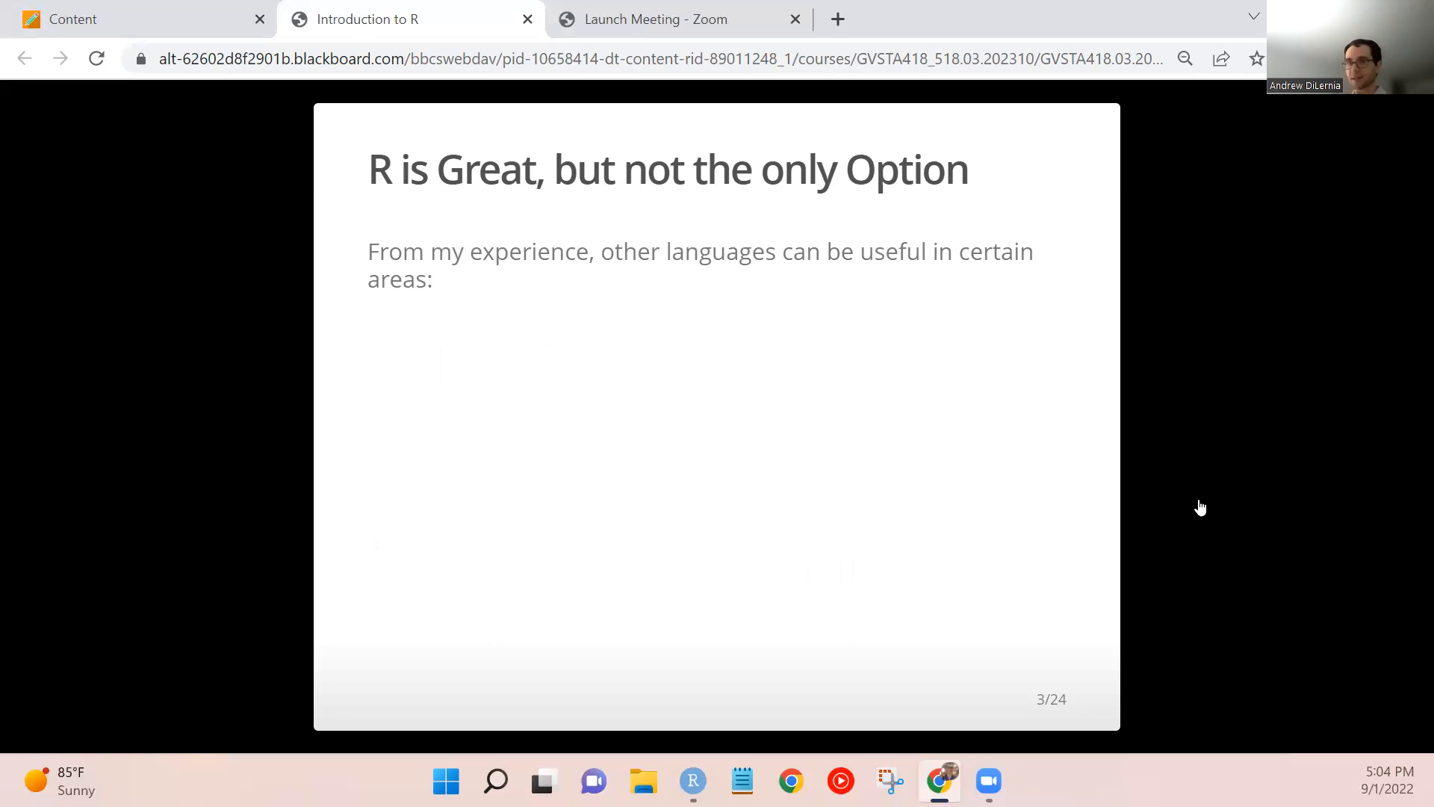
mouse_move(1192, 502)
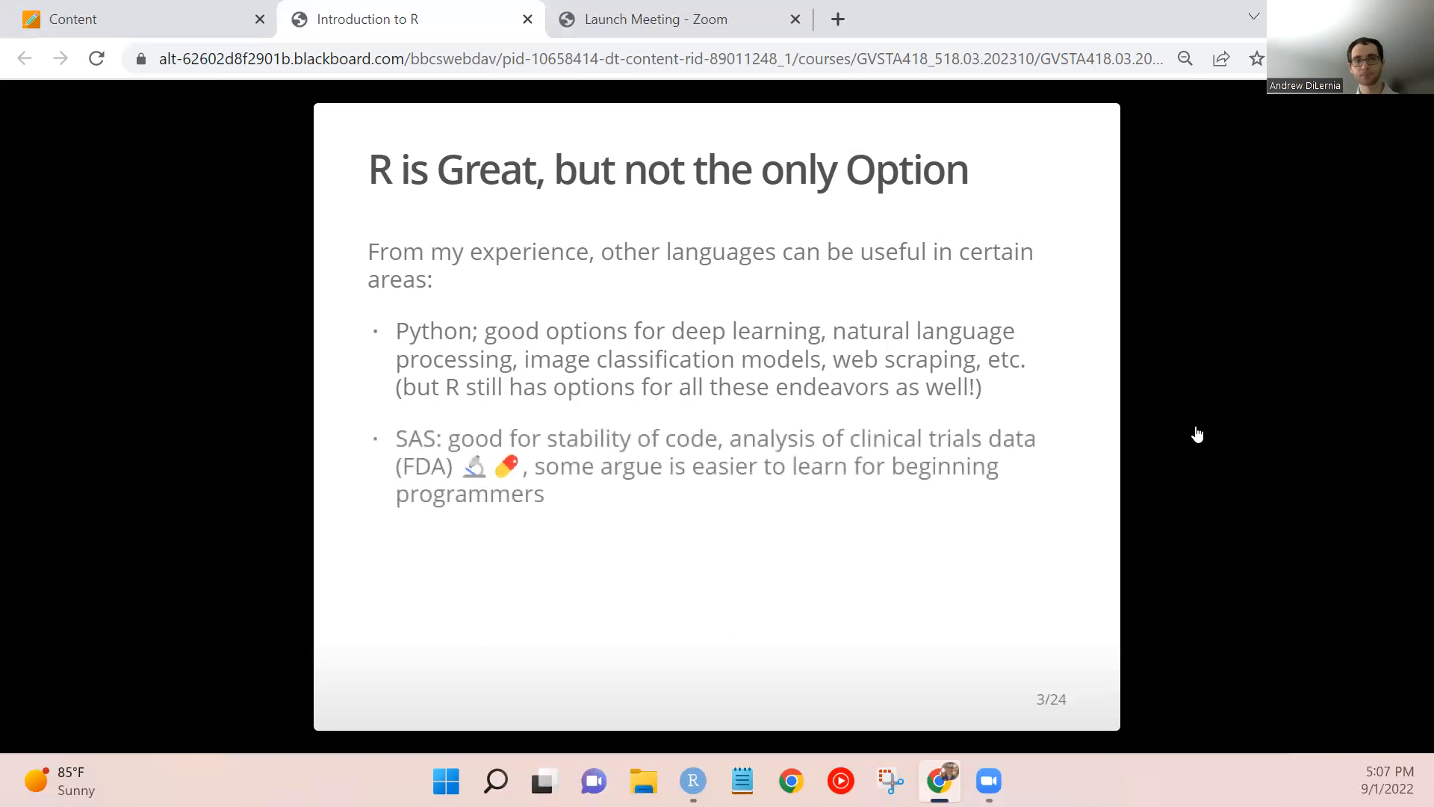
mouse_move(1190, 409)
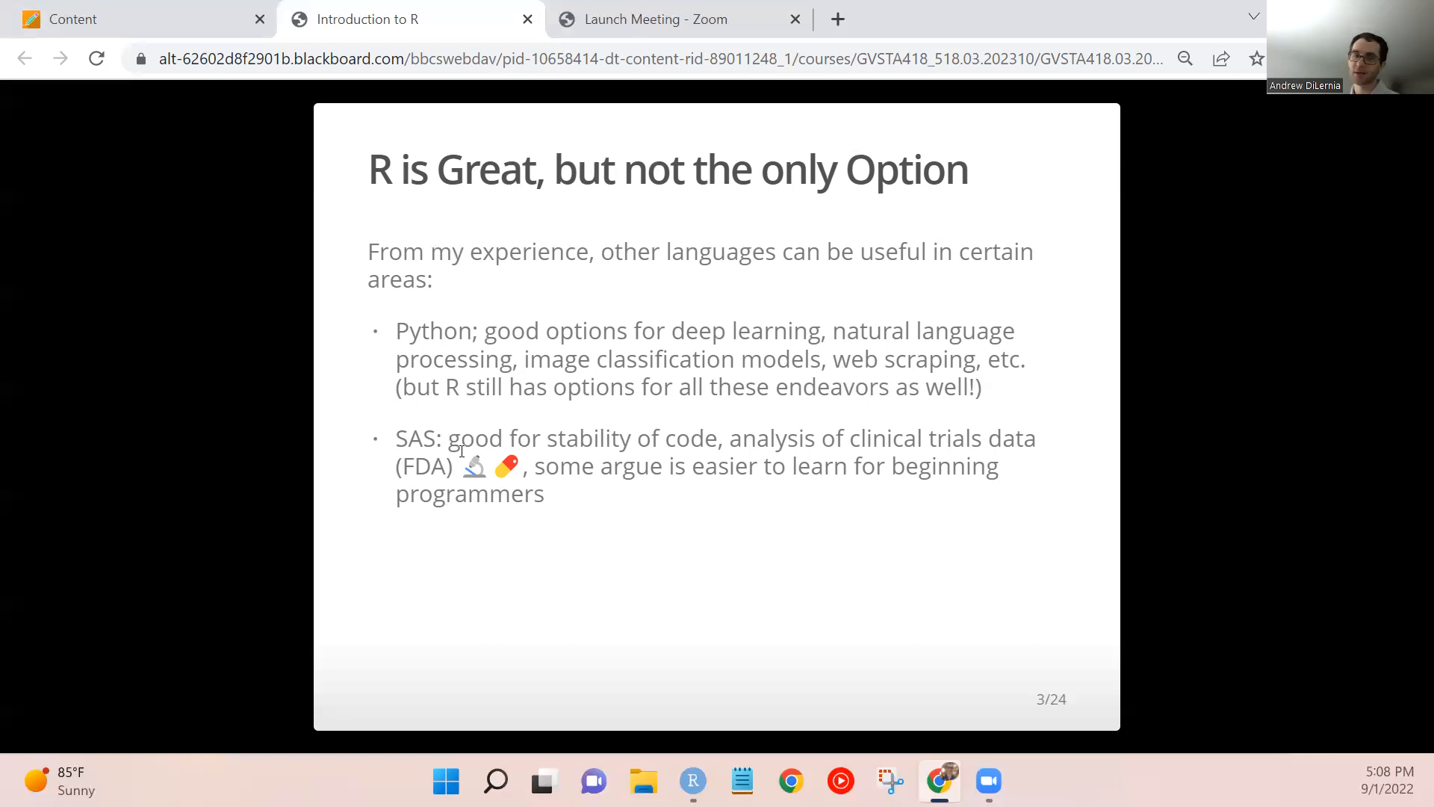
mouse_move(718, 532)
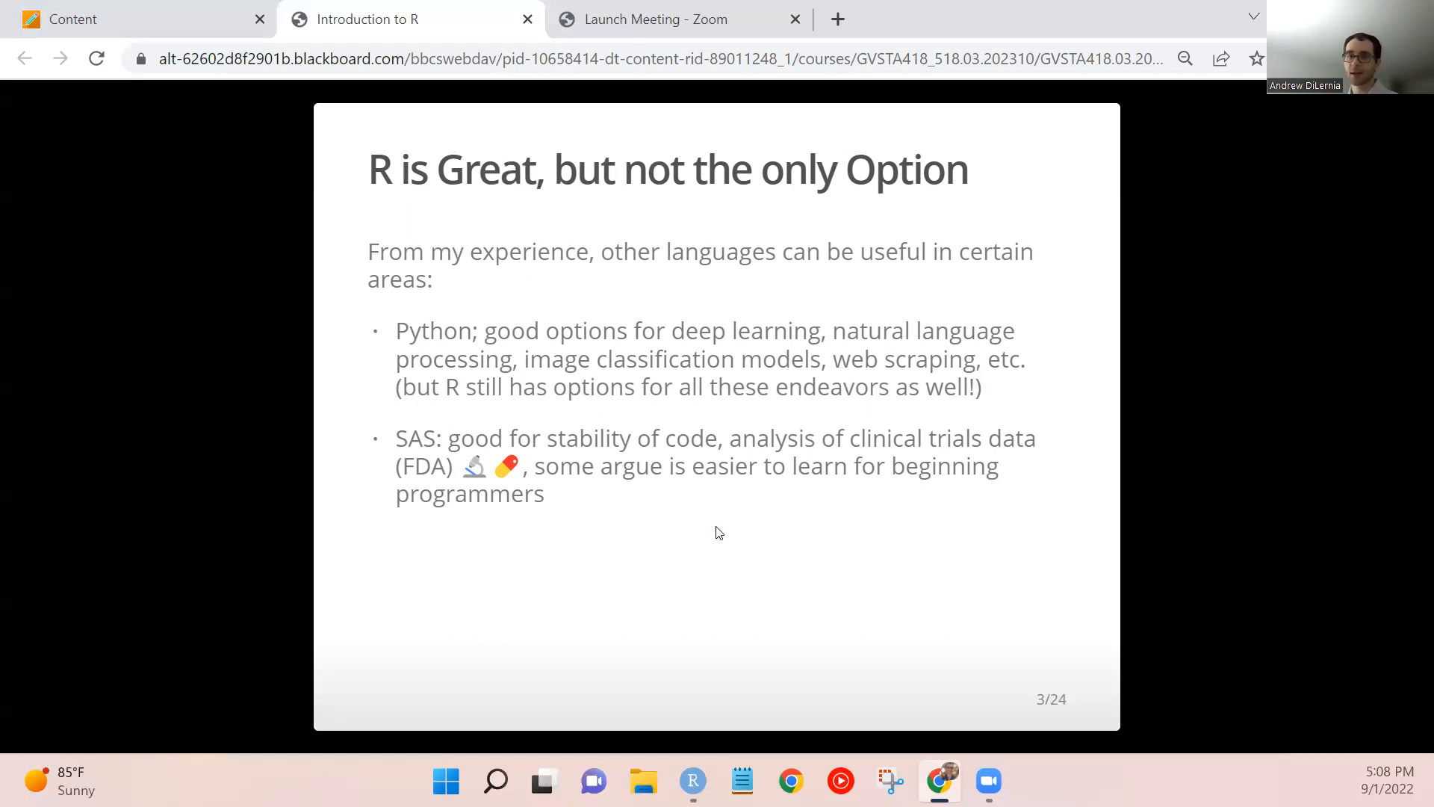
mouse_move(732, 511)
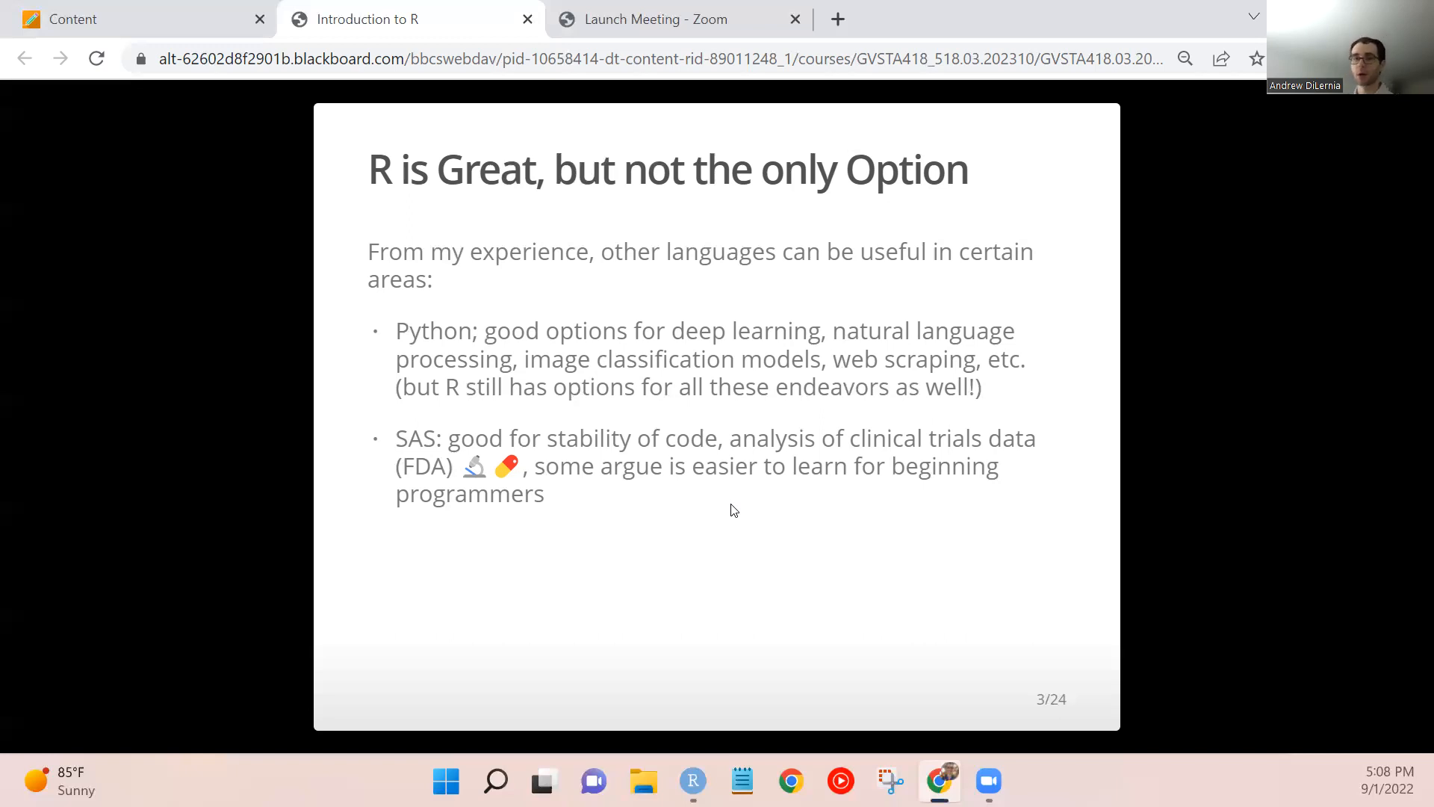
mouse_move(717, 608)
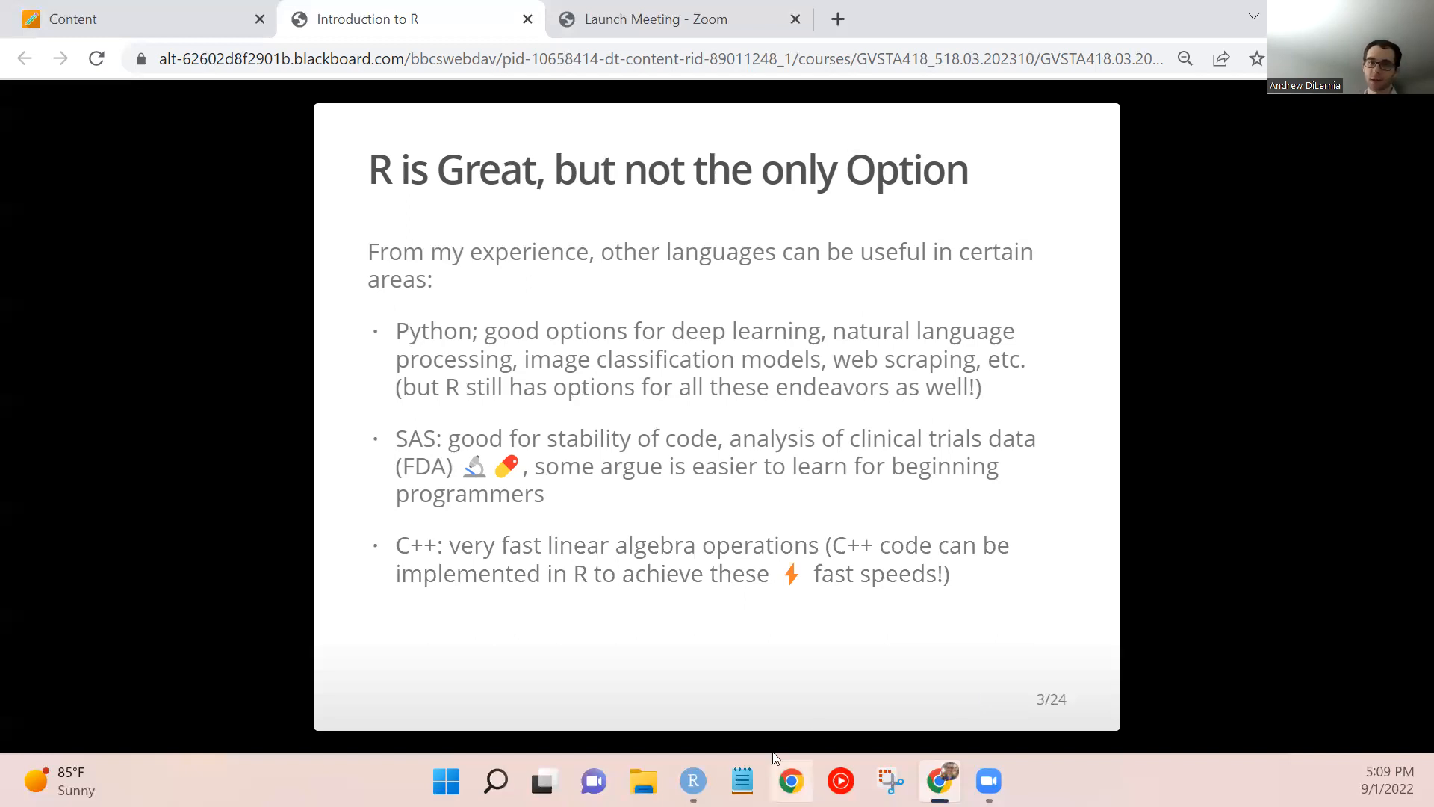
mouse_move(1162, 547)
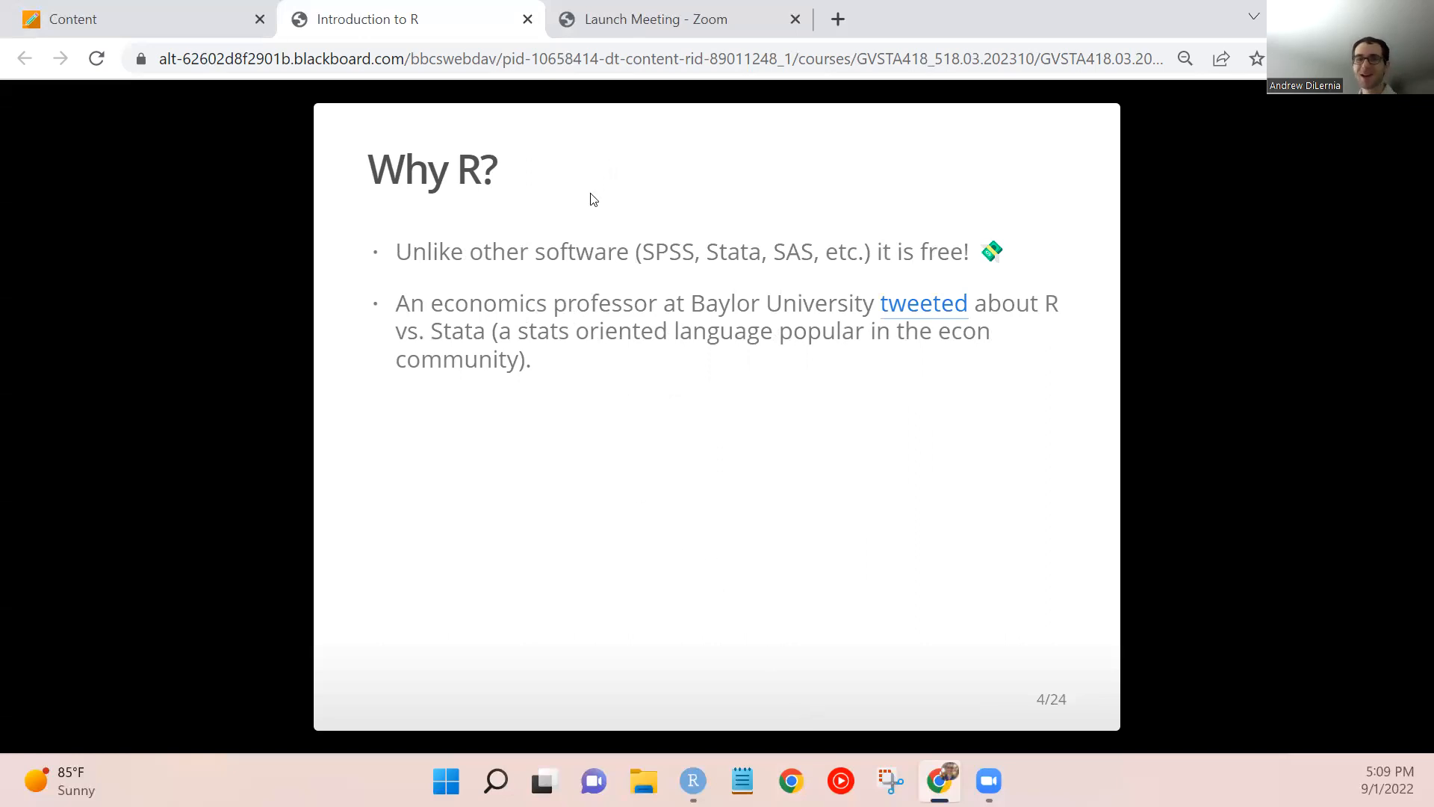
mouse_move(748, 435)
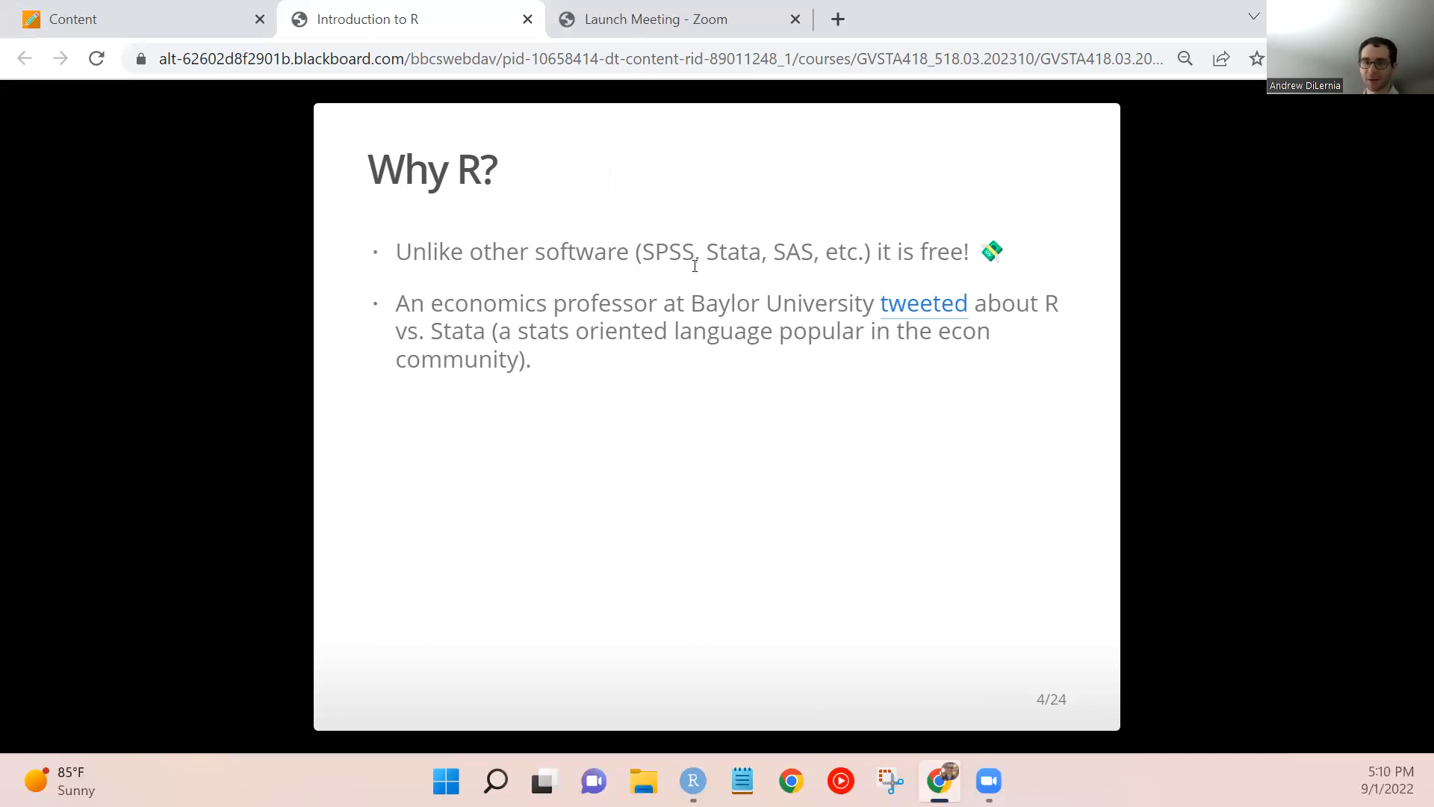
Highlight the word 'Stata' in the first bullet, then advance to slide 5 'The R Universe'.
double_click(732, 251)
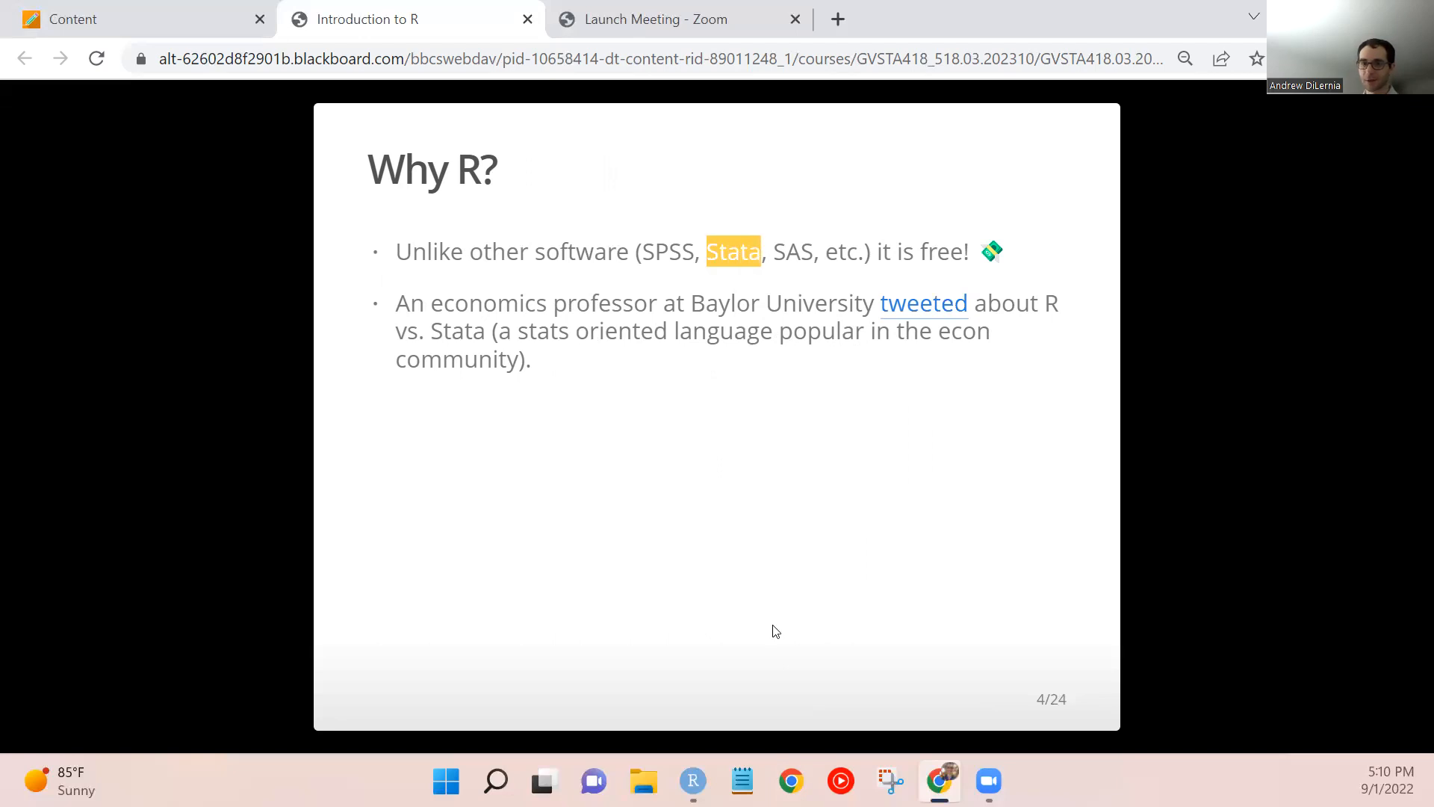
mouse_move(776, 621)
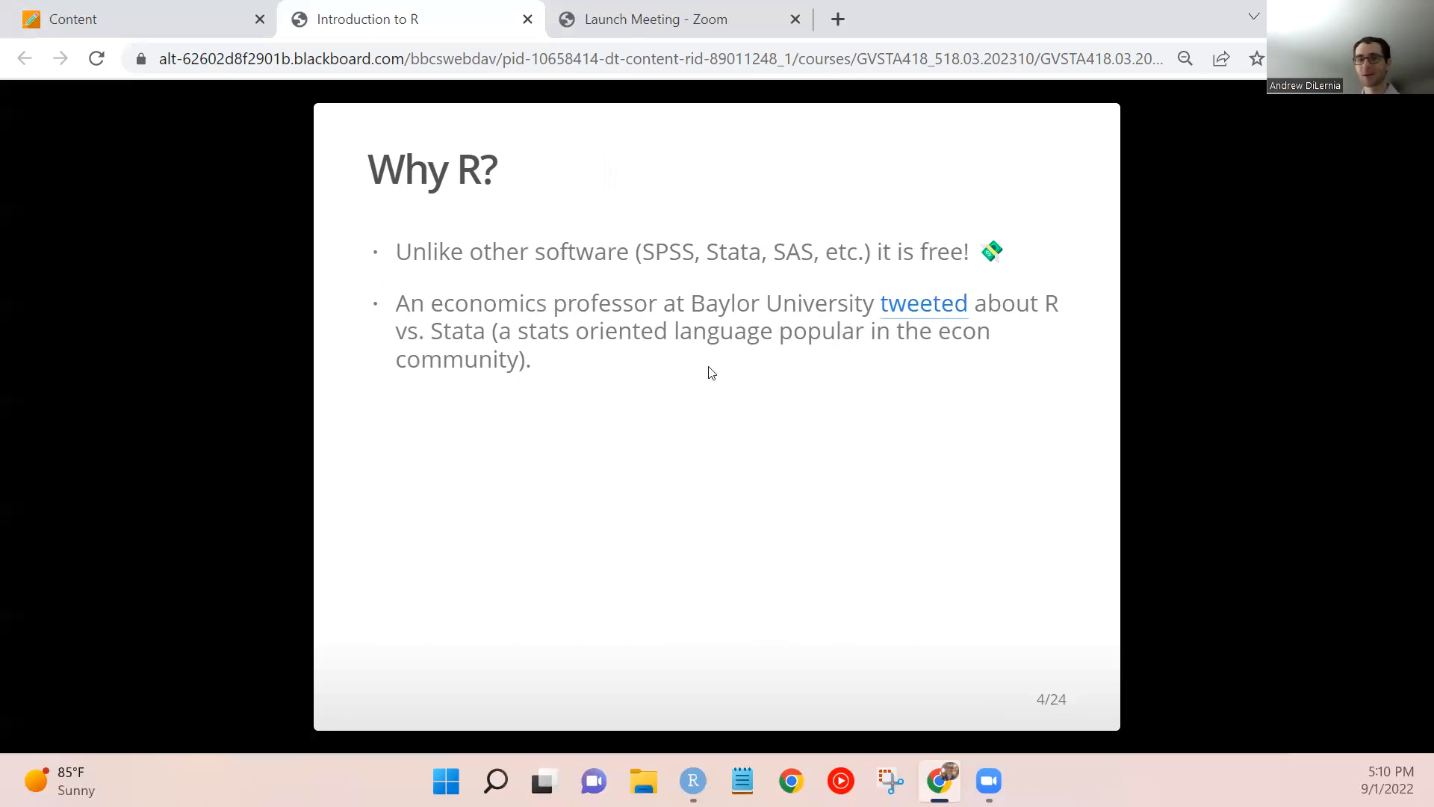
mouse_move(962, 474)
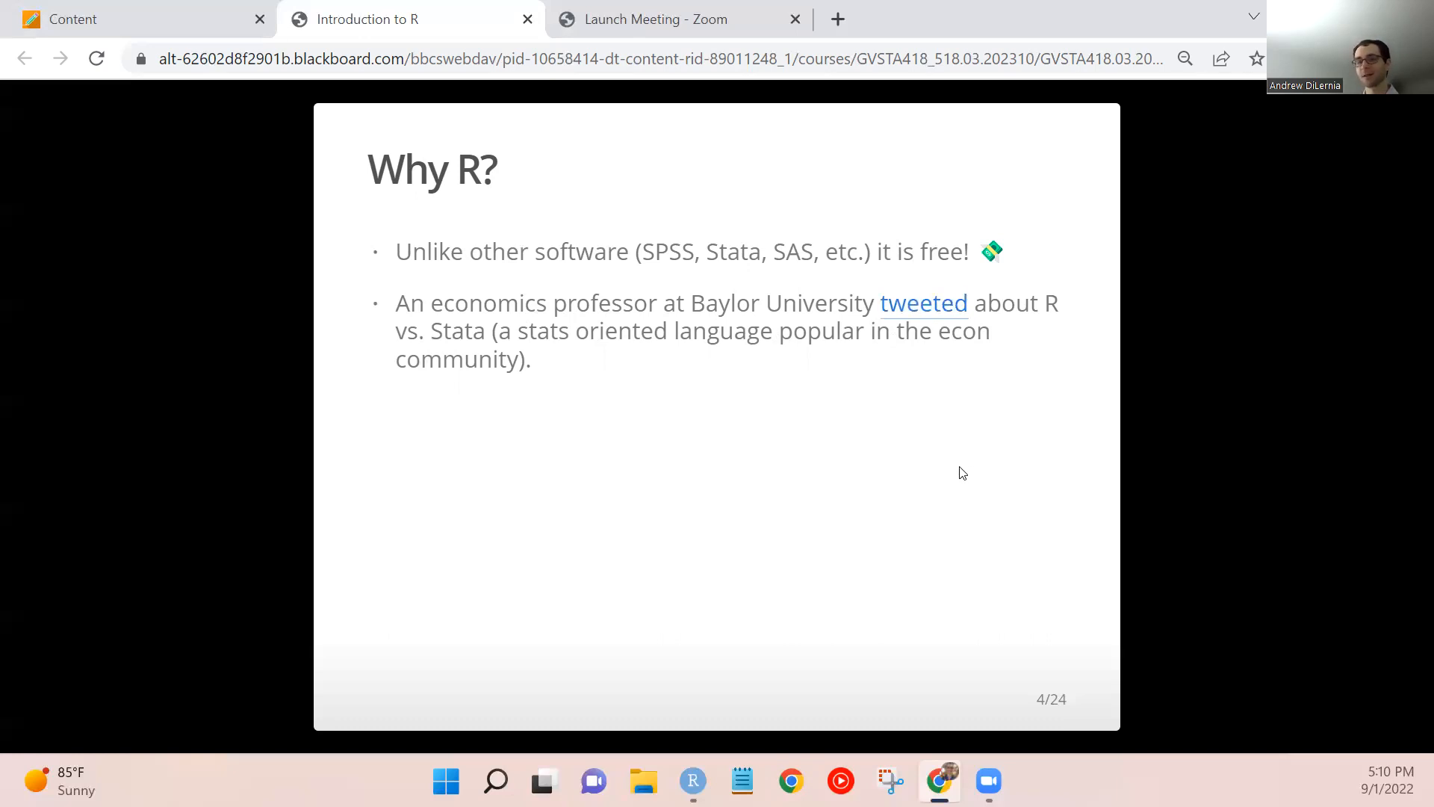
mouse_move(1115, 398)
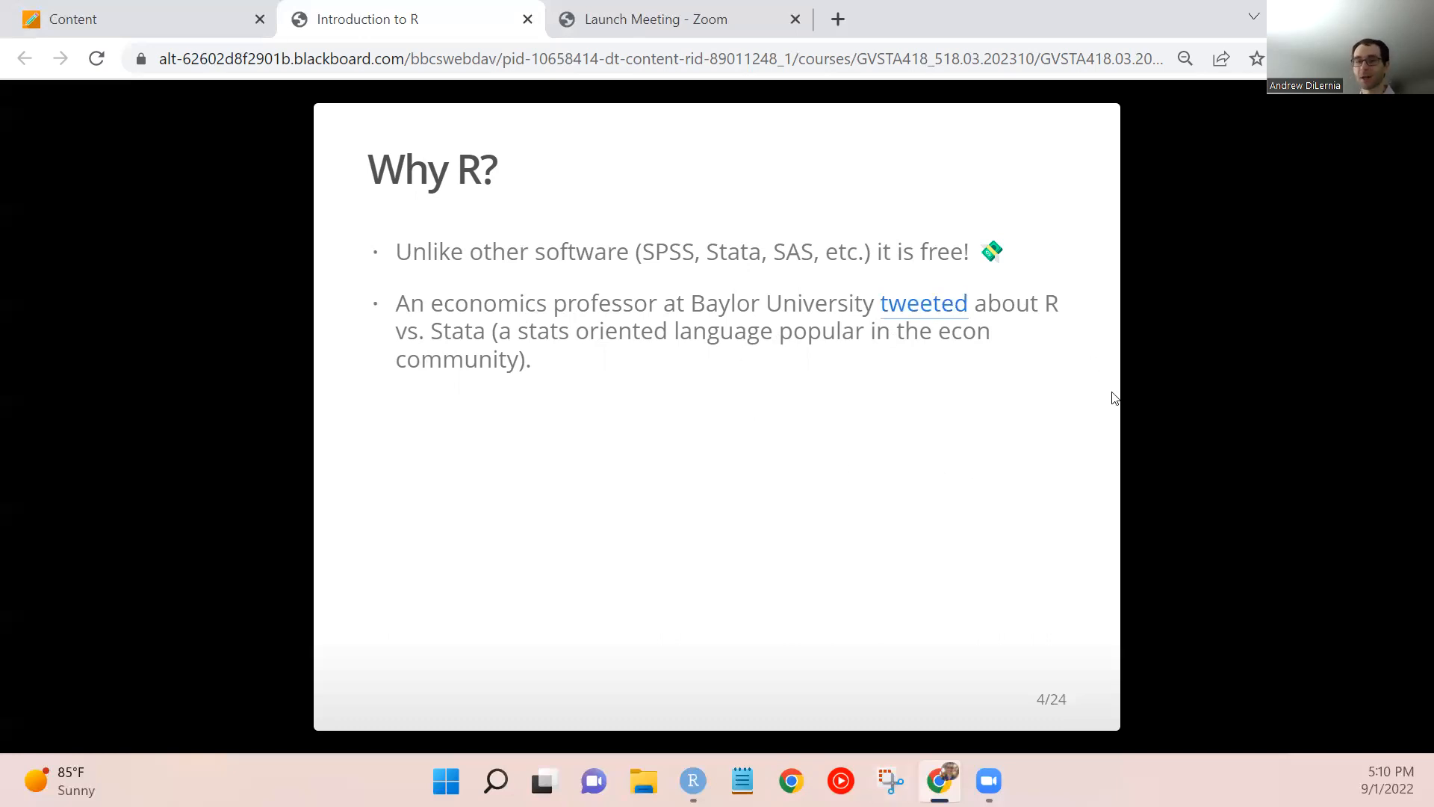
mouse_move(923, 303)
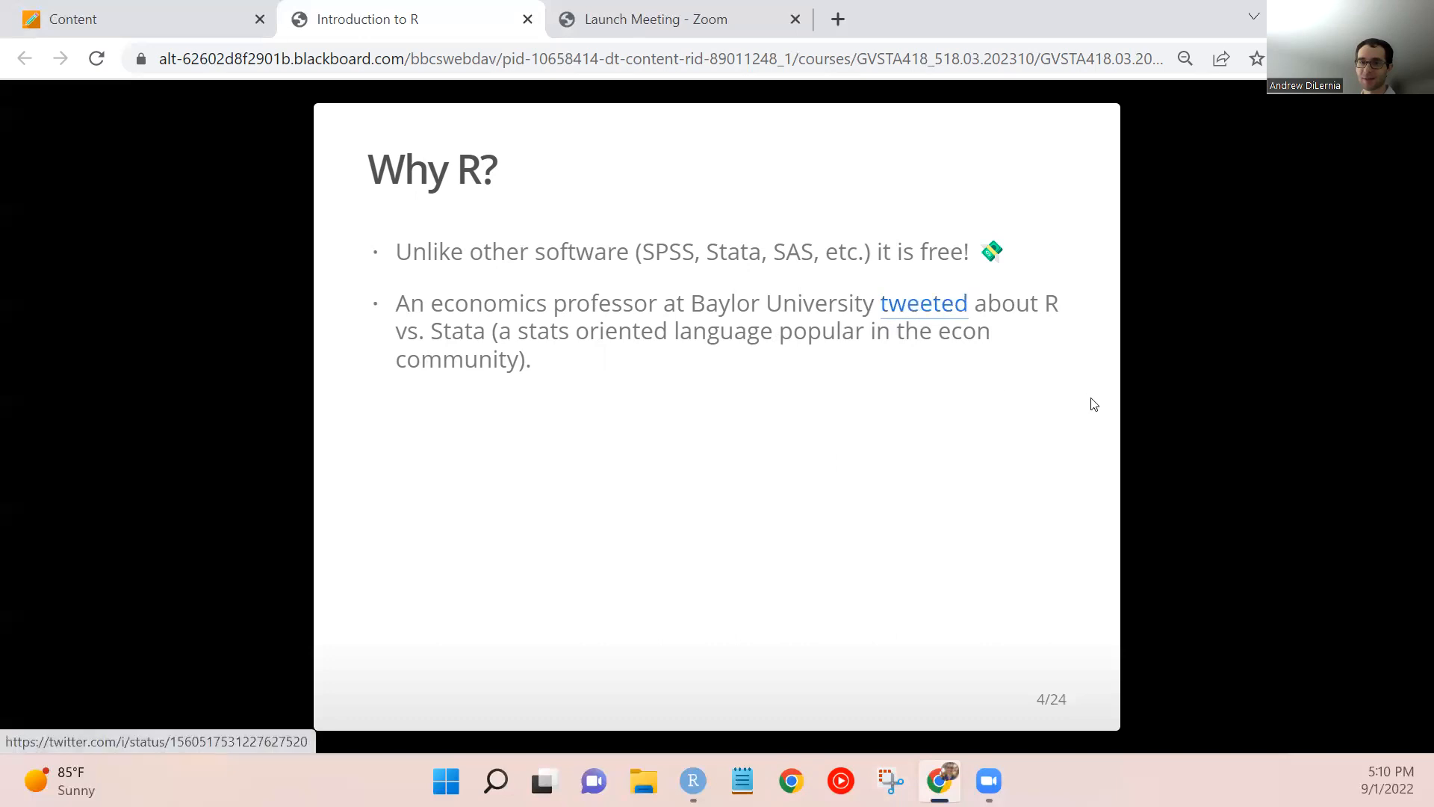
mouse_move(1147, 440)
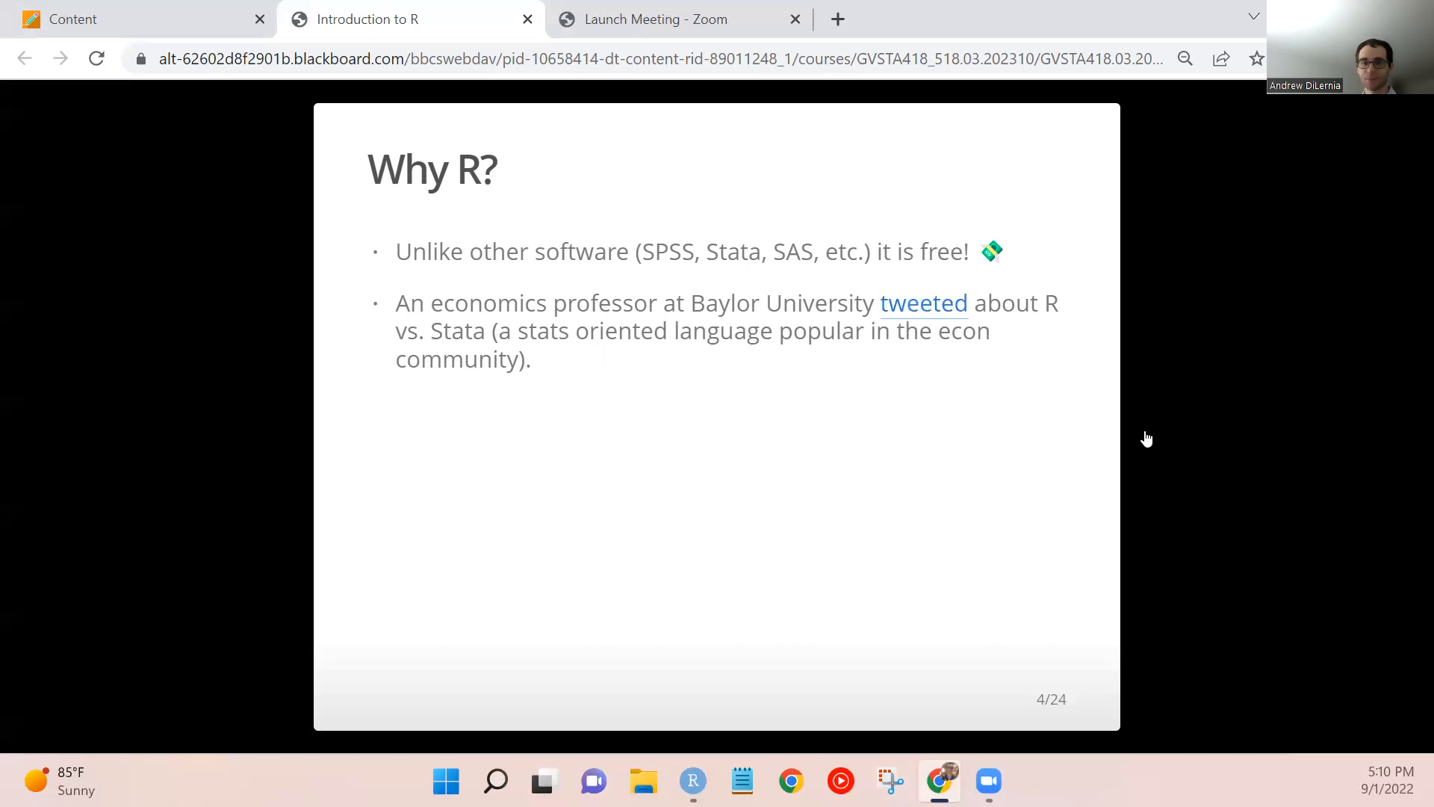
key("Right")
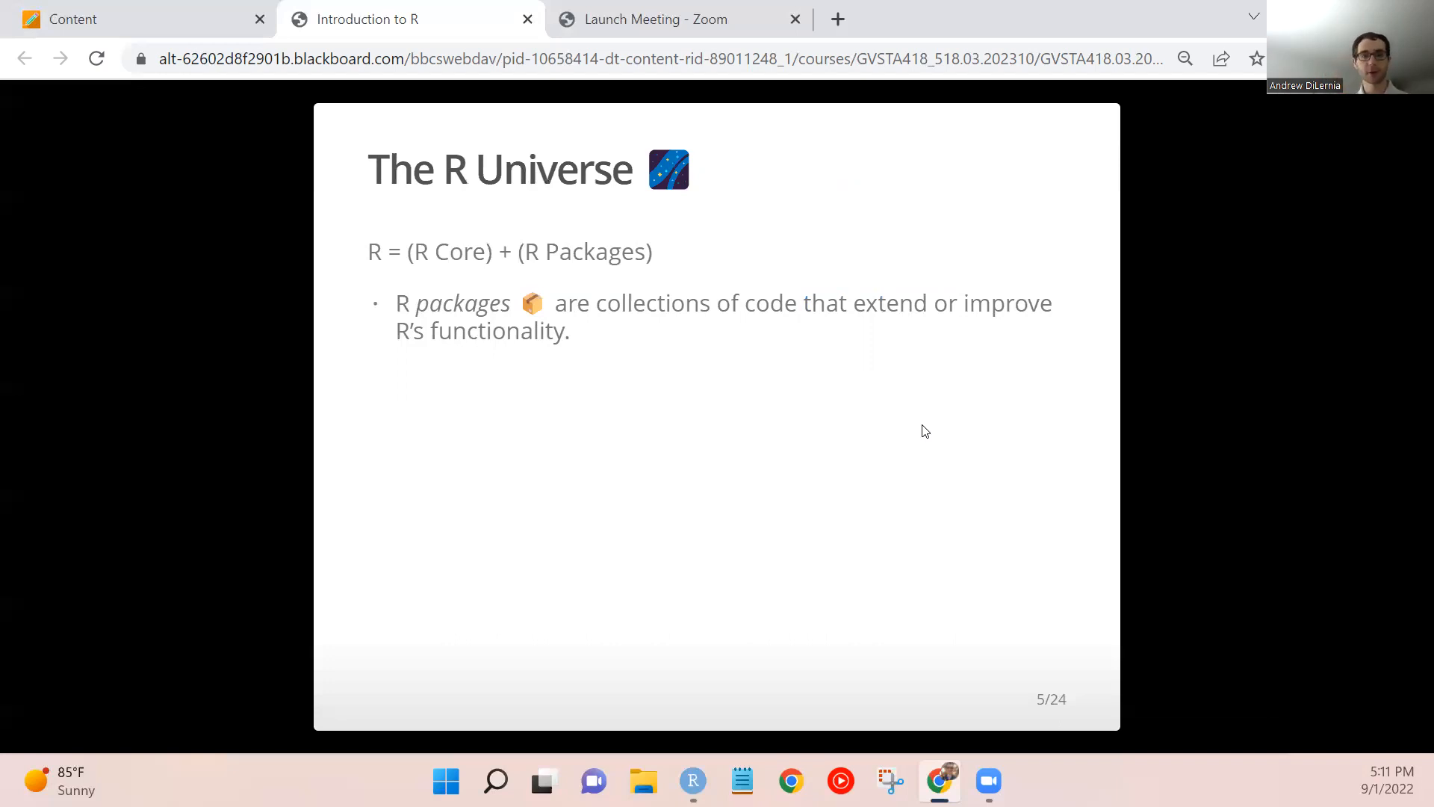
mouse_move(39, 188)
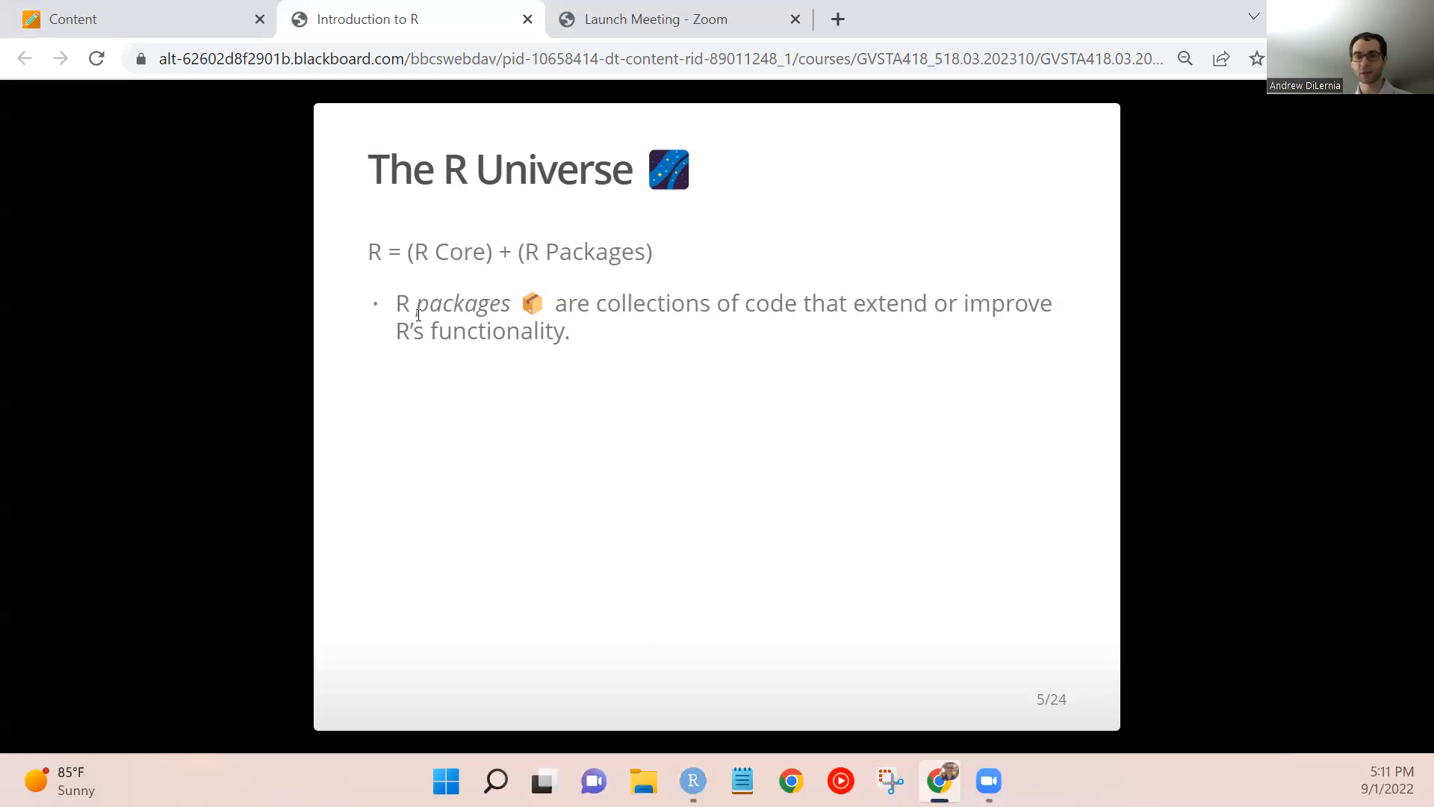
mouse_move(381, 287)
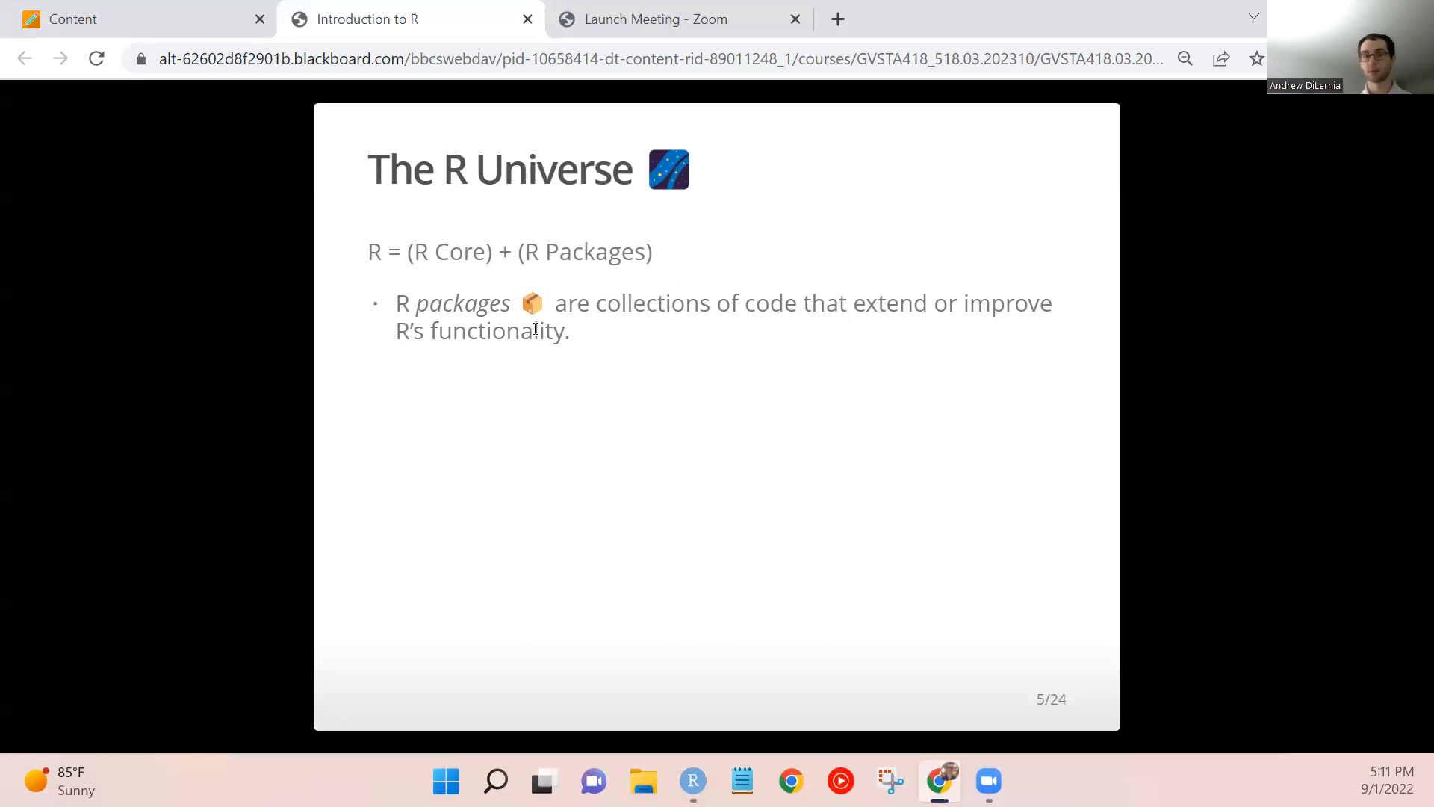
mouse_move(1162, 366)
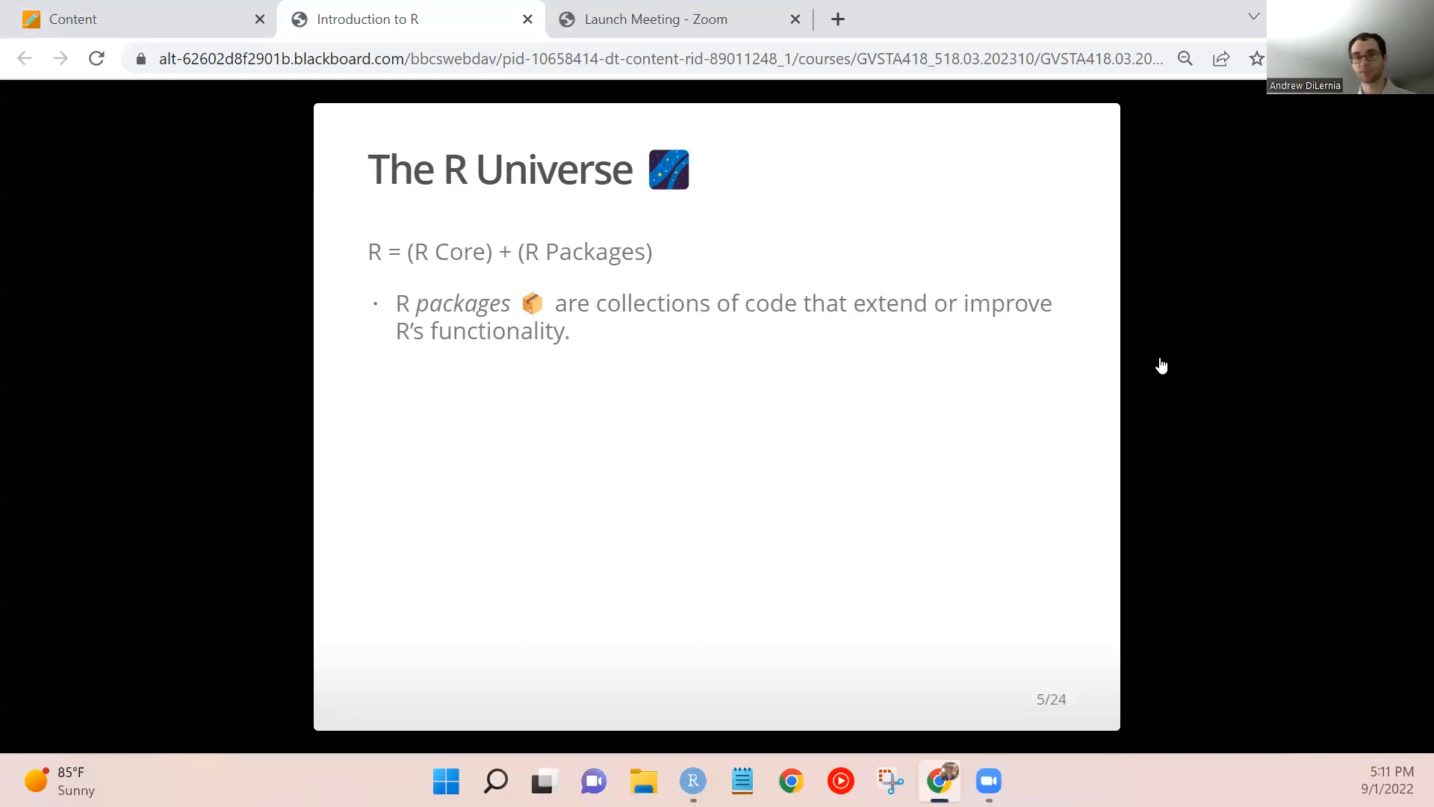
mouse_move(1225, 430)
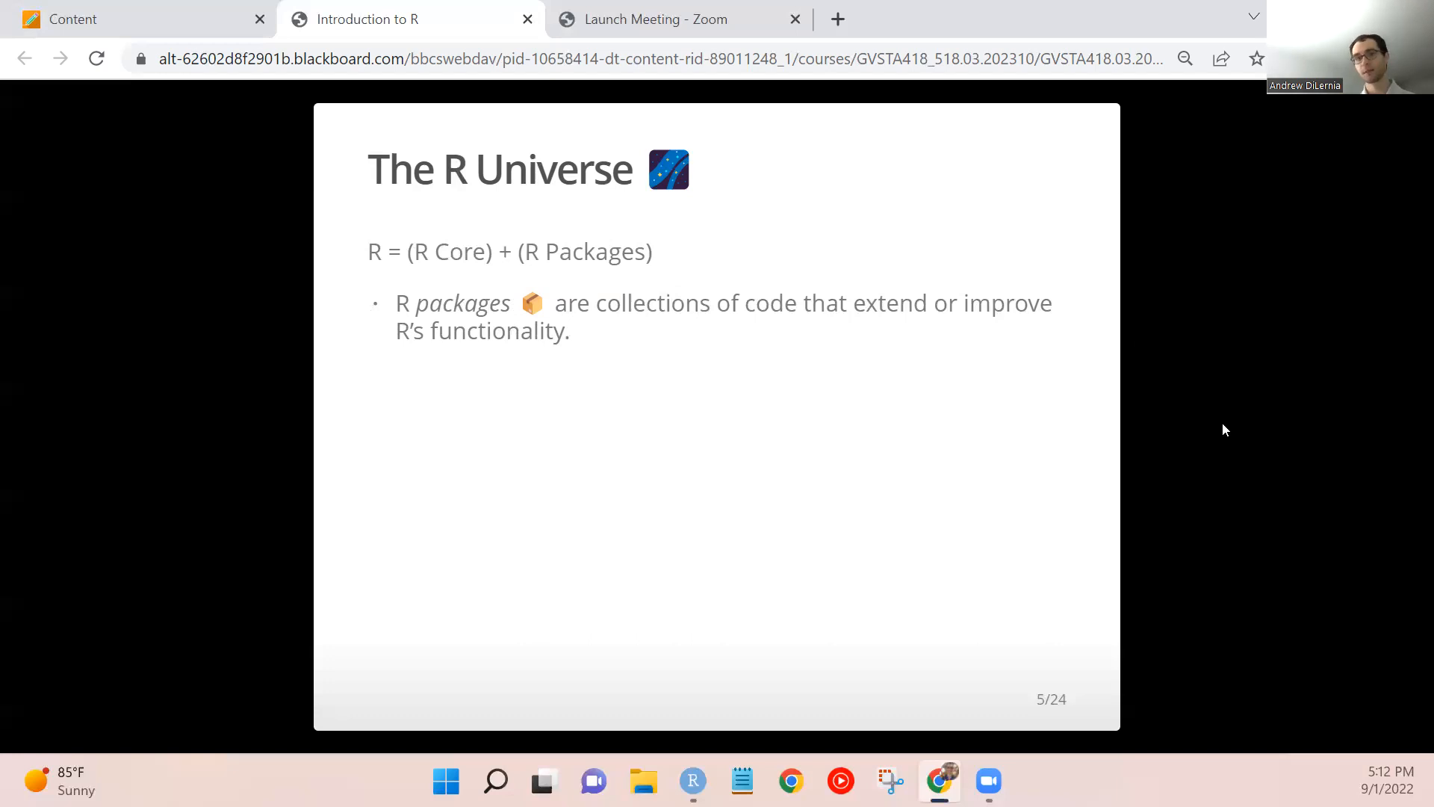
mouse_move(1217, 544)
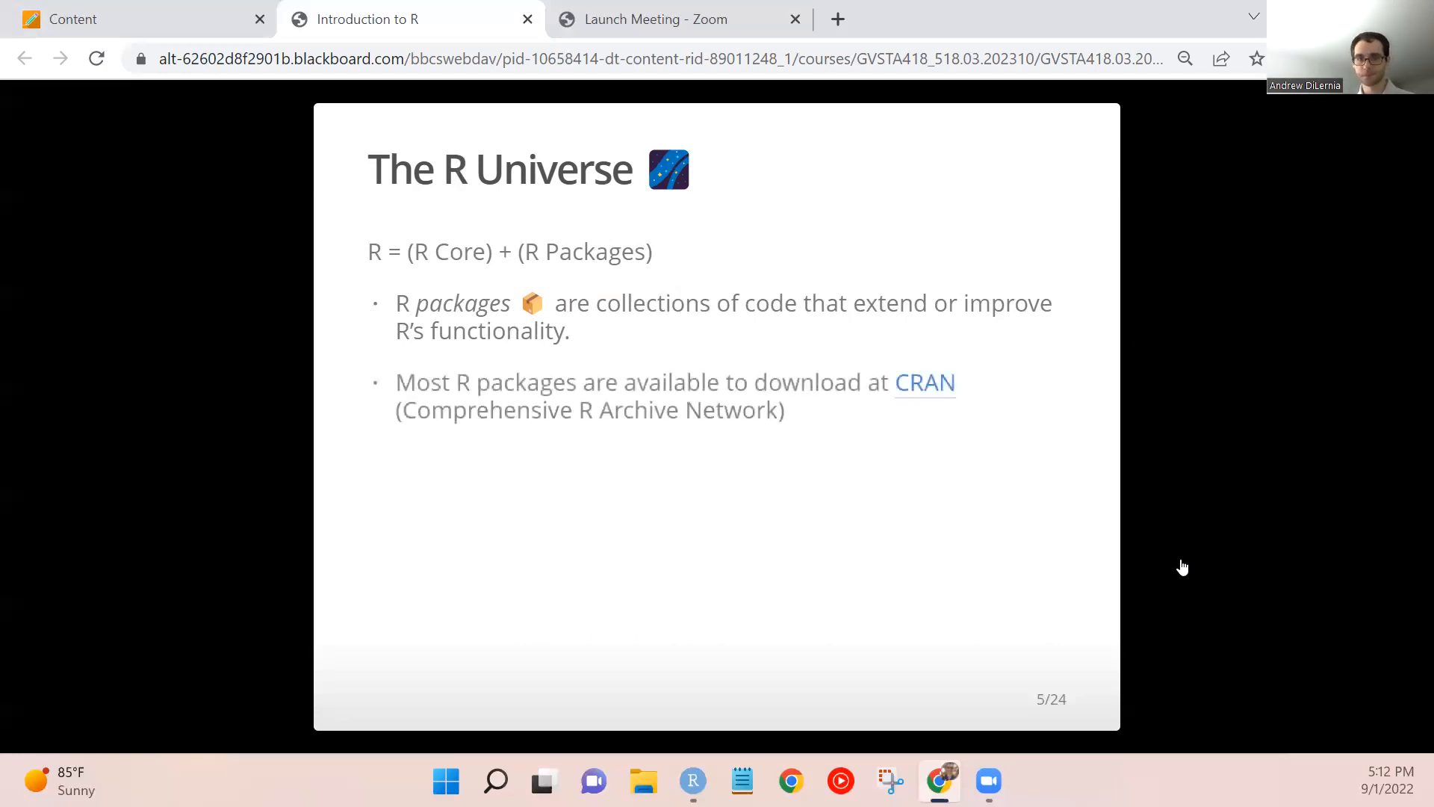
mouse_move(1183, 559)
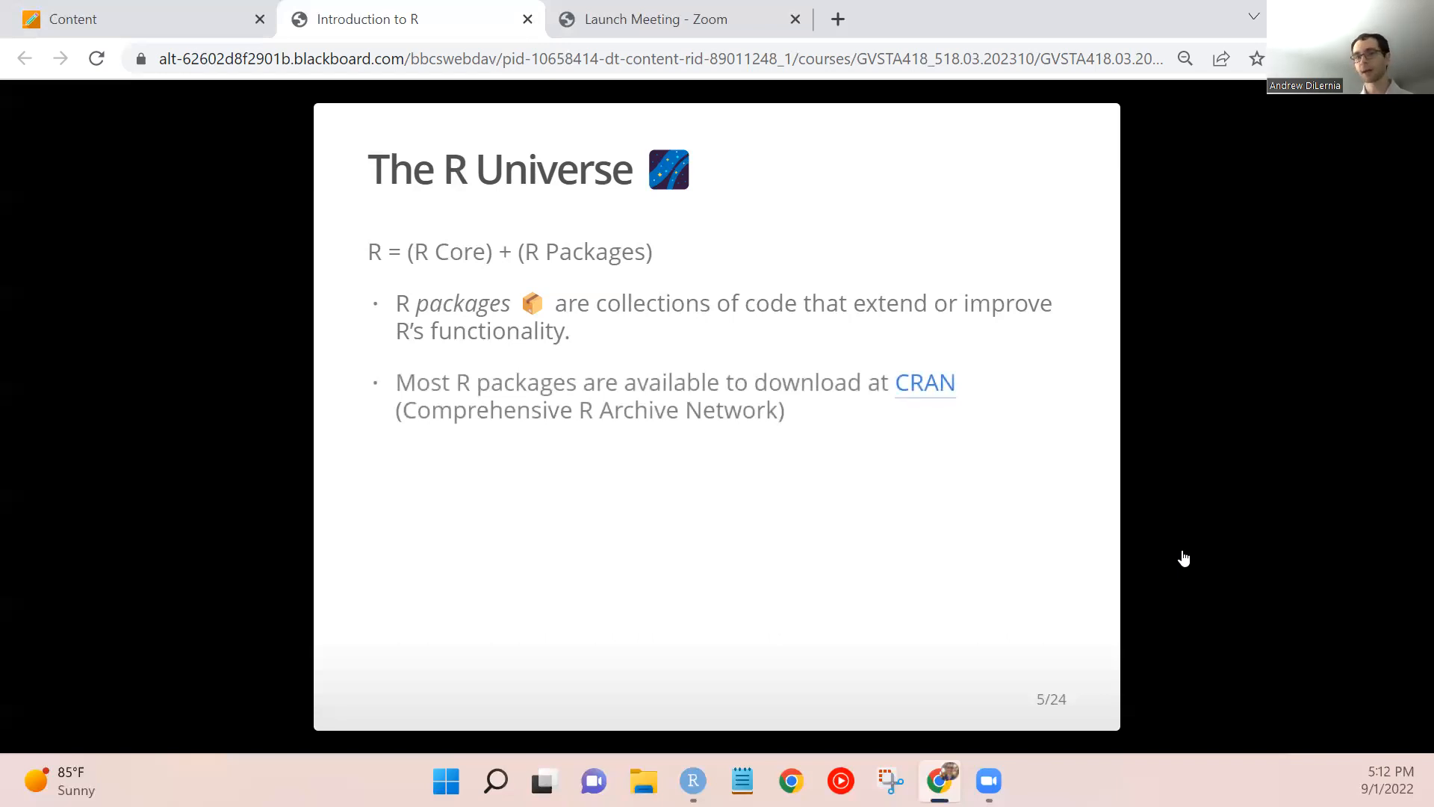
mouse_move(1066, 479)
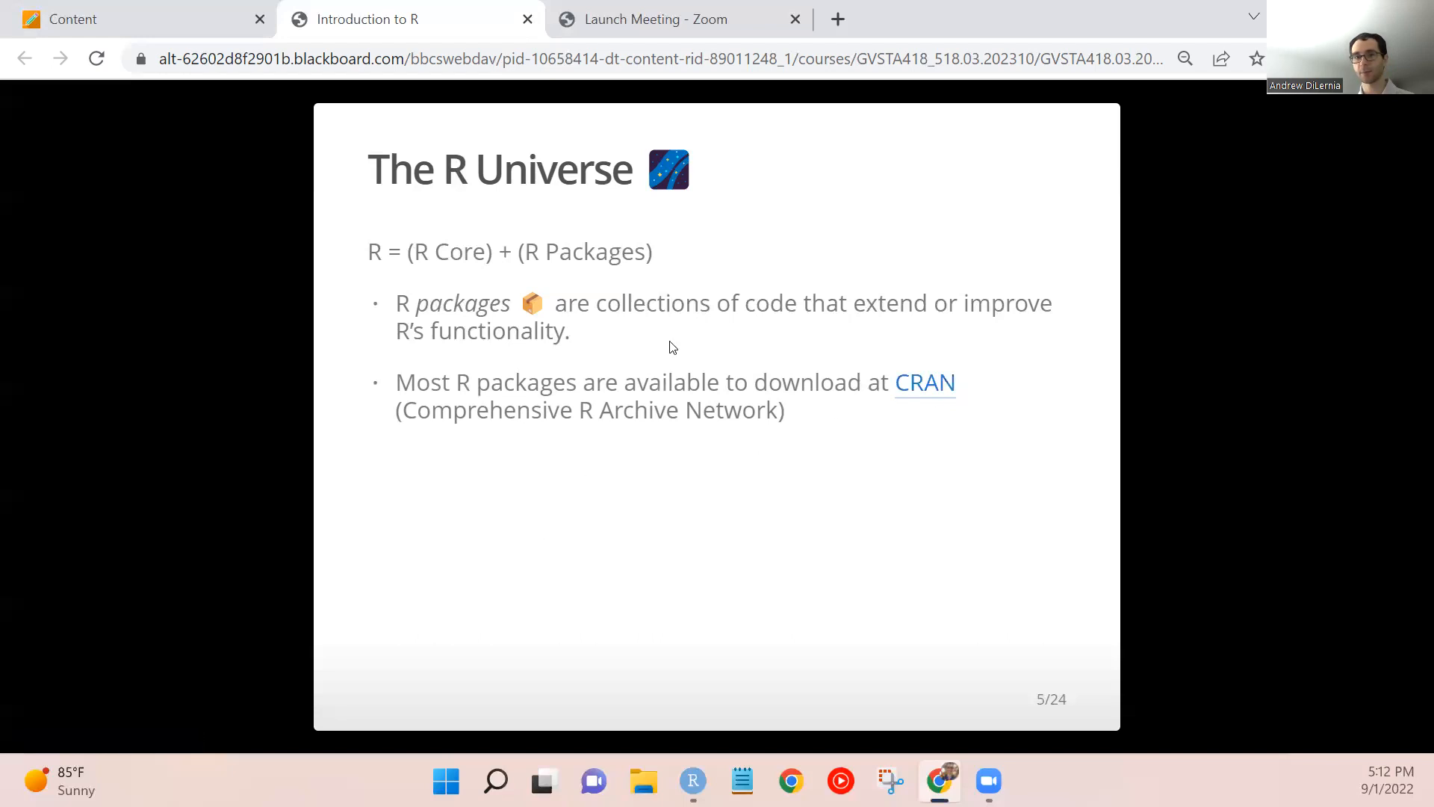
mouse_move(925, 382)
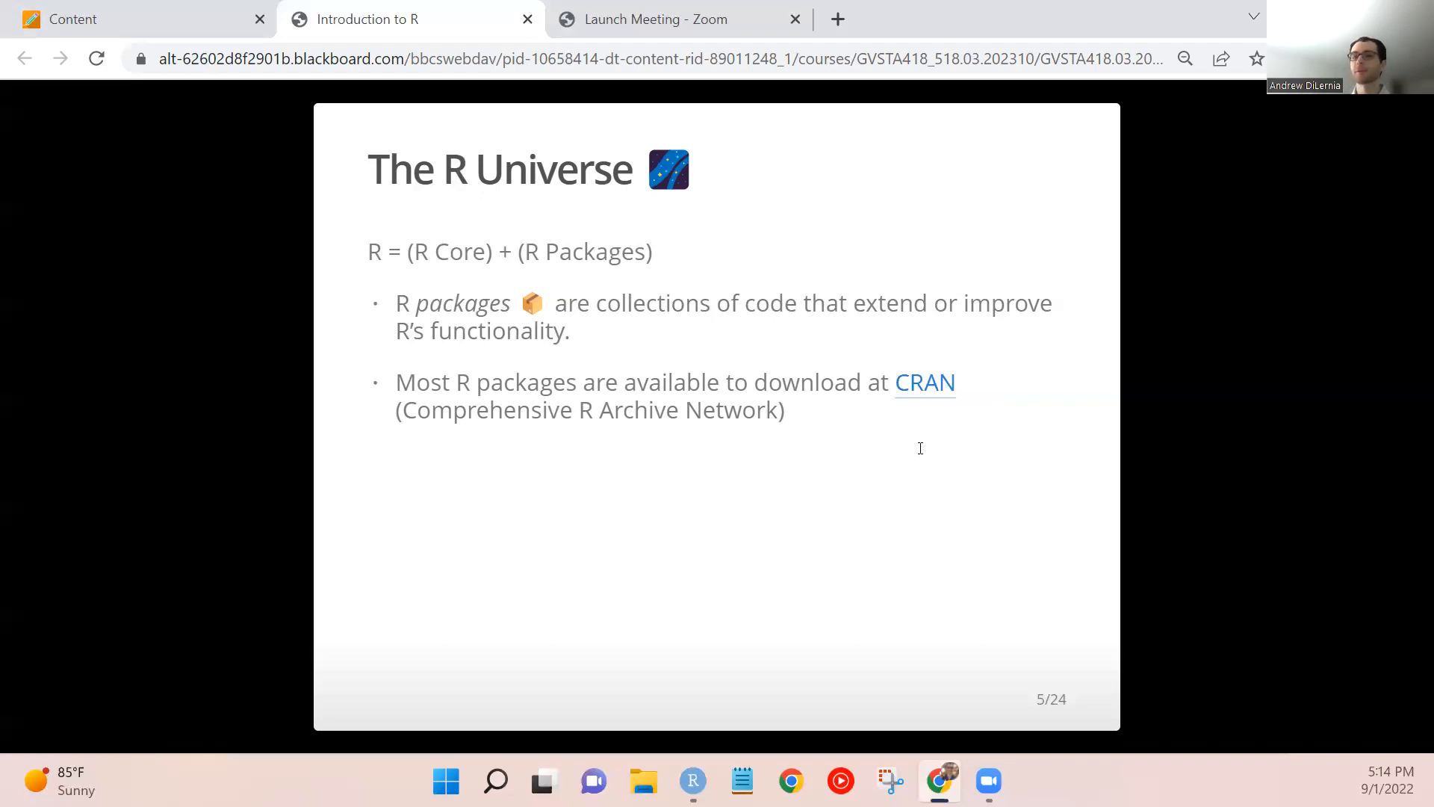
mouse_move(918, 508)
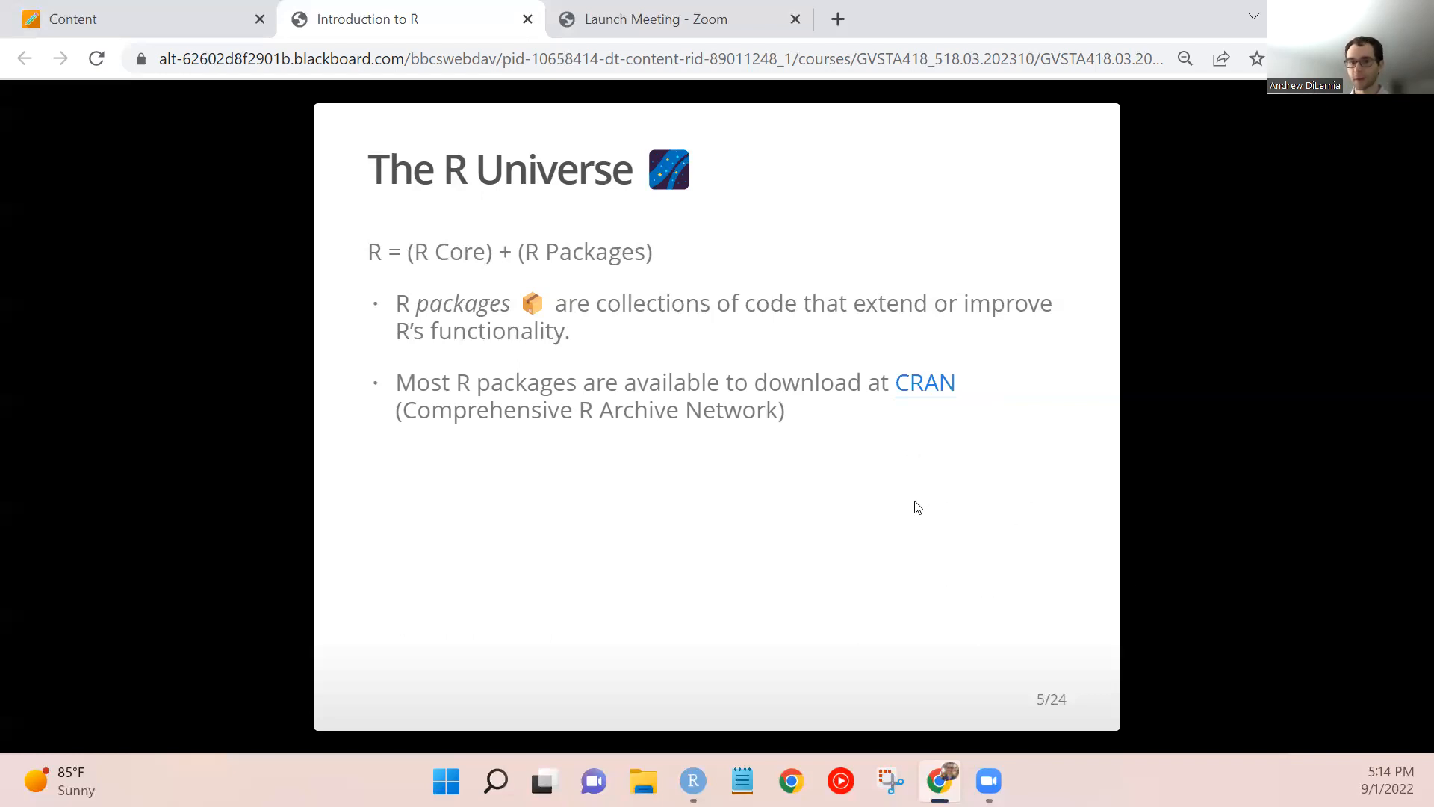
mouse_move(1264, 437)
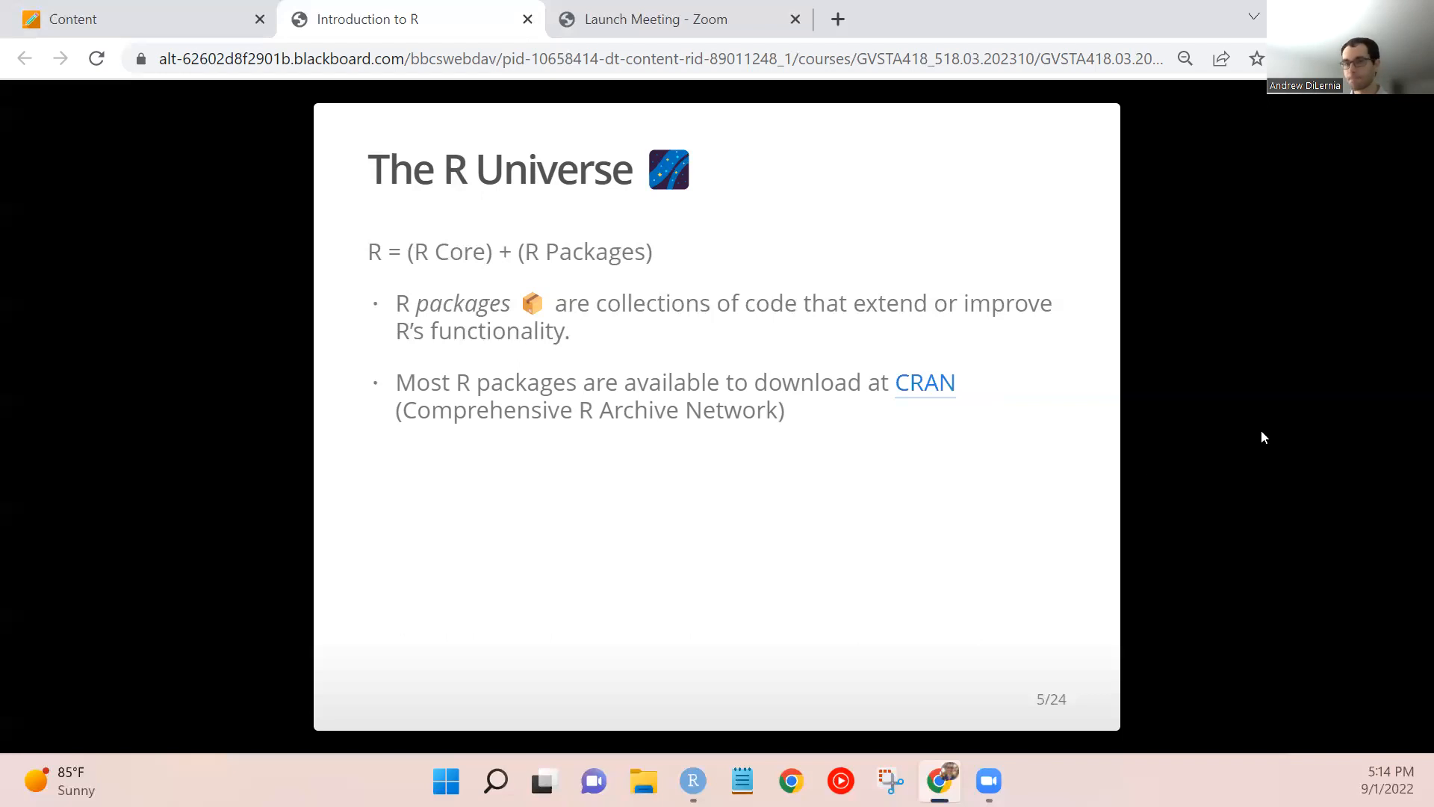
mouse_move(1161, 438)
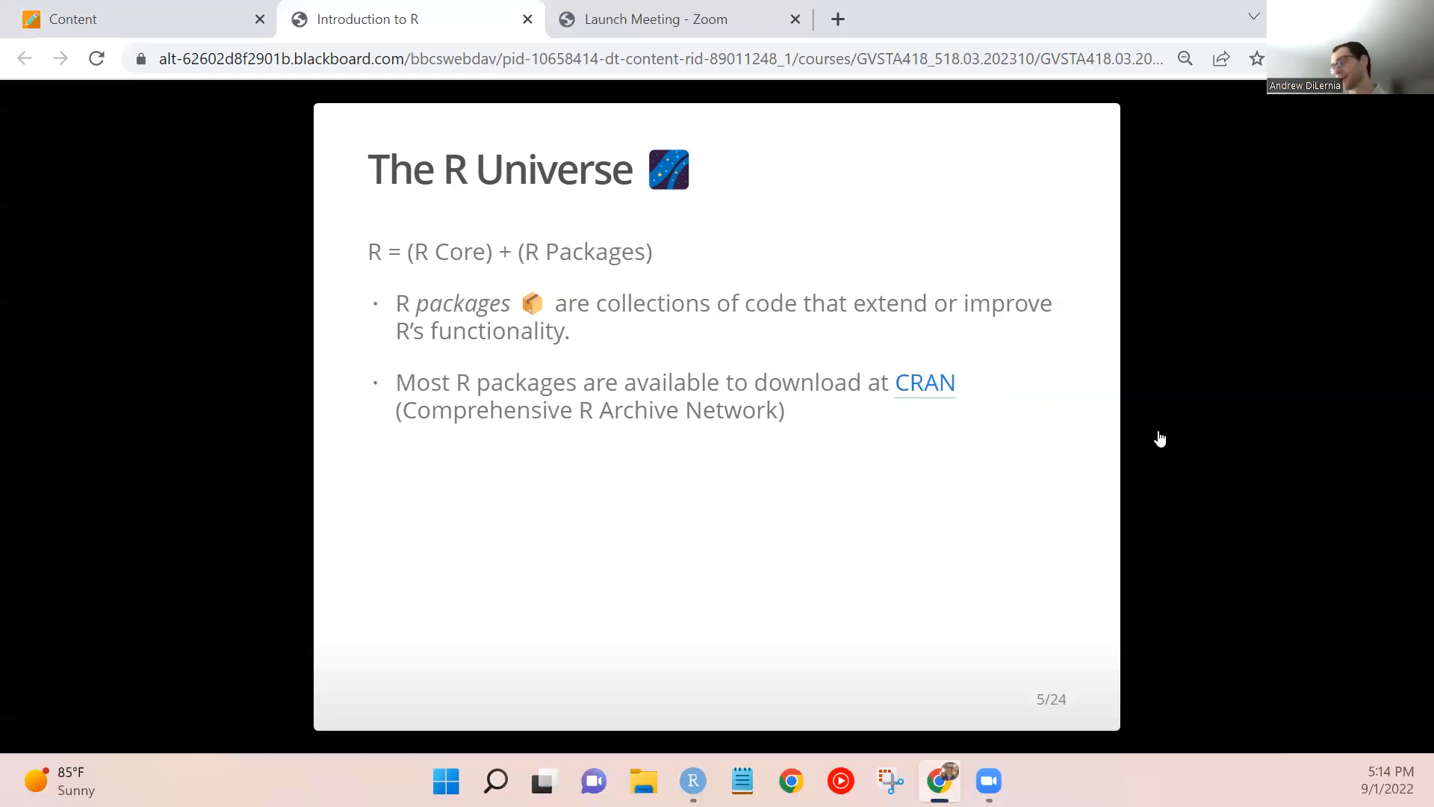
mouse_move(1168, 364)
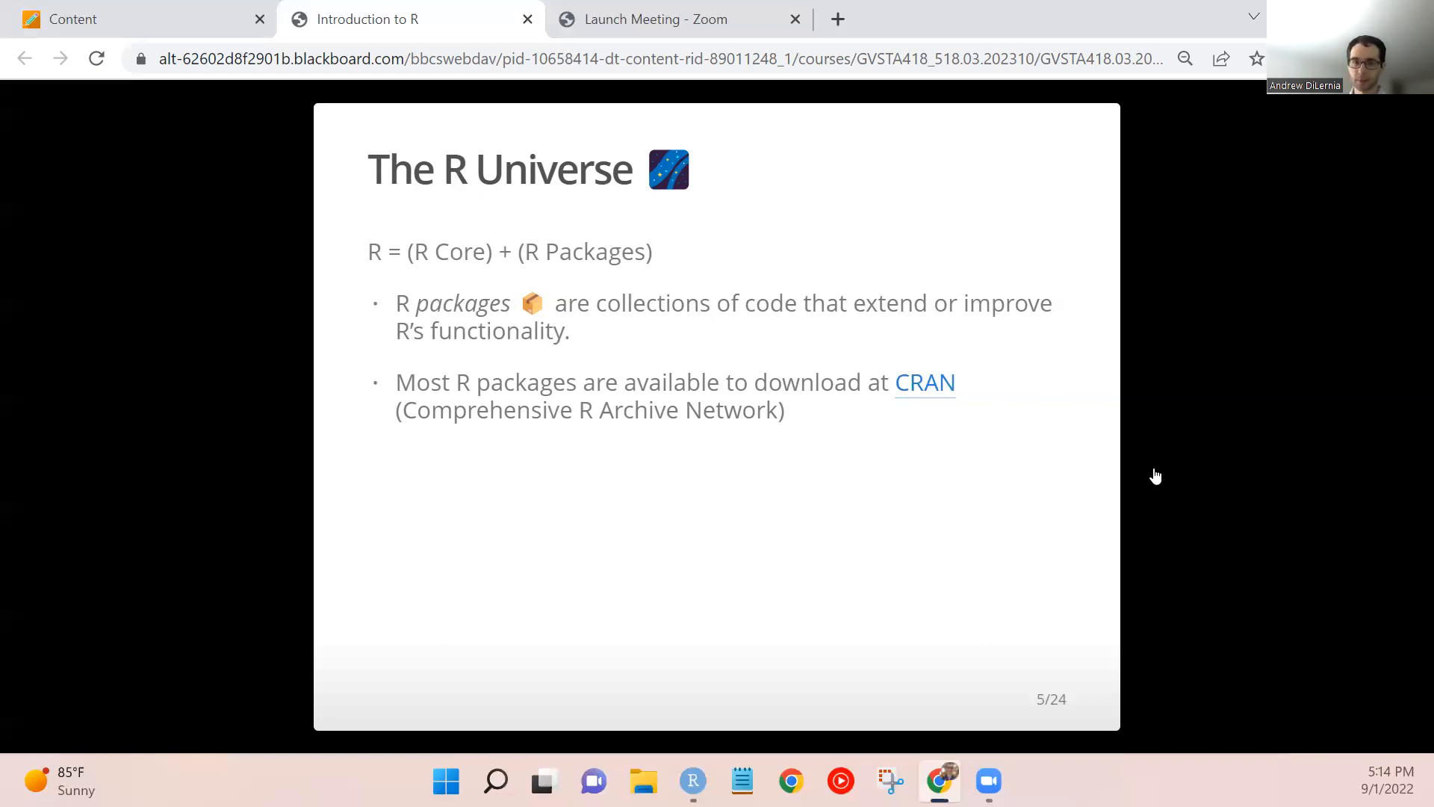
mouse_move(1159, 514)
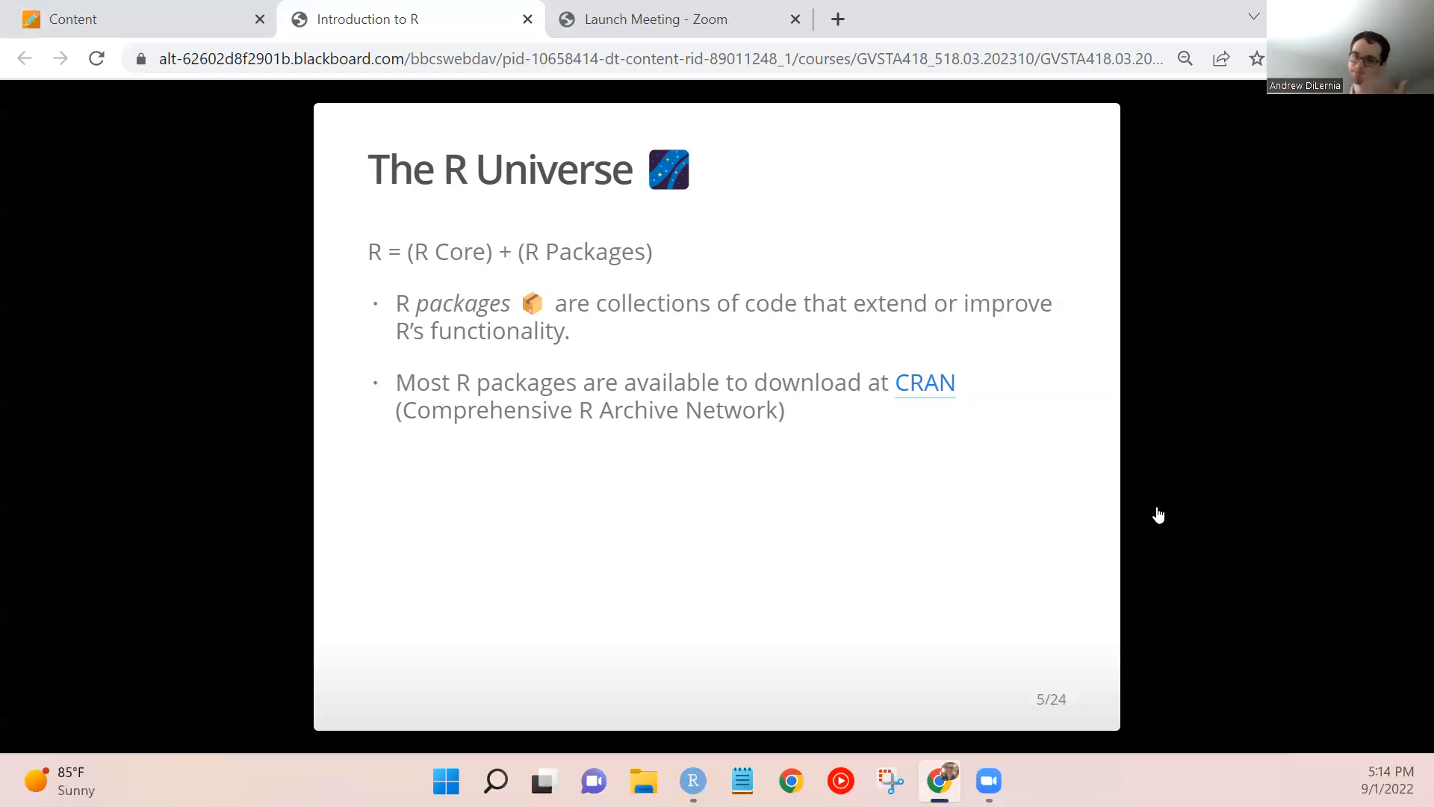
mouse_move(1161, 488)
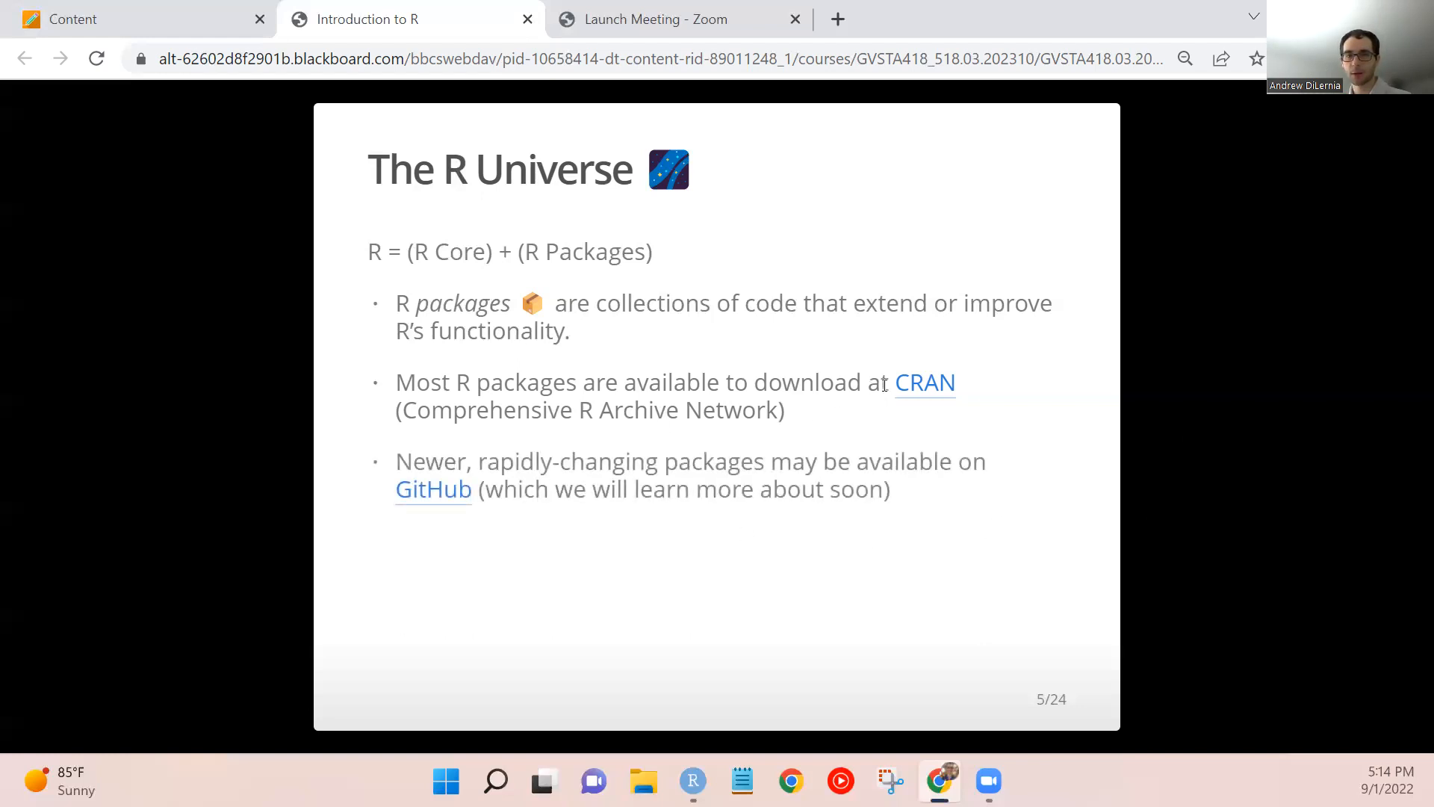
mouse_move(925, 383)
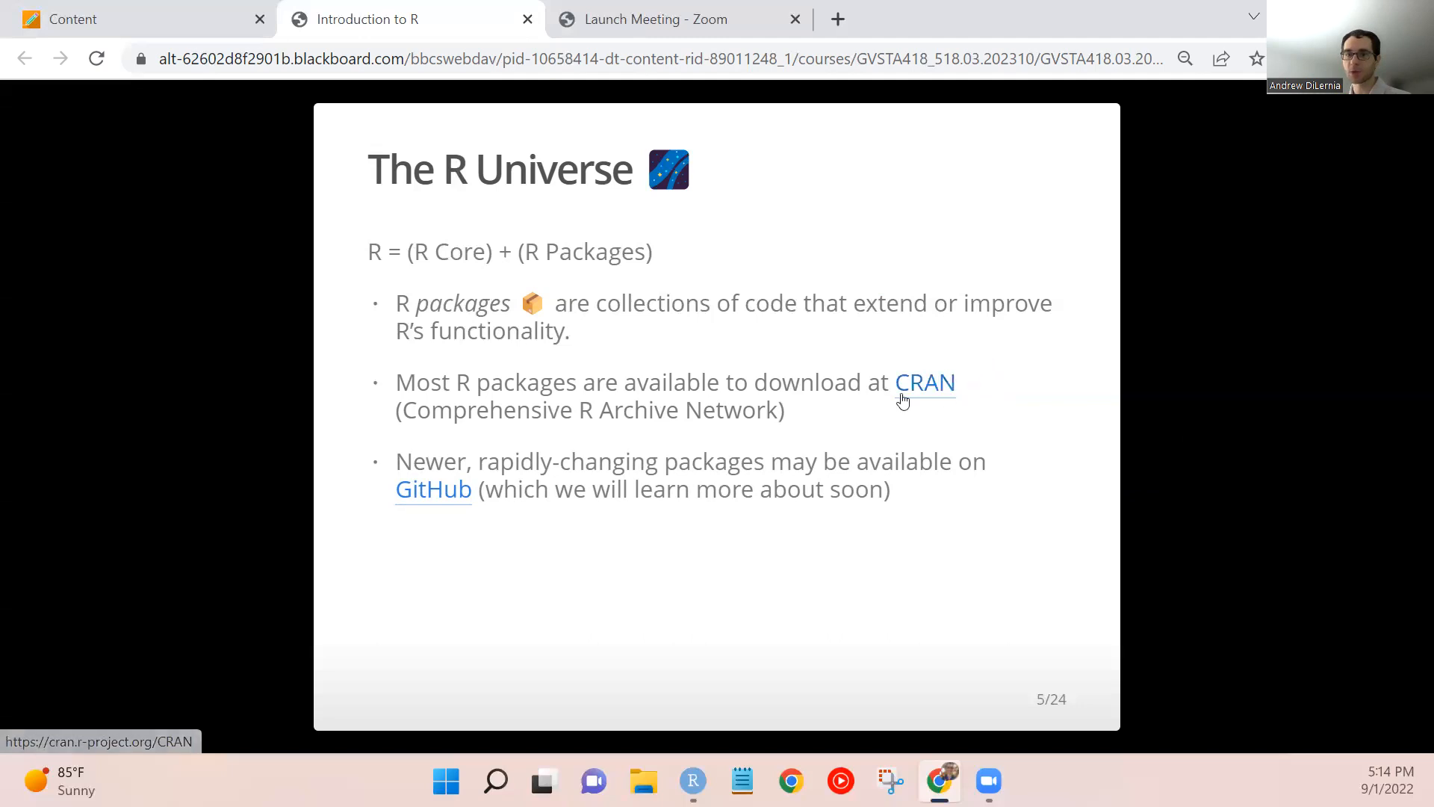
mouse_move(960, 372)
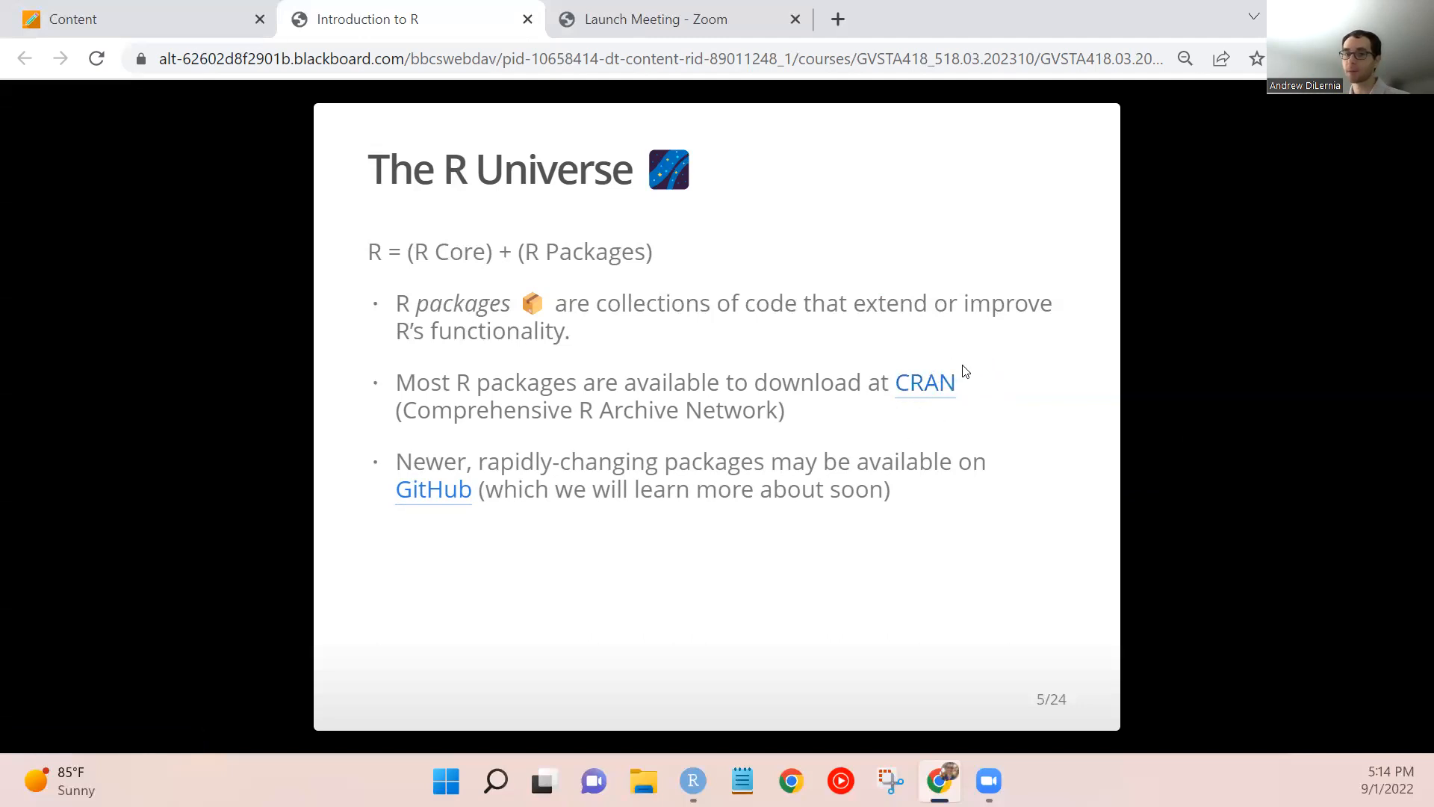
mouse_move(955, 345)
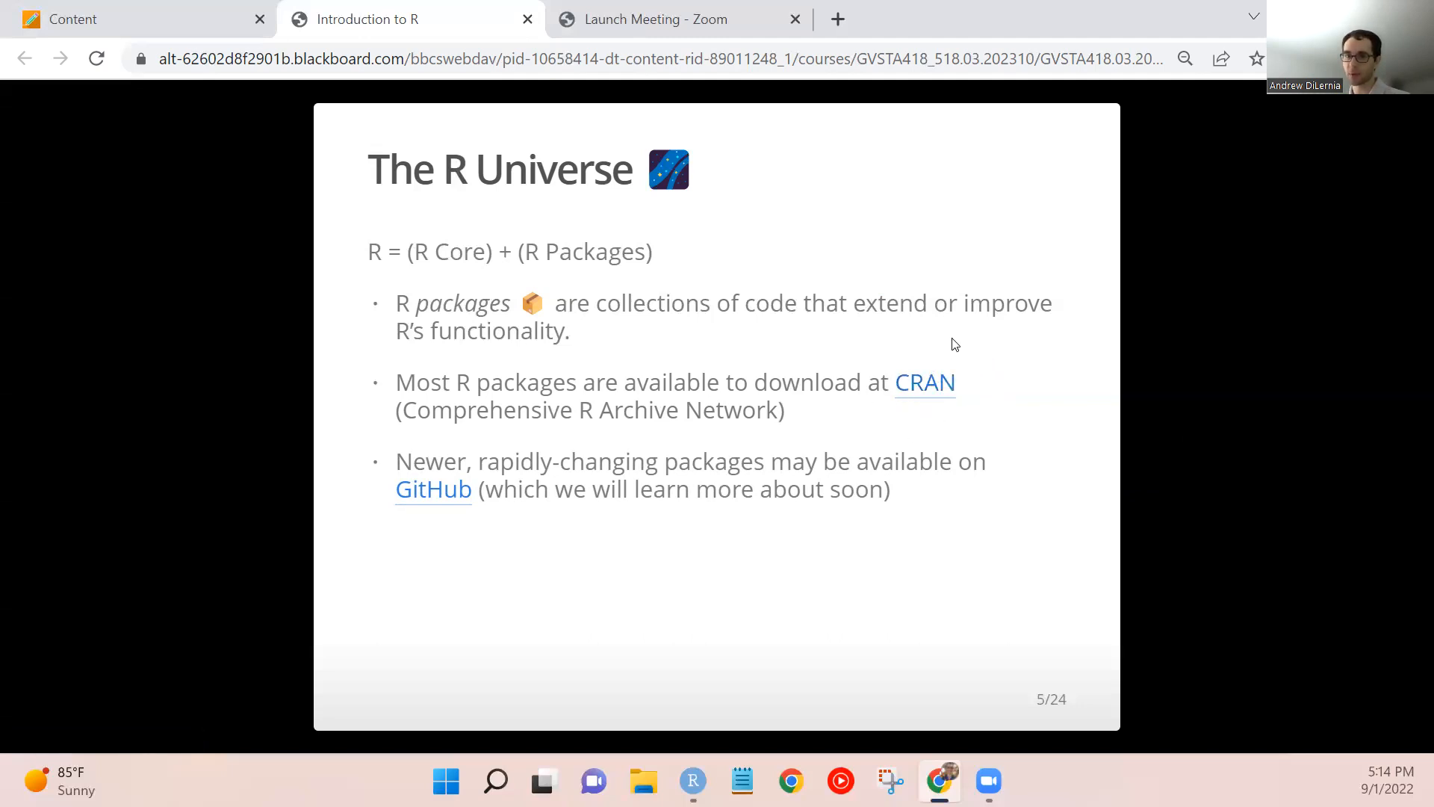
mouse_move(986, 409)
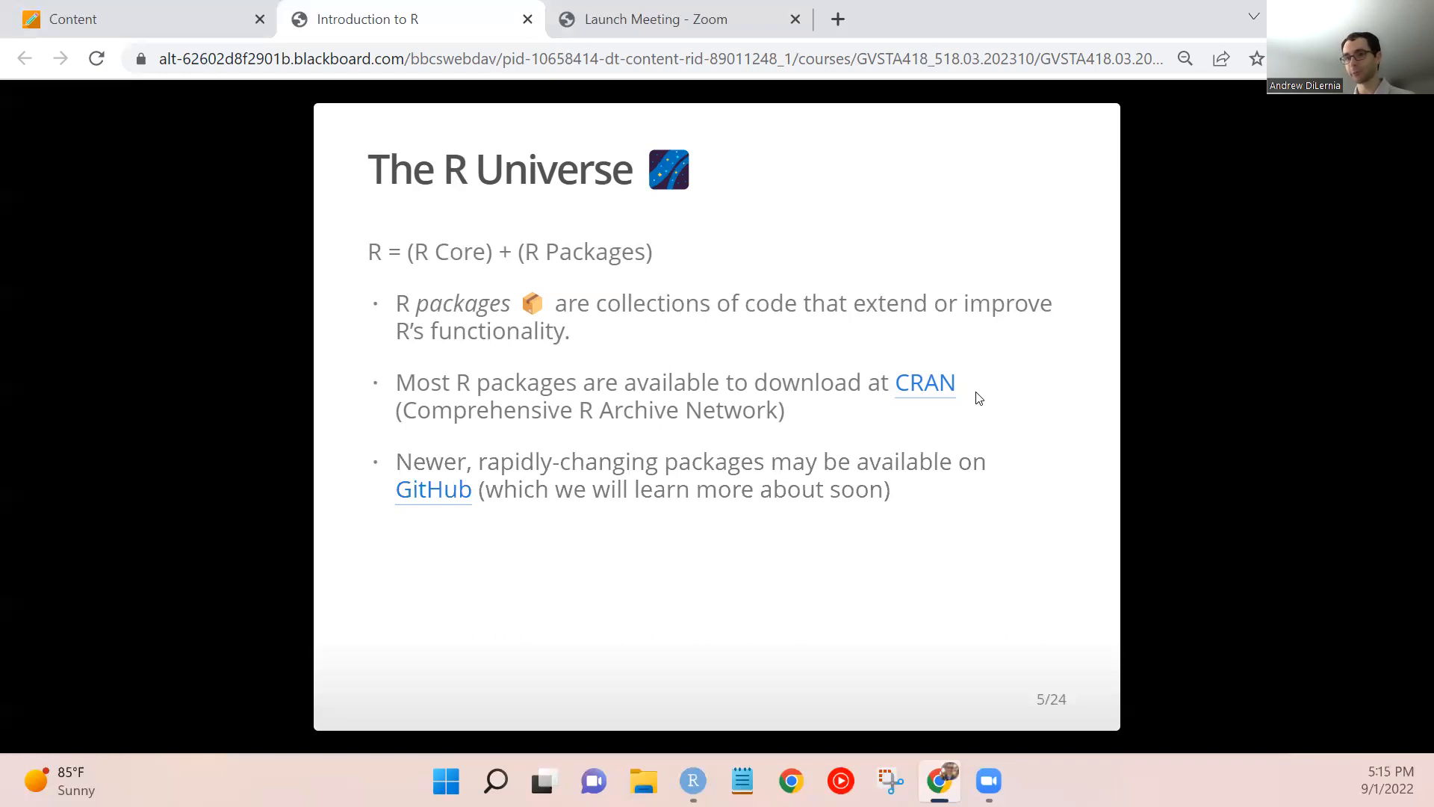
mouse_move(910, 313)
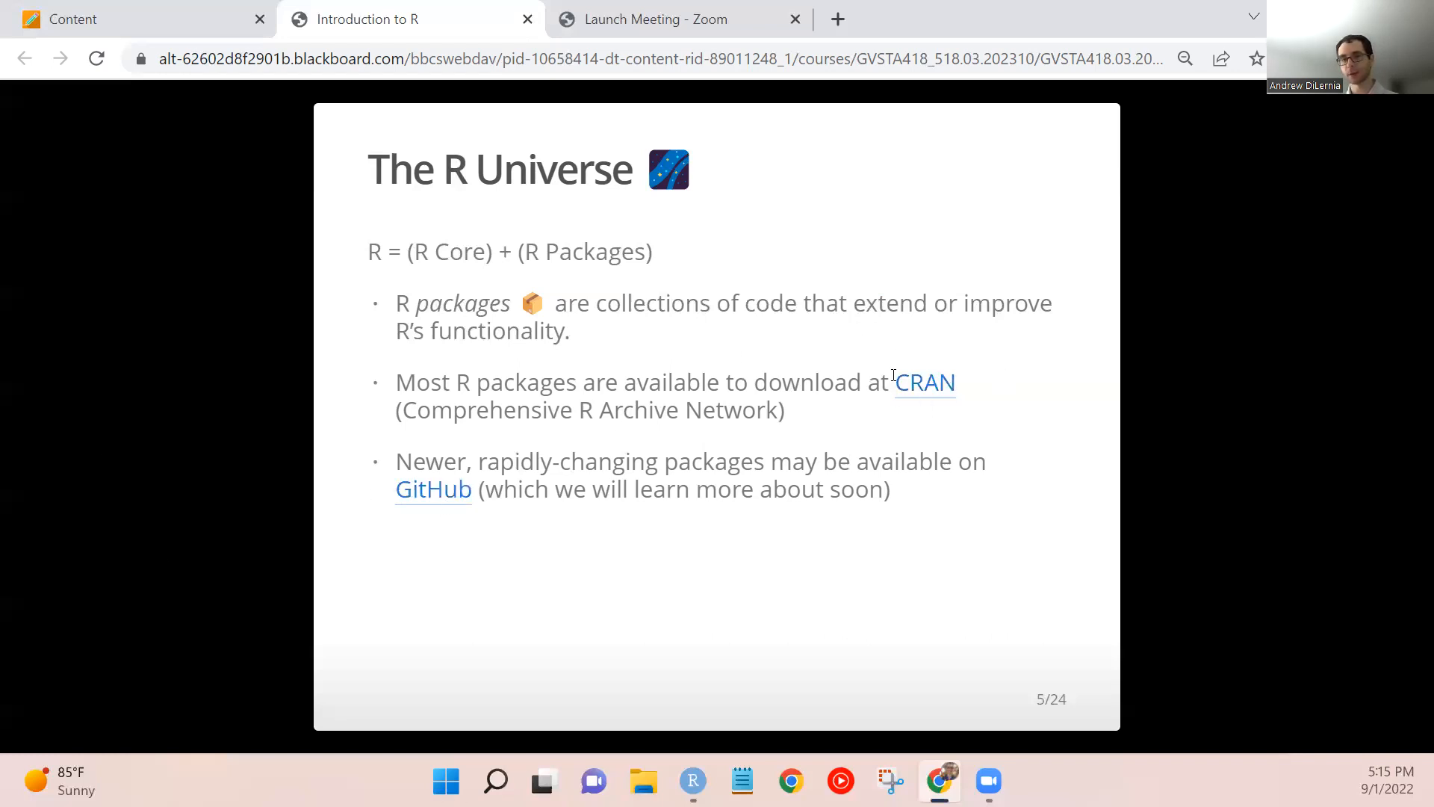
mouse_move(990, 617)
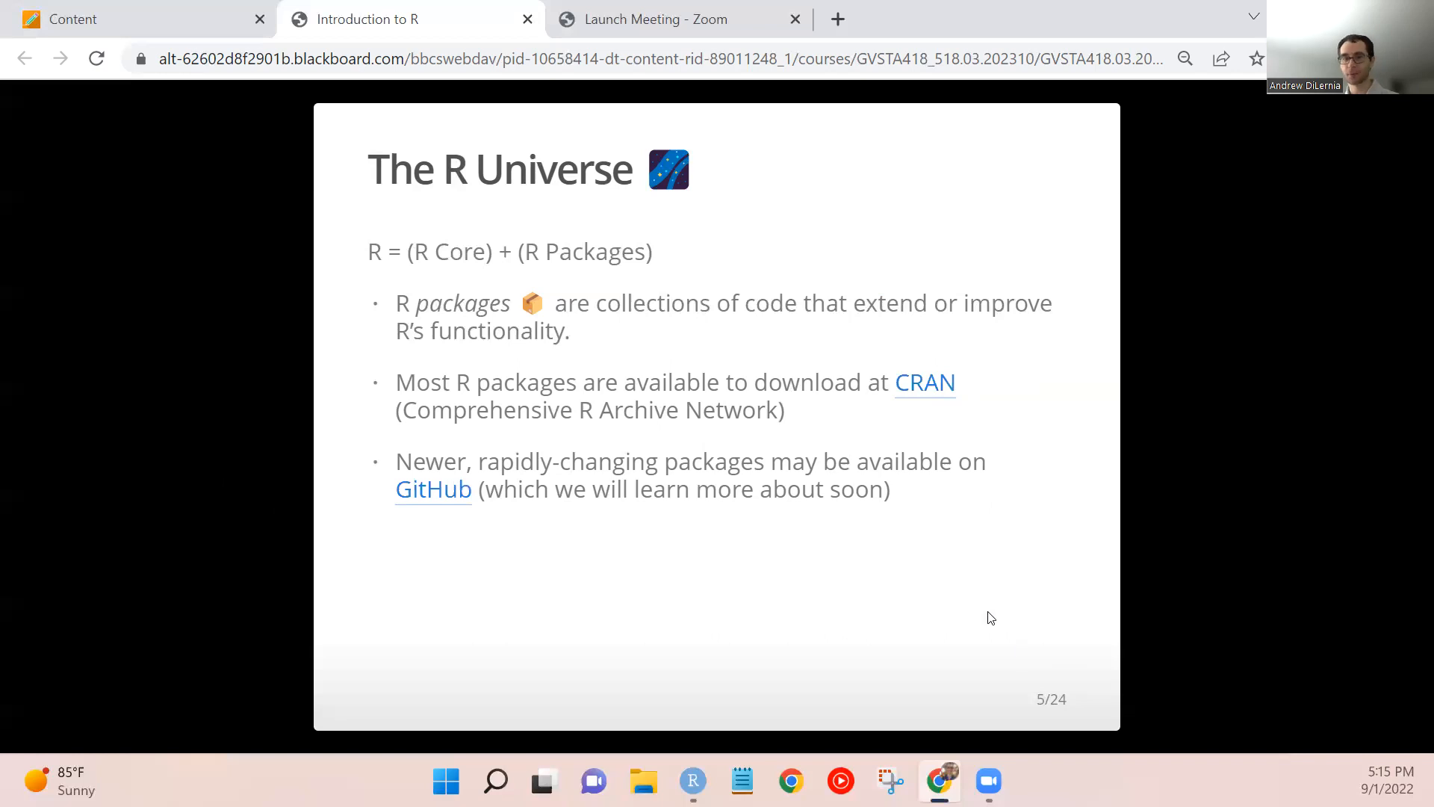
mouse_move(768, 457)
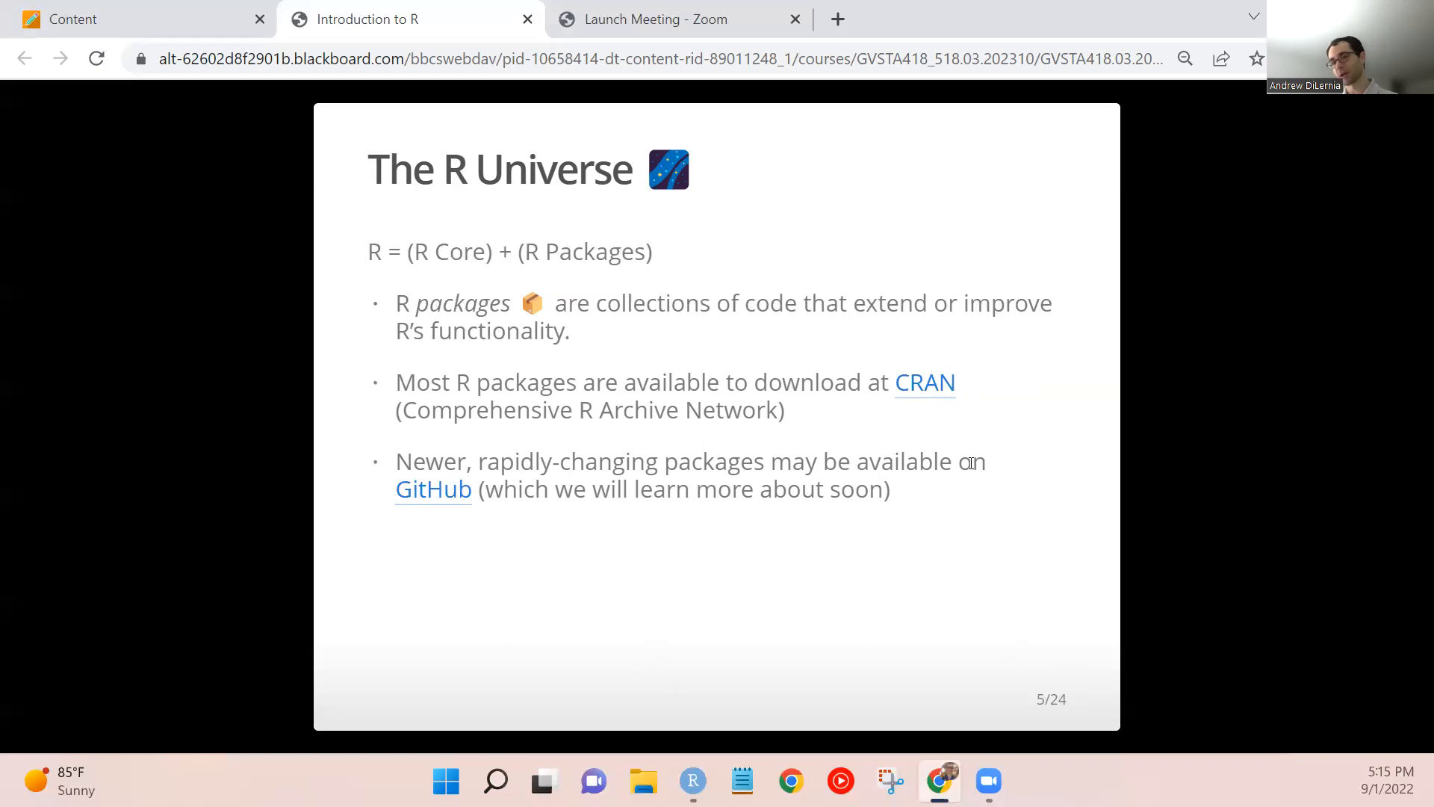
mouse_move(433, 488)
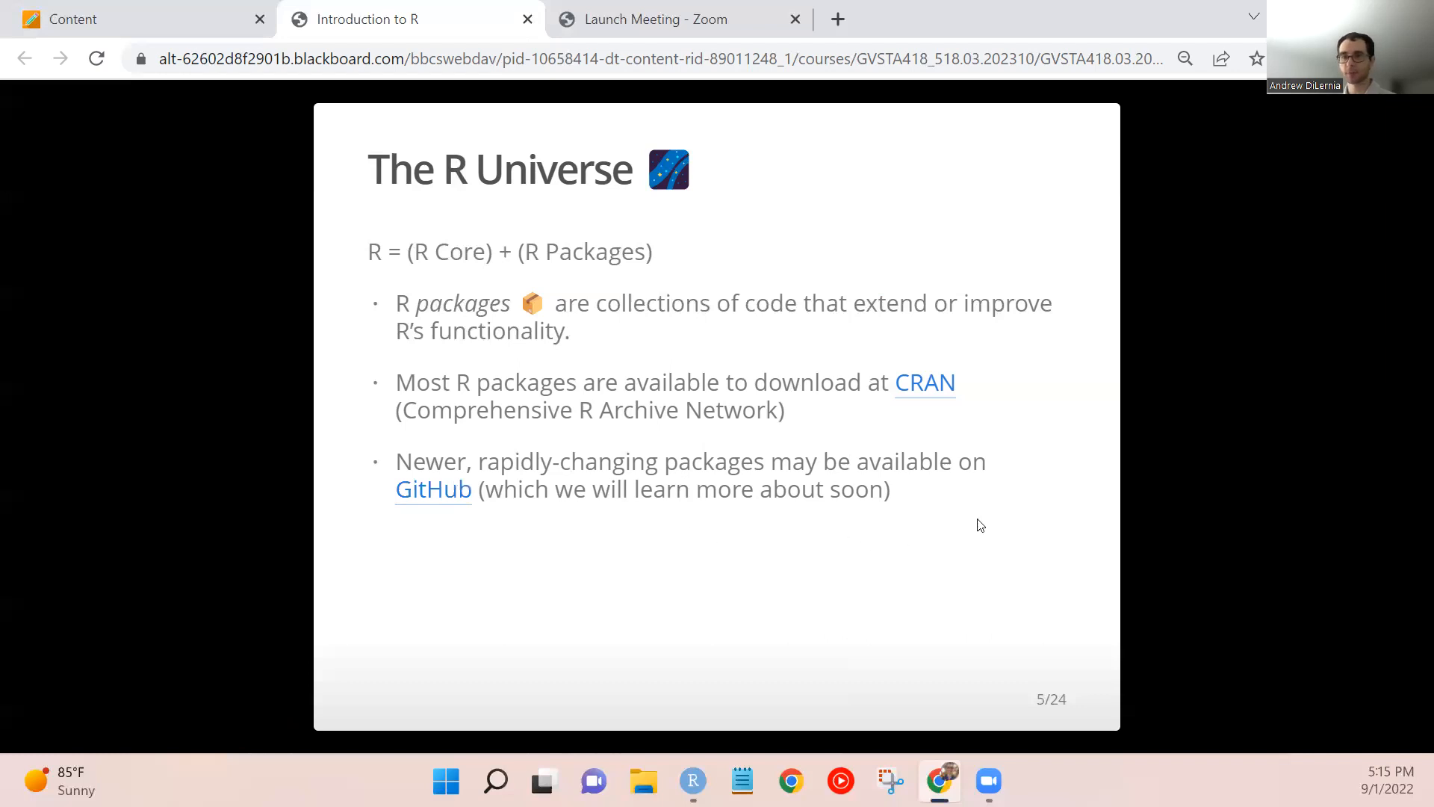
mouse_move(1164, 471)
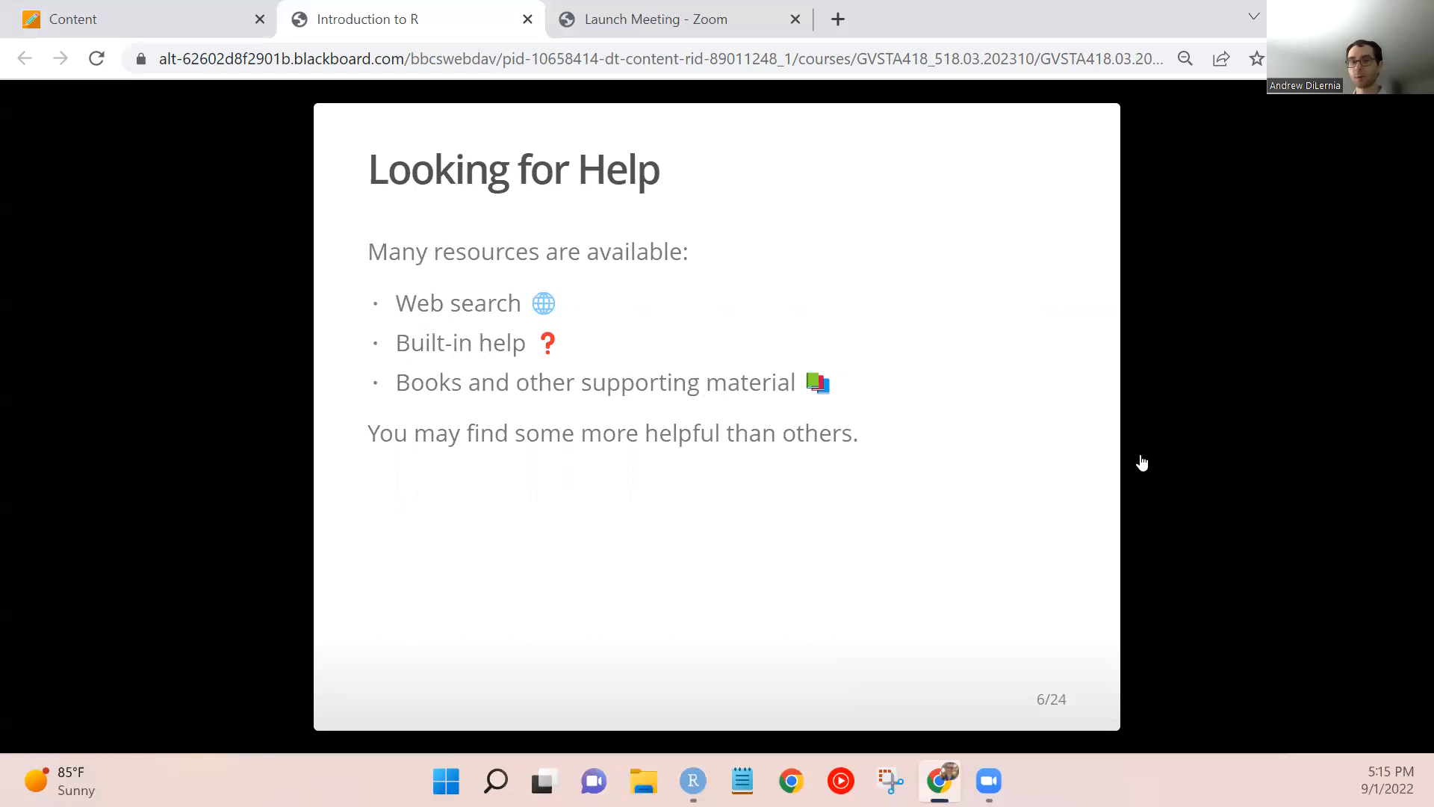
mouse_move(1043, 470)
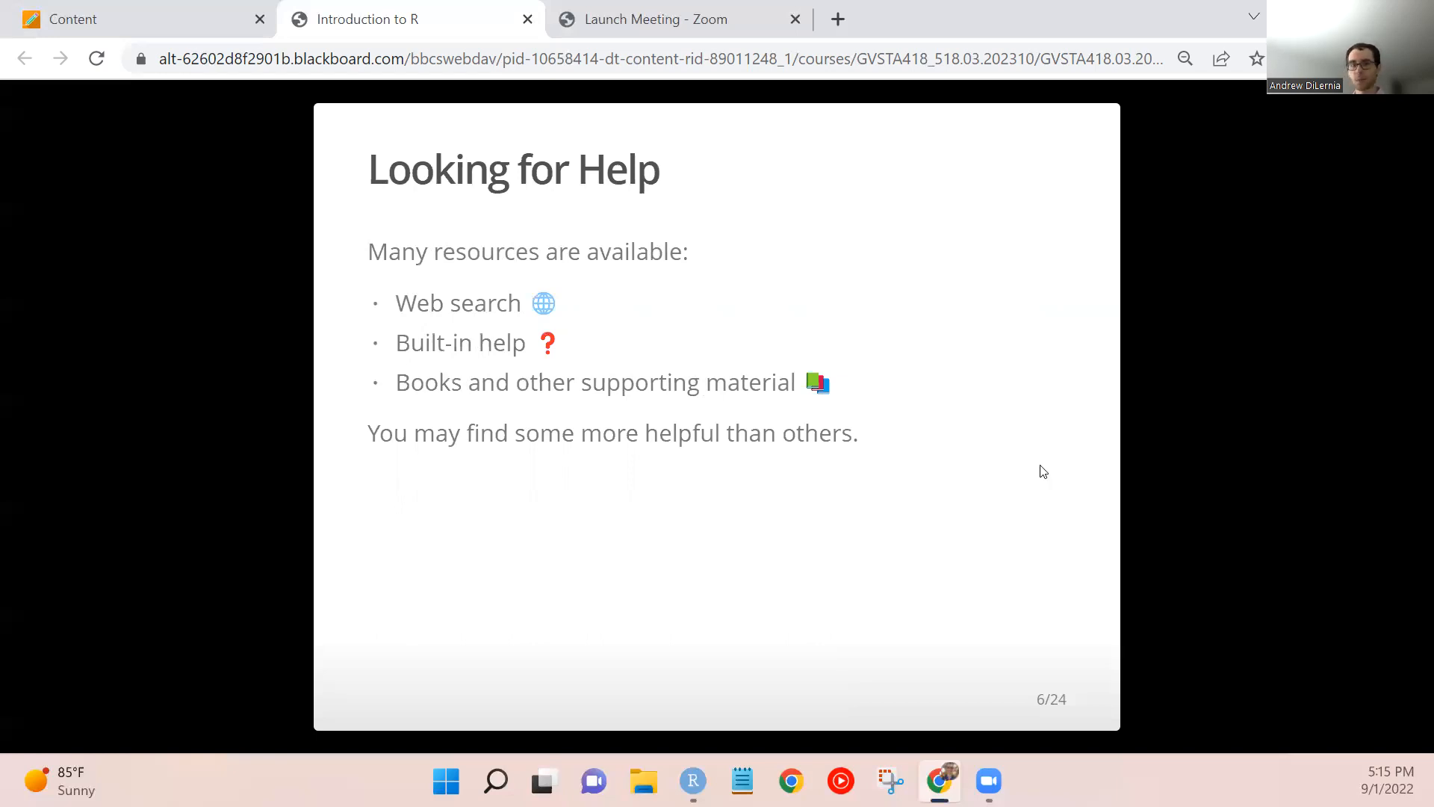
mouse_move(995, 431)
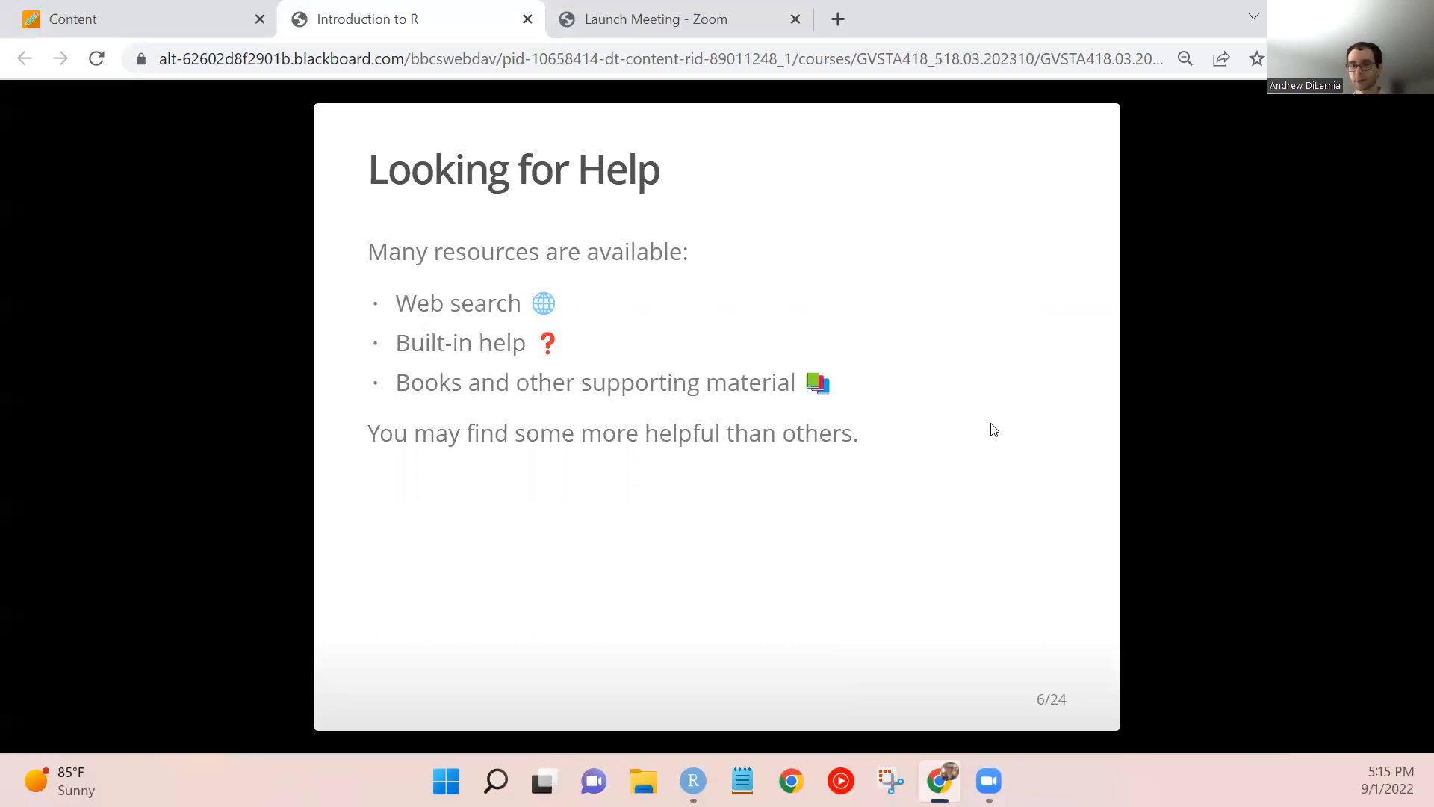
mouse_move(384, 323)
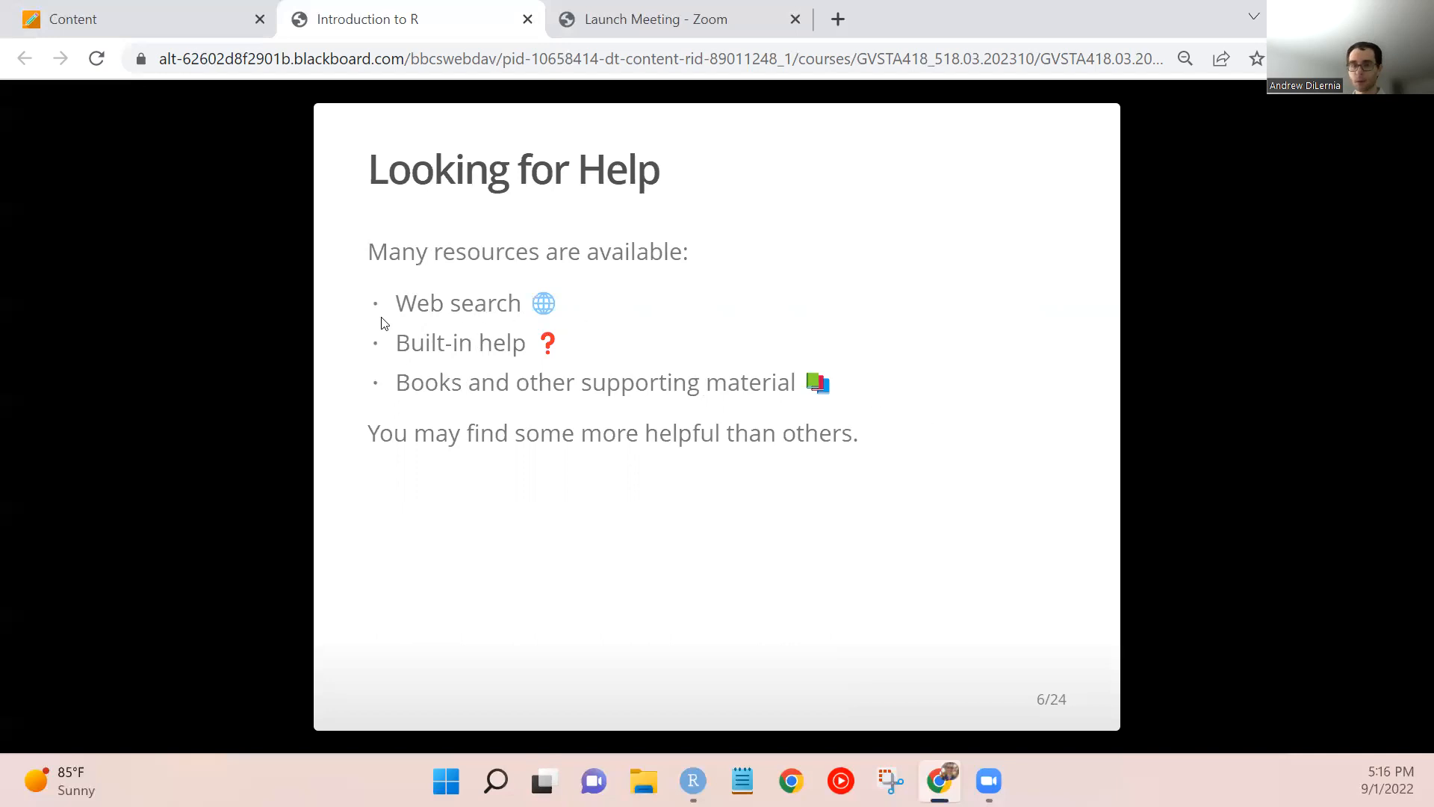
mouse_move(392, 336)
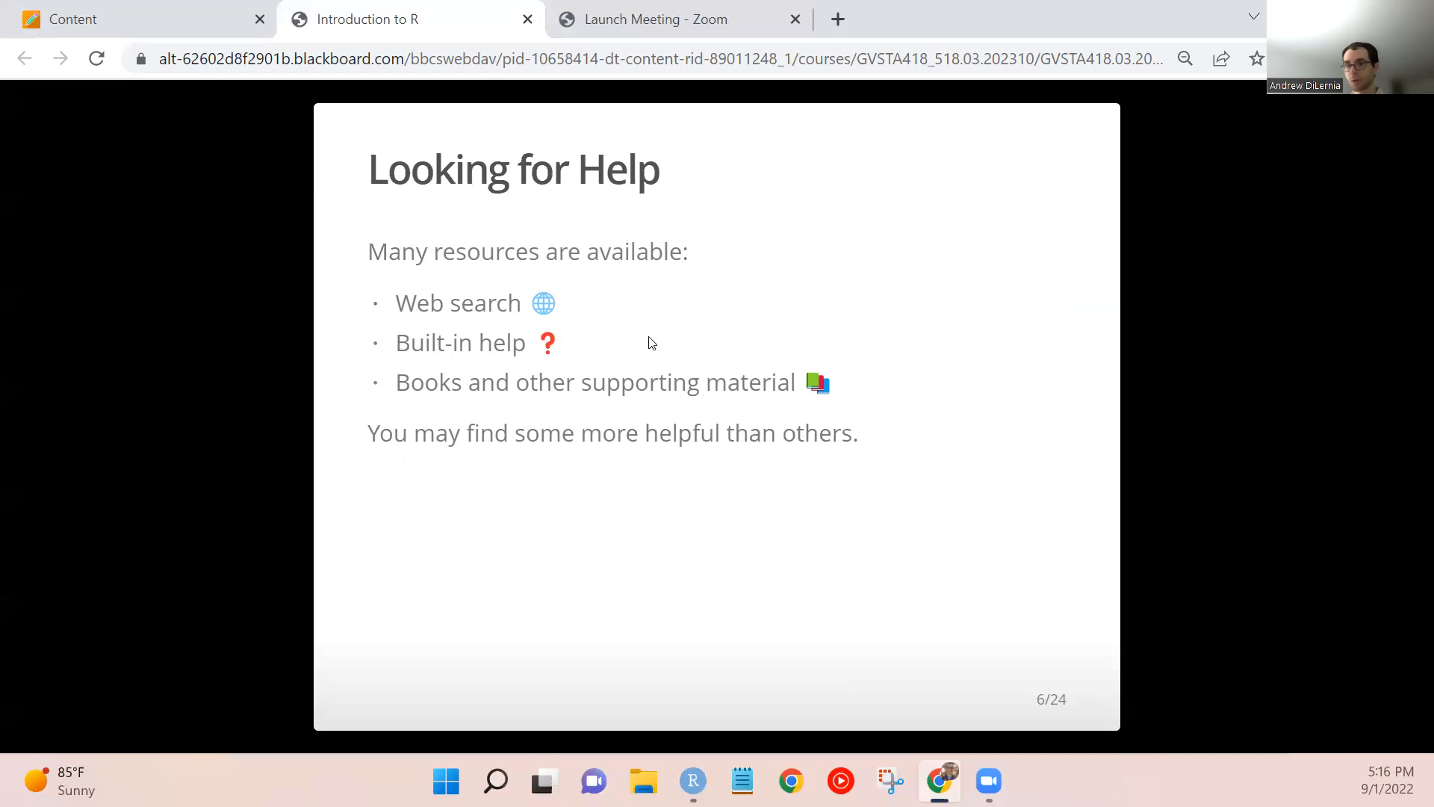
mouse_move(603, 336)
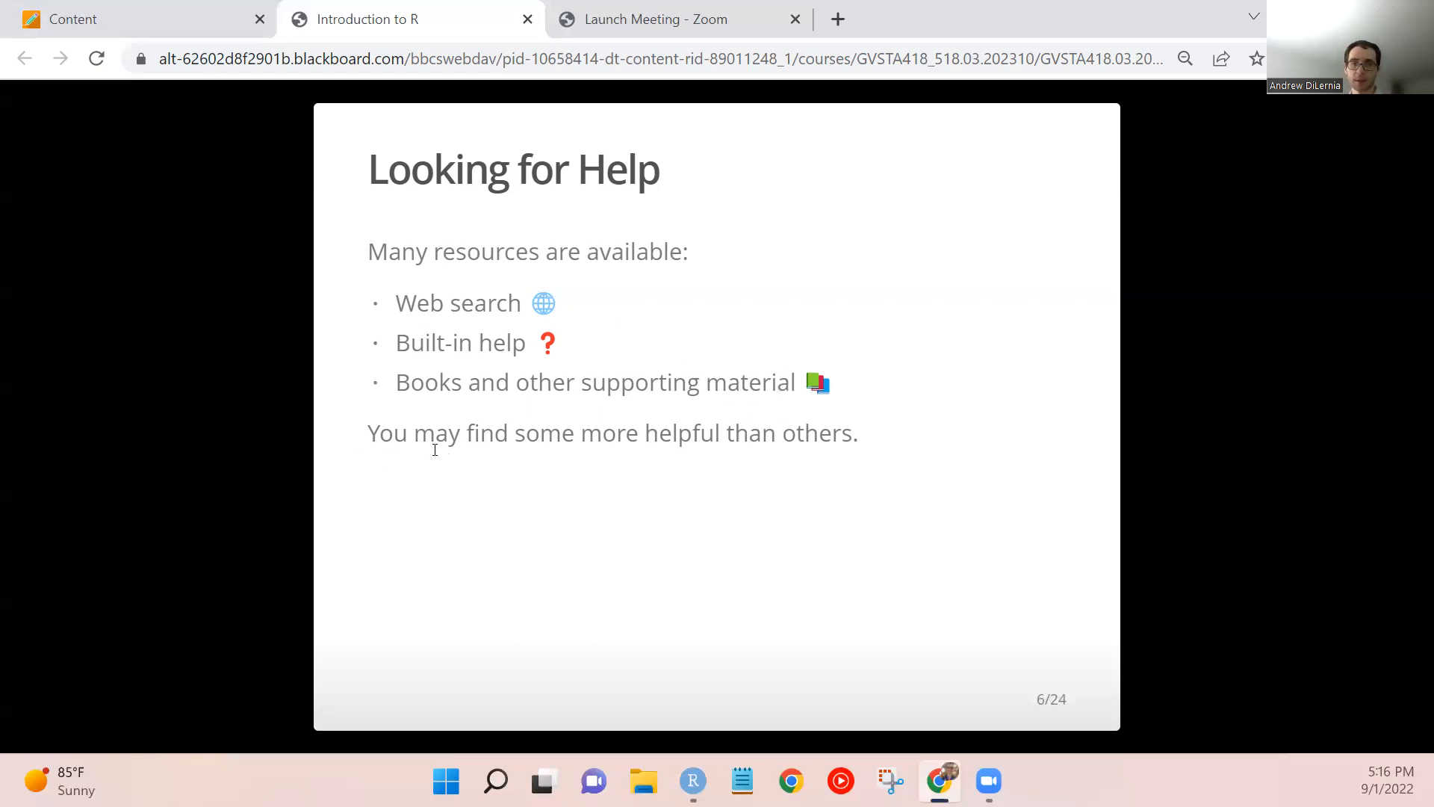
mouse_move(1156, 466)
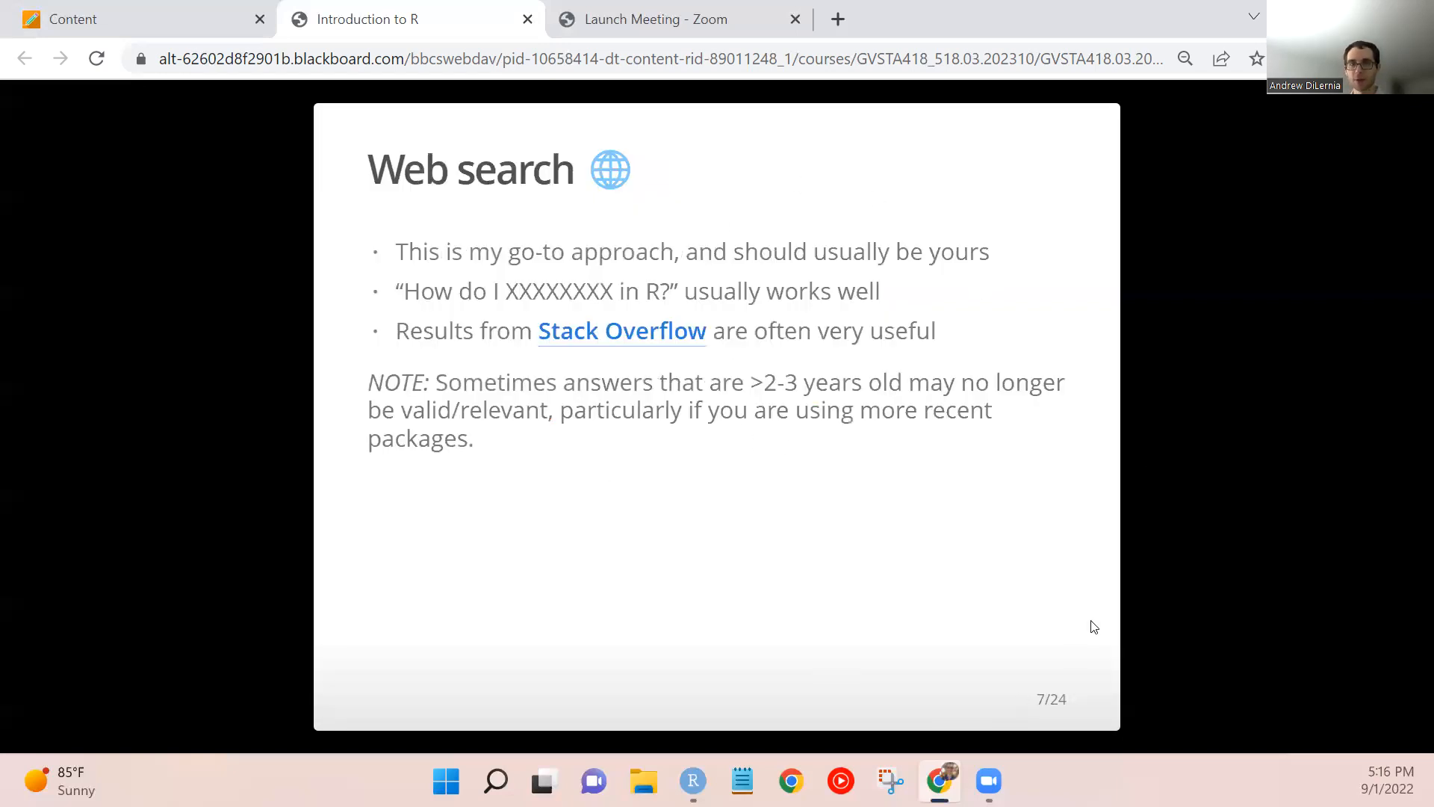
mouse_move(1012, 623)
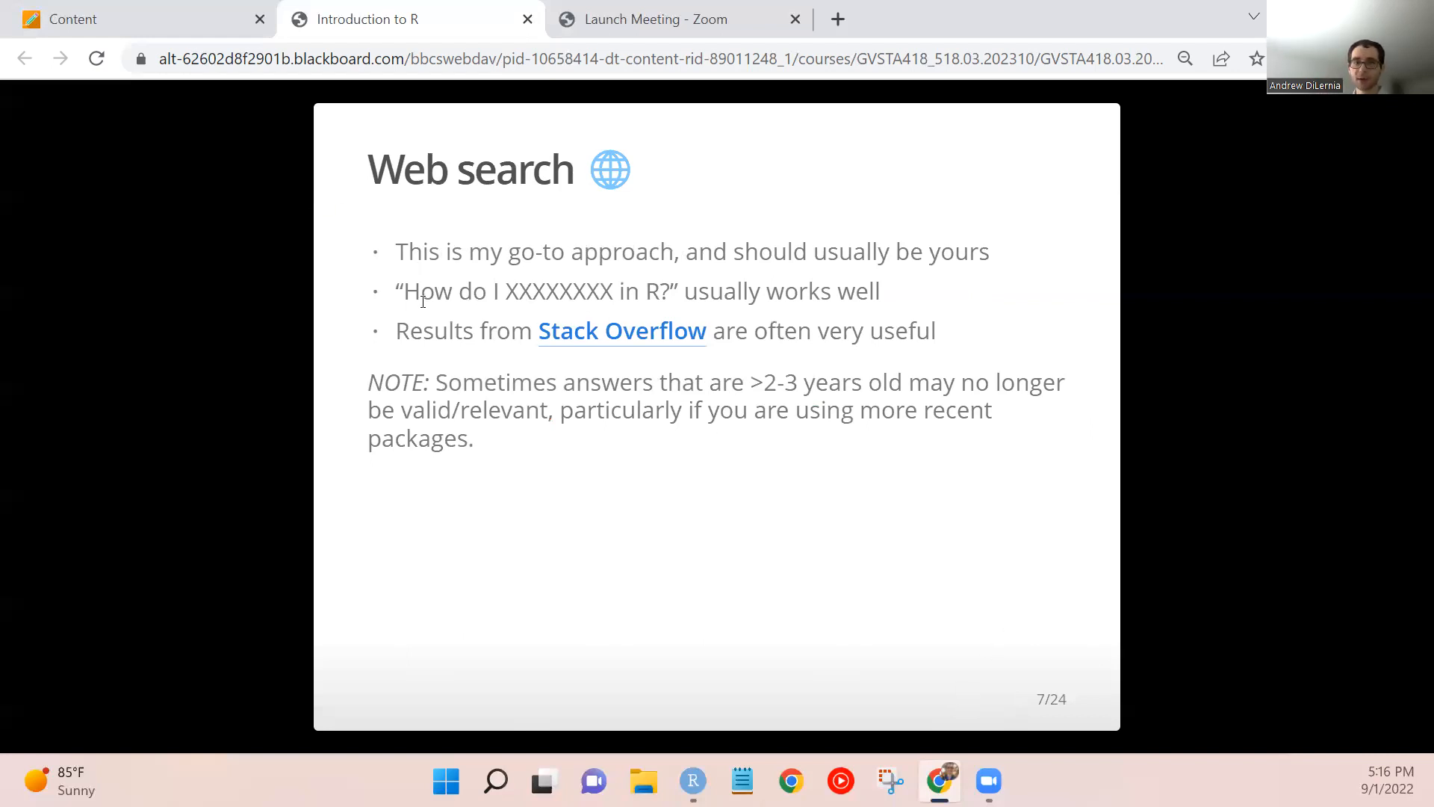
mouse_move(590, 357)
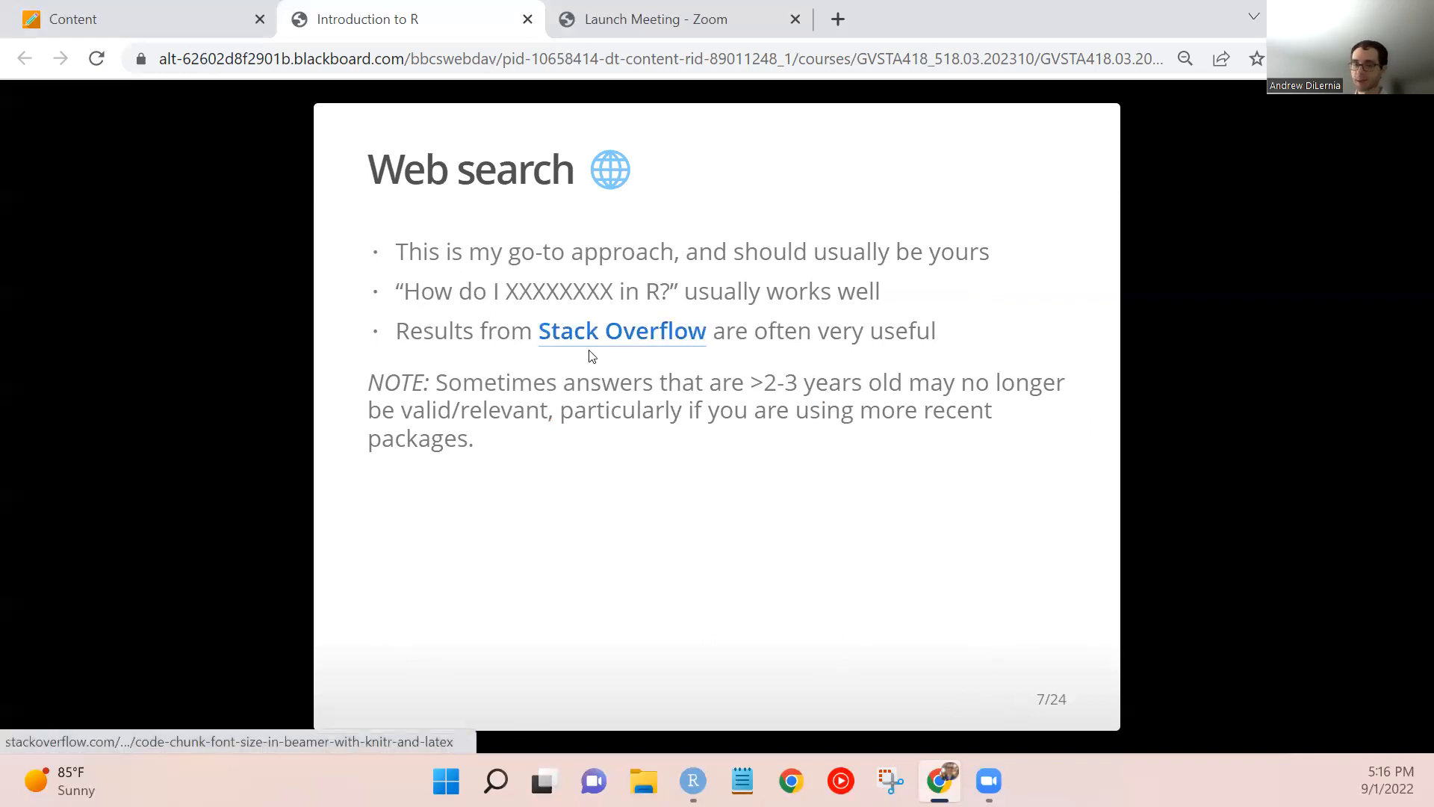
mouse_move(333, 271)
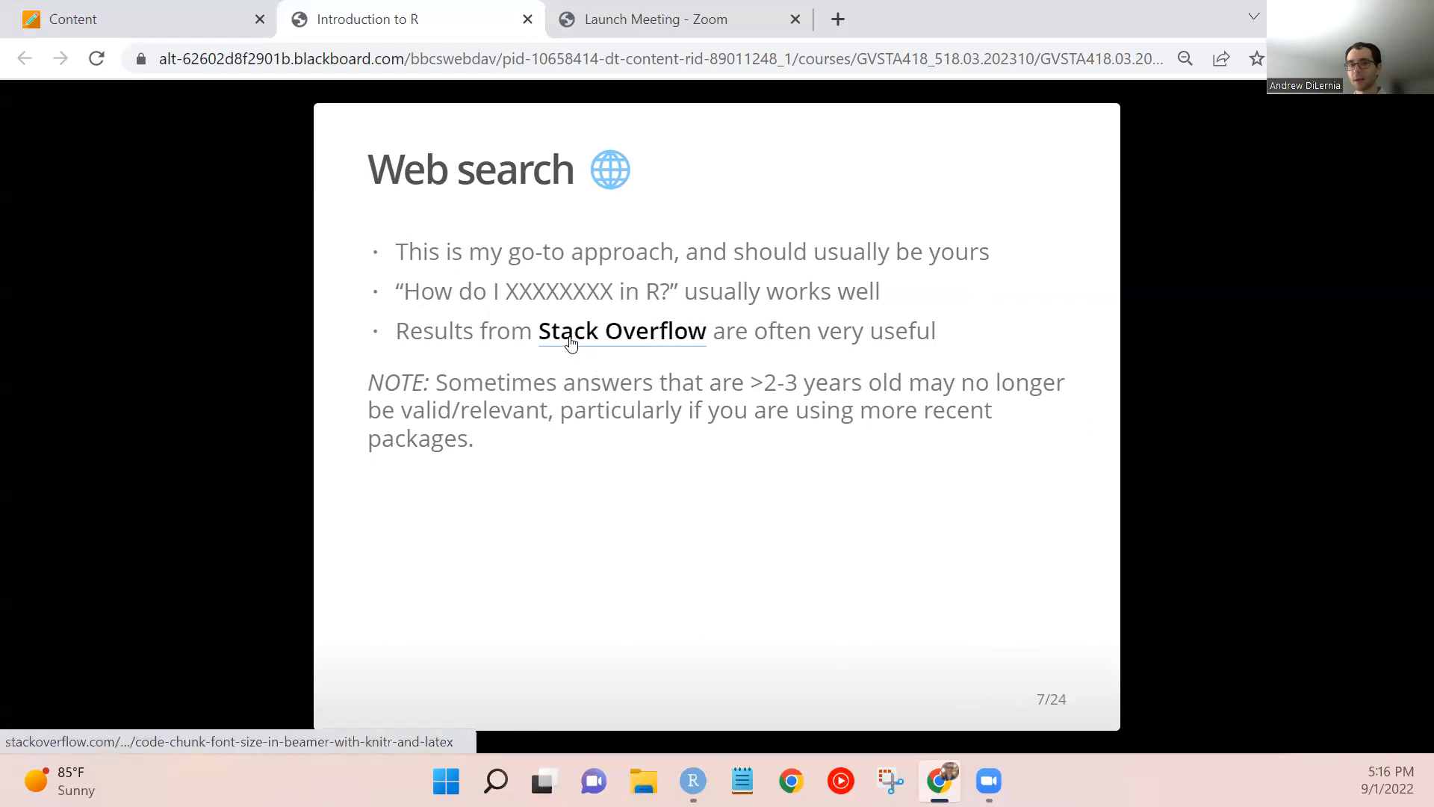
Open the slide's Stack Overflow example link in a new tab and switch to it.
right_click(572, 344)
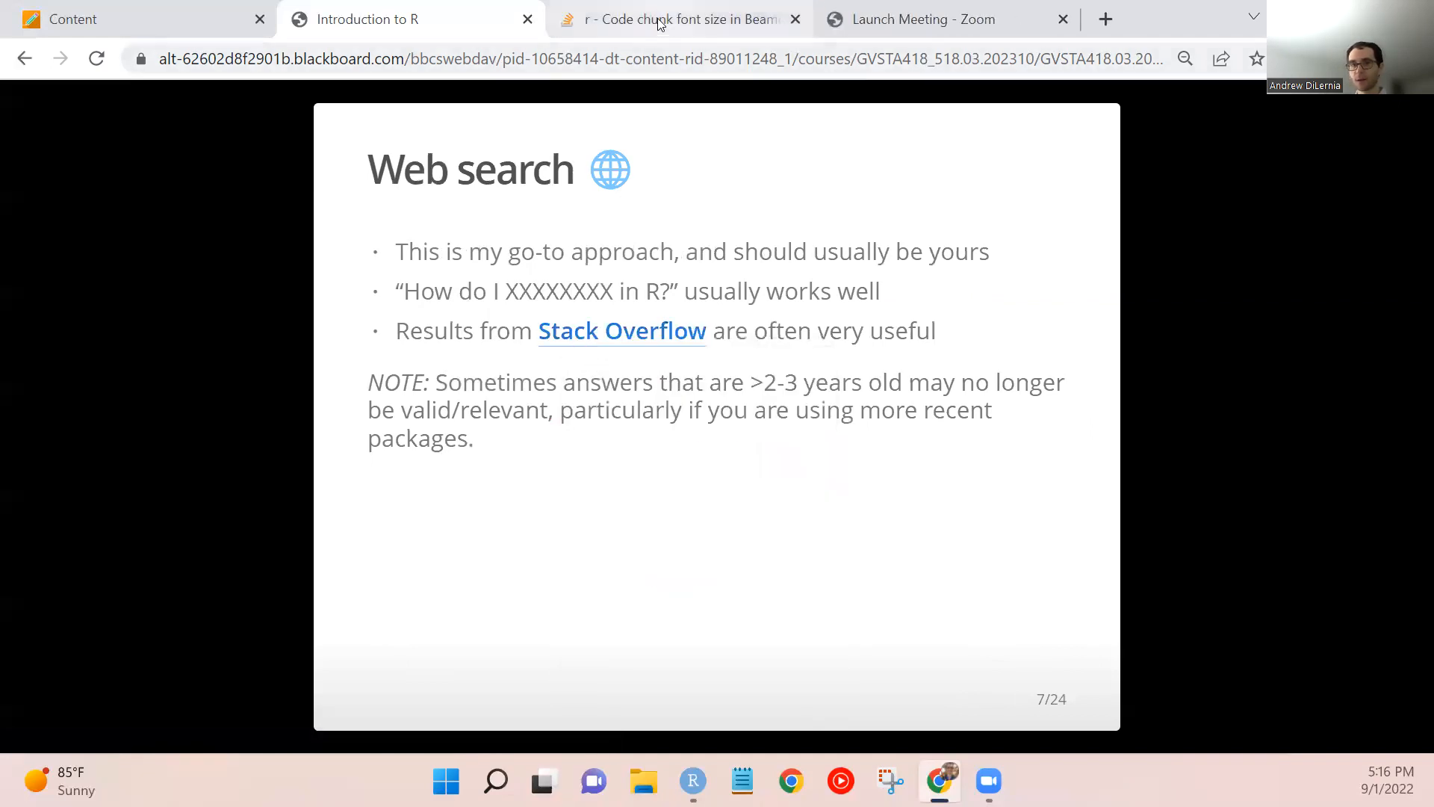
left_click(681, 20)
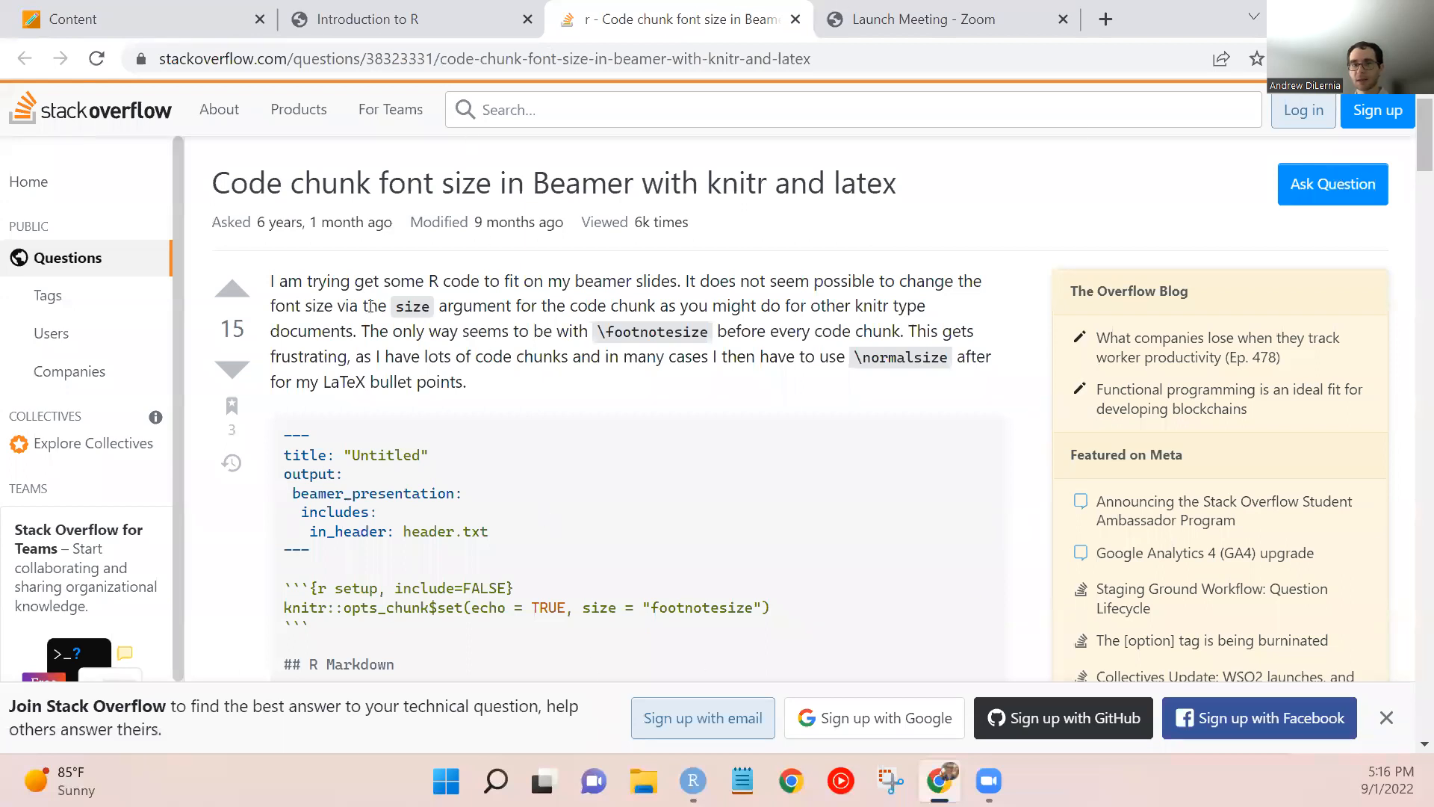
Read the Beamer/knitr code chunk font size question, highlighting its opening paragraph, down to the accepted answer.
scroll("down", 3)
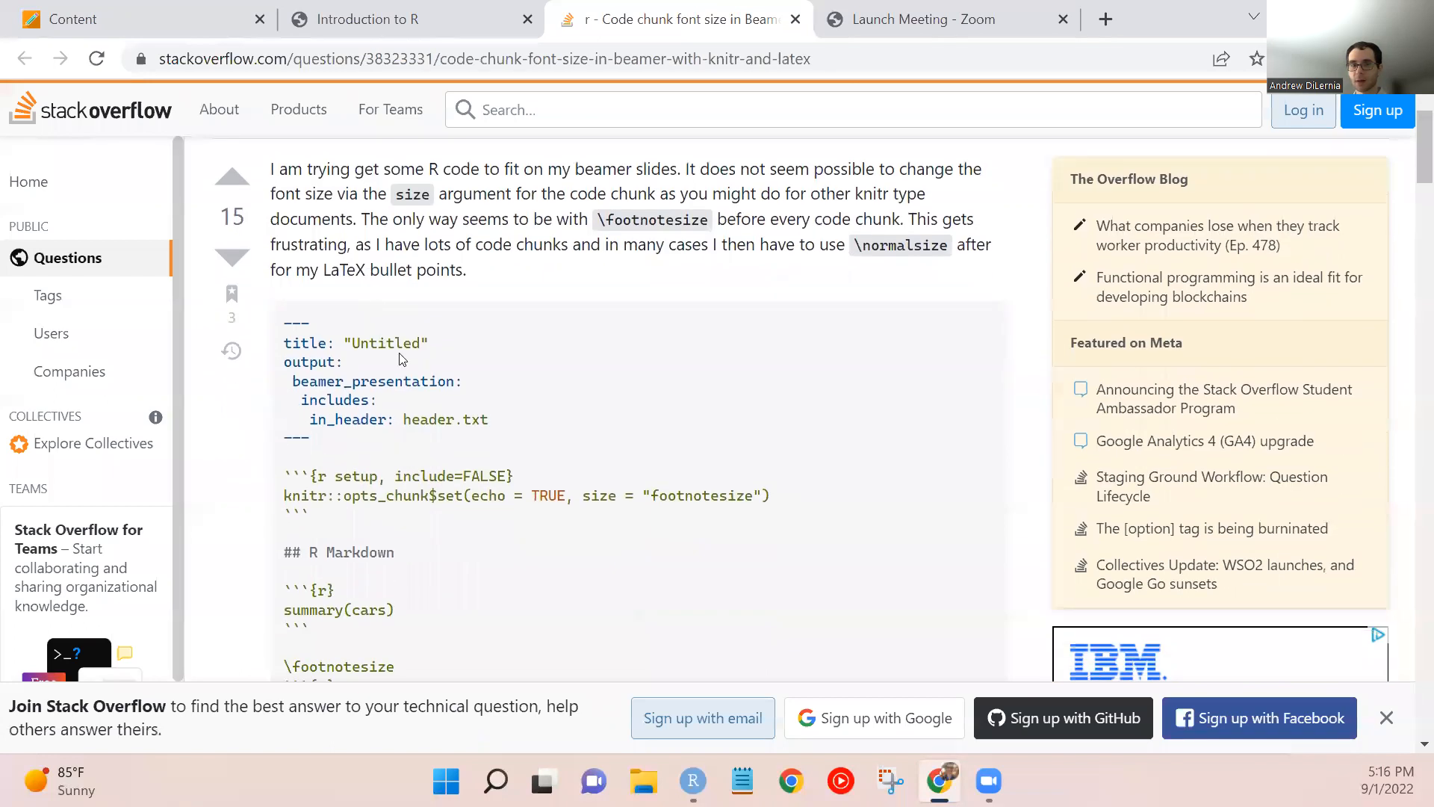
left_click_drag(270, 169, 463, 264)
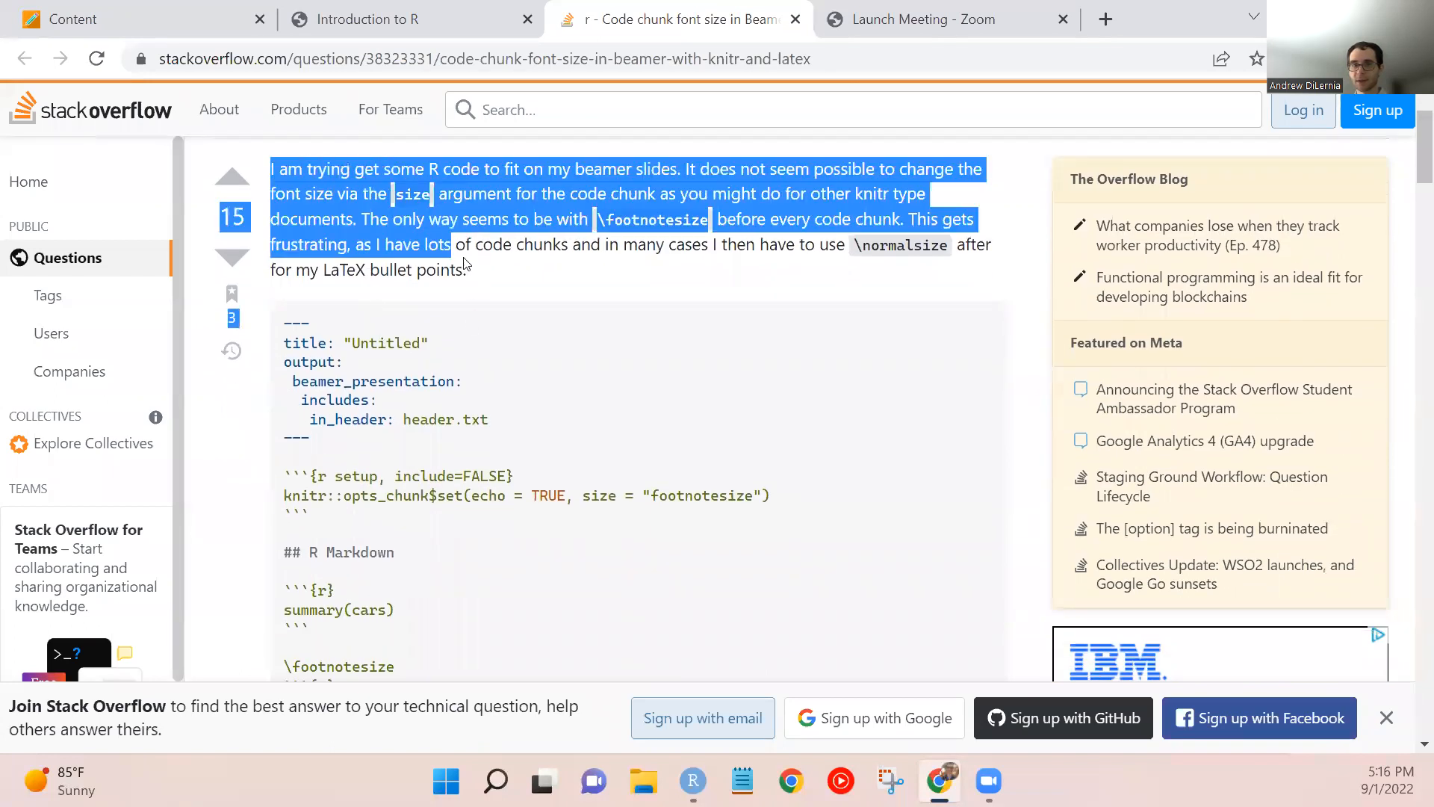
scroll("down", 3)
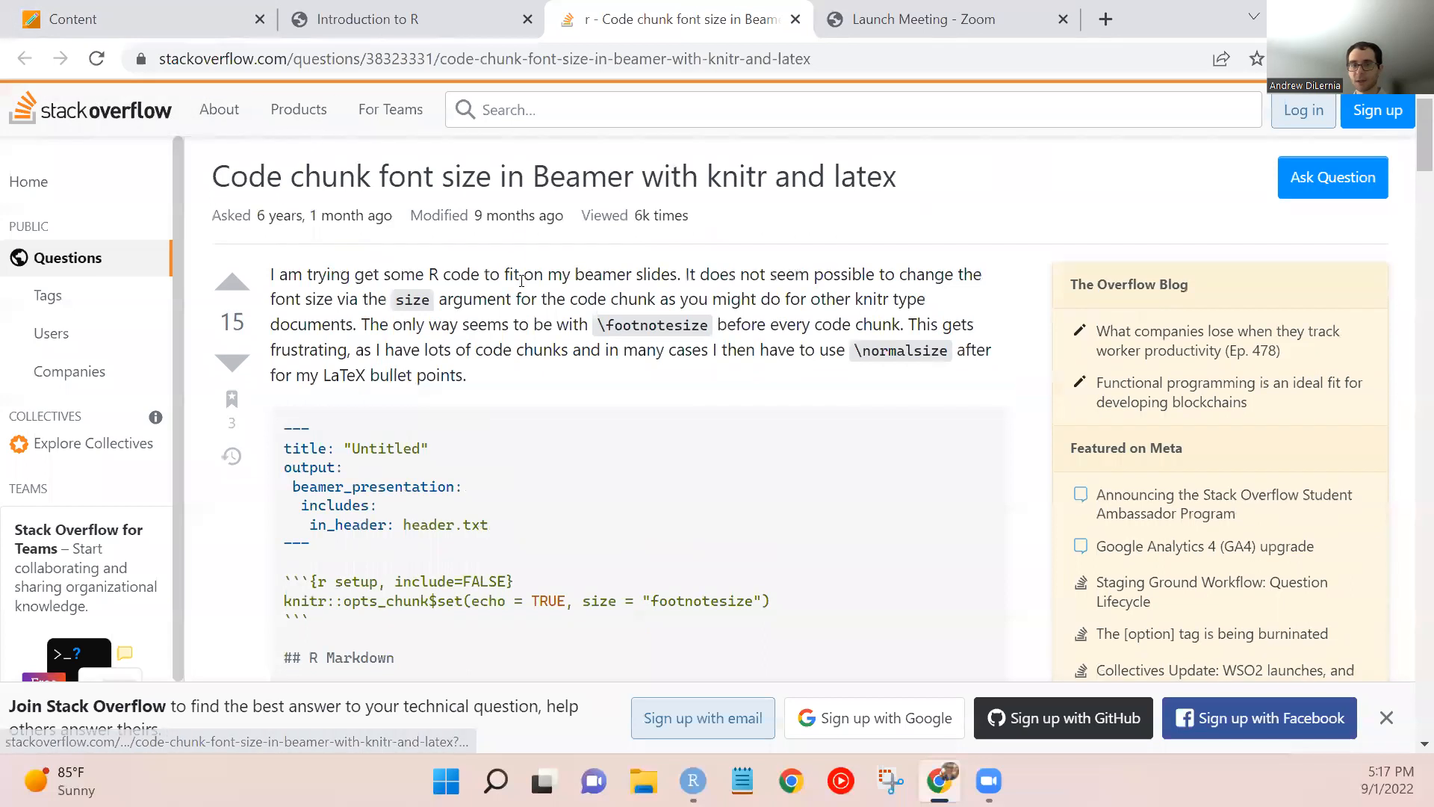
scroll("down", 3)
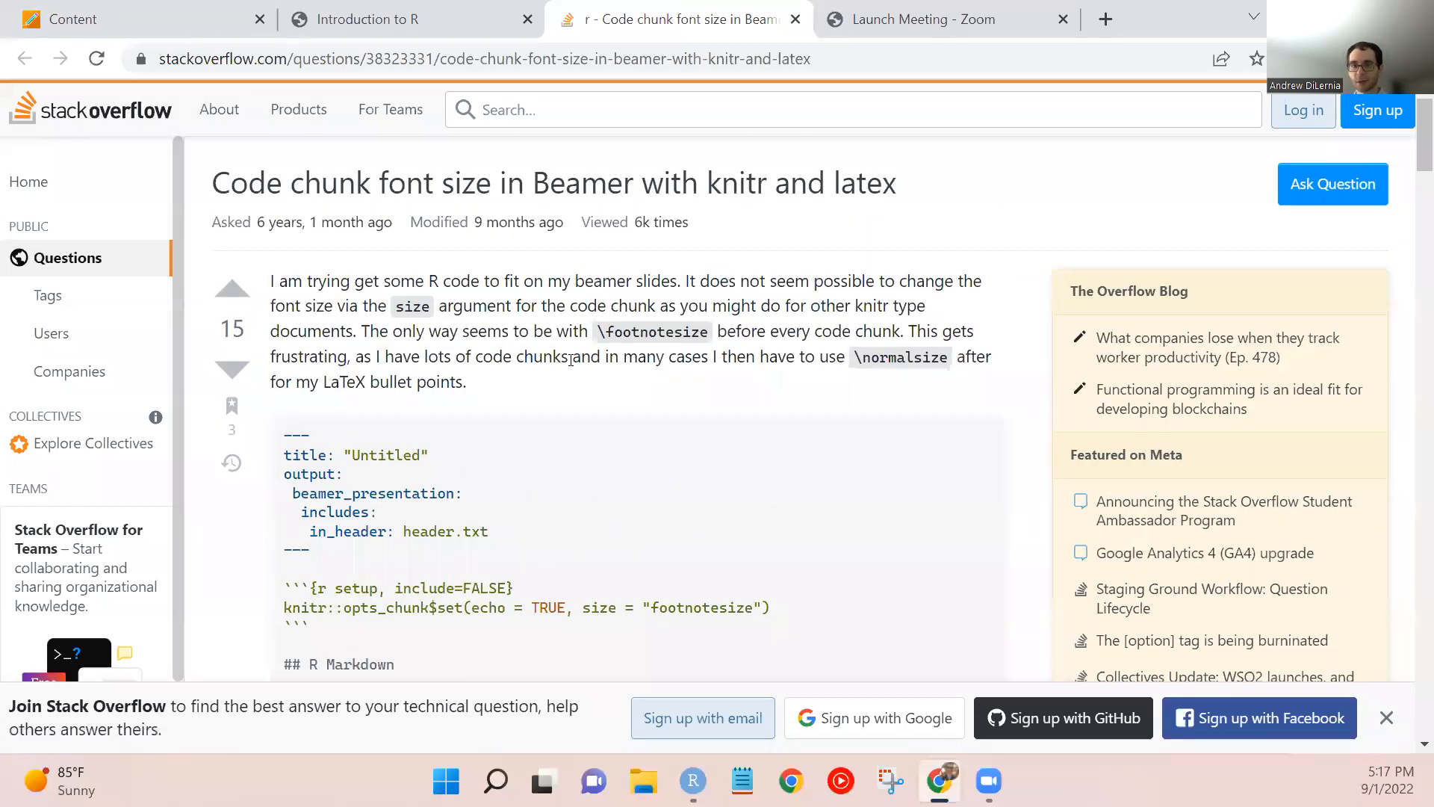
scroll("down", 3)
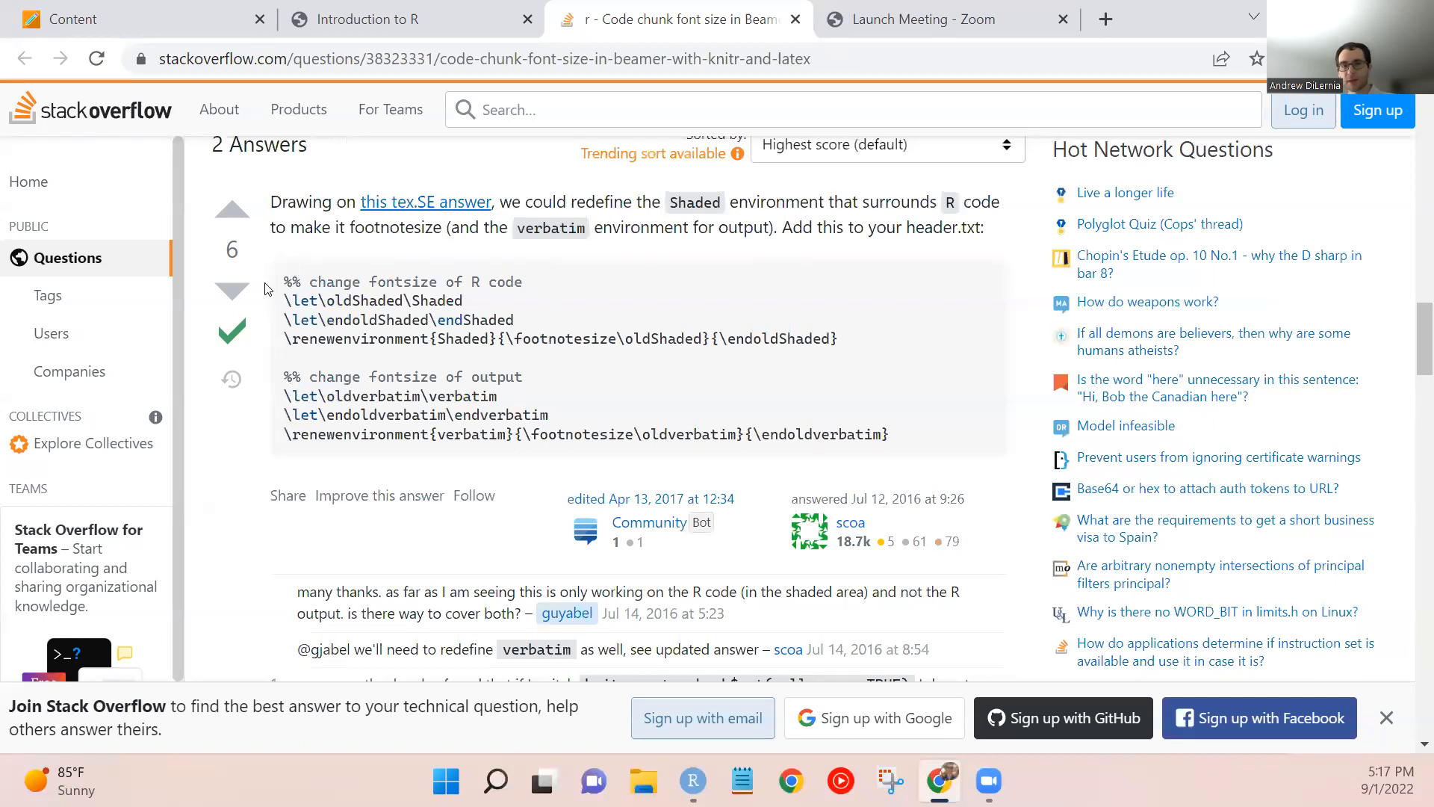
Highlight the accepted answer's header.txt LaTeX code and continue down to the knitr chunk-hook answer.
left_click_drag(285, 282, 888, 435)
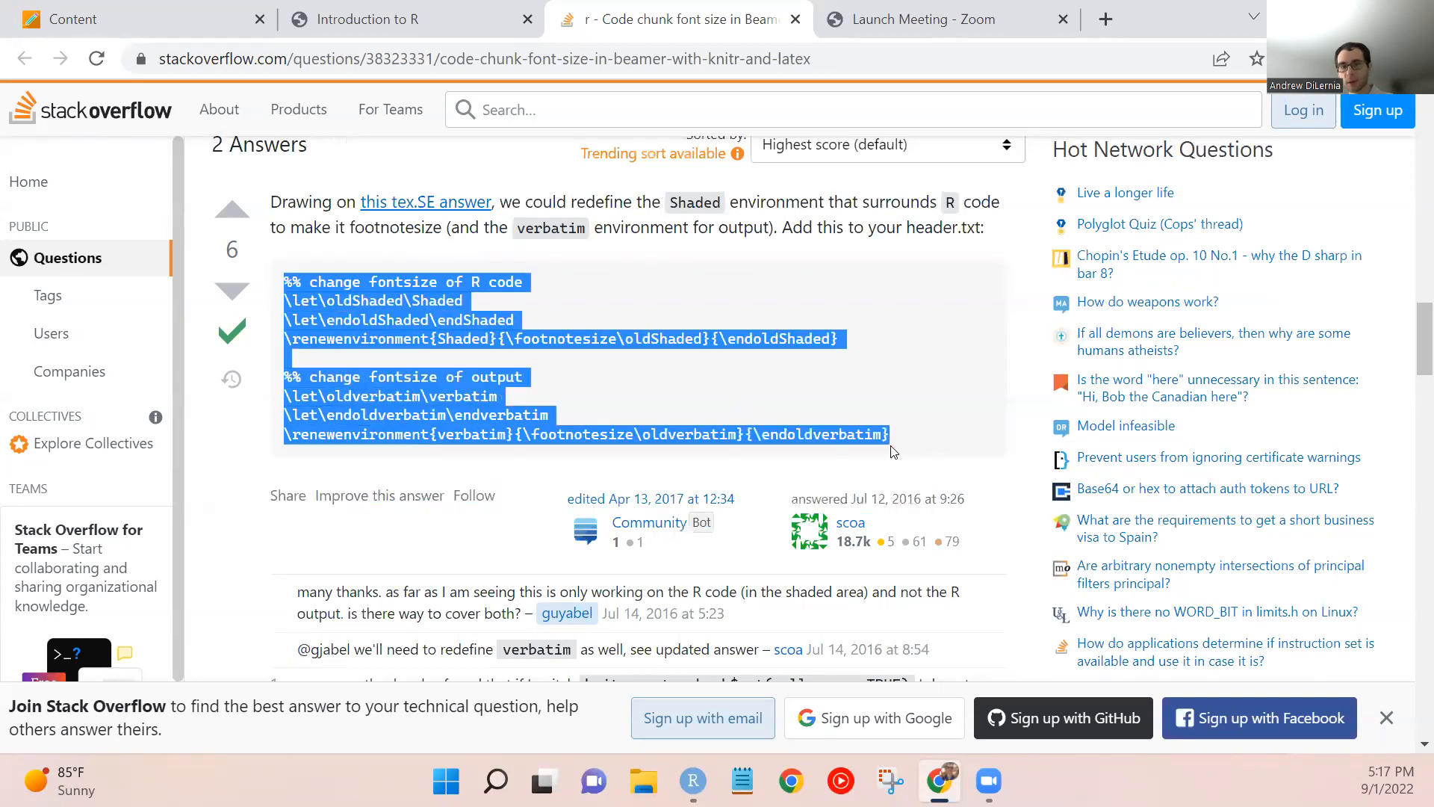
mouse_move(922, 400)
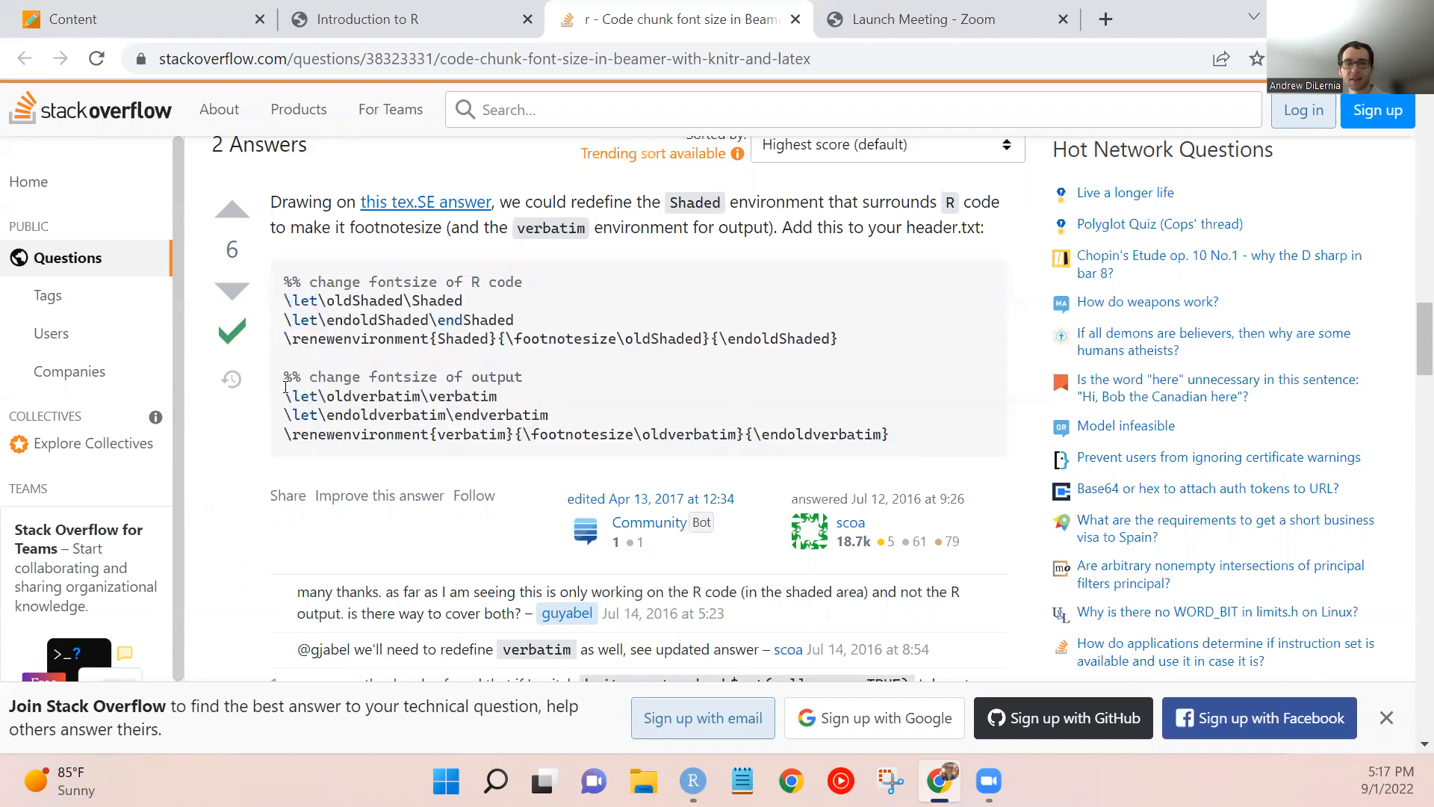
scroll("down", 3)
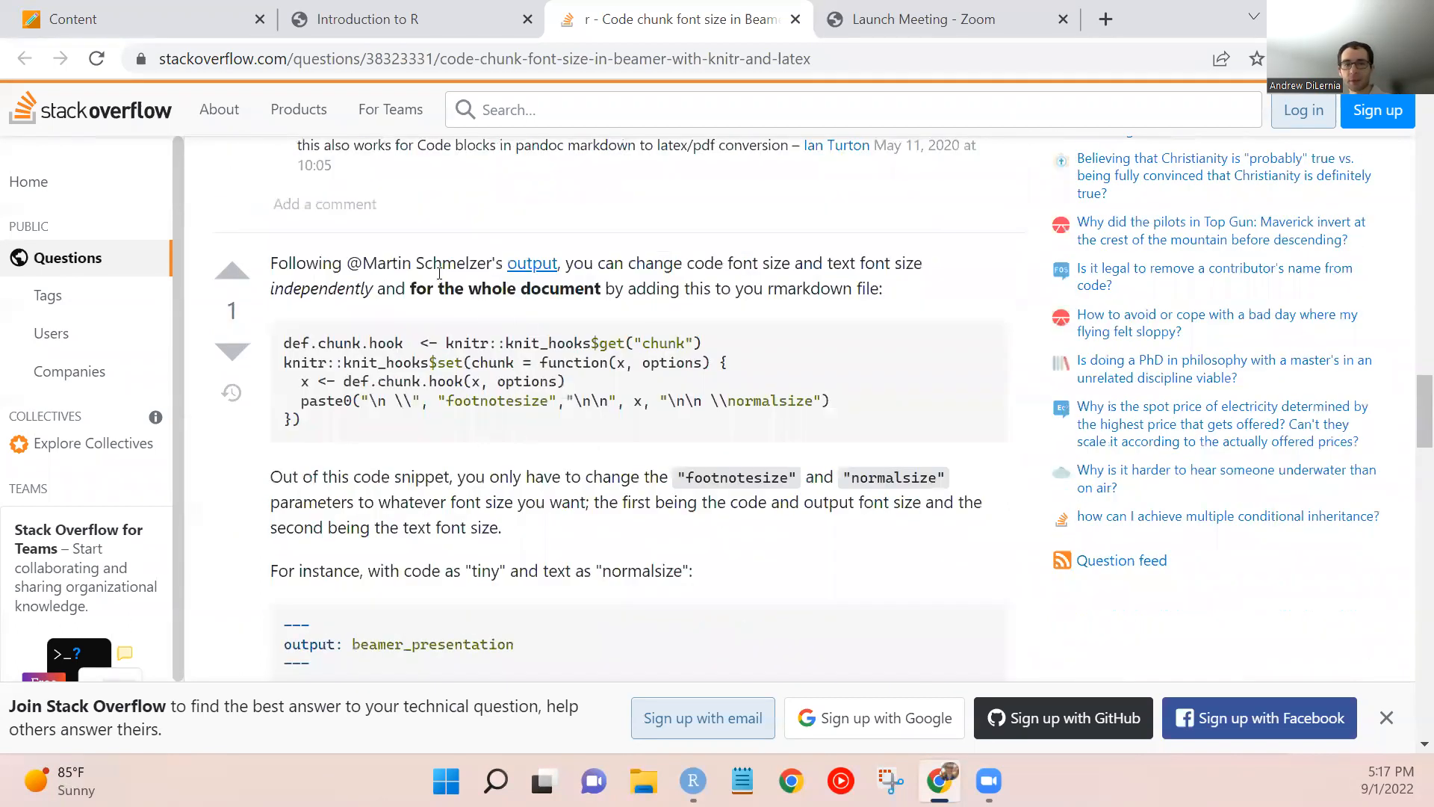
scroll("down", 3)
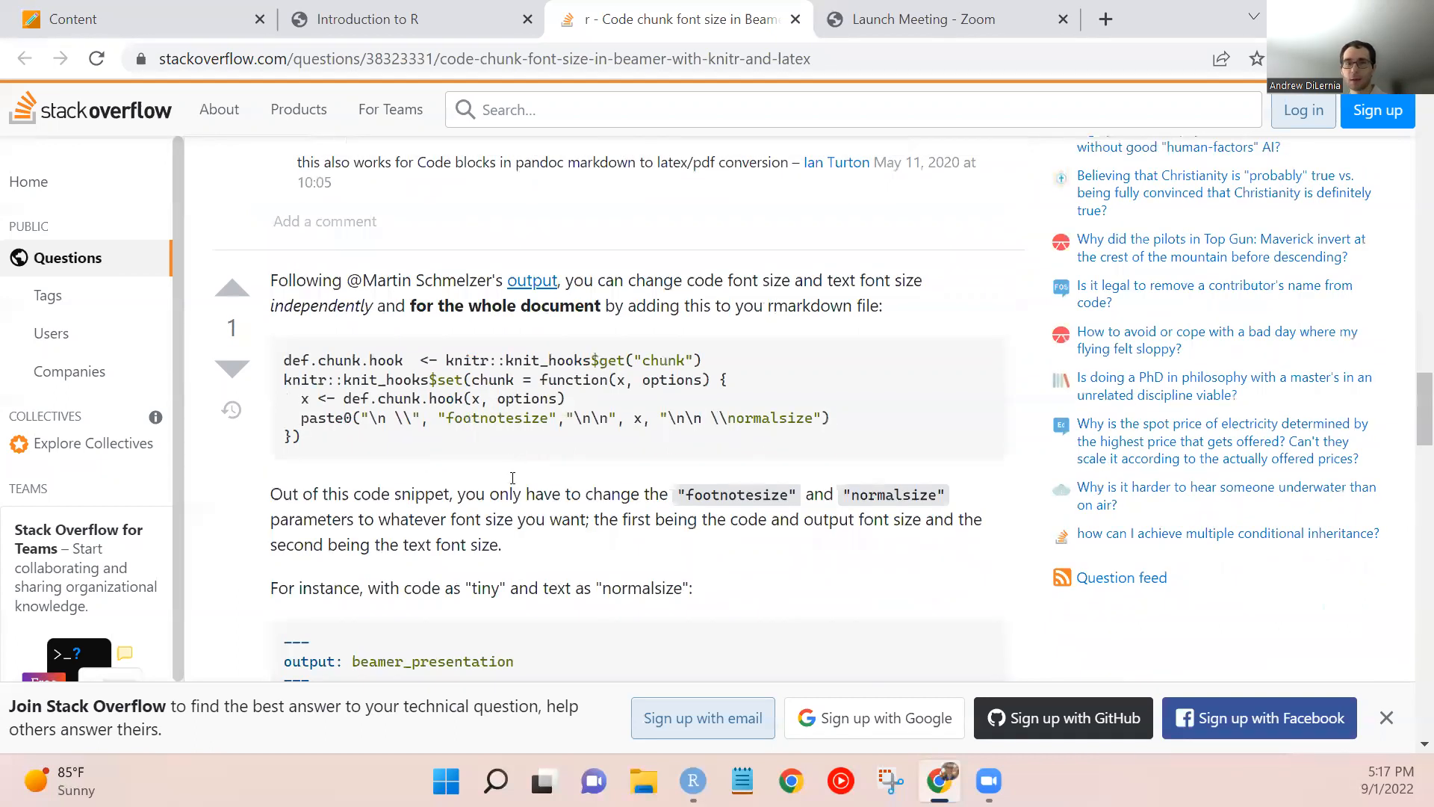
scroll("down", 3)
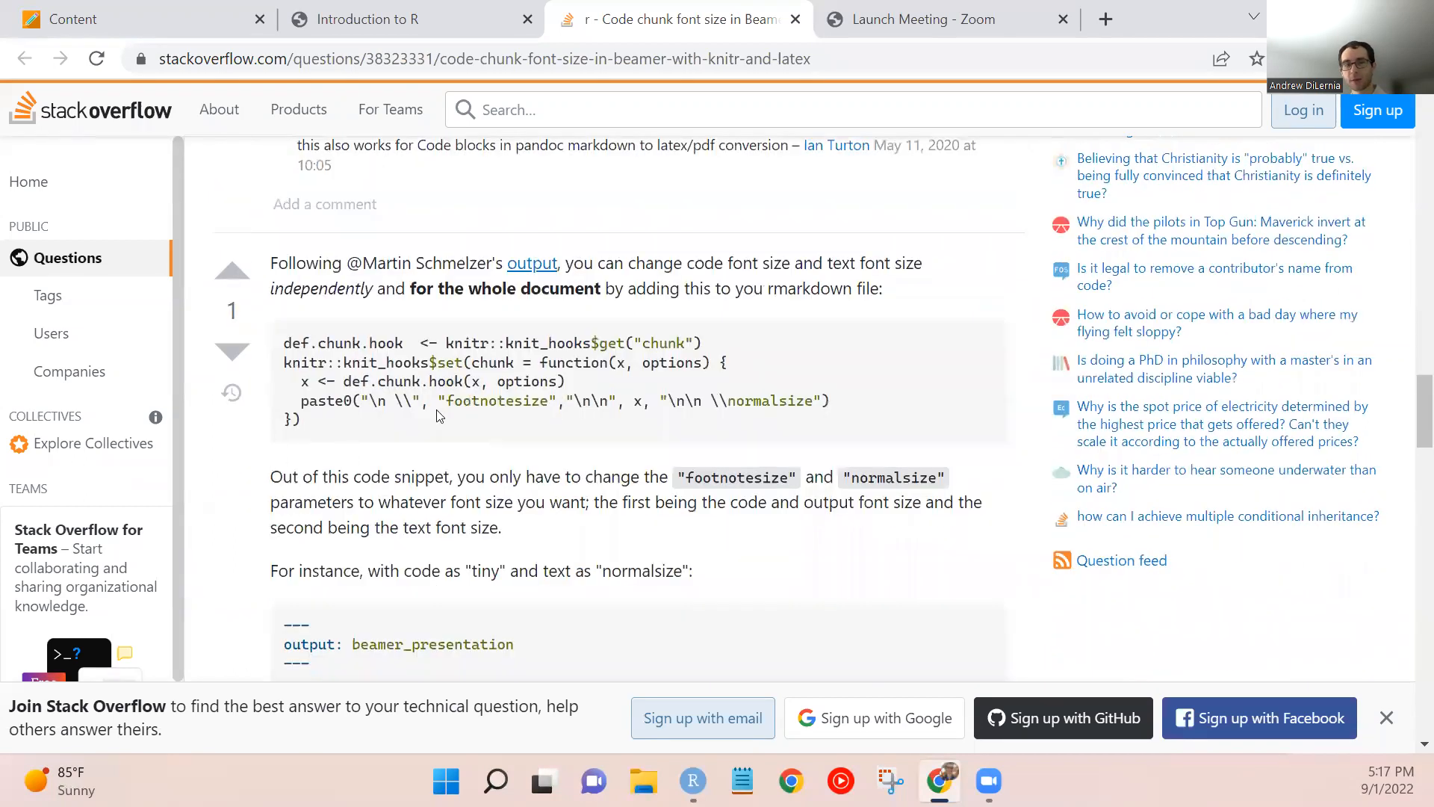
scroll("down", 3)
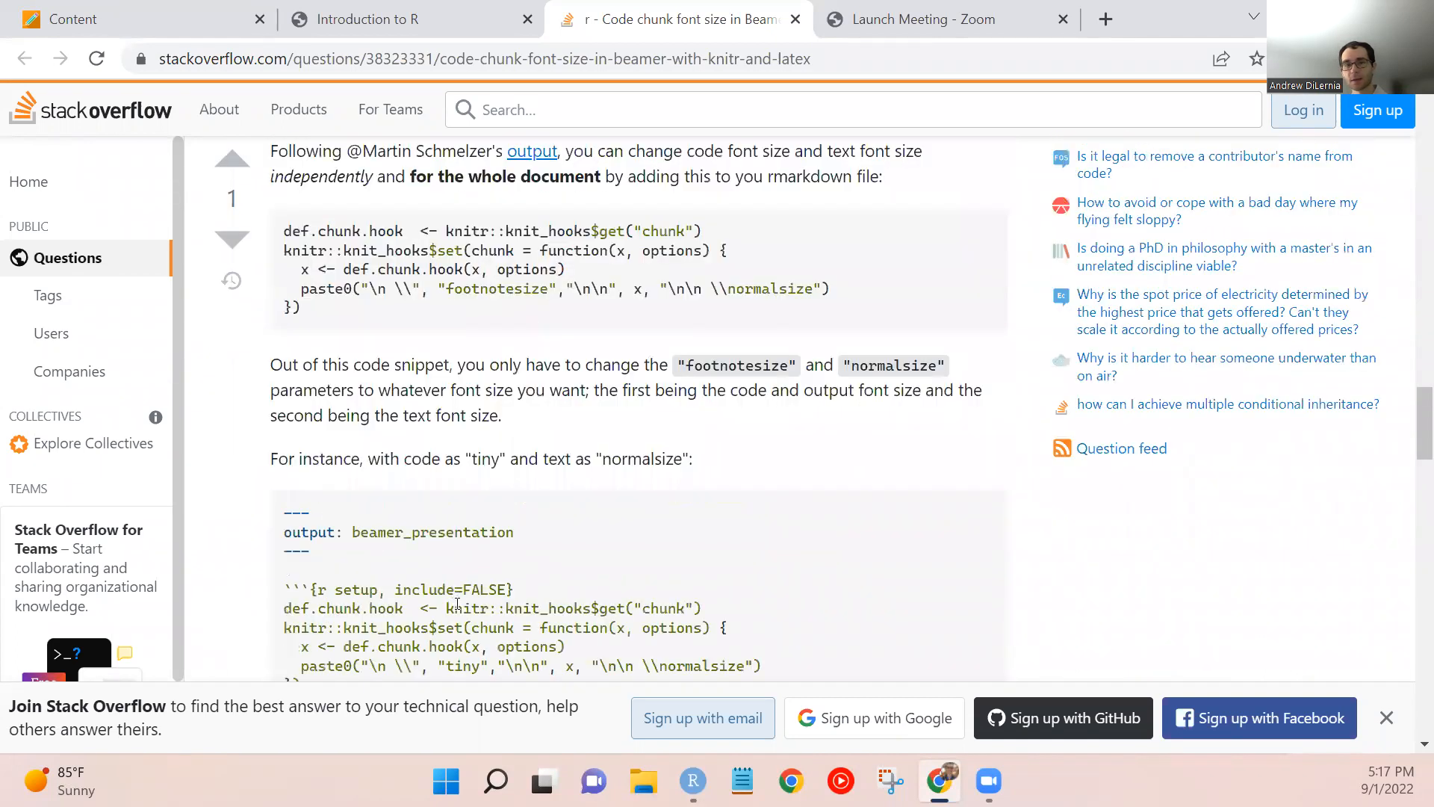
scroll("down", 3)
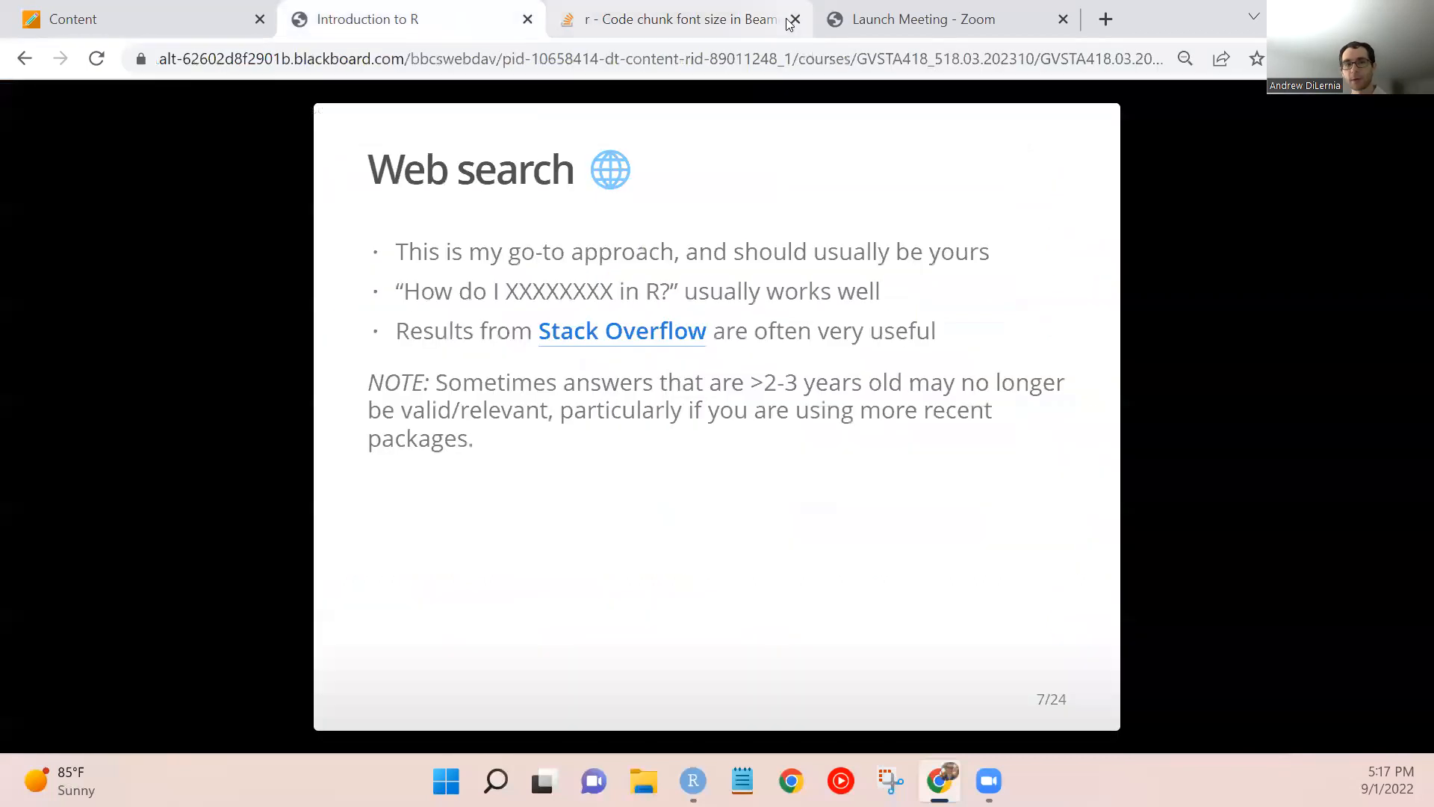
Close the Stack Overflow tab, leaving the Web search slide on screen.
left_click(794, 19)
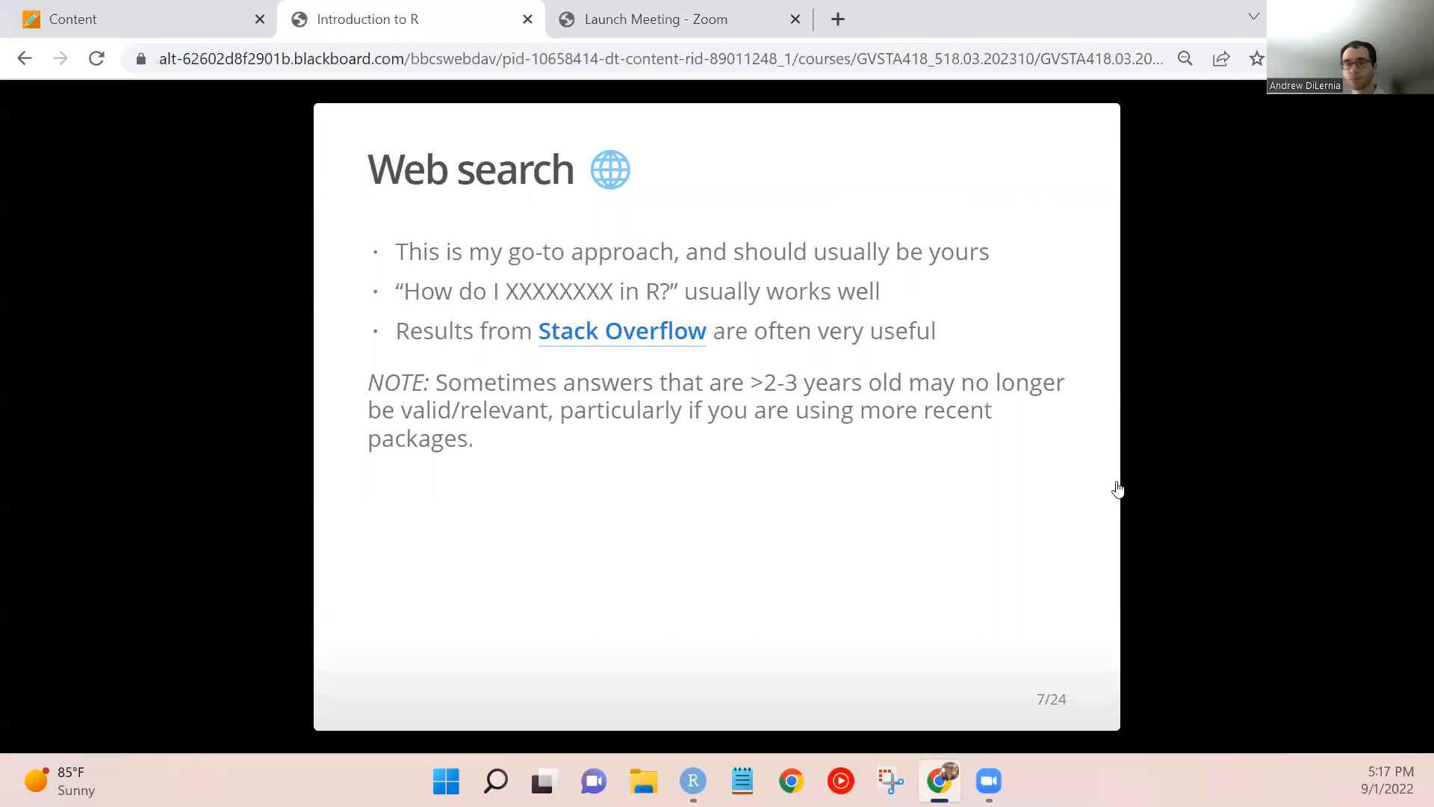
mouse_move(691, 547)
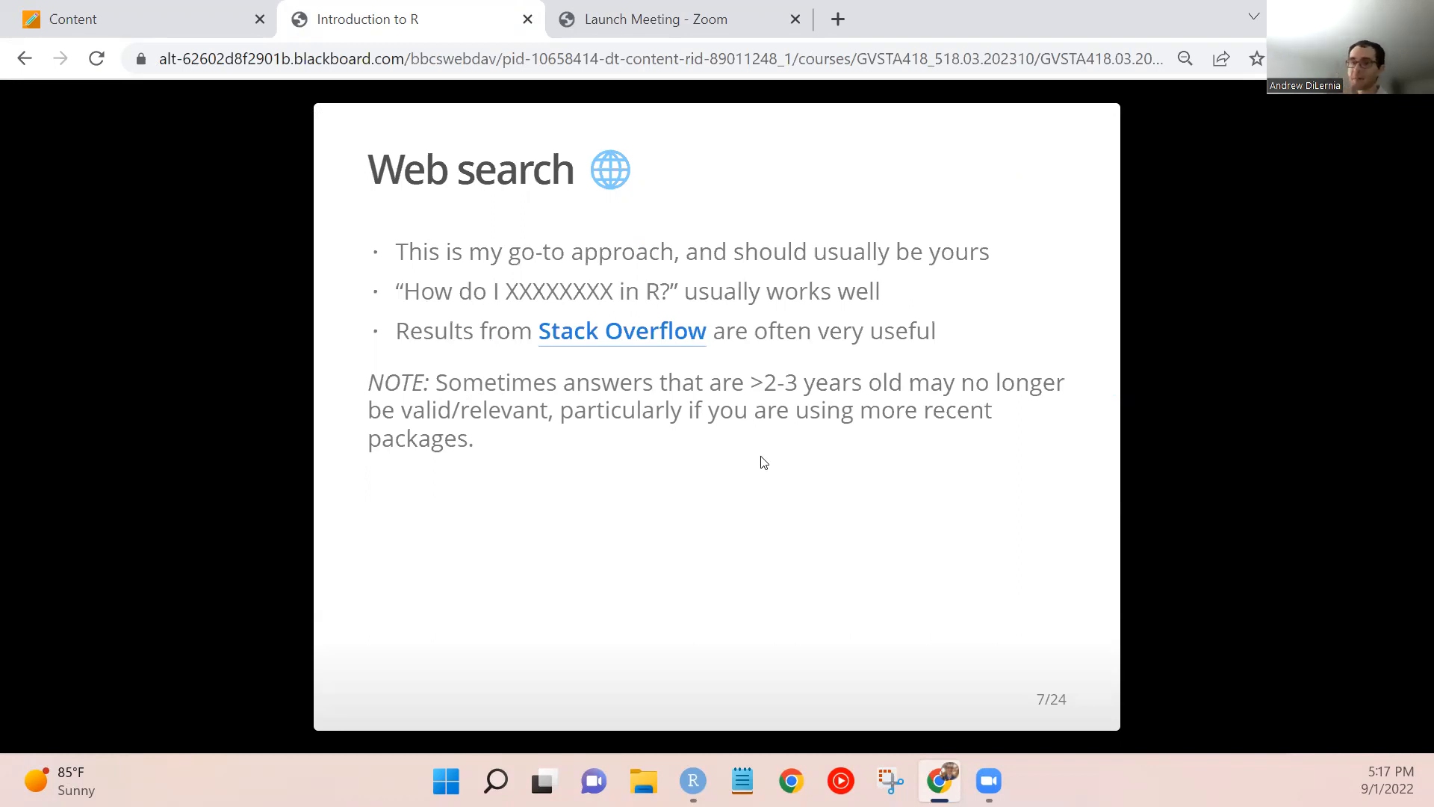
mouse_move(617, 324)
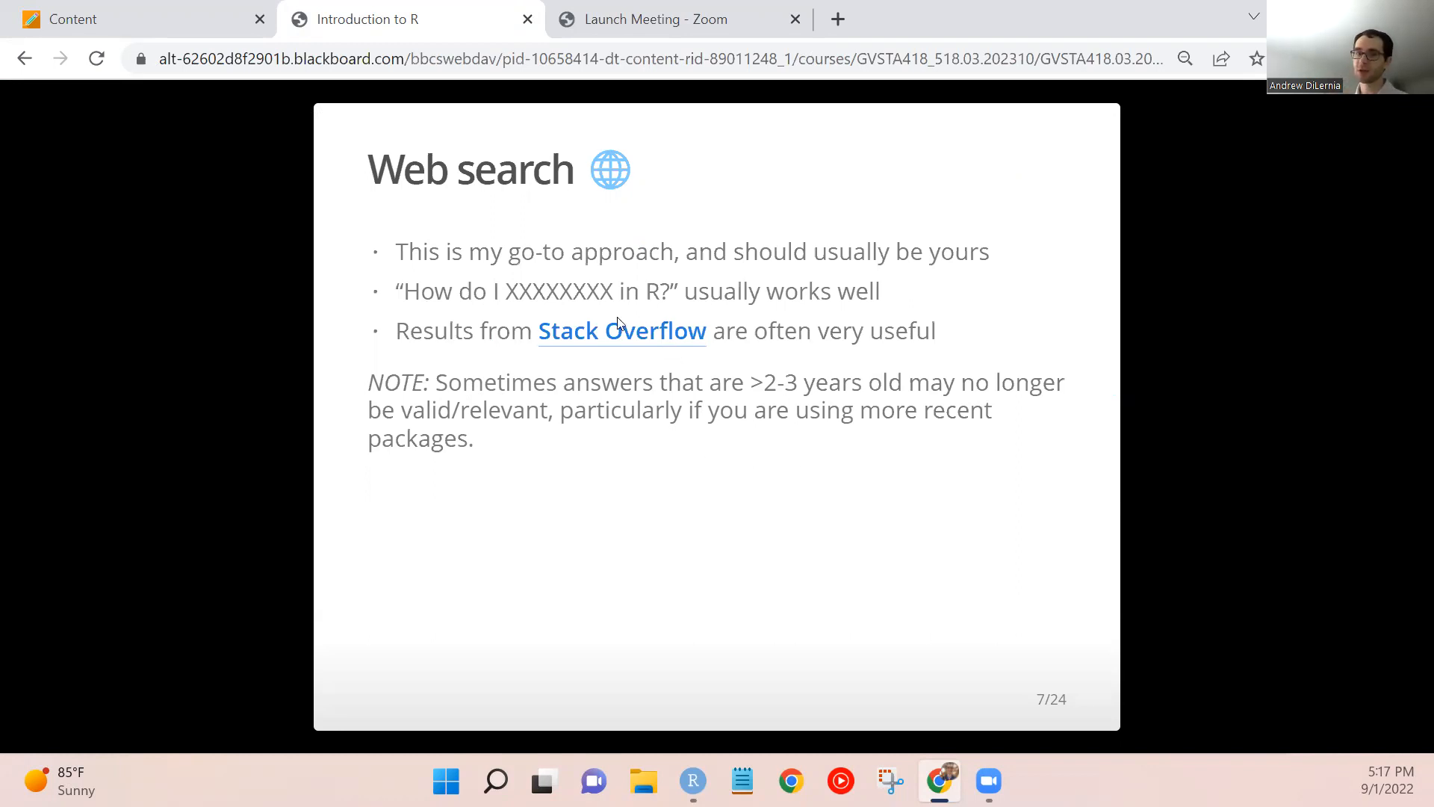
mouse_move(726, 534)
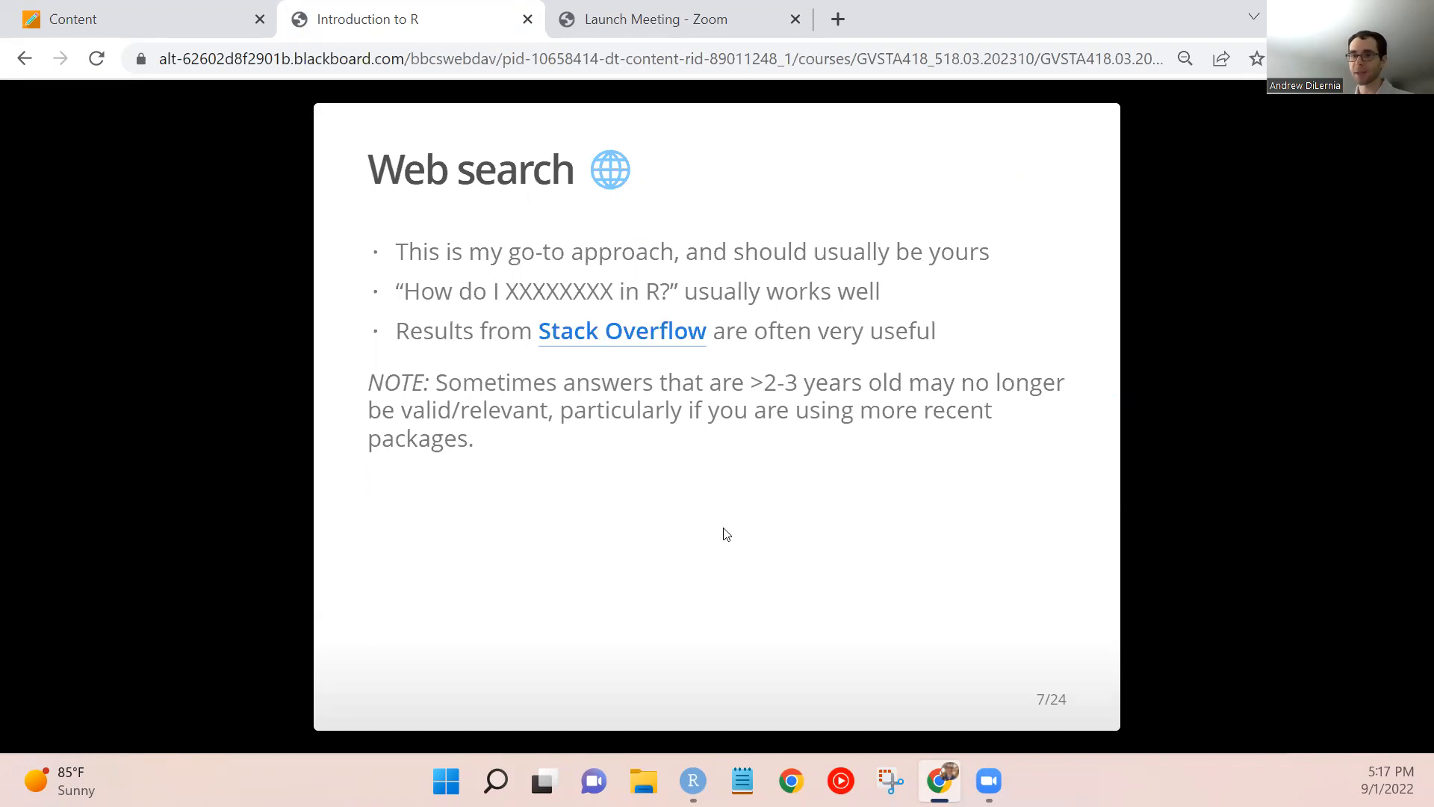
mouse_move(726, 515)
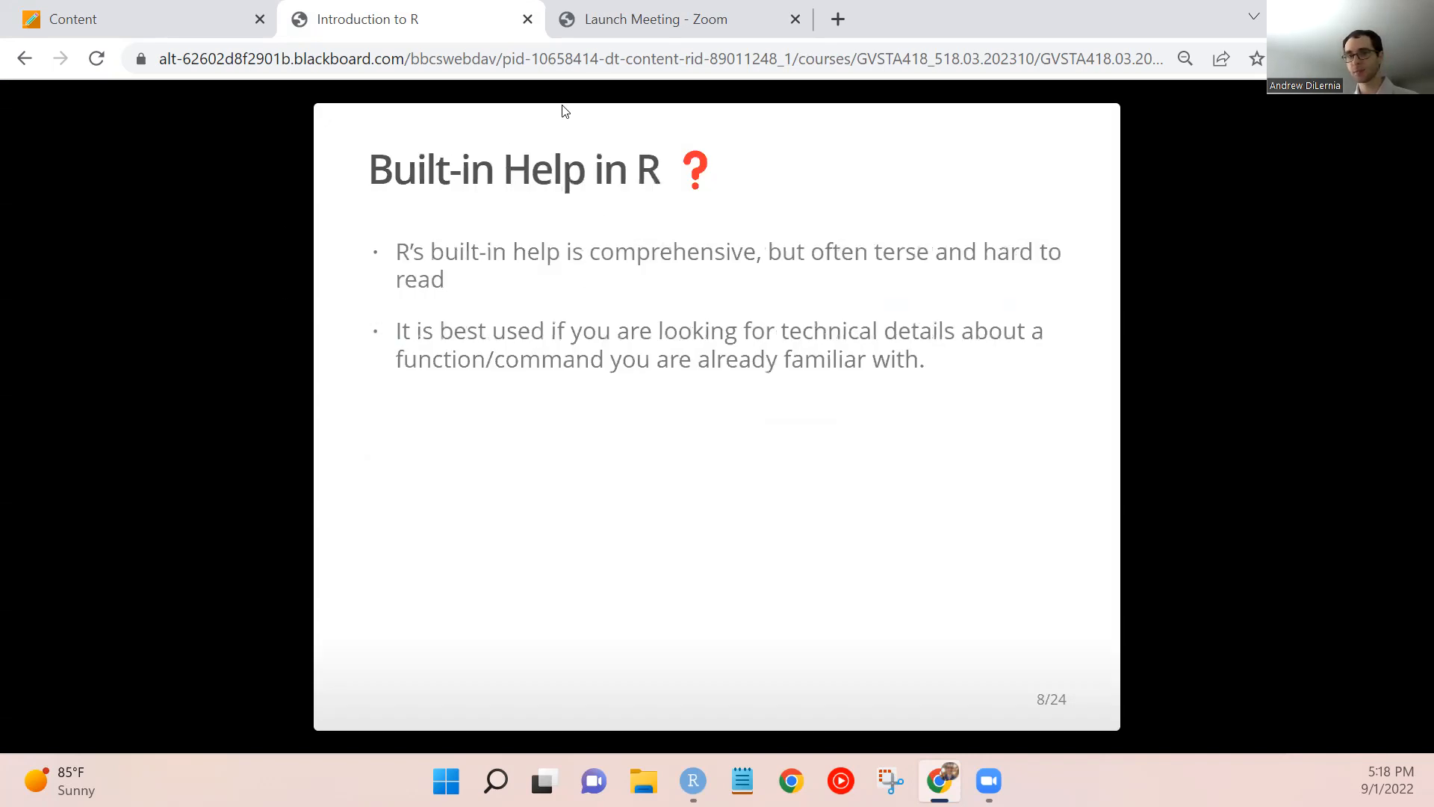
mouse_move(824, 435)
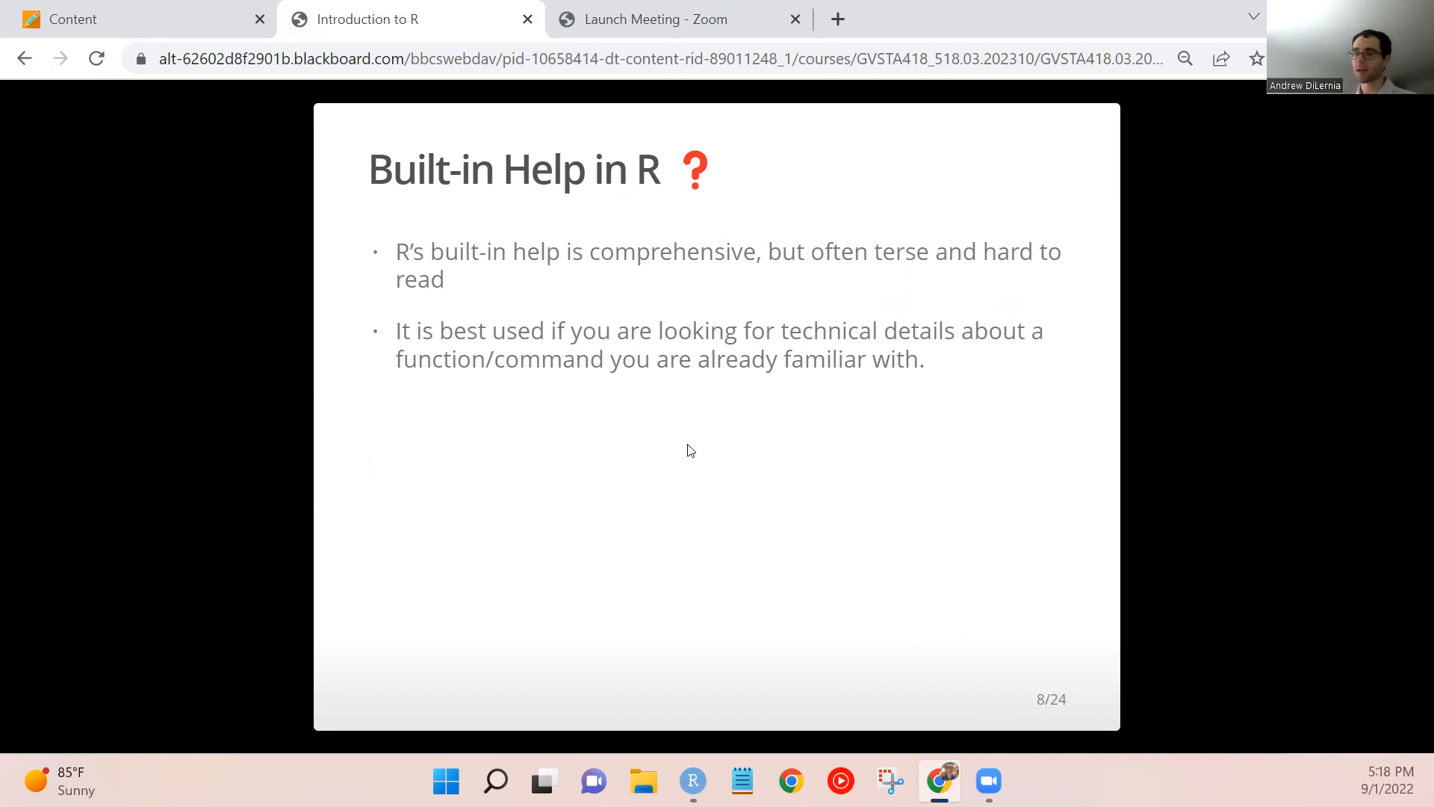
mouse_move(679, 390)
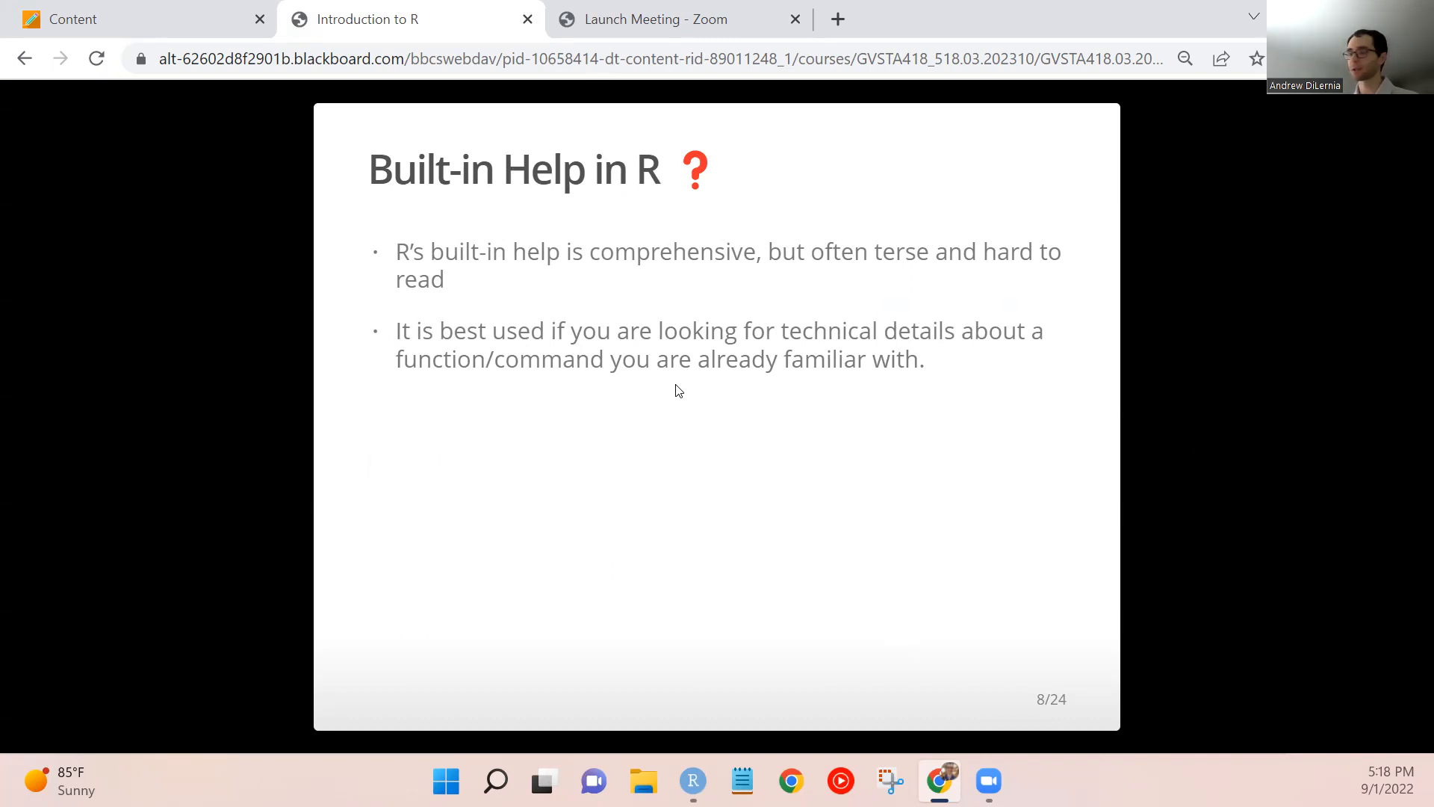
mouse_move(662, 381)
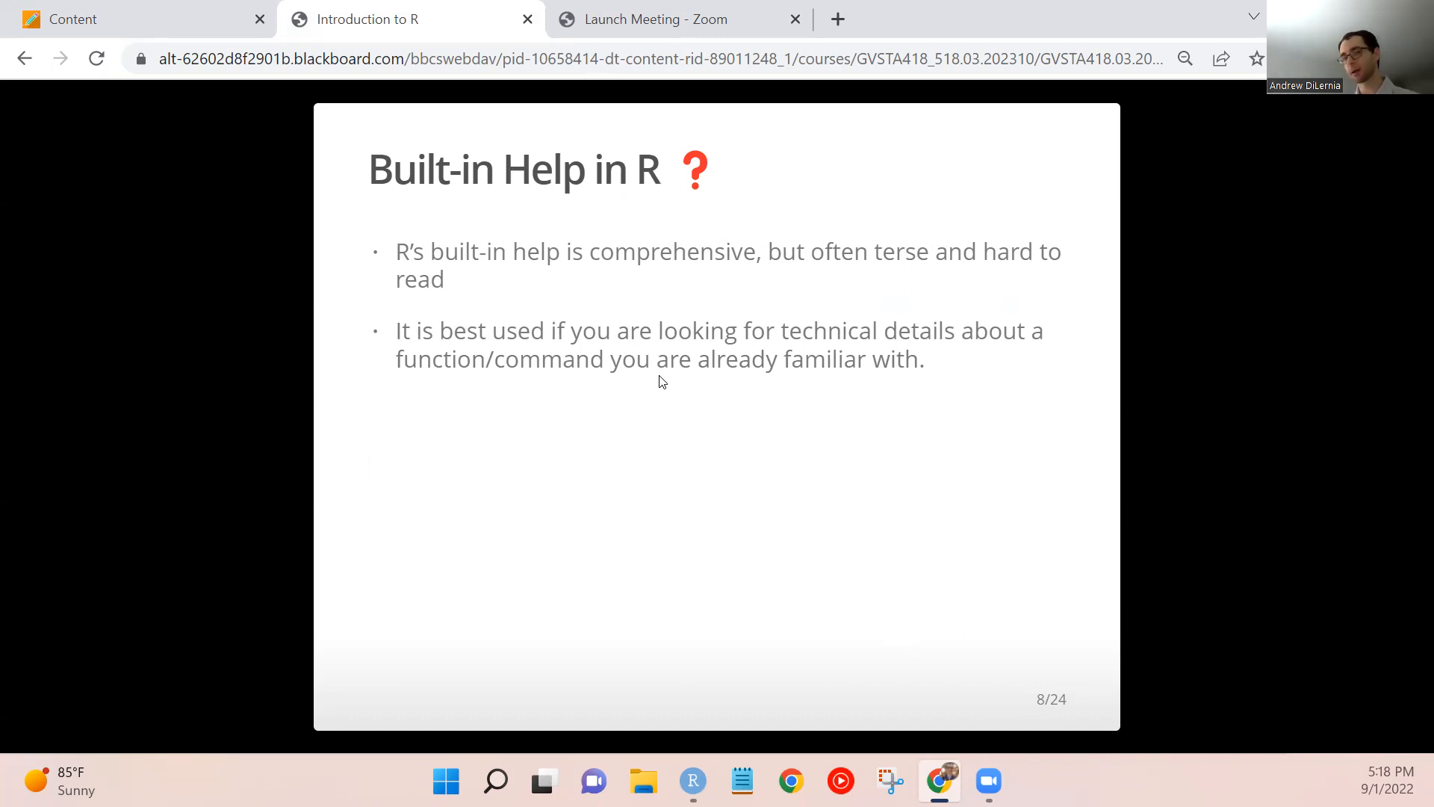
mouse_move(658, 384)
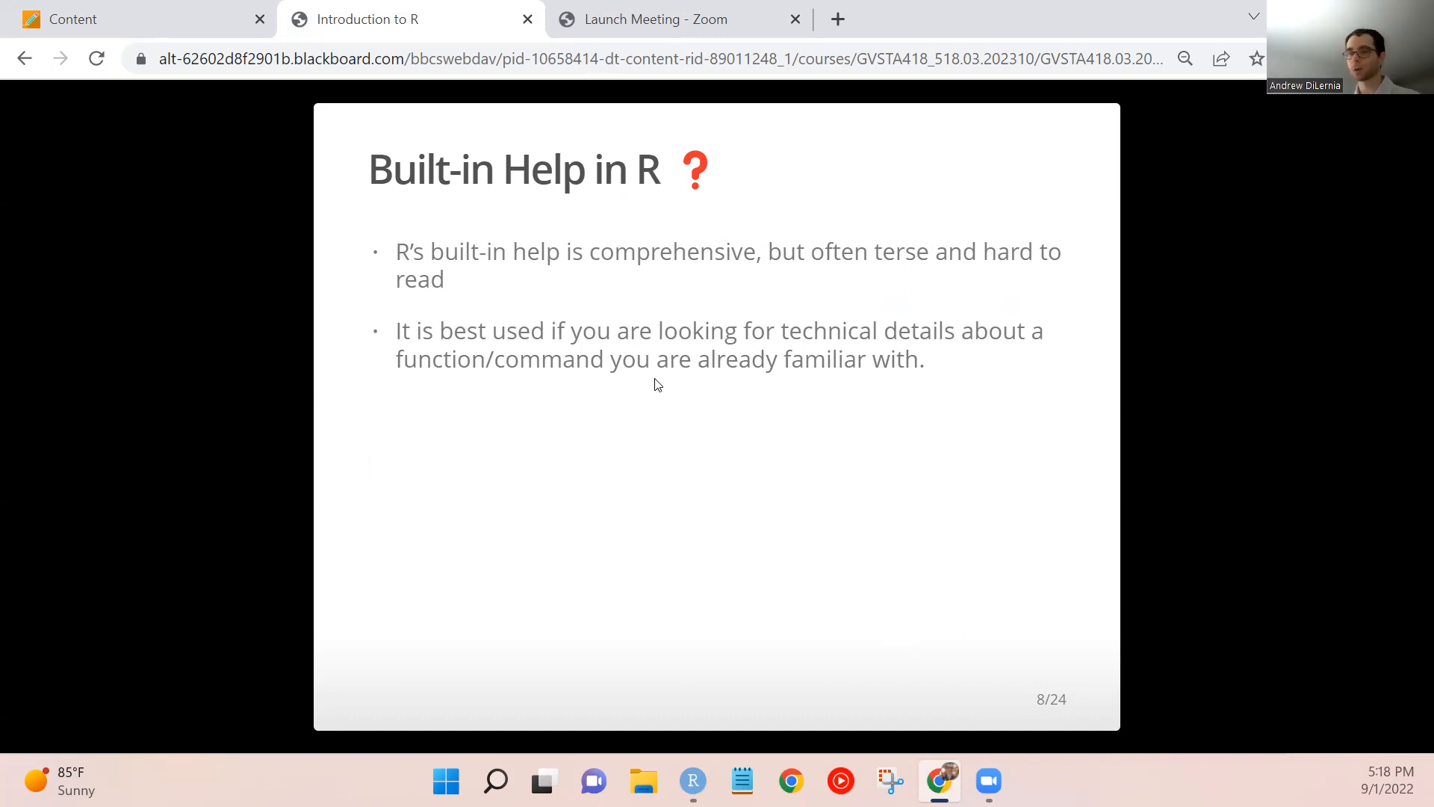
mouse_move(906, 551)
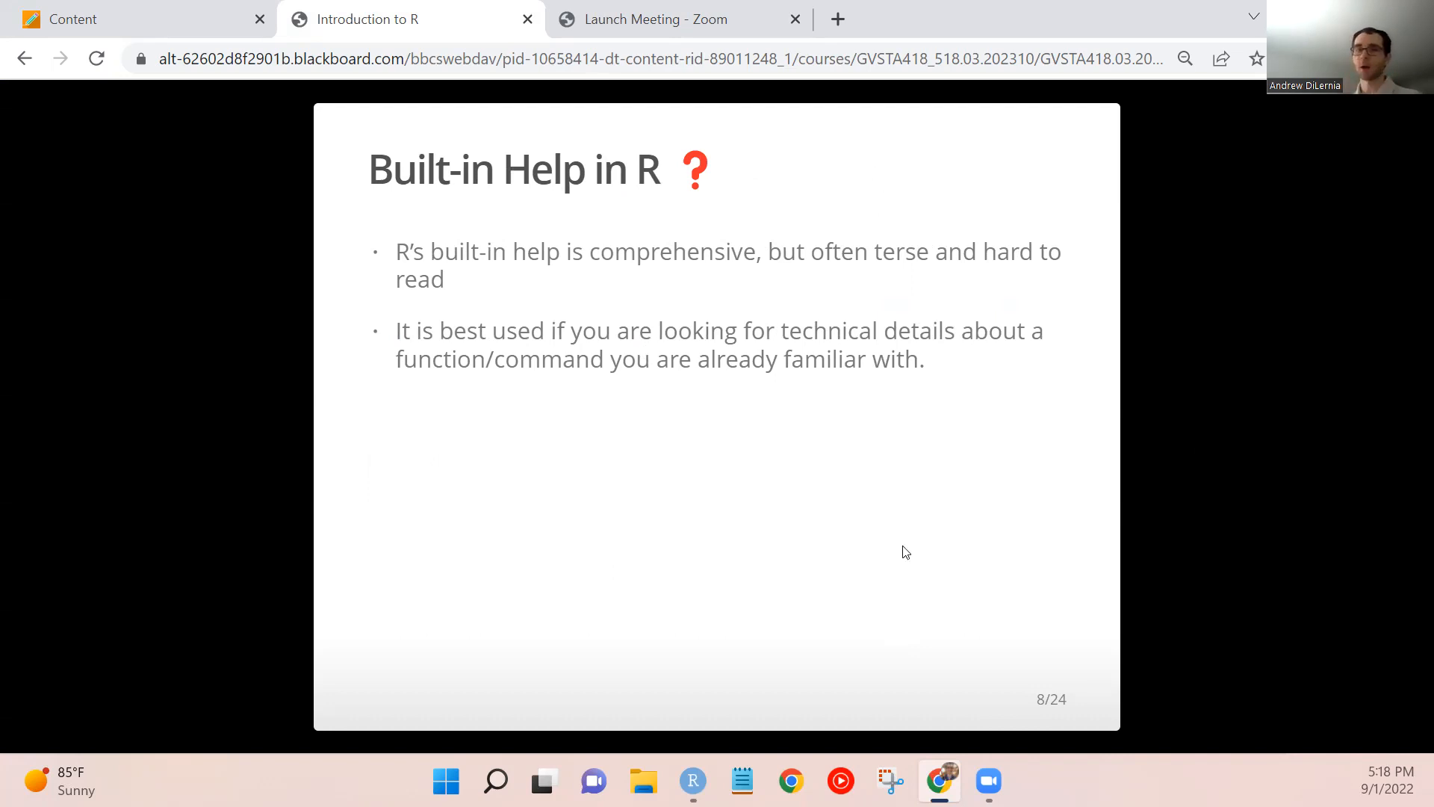
mouse_move(1146, 486)
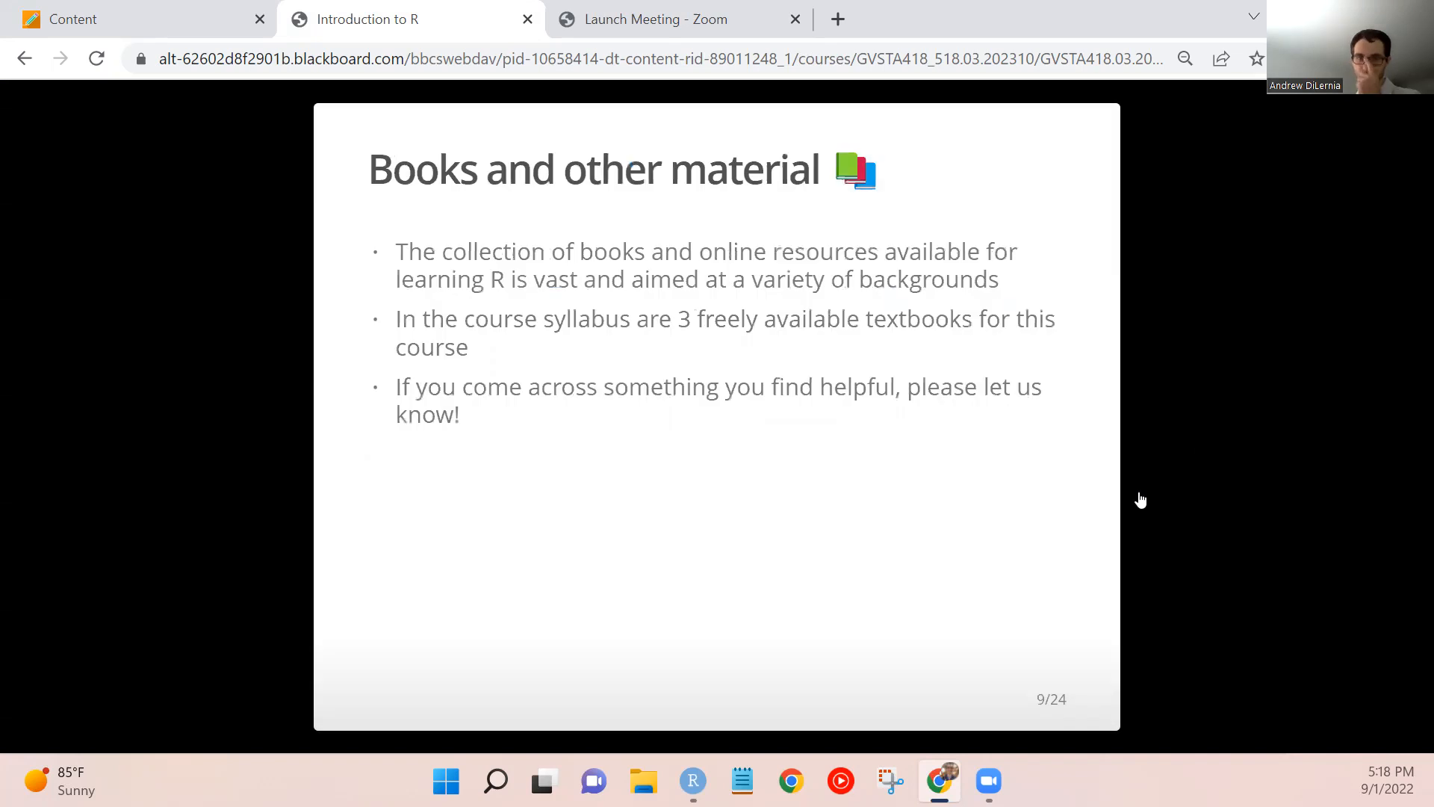
mouse_move(911, 492)
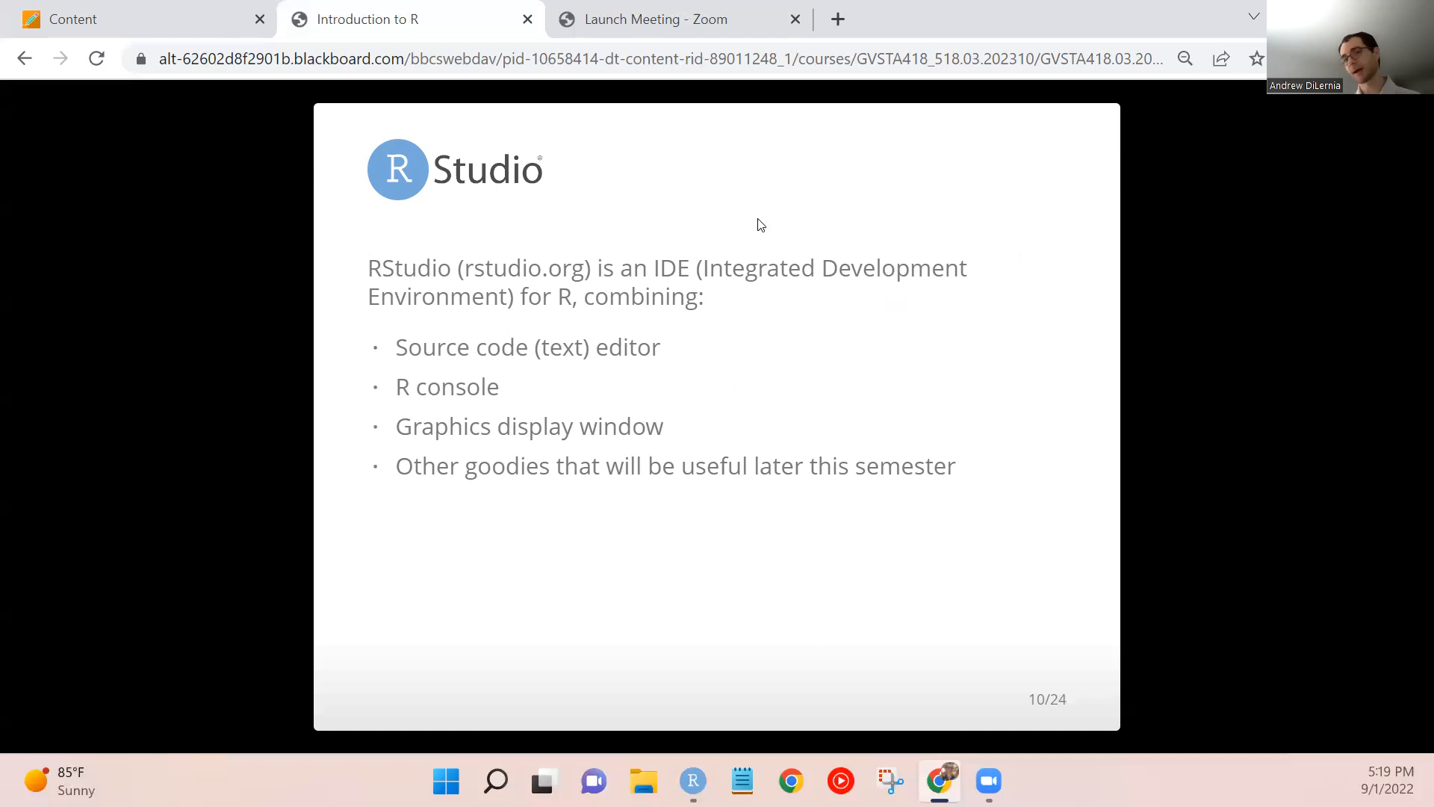
mouse_move(796, 278)
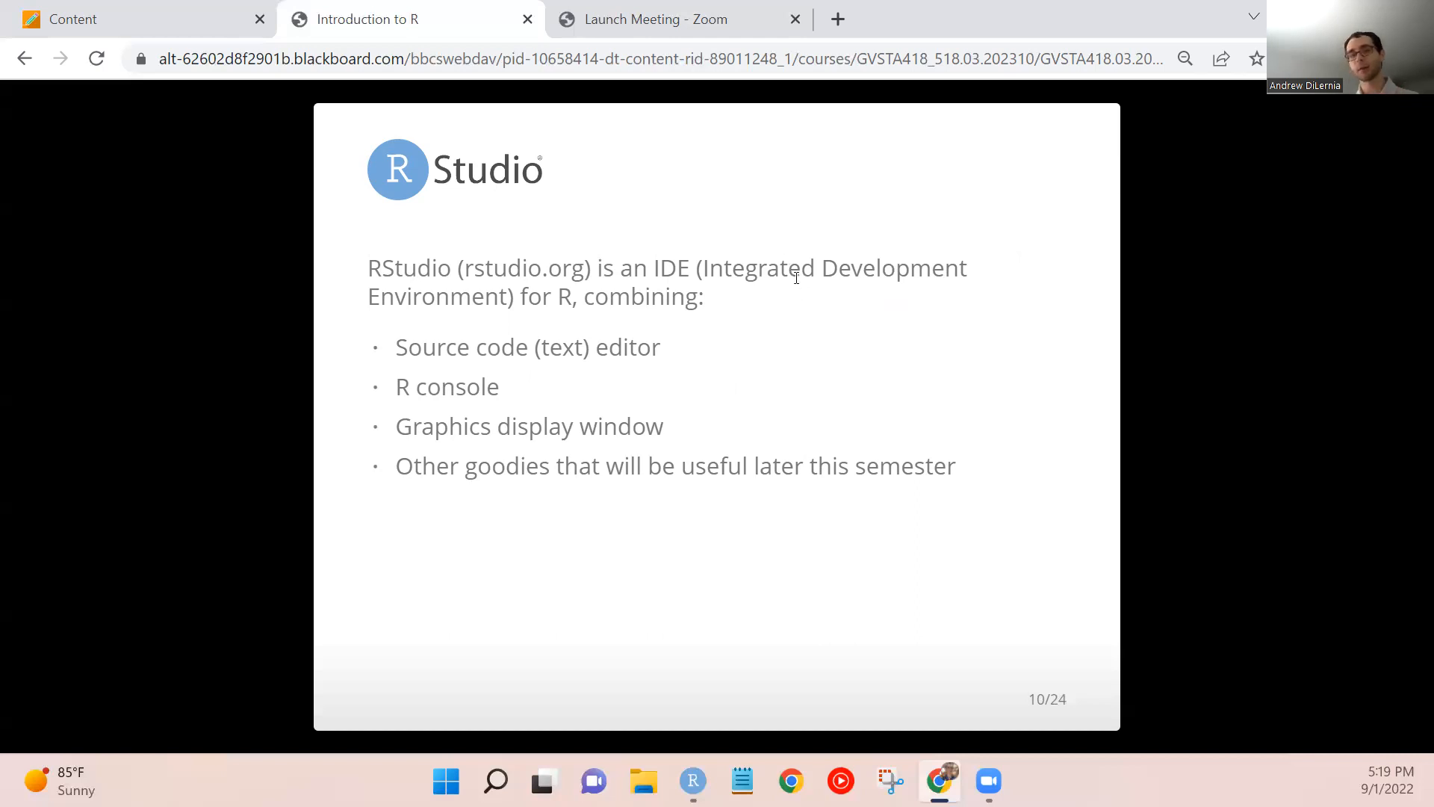
mouse_move(494, 356)
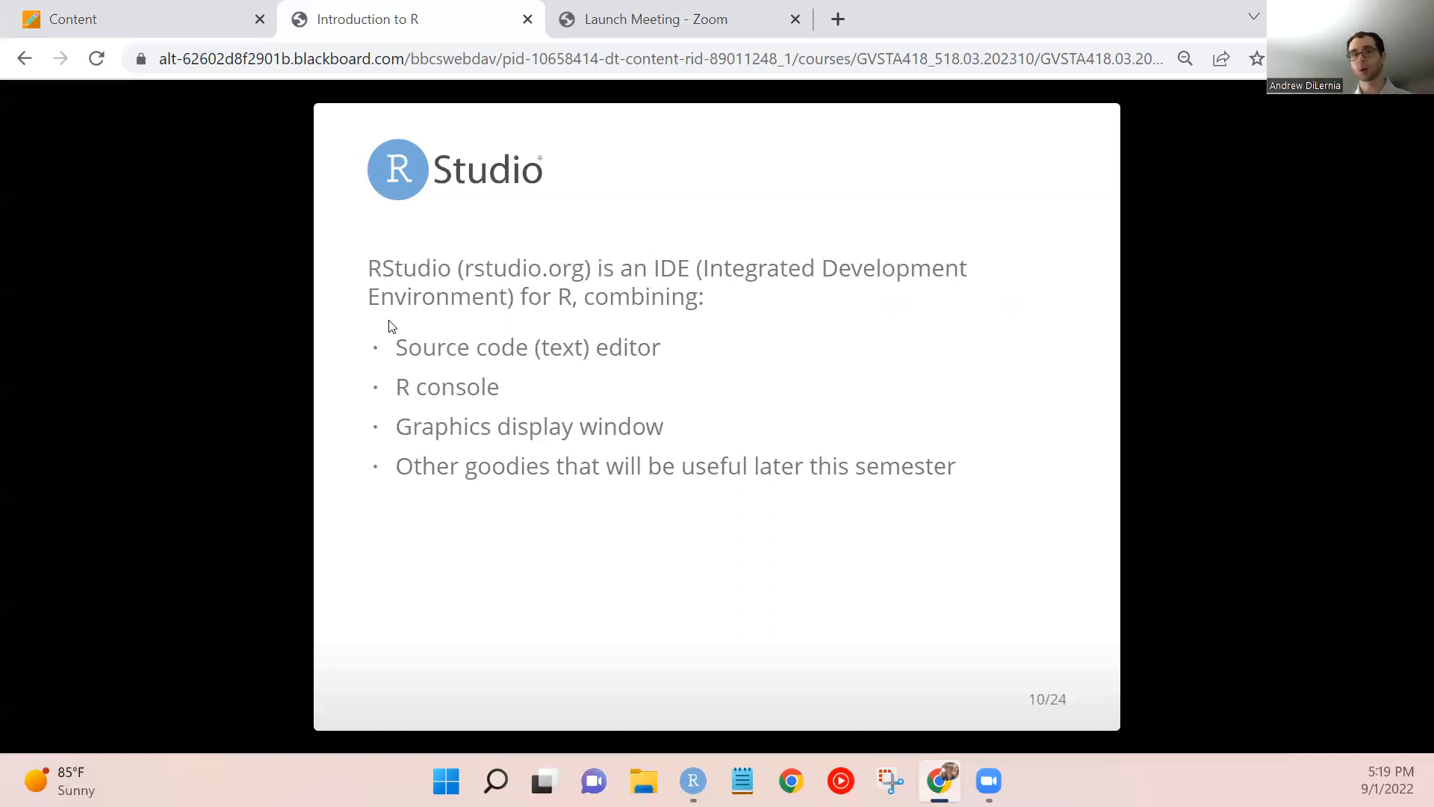
mouse_move(1143, 511)
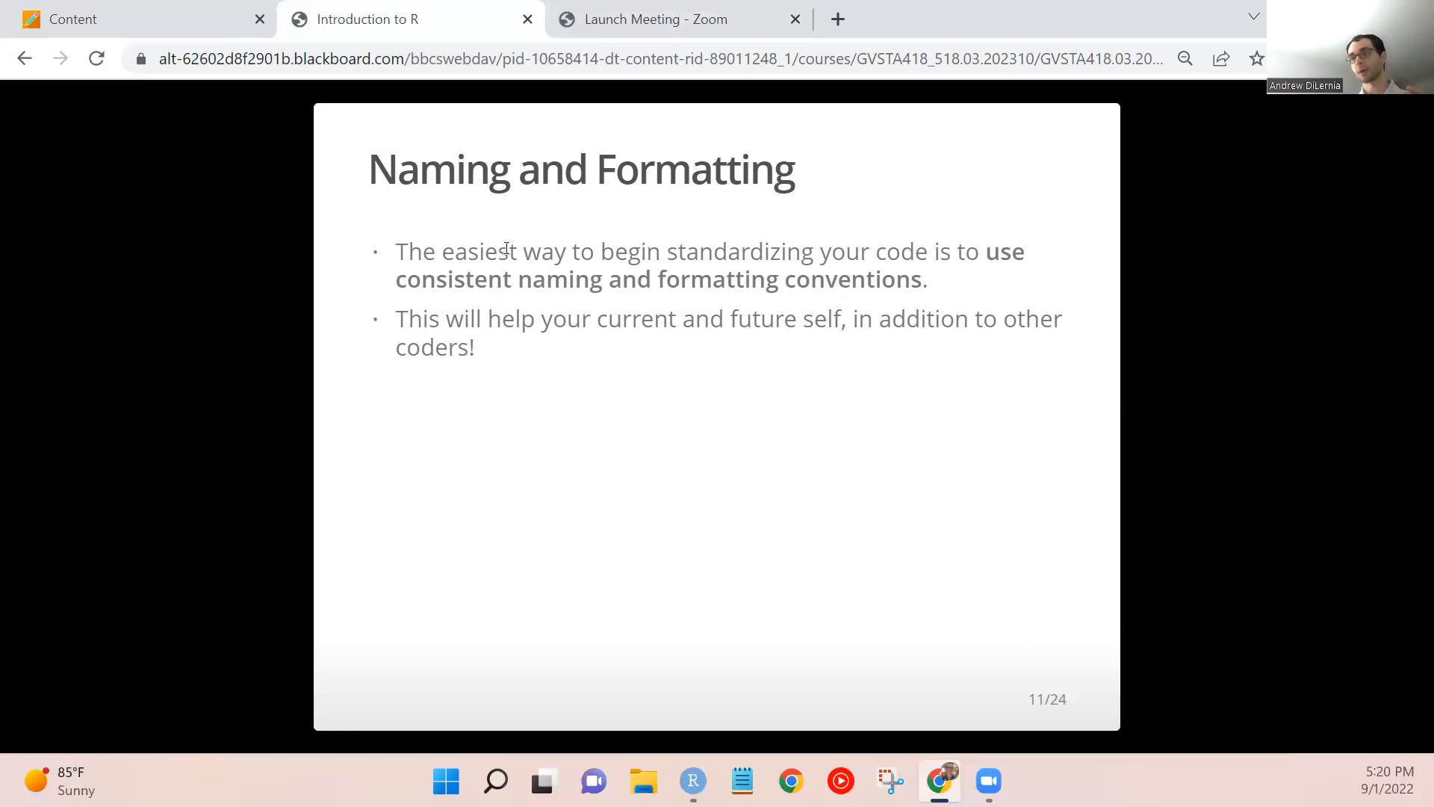
mouse_move(451, 233)
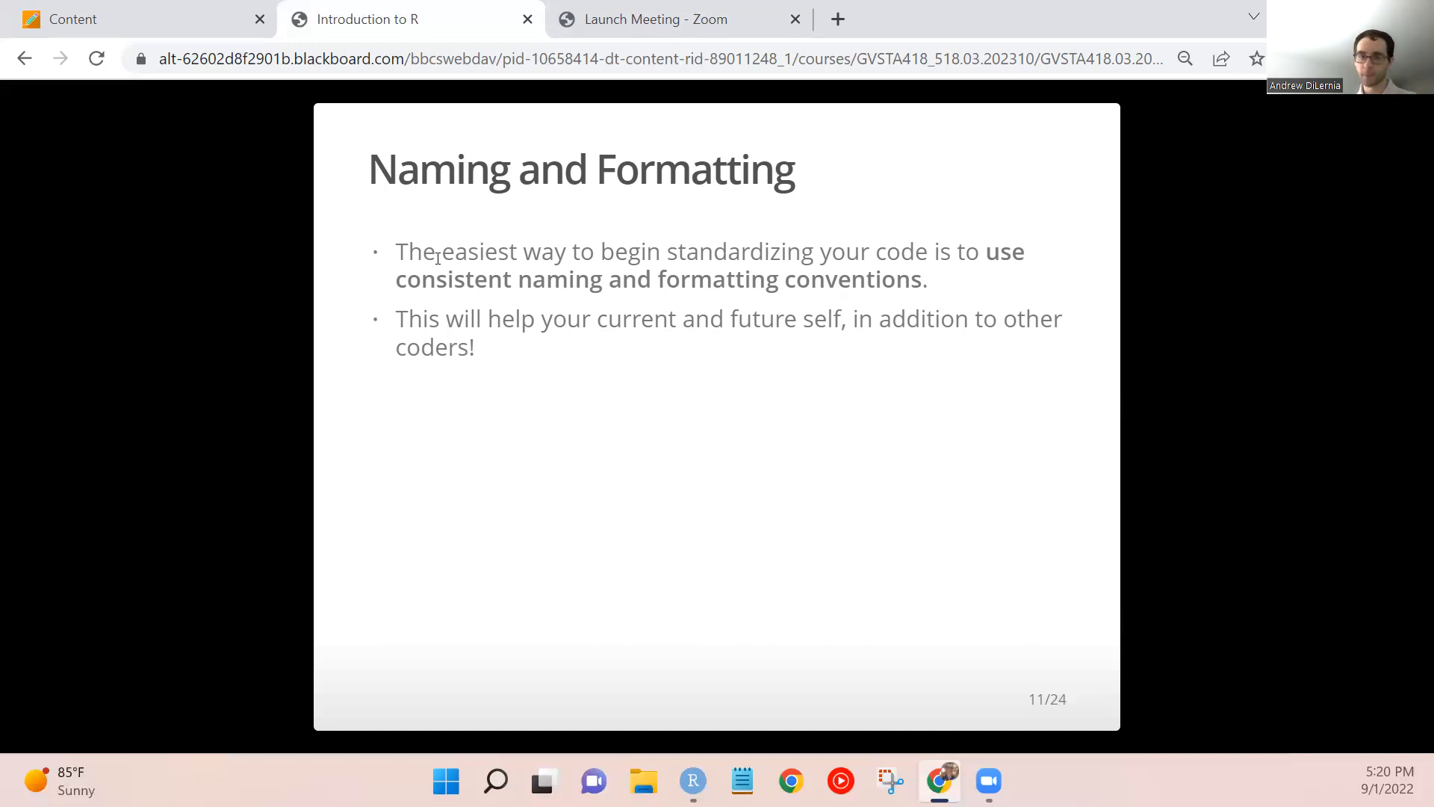
mouse_move(1058, 294)
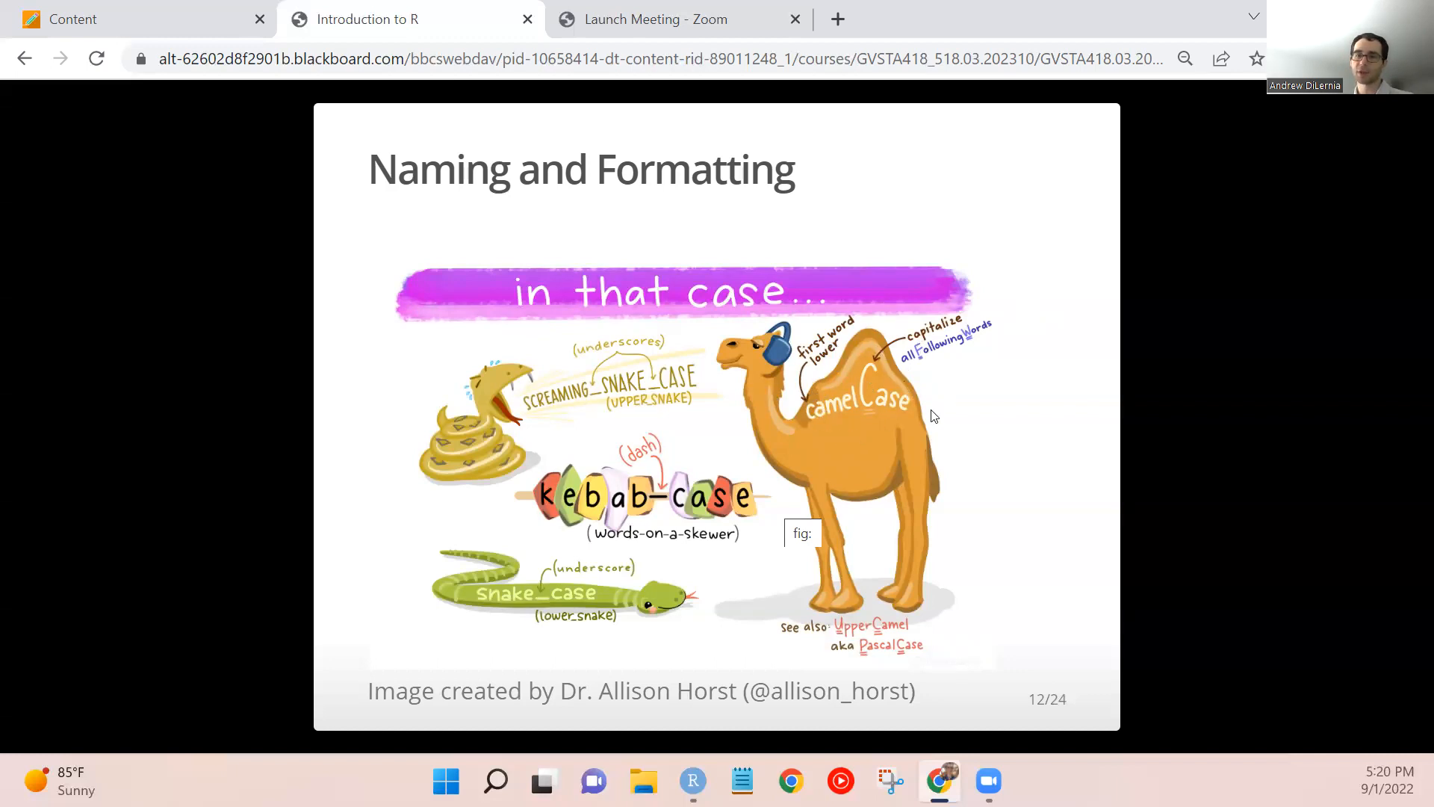
mouse_move(870, 369)
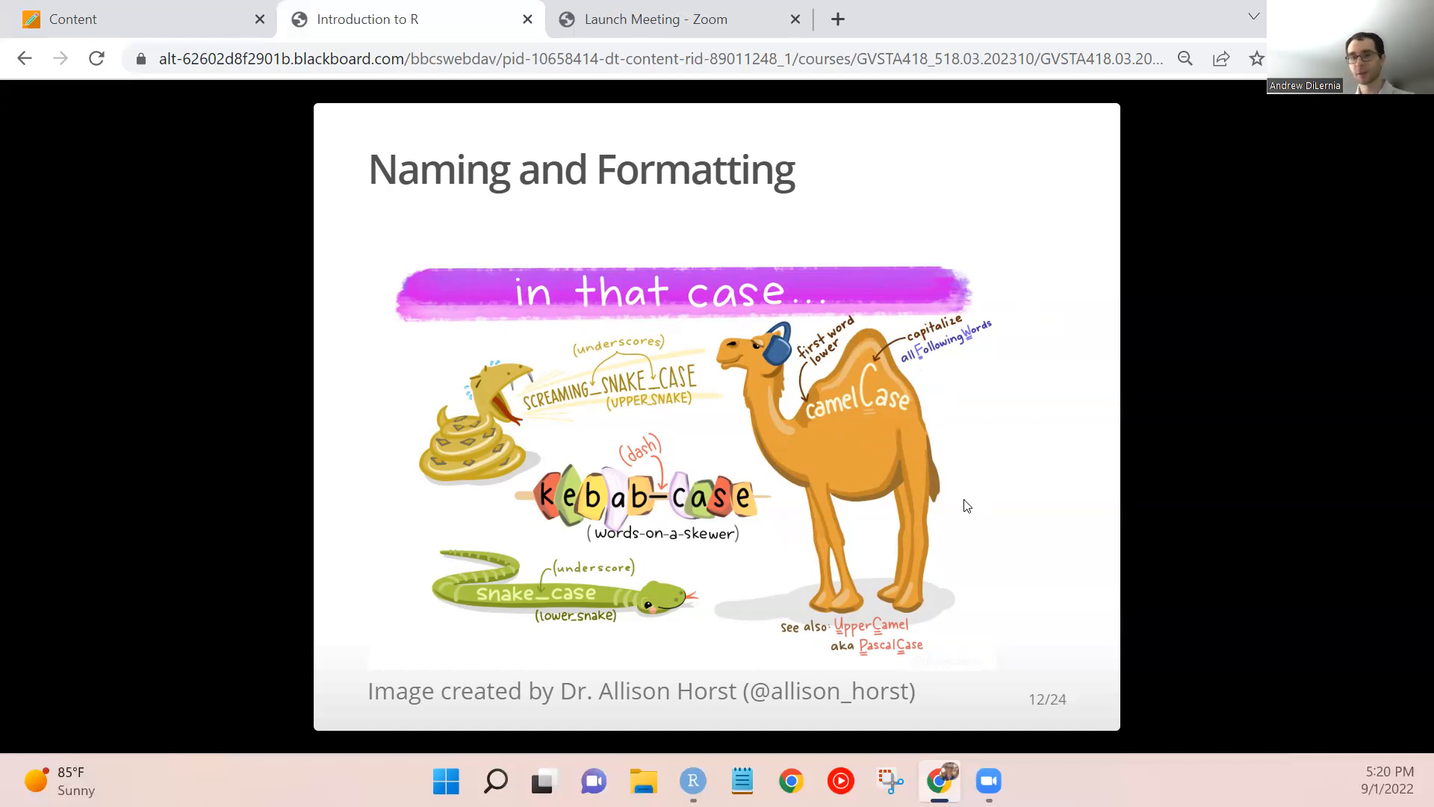
mouse_move(857, 547)
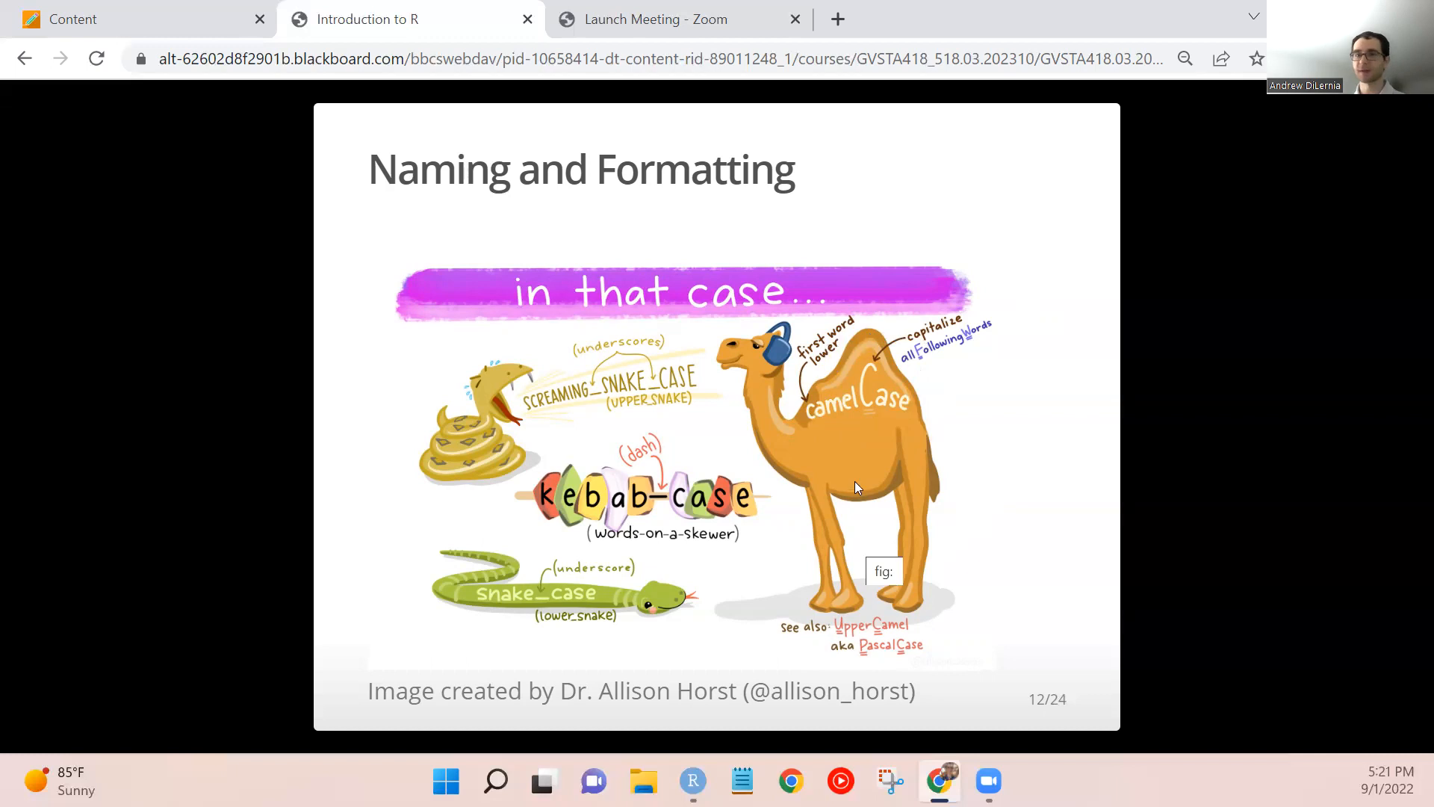
mouse_move(593, 611)
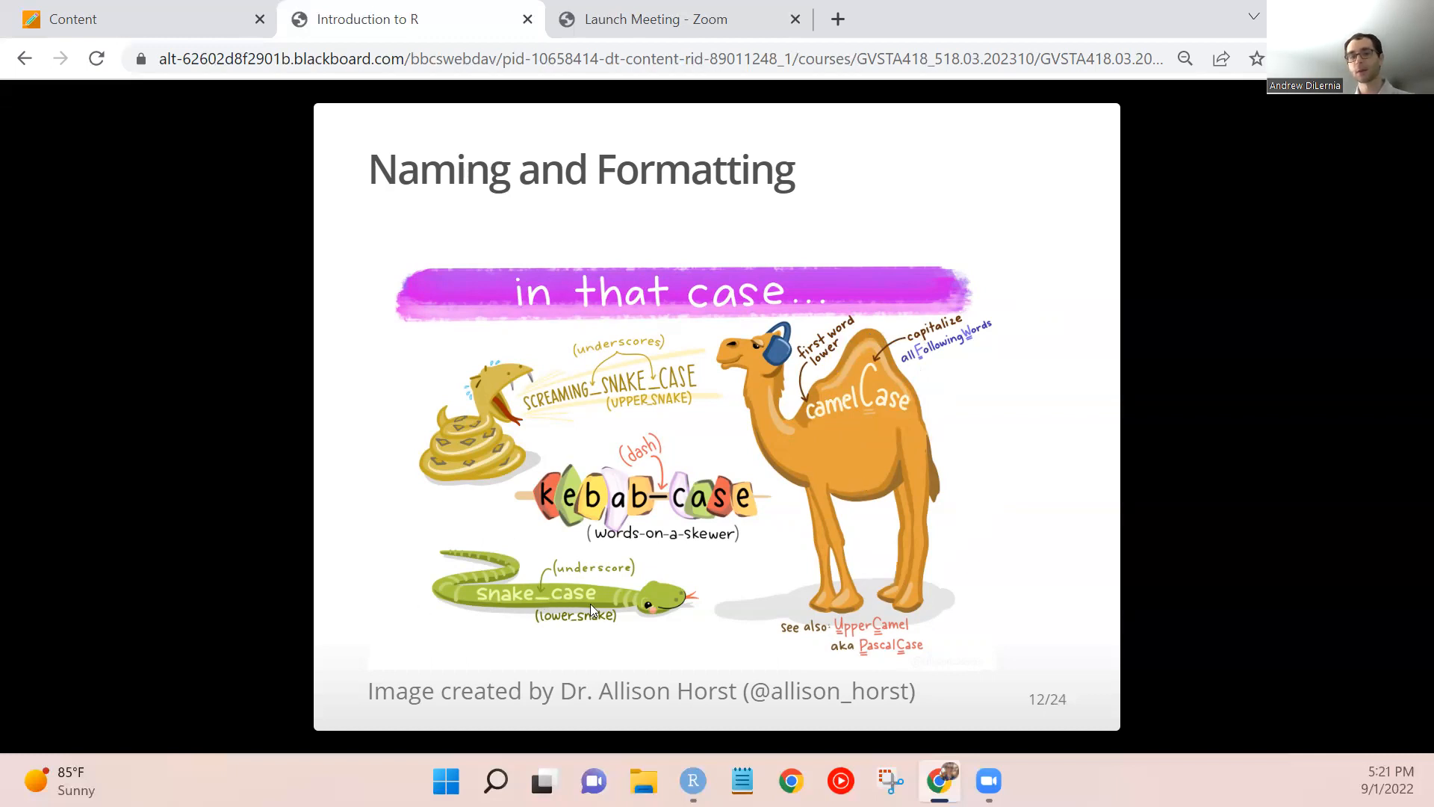
mouse_move(666, 508)
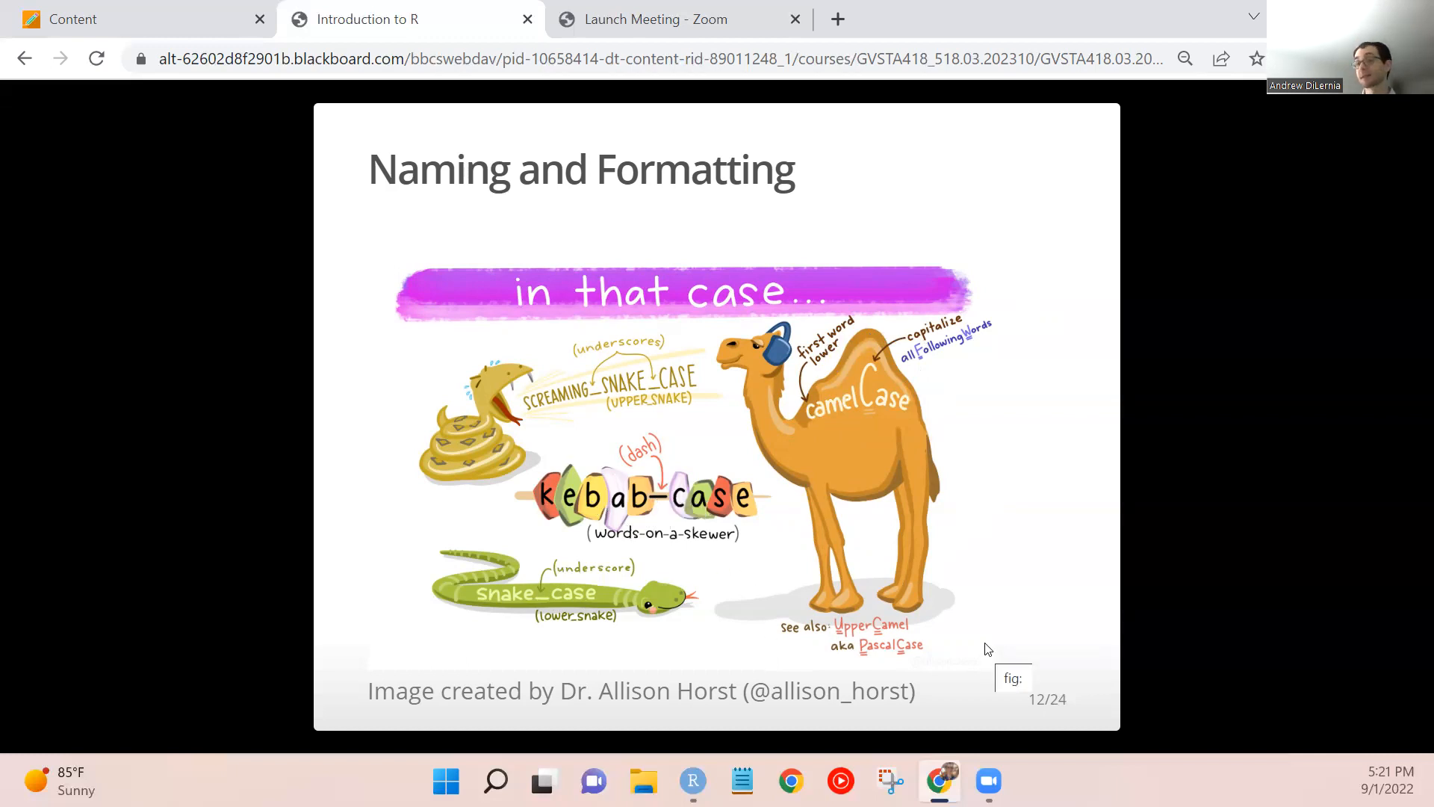
mouse_move(981, 574)
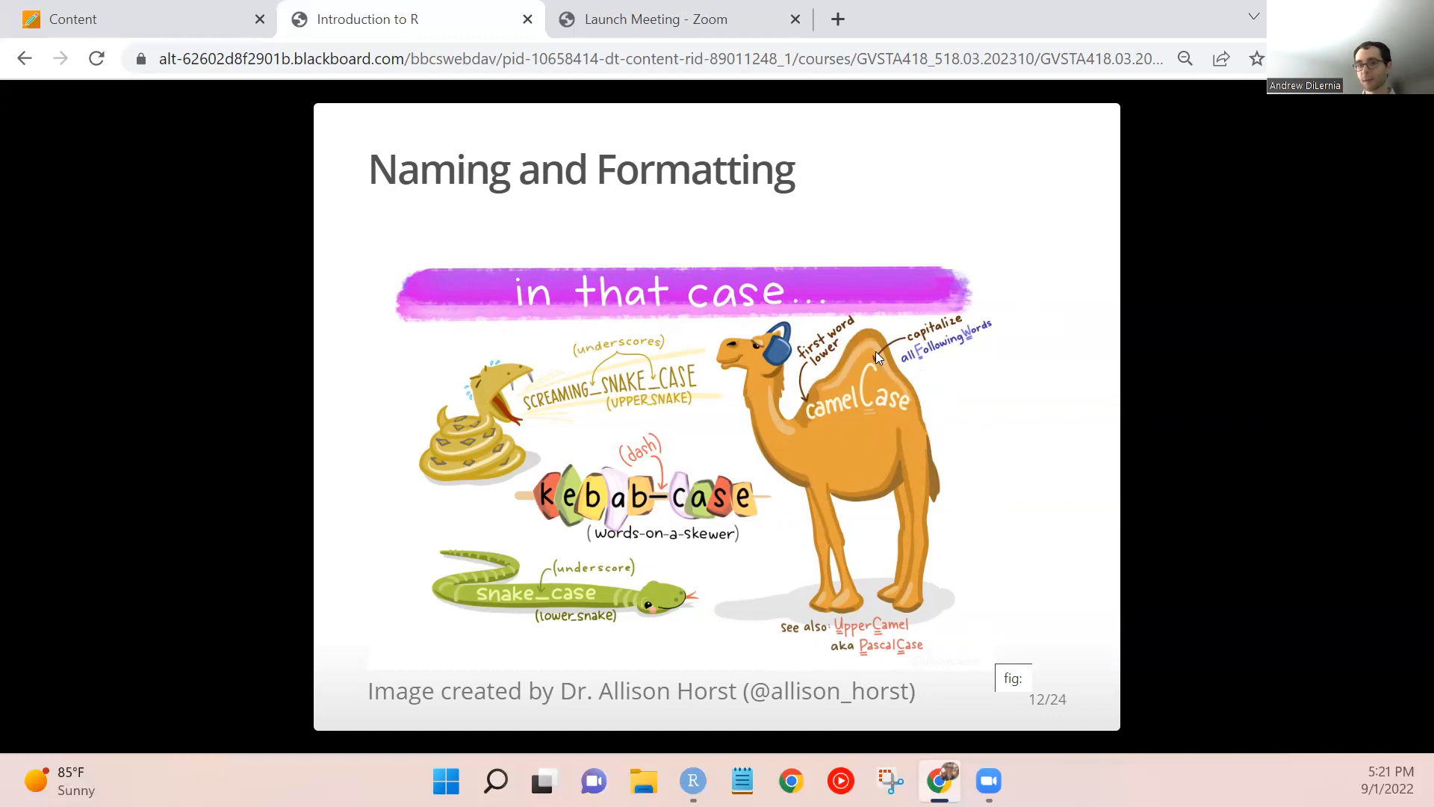
mouse_move(919, 395)
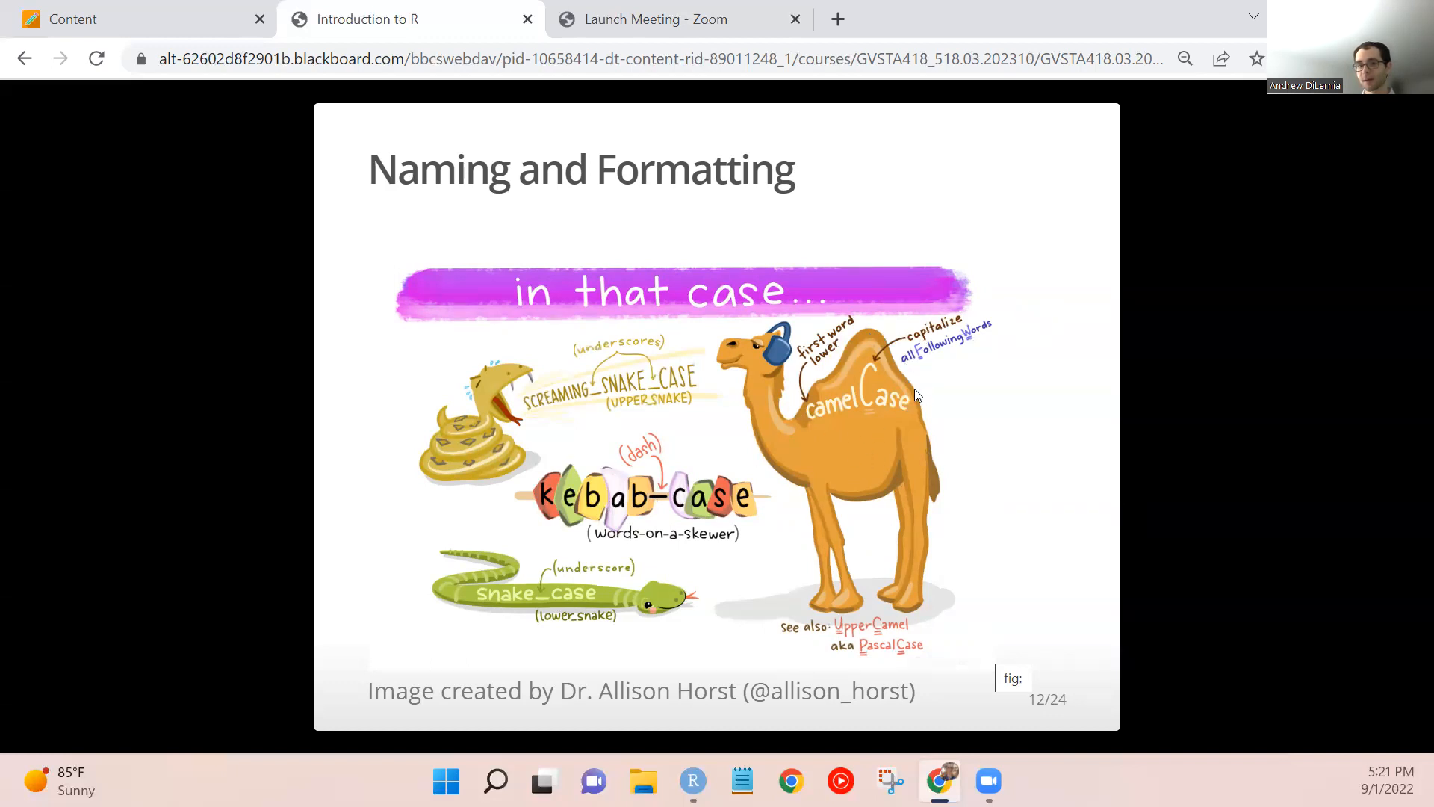
mouse_move(815, 408)
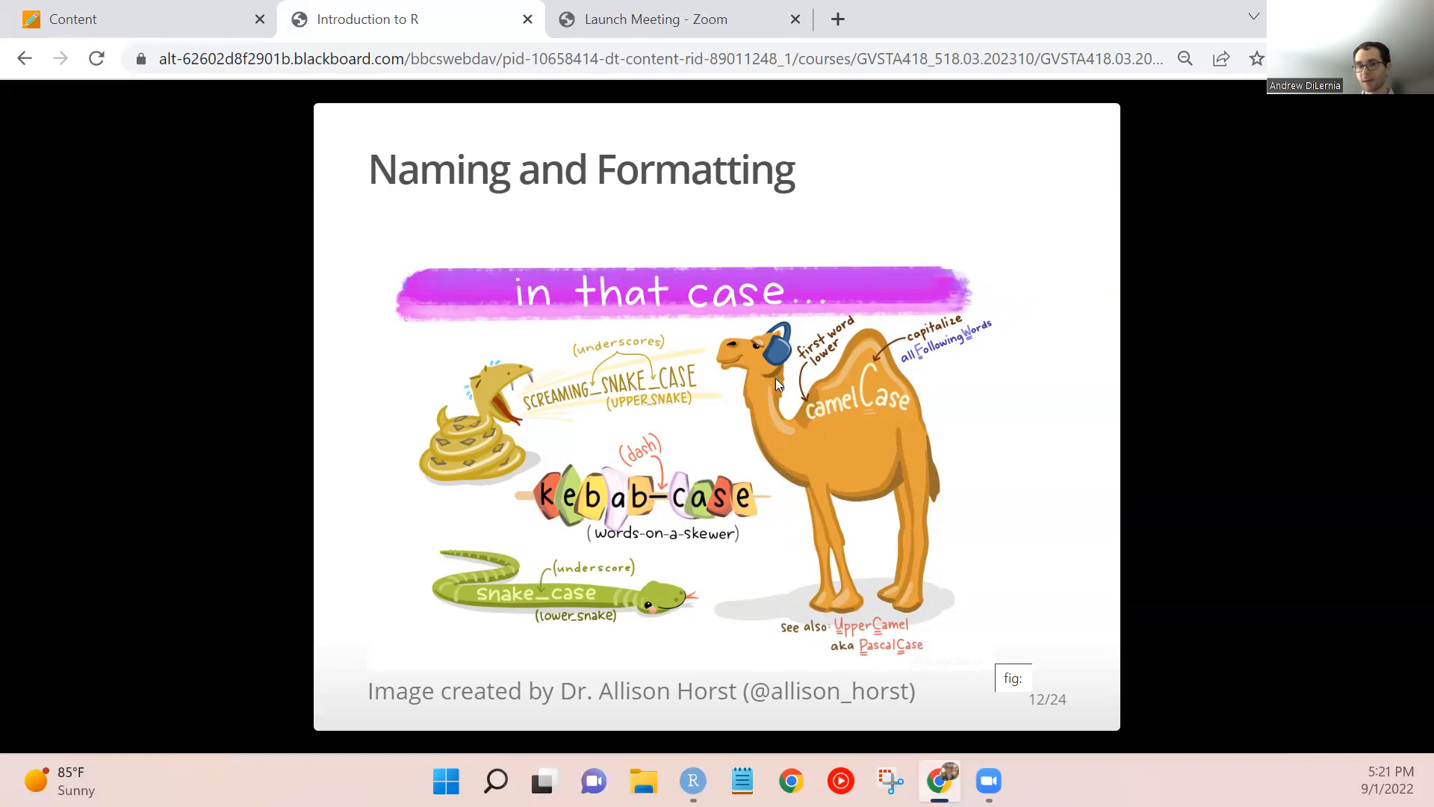
mouse_move(873, 462)
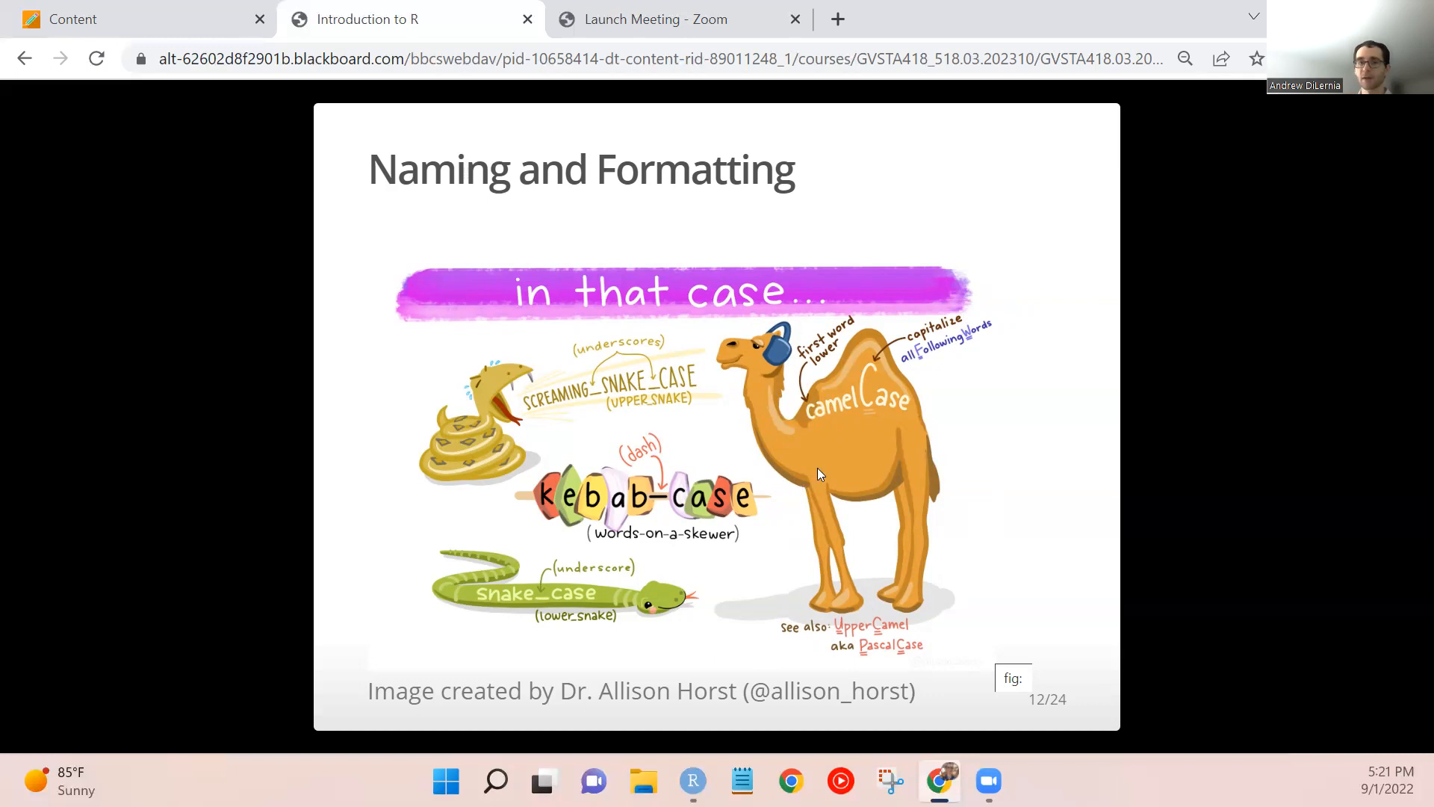
mouse_move(878, 386)
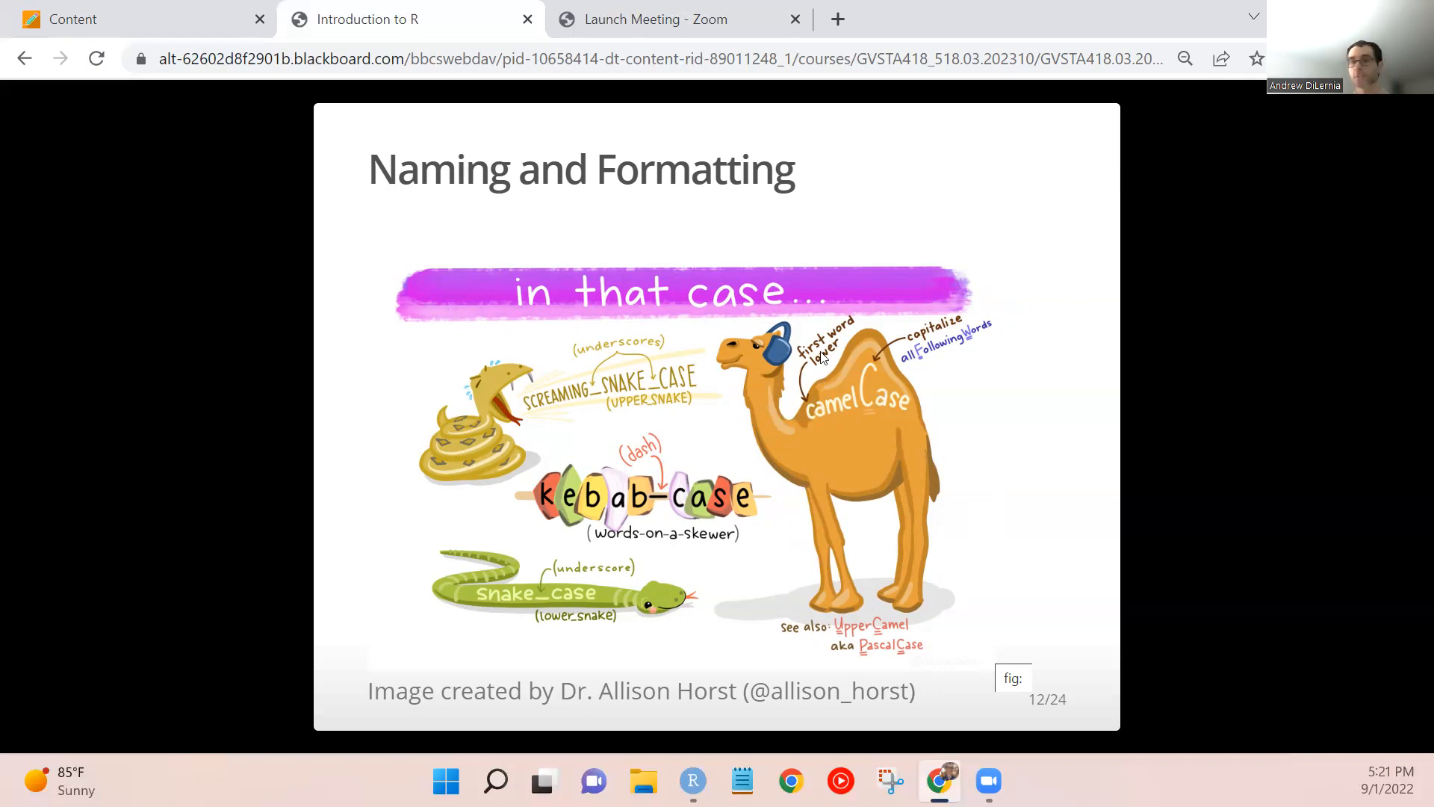
mouse_move(808, 326)
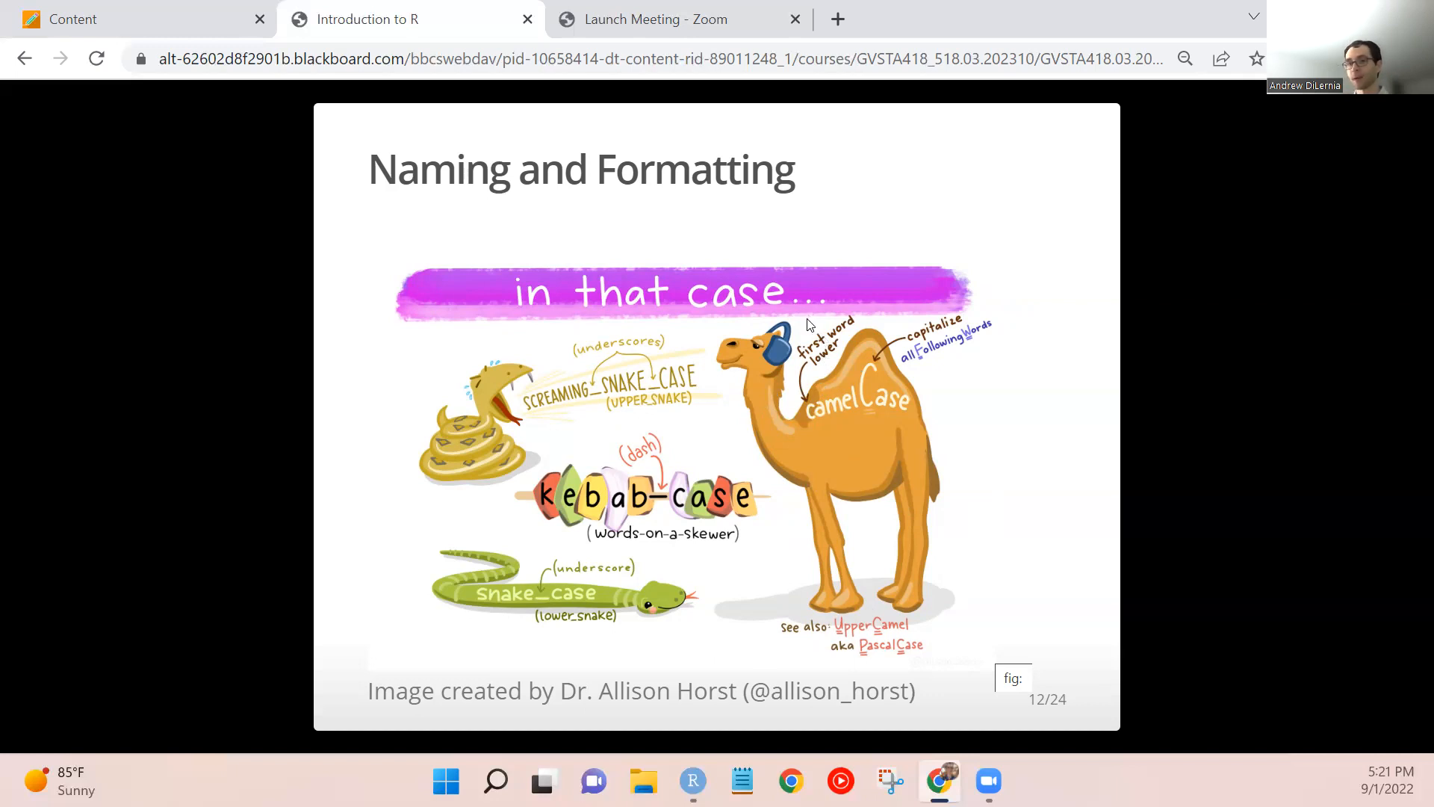
mouse_move(736, 364)
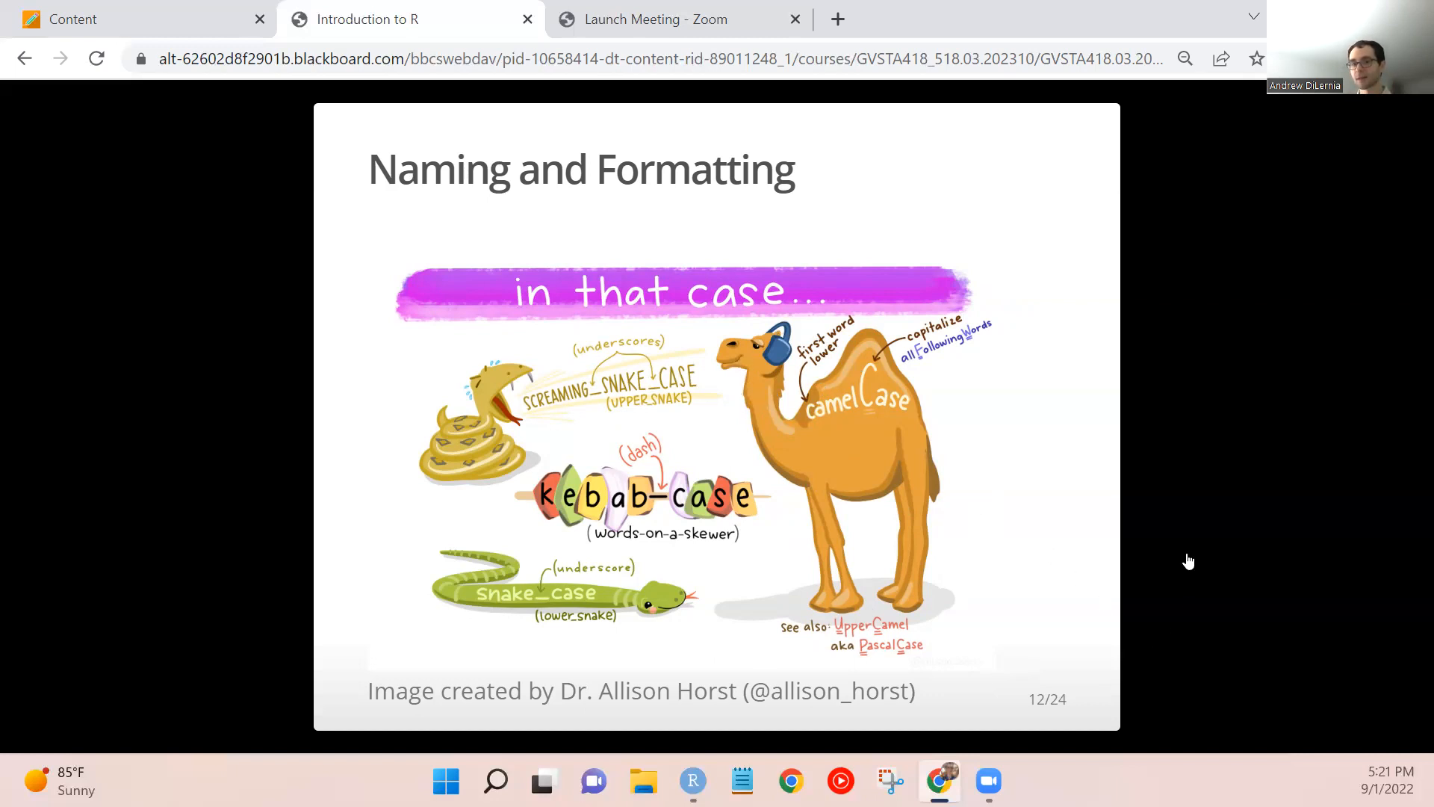
mouse_move(1139, 502)
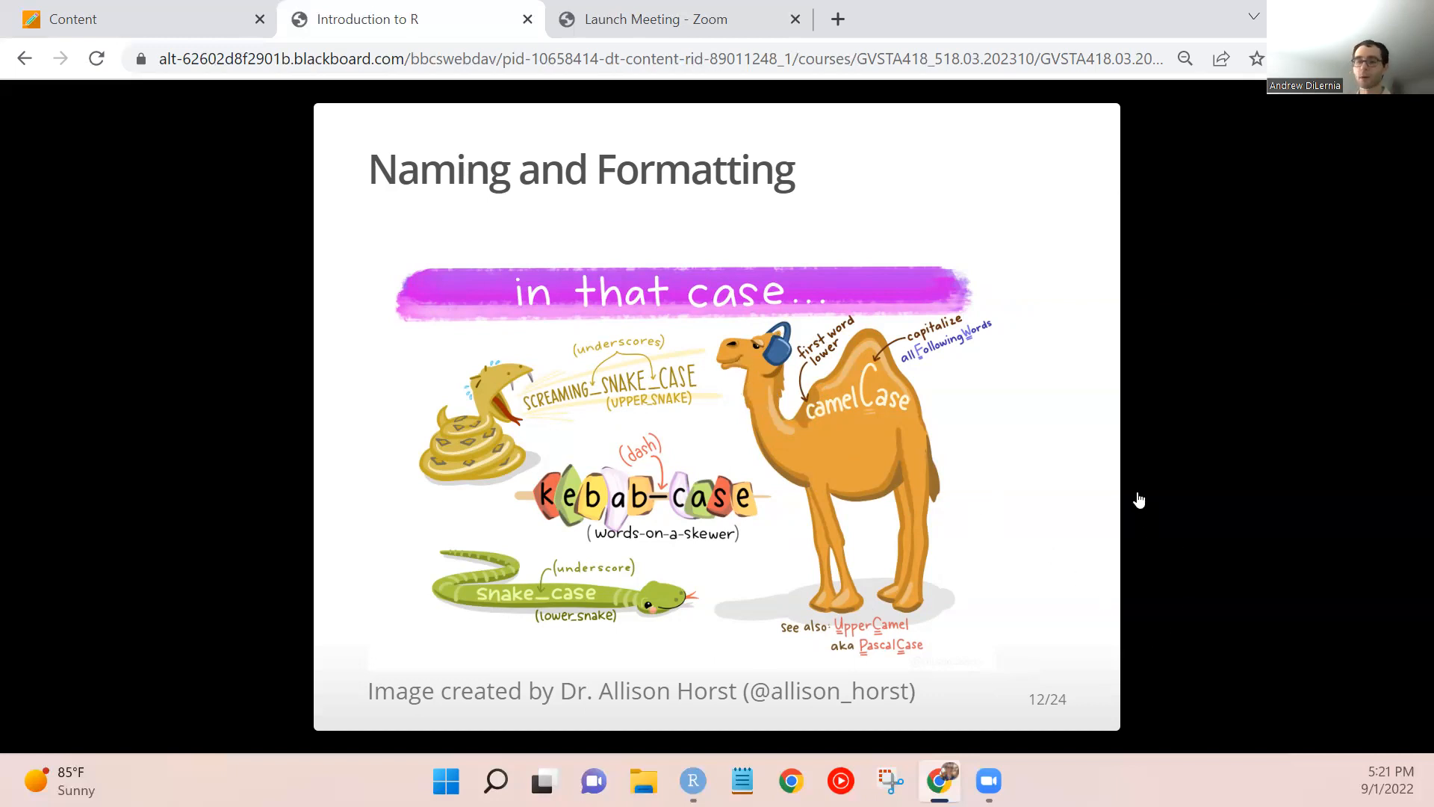
mouse_move(1138, 466)
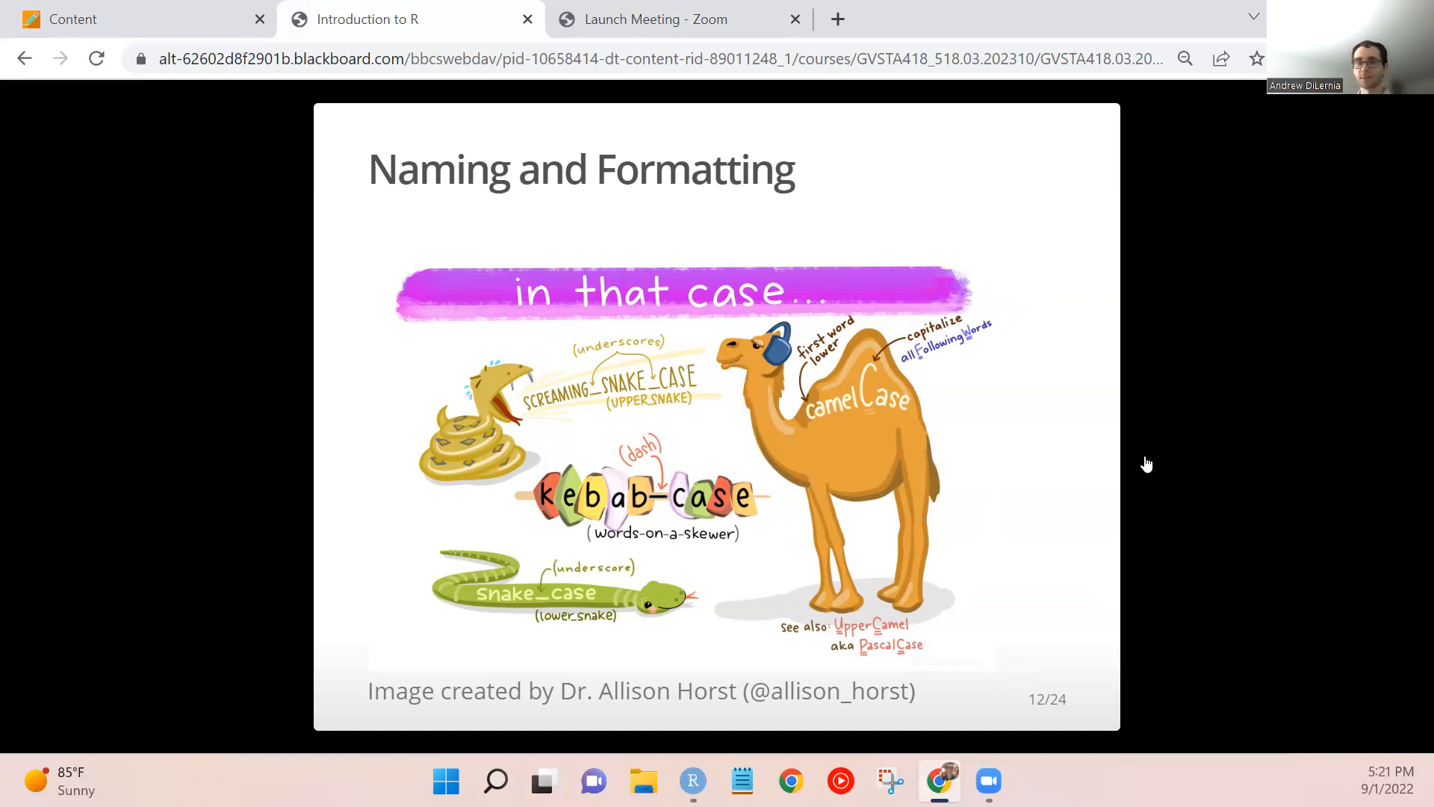
mouse_move(1156, 456)
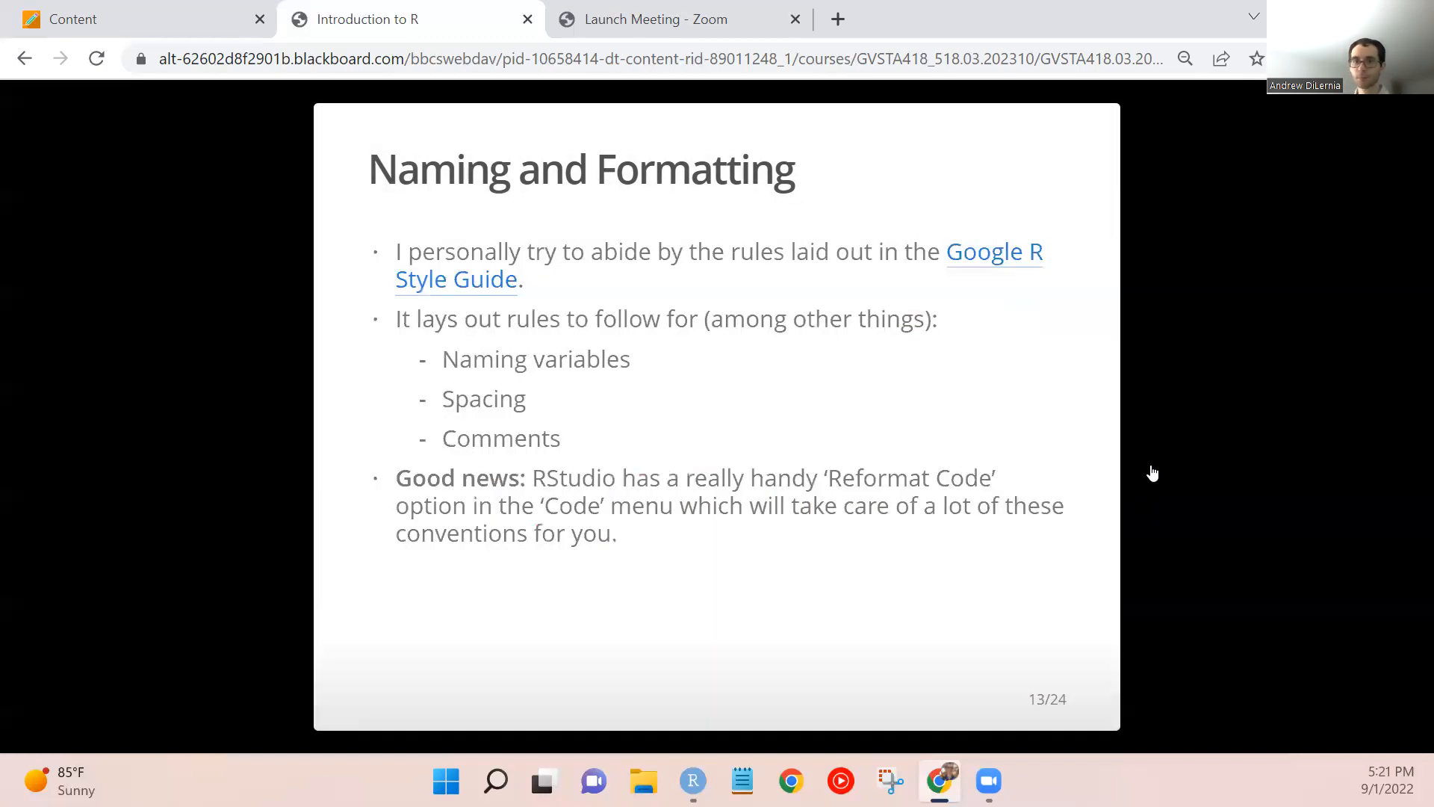
mouse_move(439, 616)
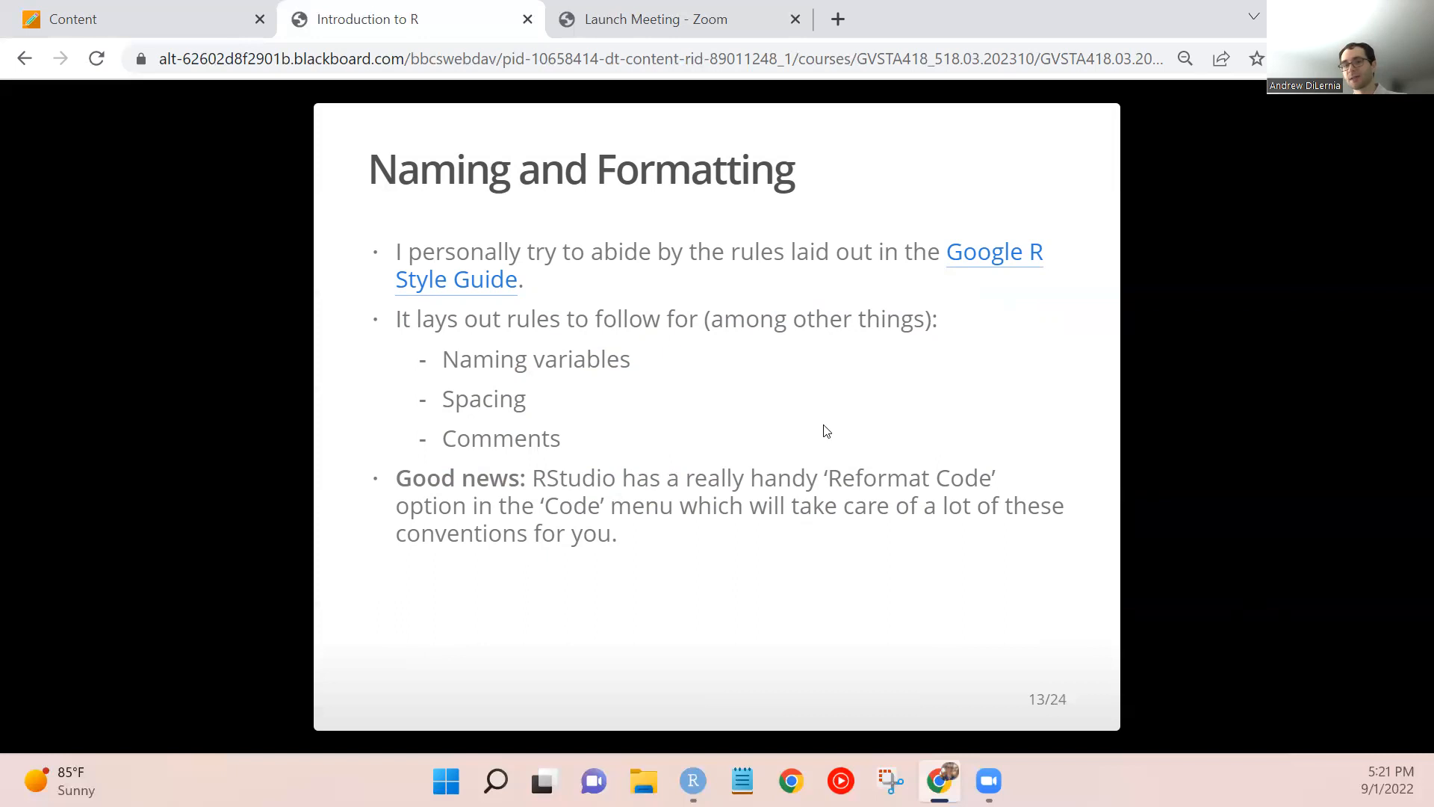
mouse_move(754, 226)
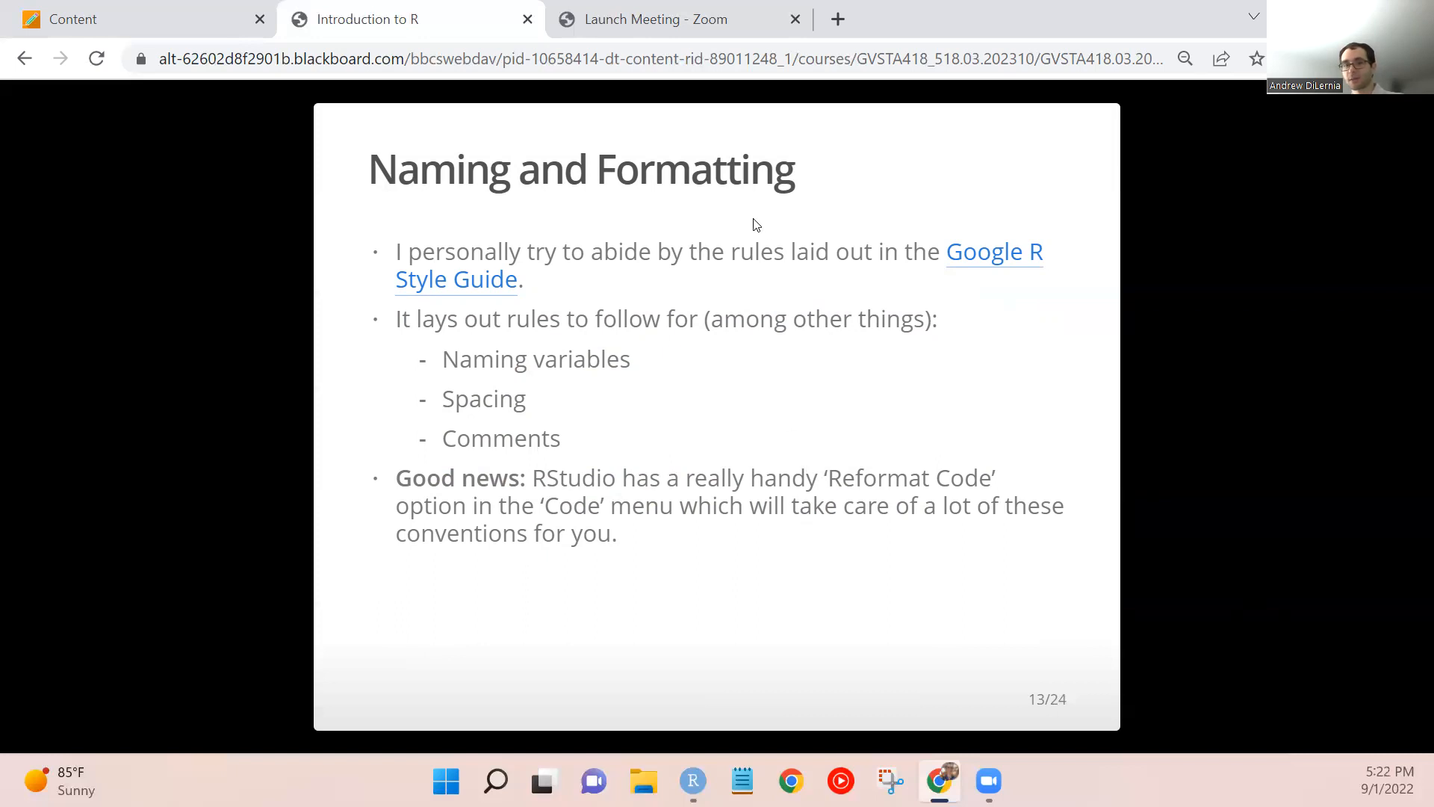
mouse_move(1274, 372)
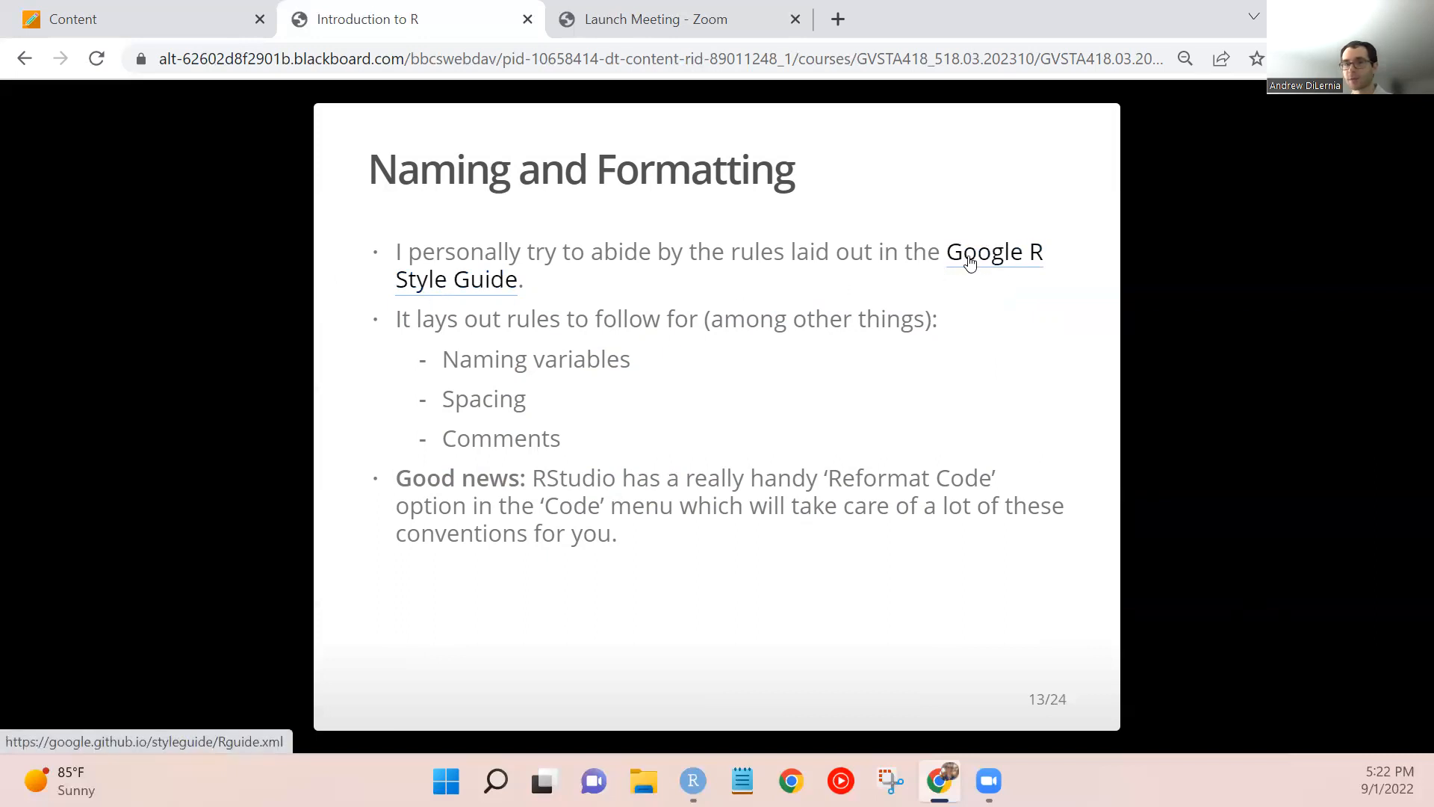
mouse_move(878, 173)
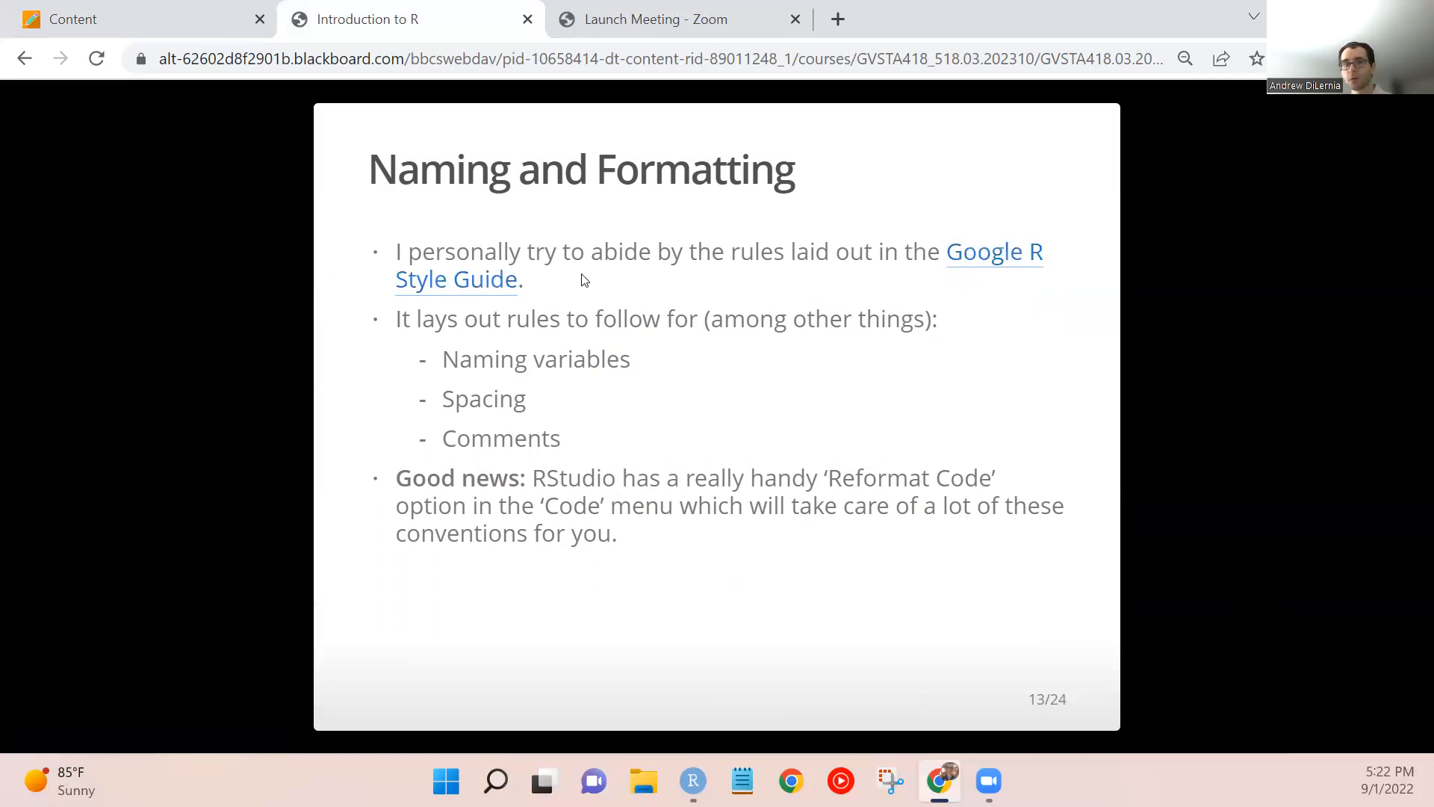
mouse_move(594, 315)
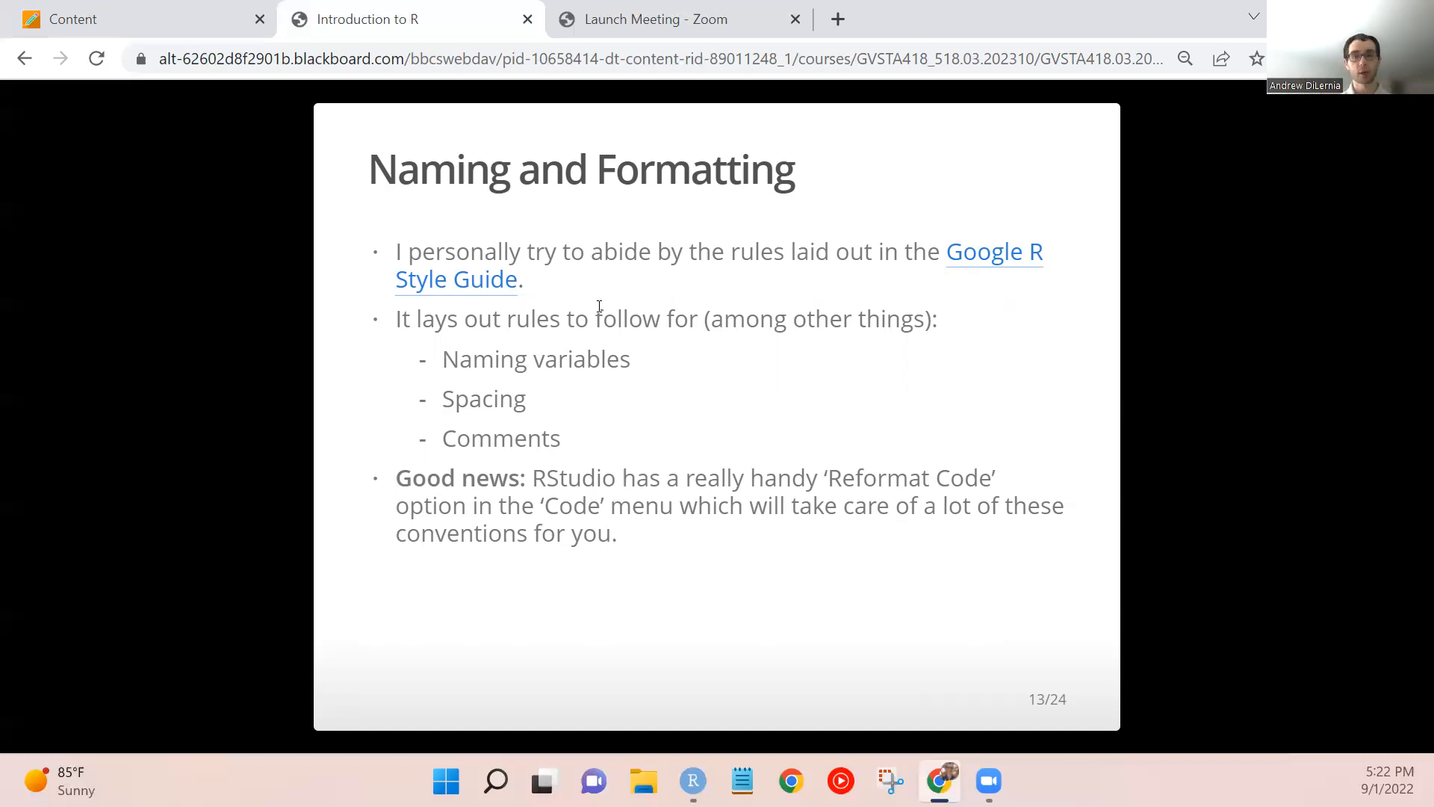
mouse_move(200, 374)
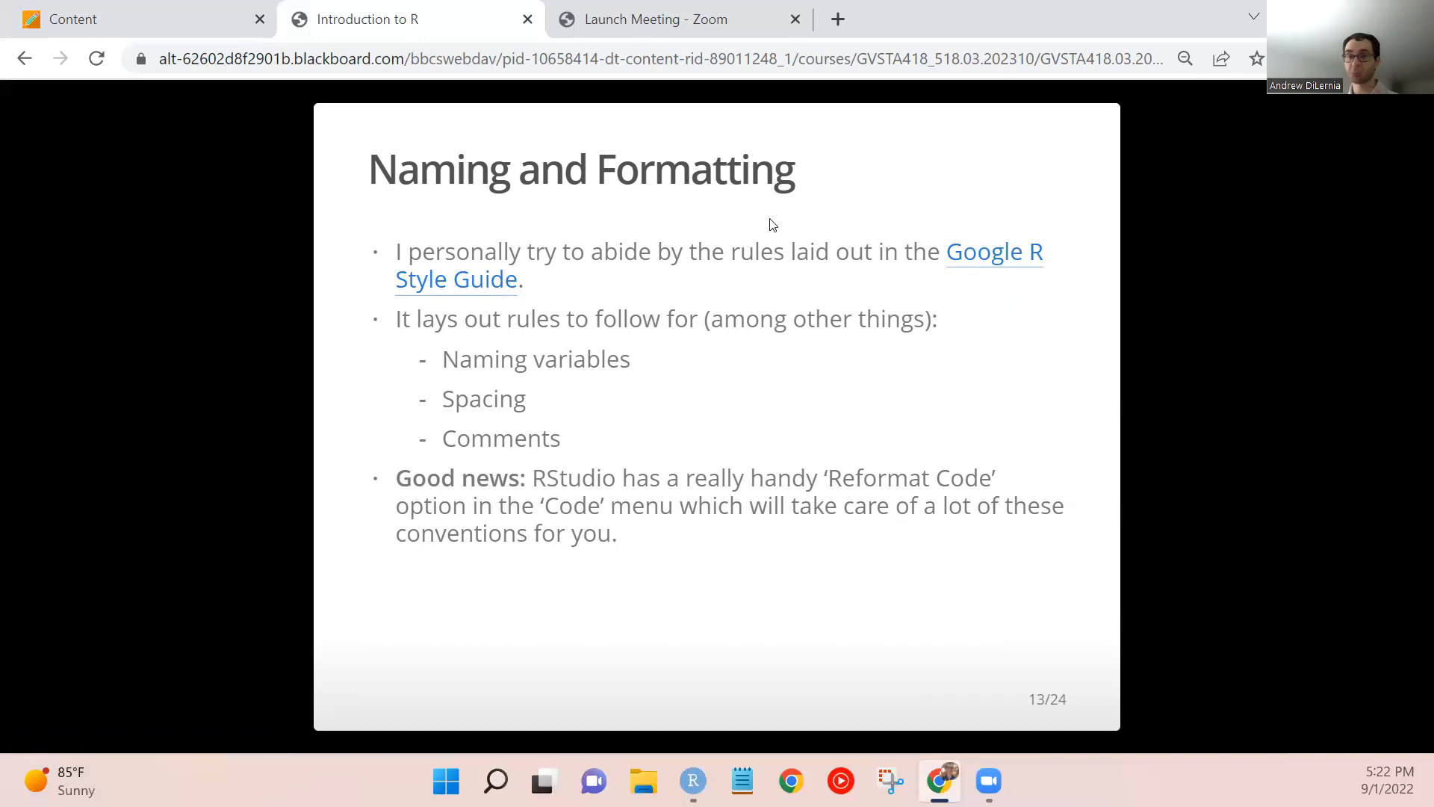
mouse_move(748, 413)
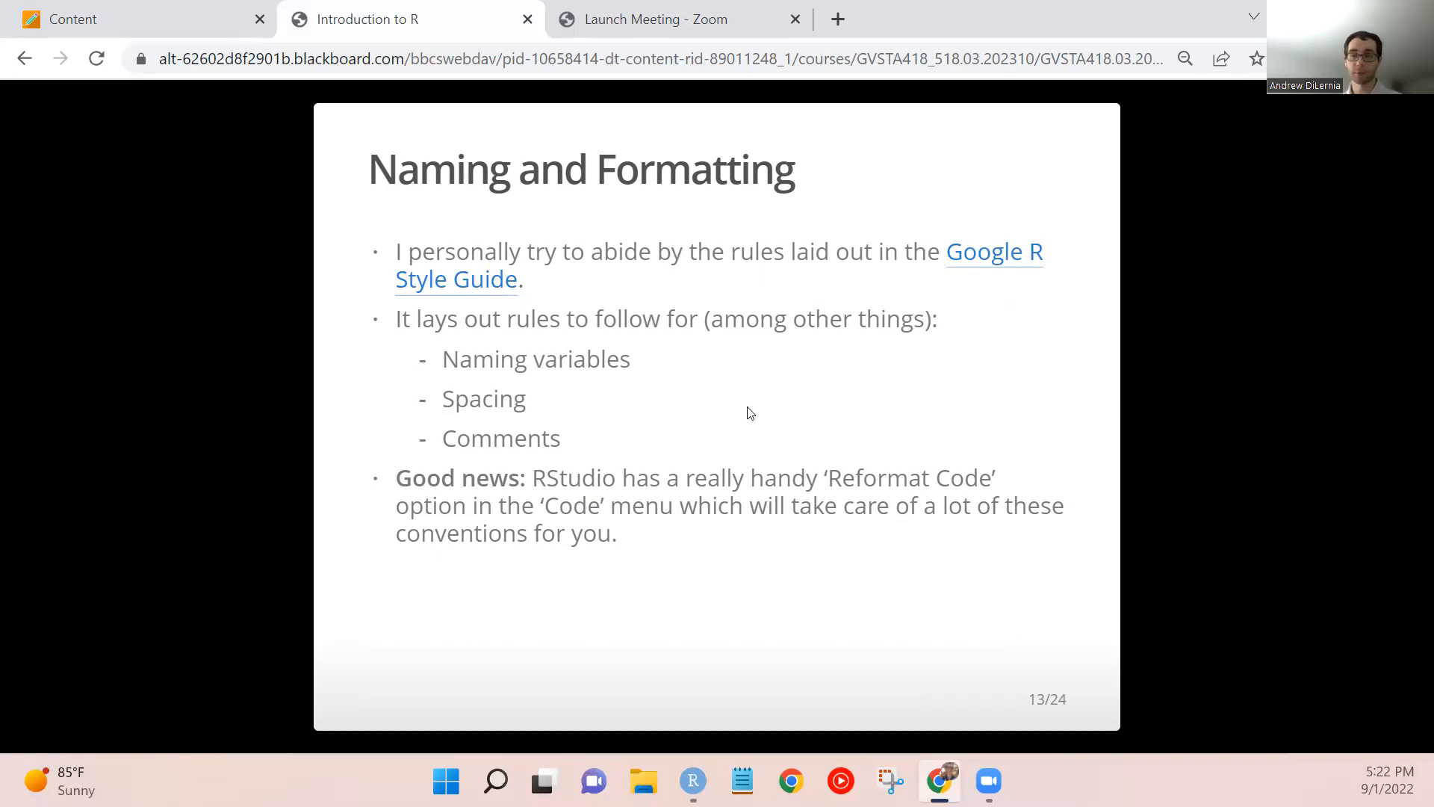
mouse_move(759, 459)
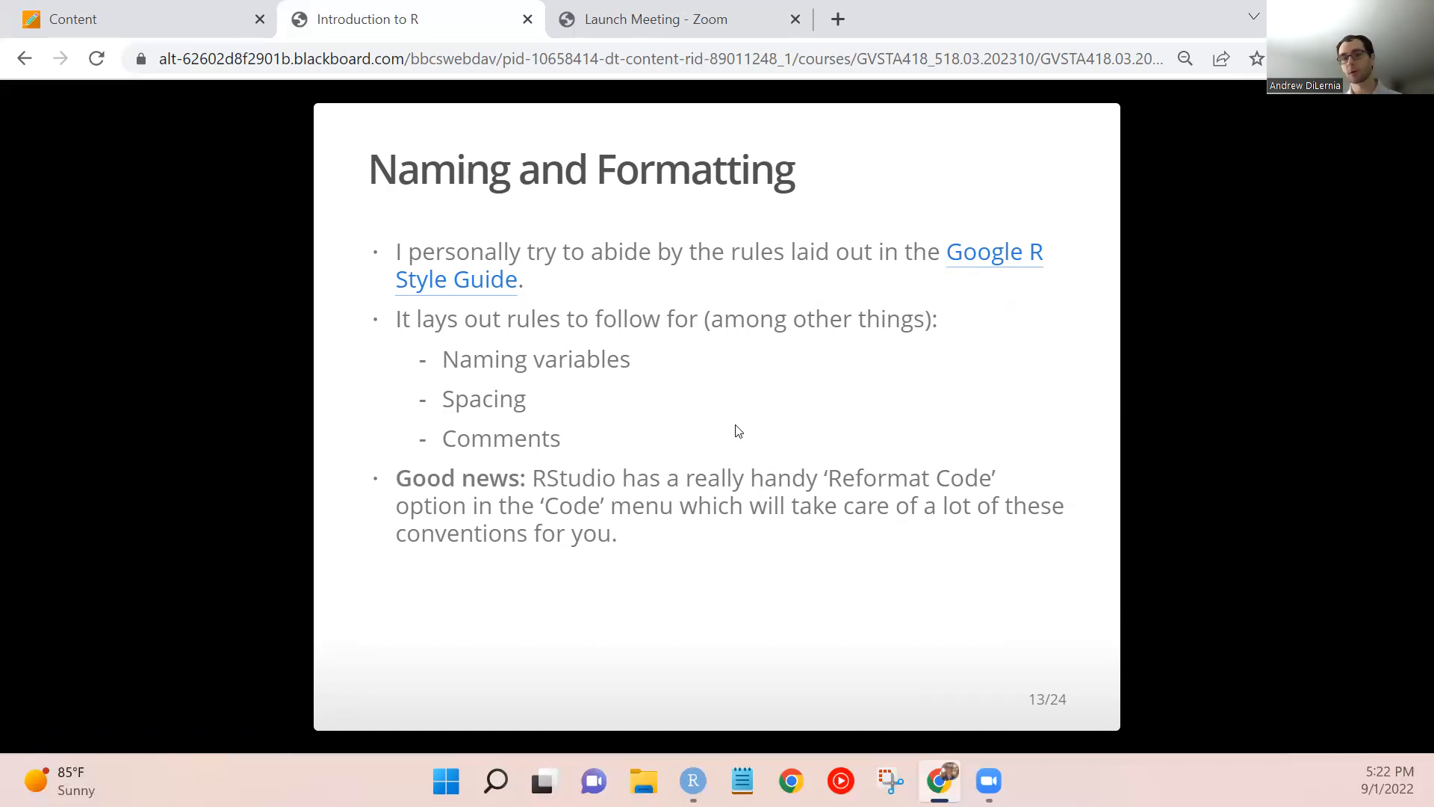
mouse_move(1234, 469)
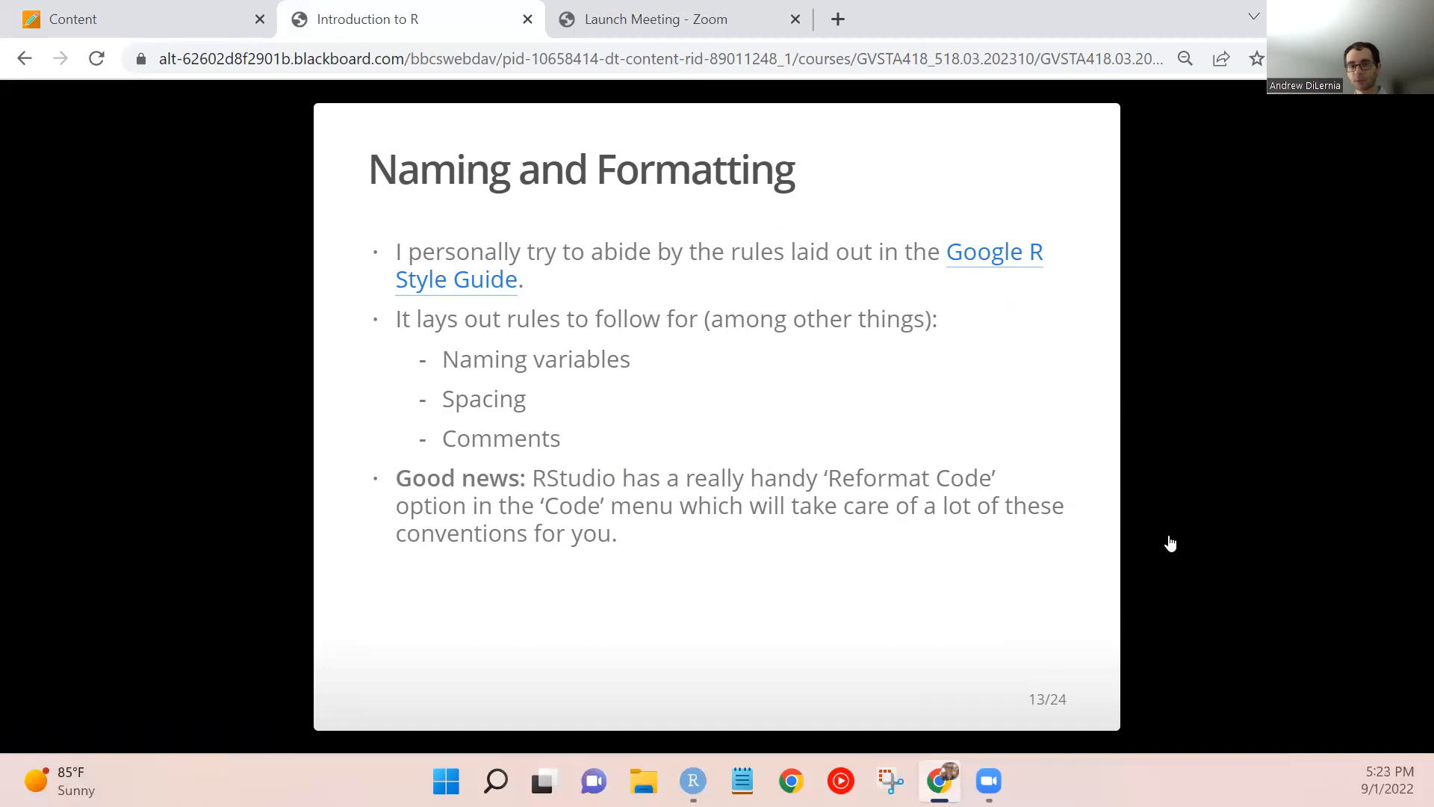
Highlight the 'Reformat Code' good-news bullet on slide 13.
left_click_drag(533, 478, 606, 505)
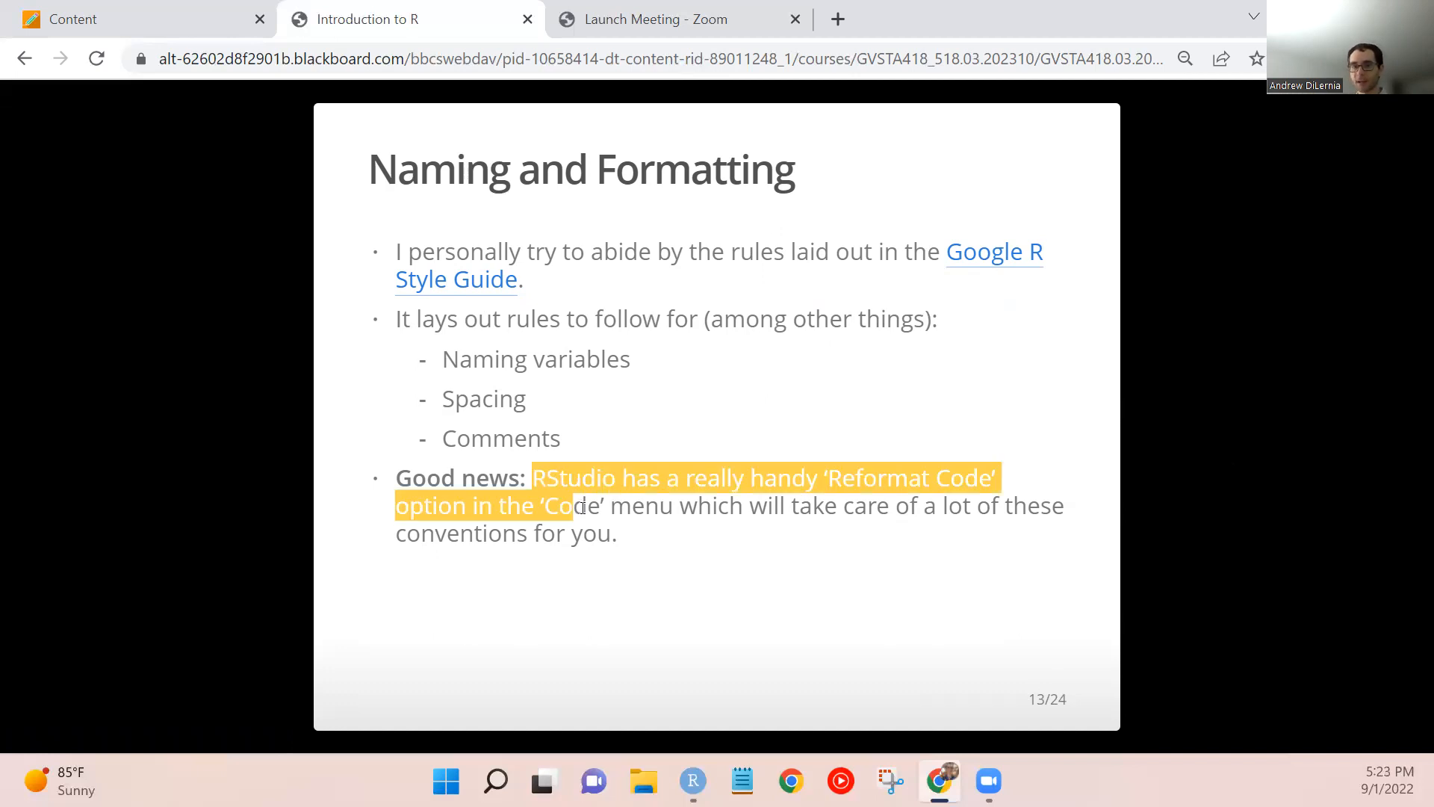
left_click_drag(581, 507, 620, 535)
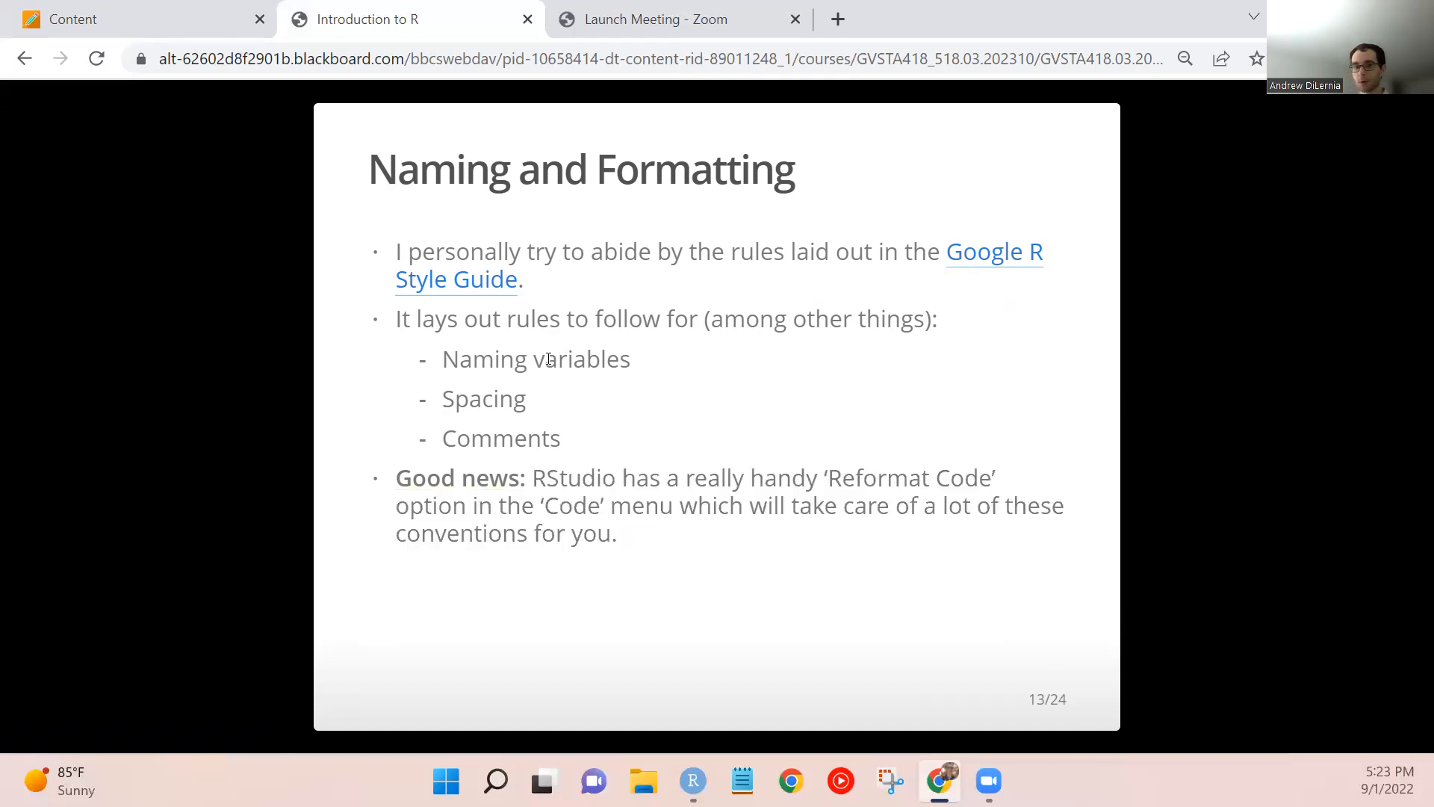
mouse_move(1138, 450)
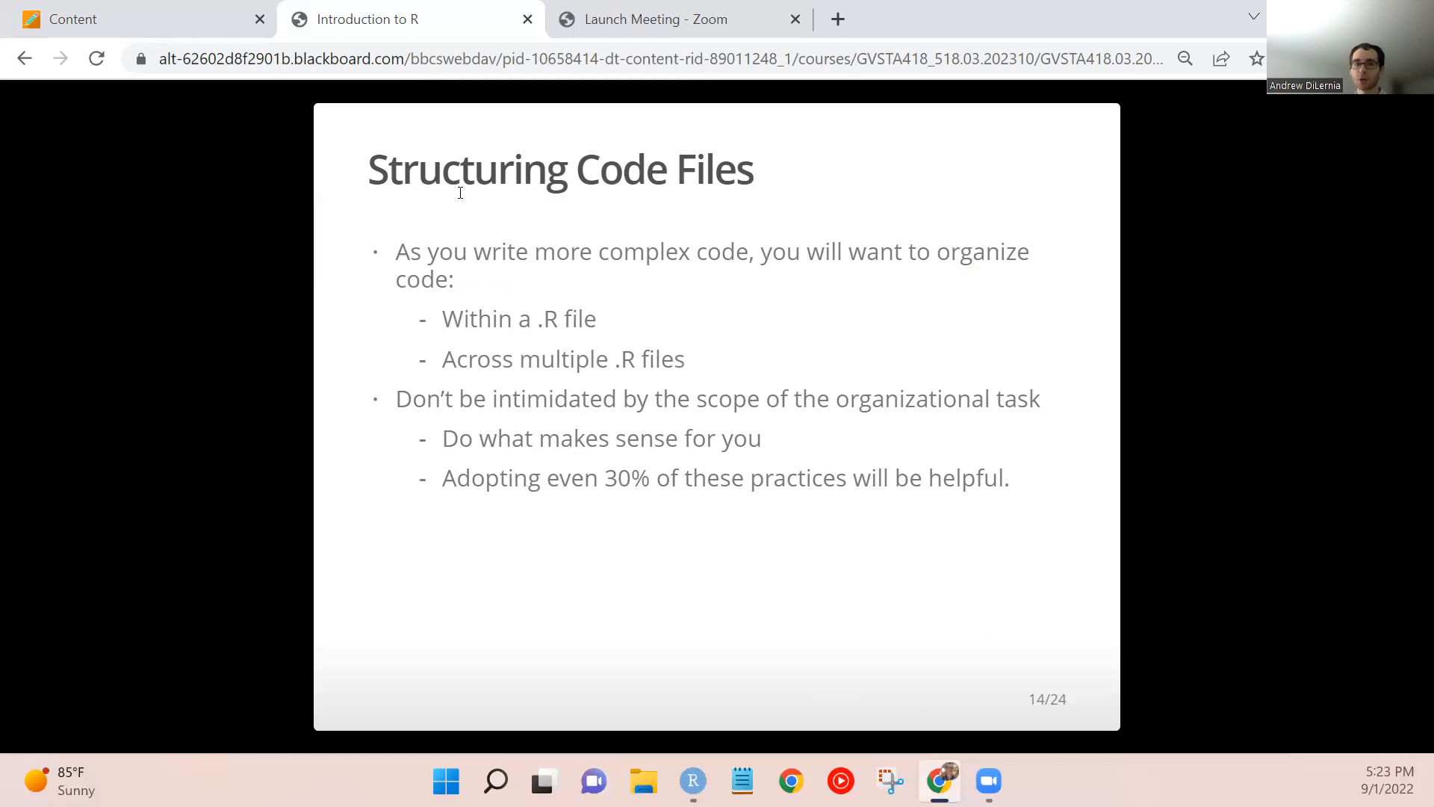
mouse_move(697, 397)
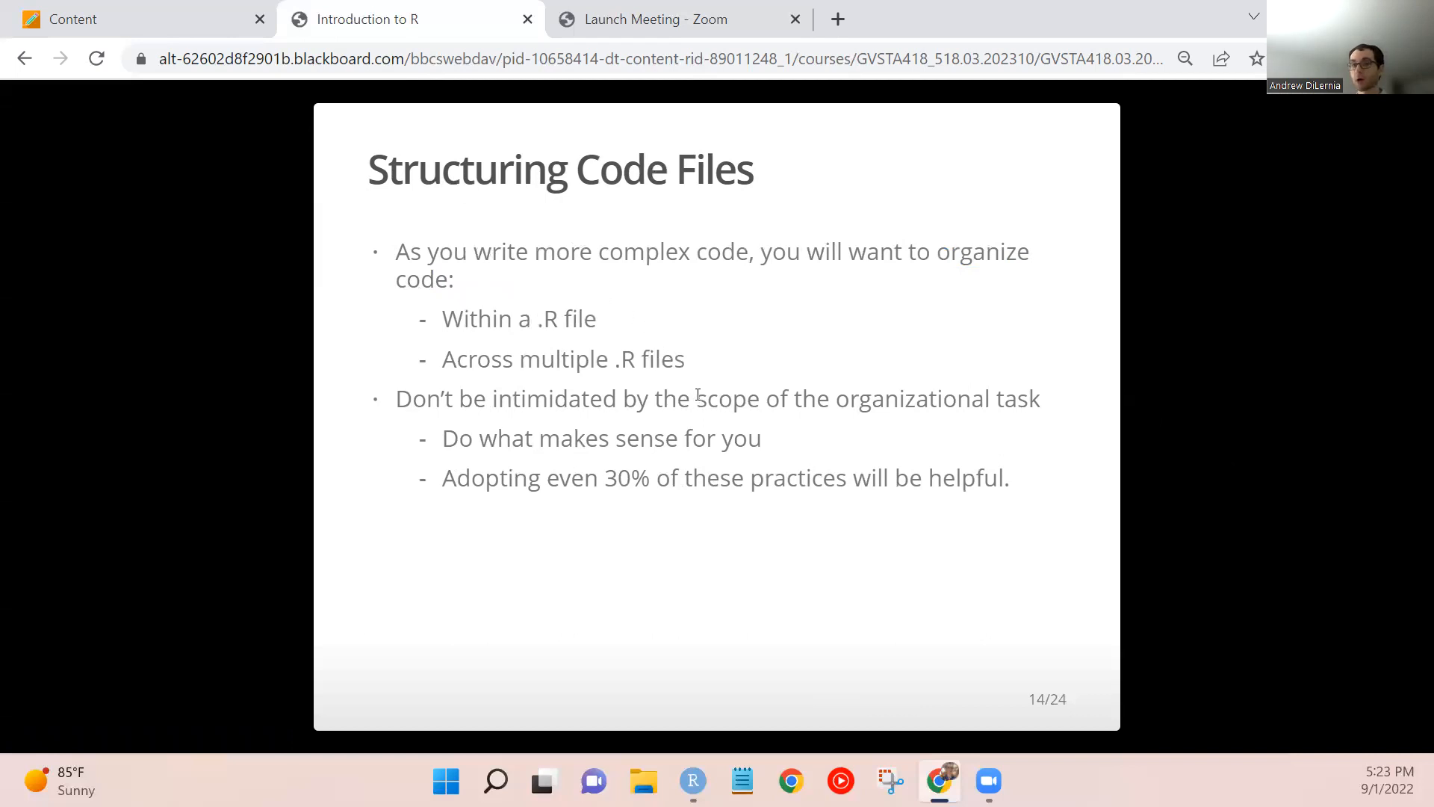
mouse_move(1168, 494)
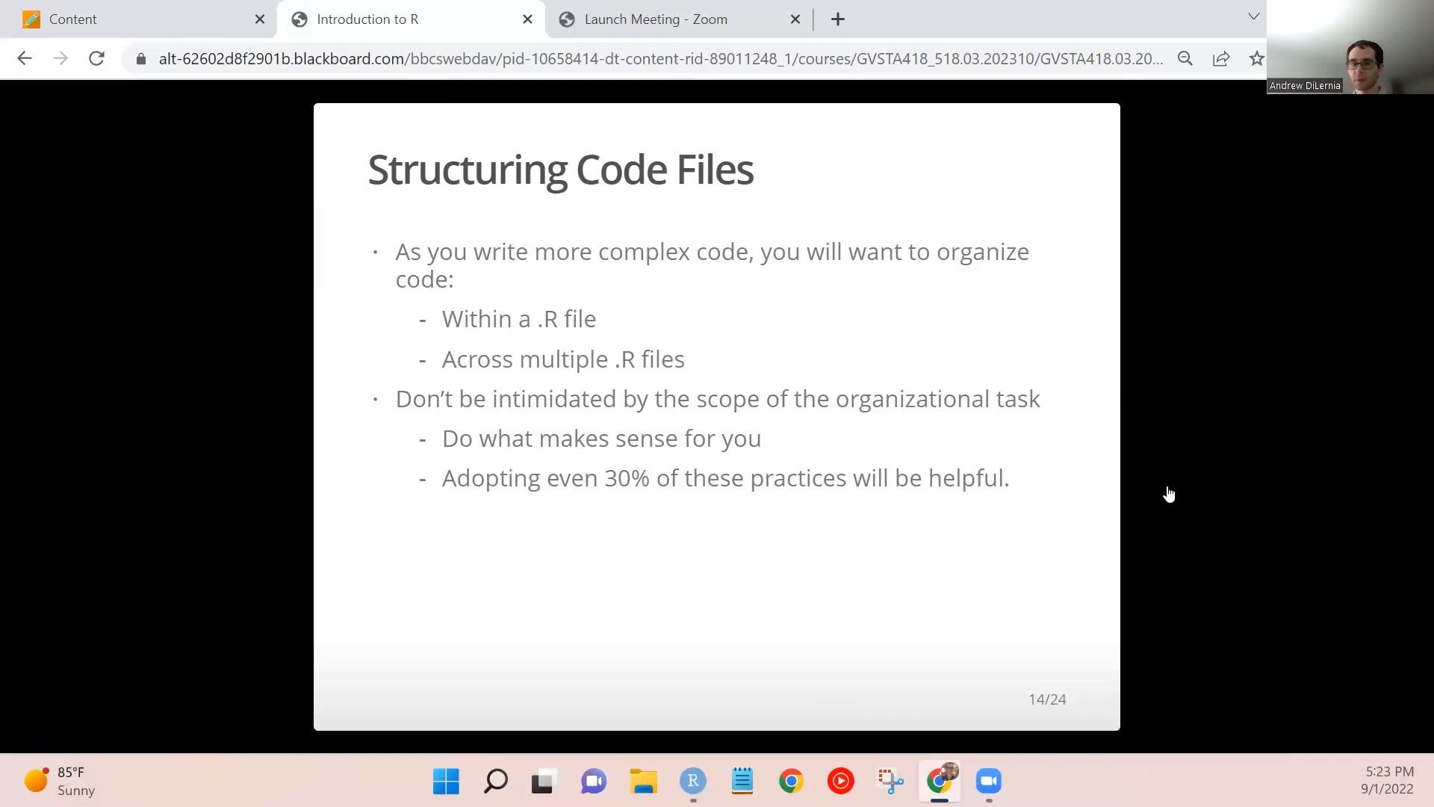
mouse_move(900, 454)
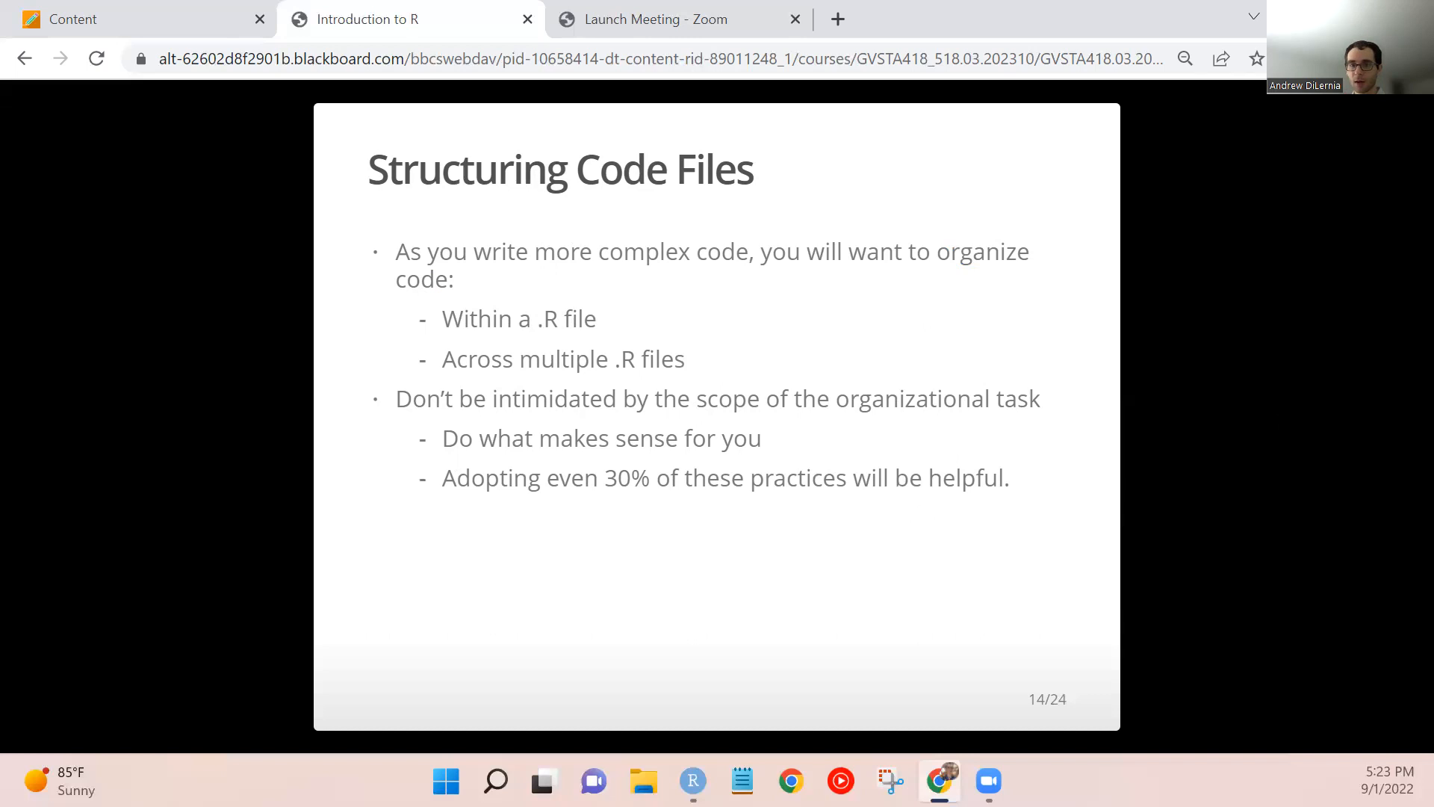
mouse_move(819, 405)
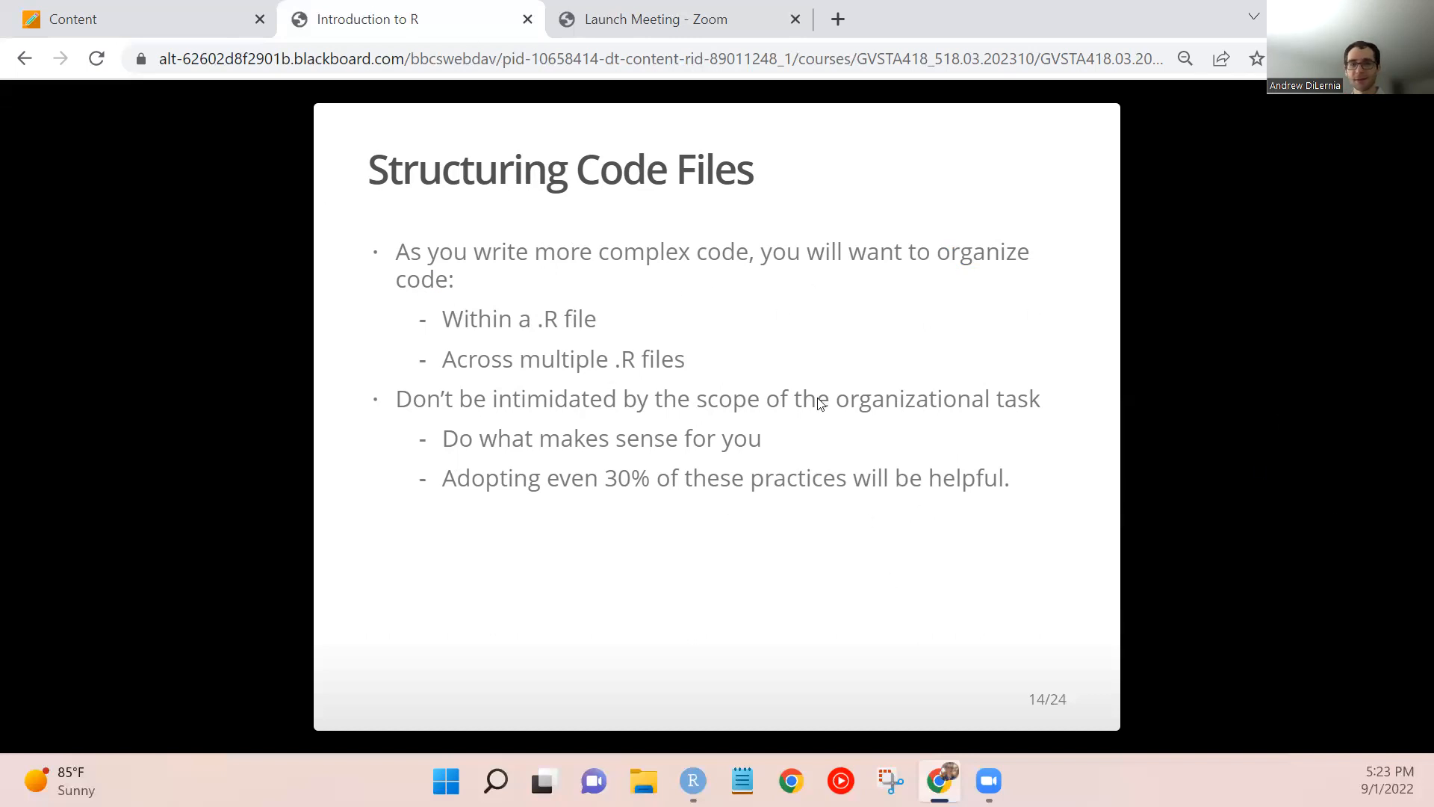
mouse_move(545, 471)
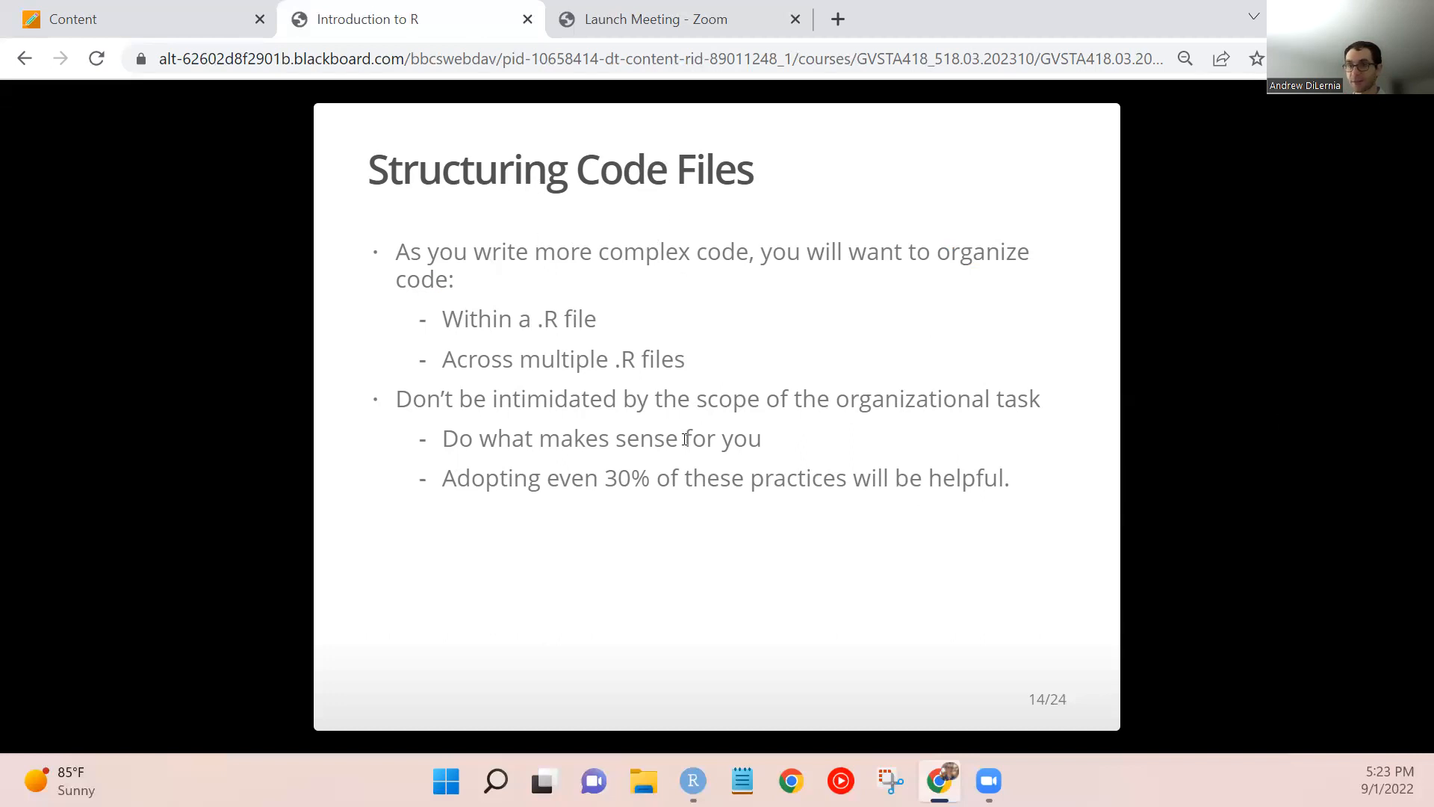
mouse_move(1156, 413)
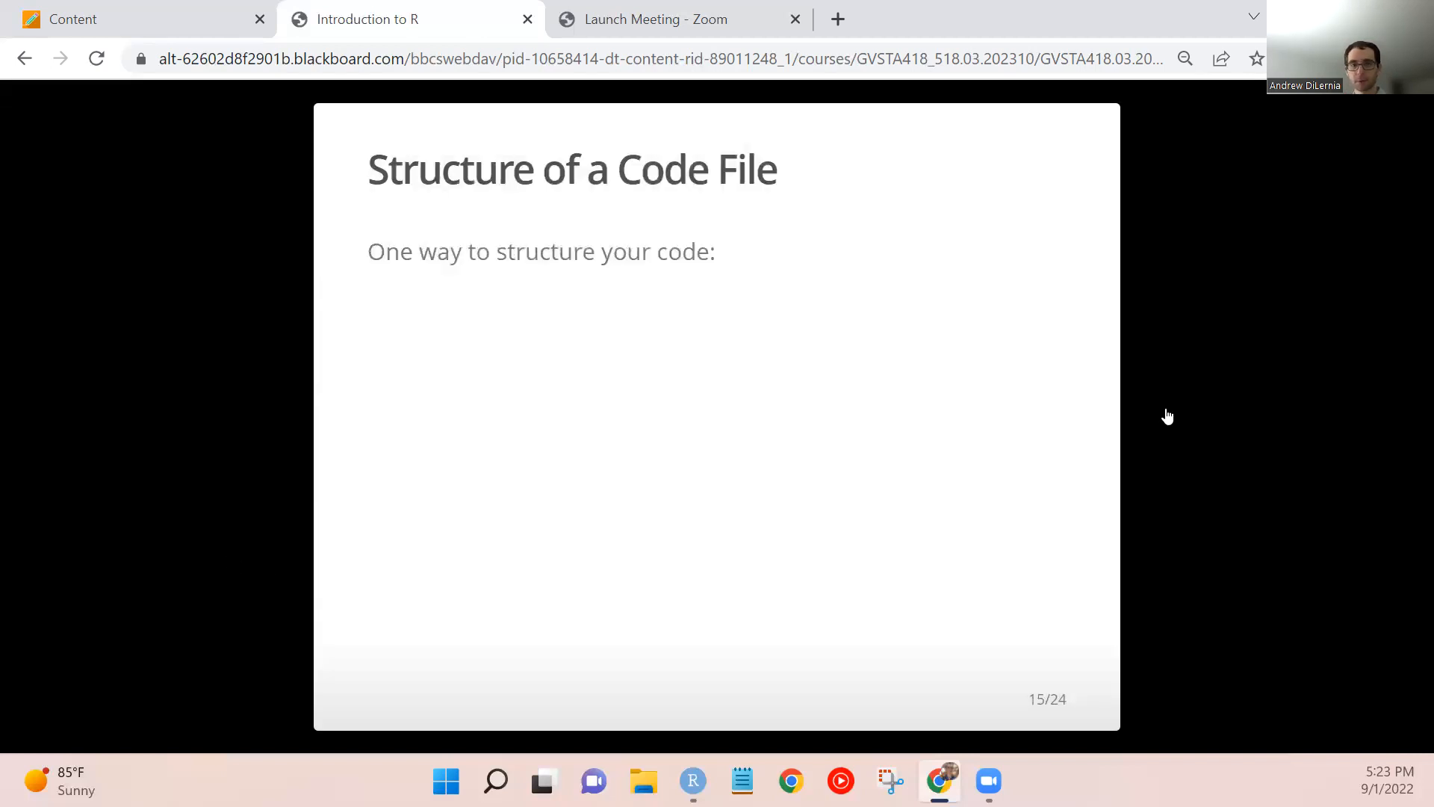
mouse_move(1156, 410)
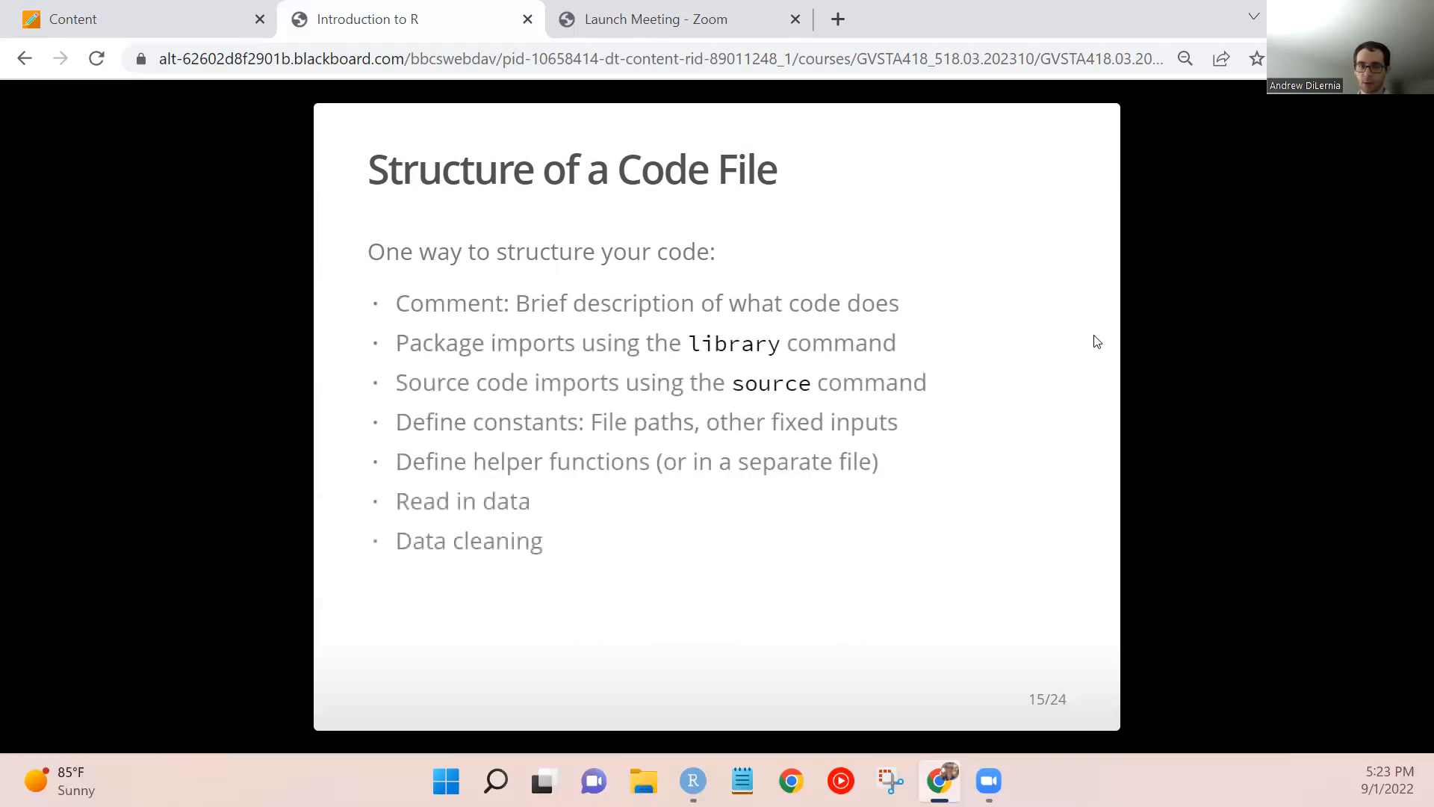
Reveal the Analysis bullet on slide 15 and clear the emphasis on the helper functions bullet.
key("Right")
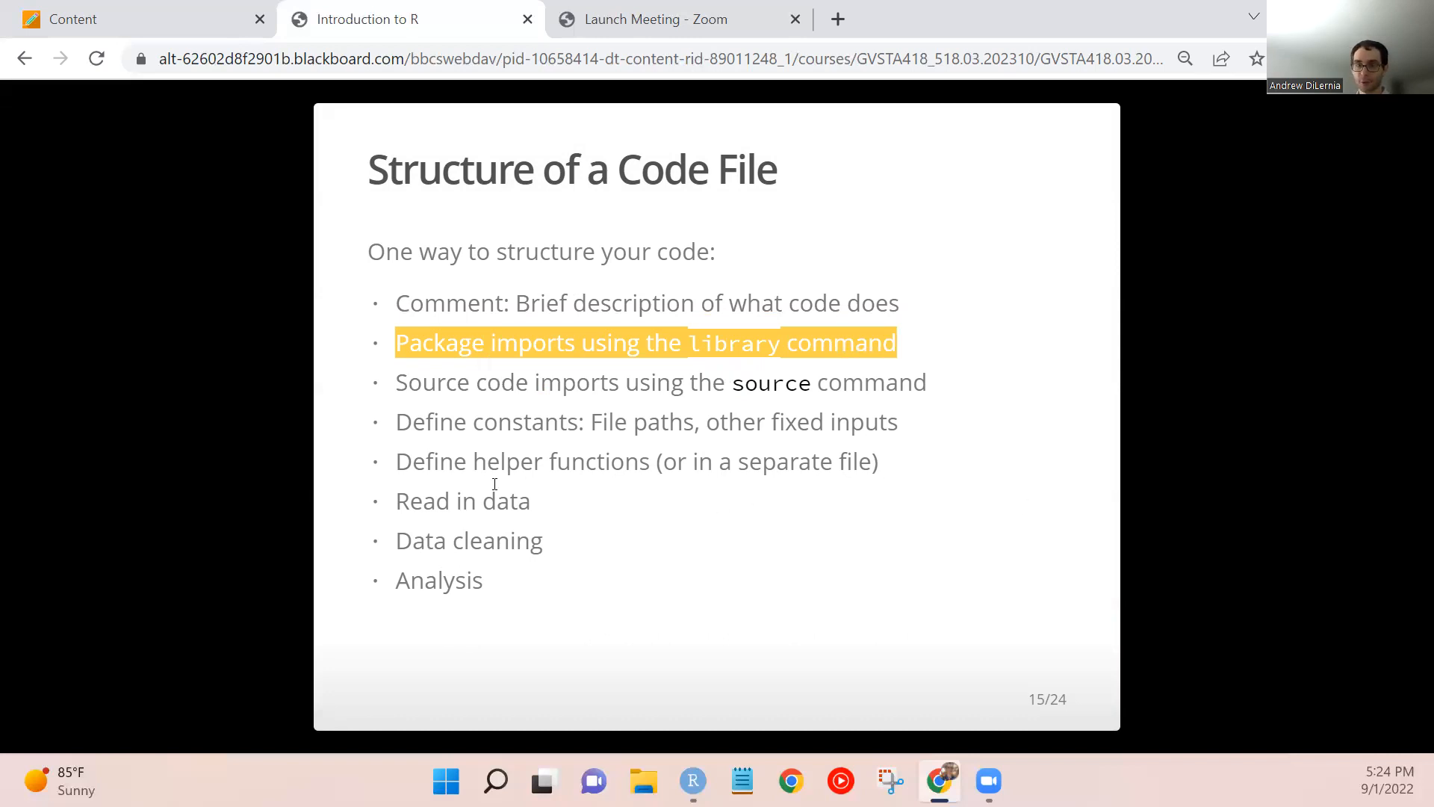
mouse_move(388, 380)
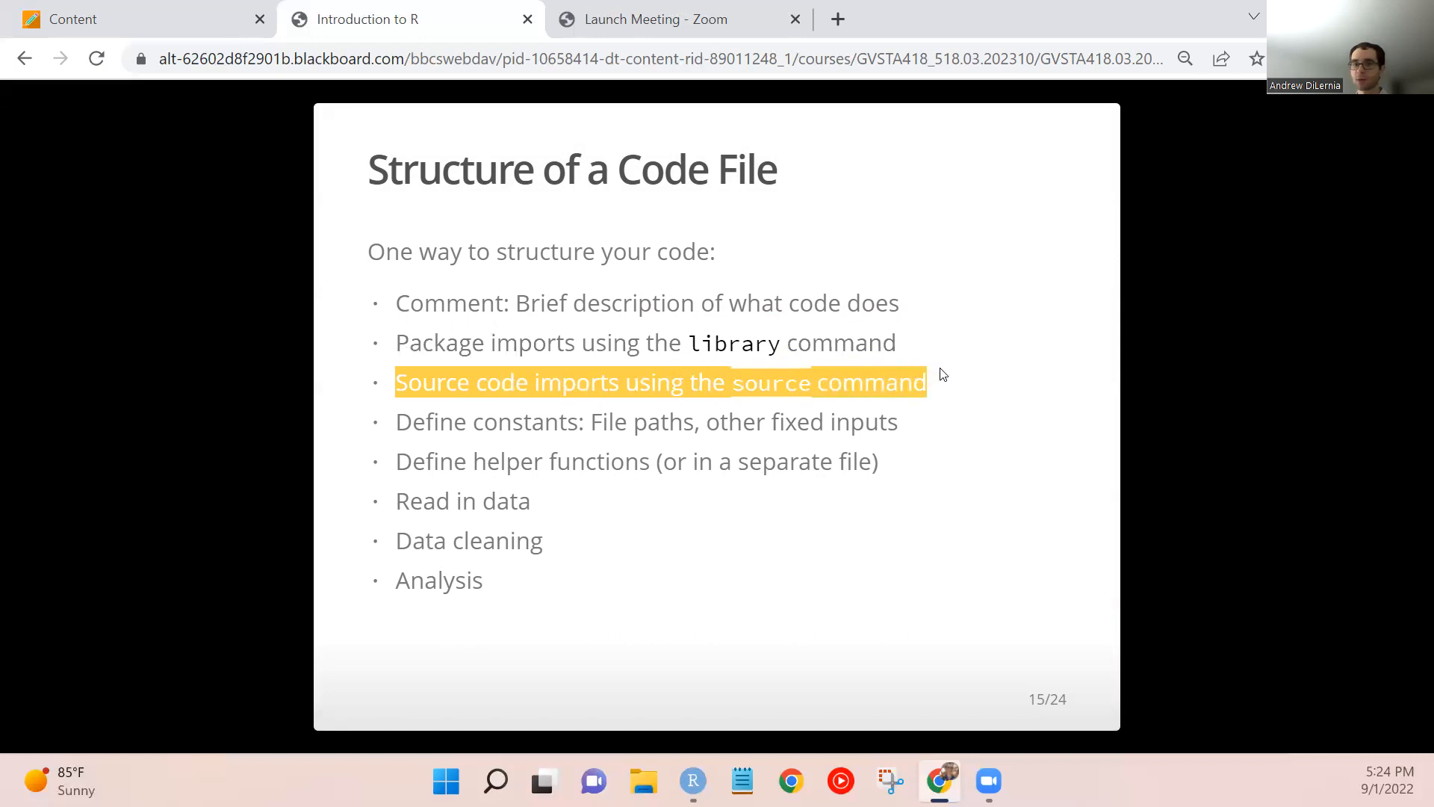
mouse_move(624, 356)
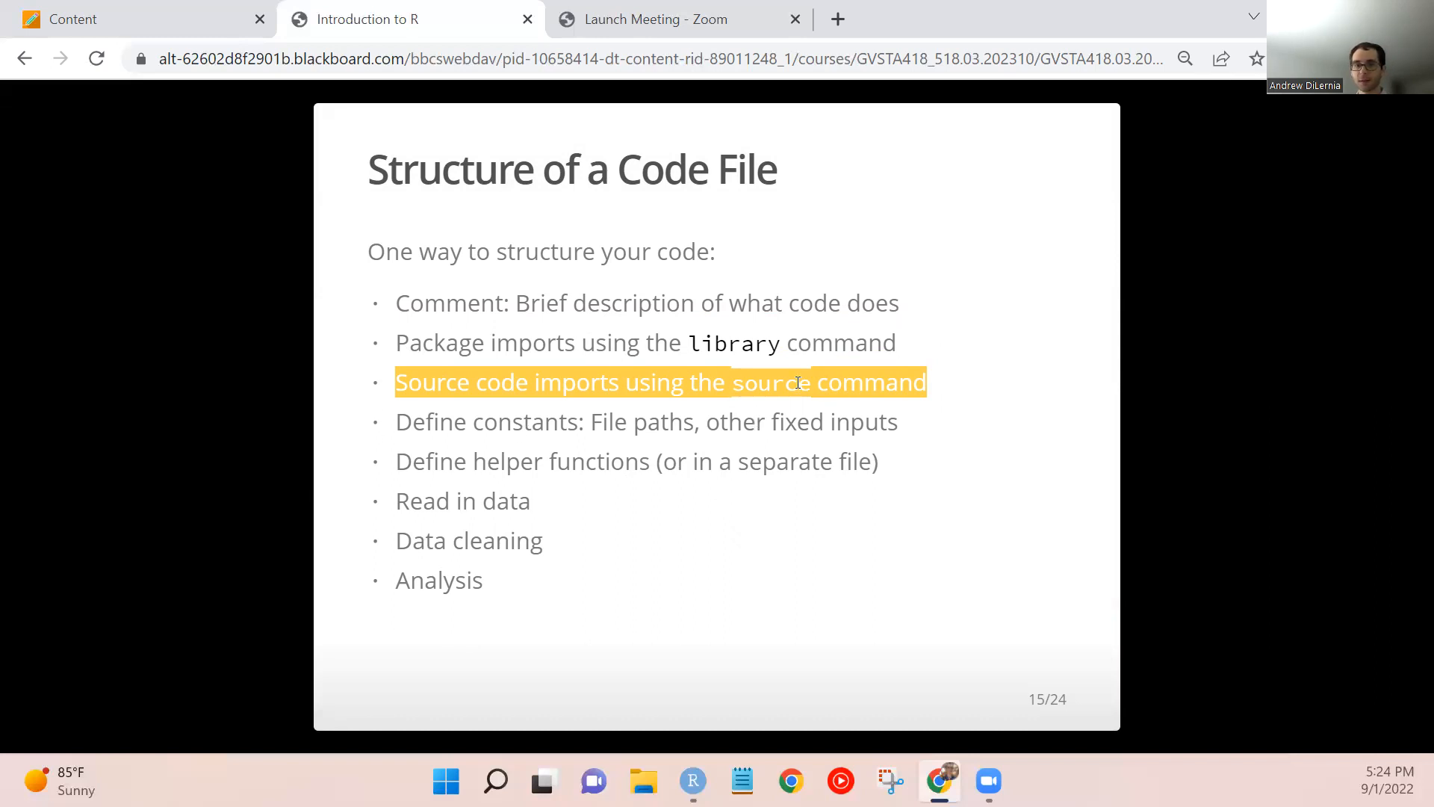
mouse_move(421, 433)
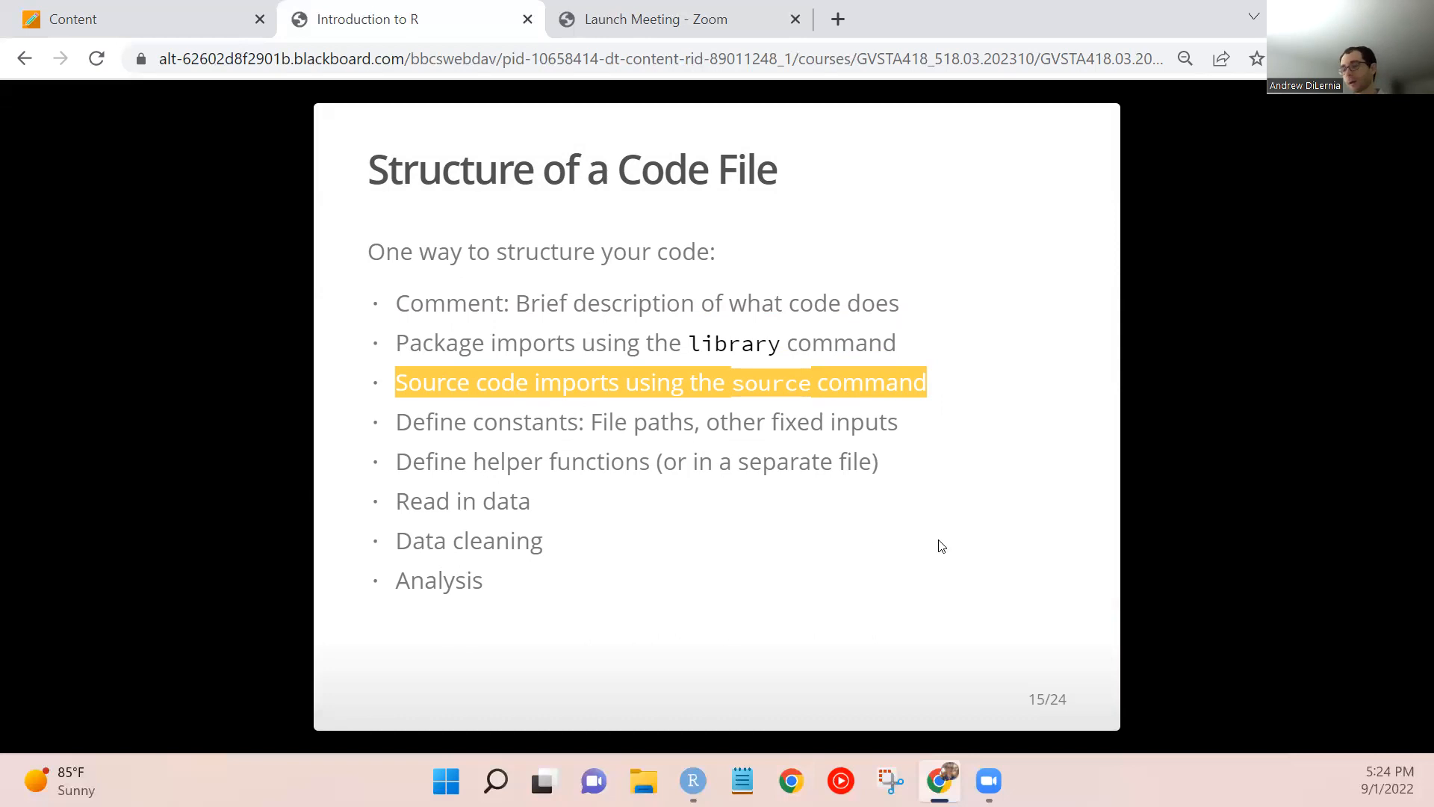
mouse_move(818, 640)
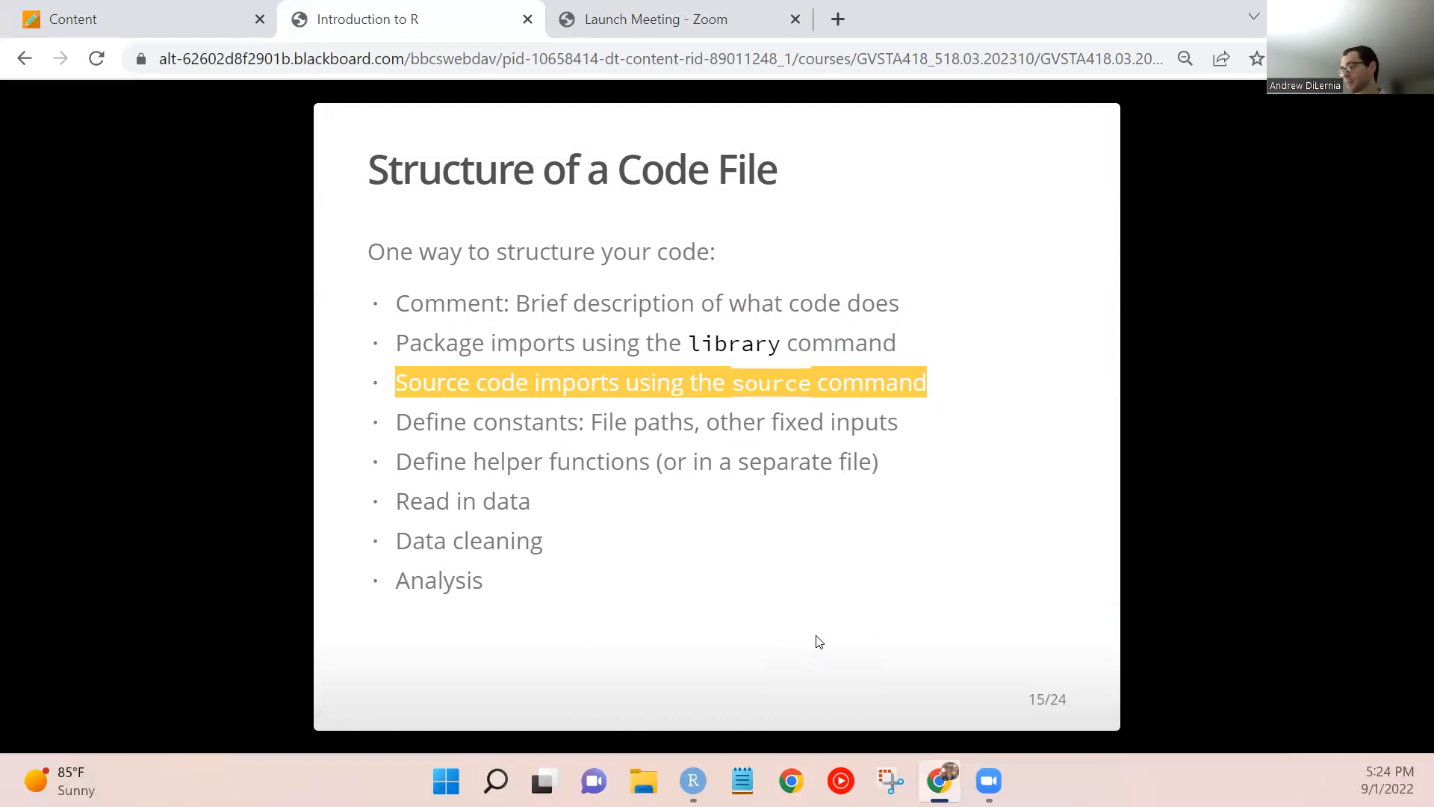
mouse_move(926, 602)
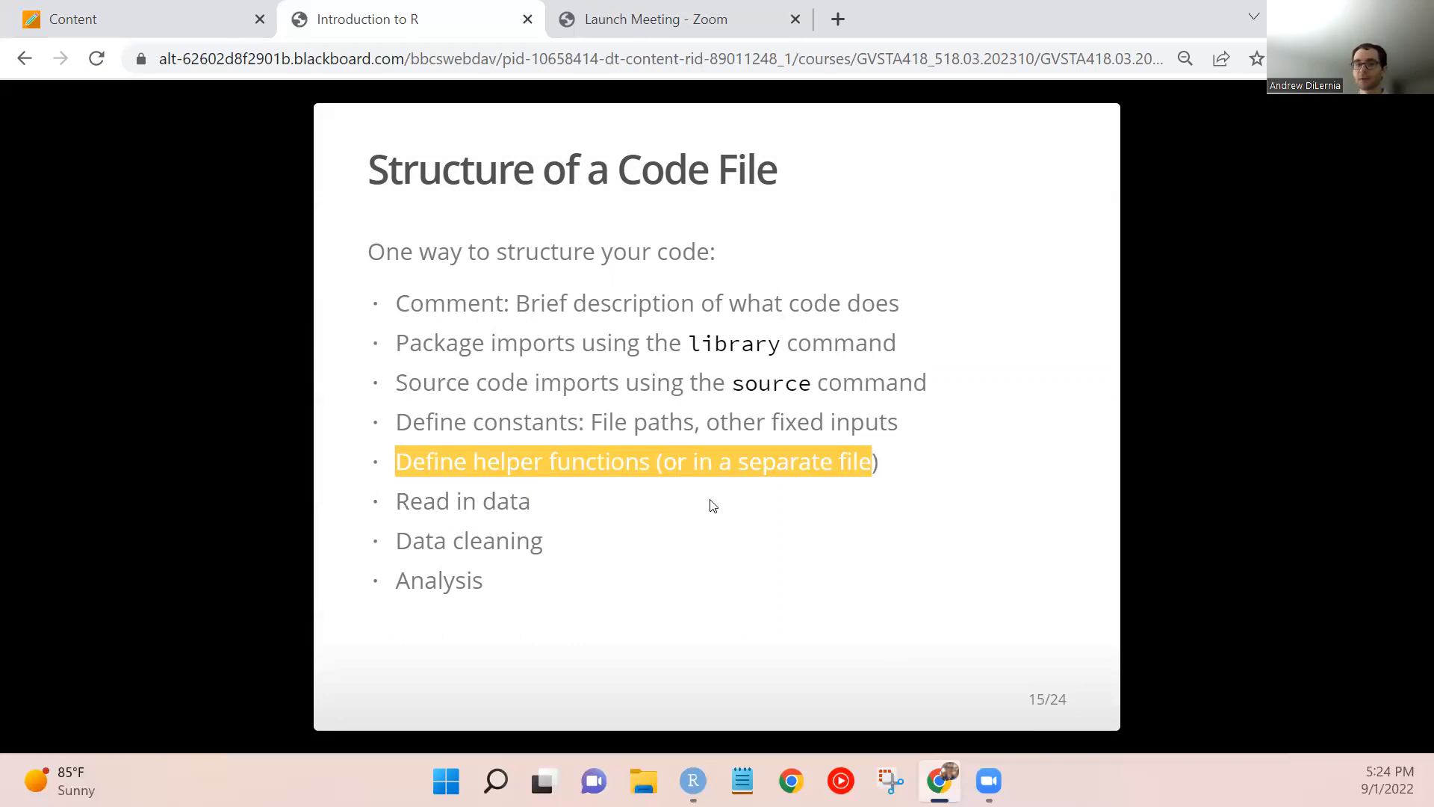
left_click(462, 501)
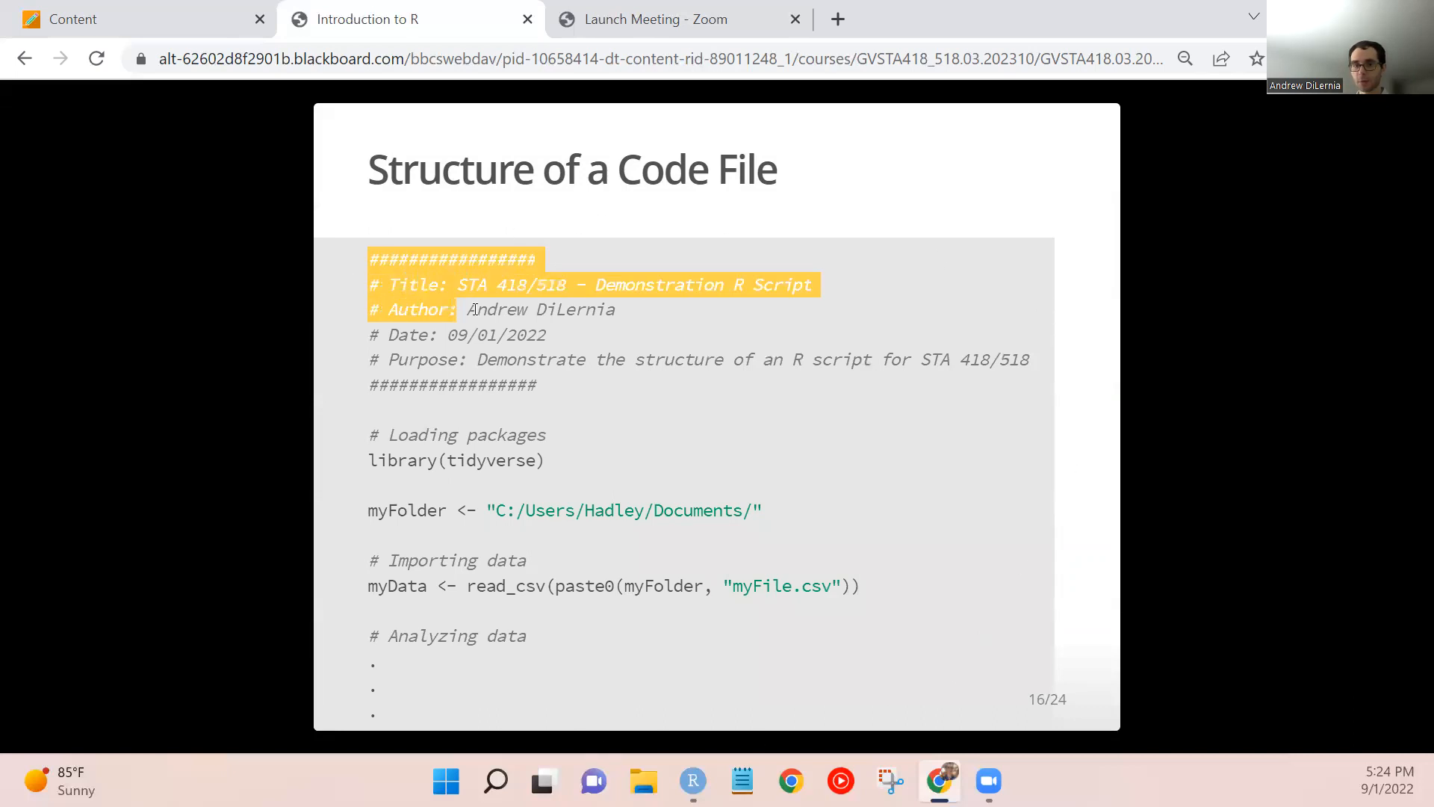
Emphasize the example script's header comment block on slide 16, then clear the selection.
left_click_drag(466, 310, 535, 385)
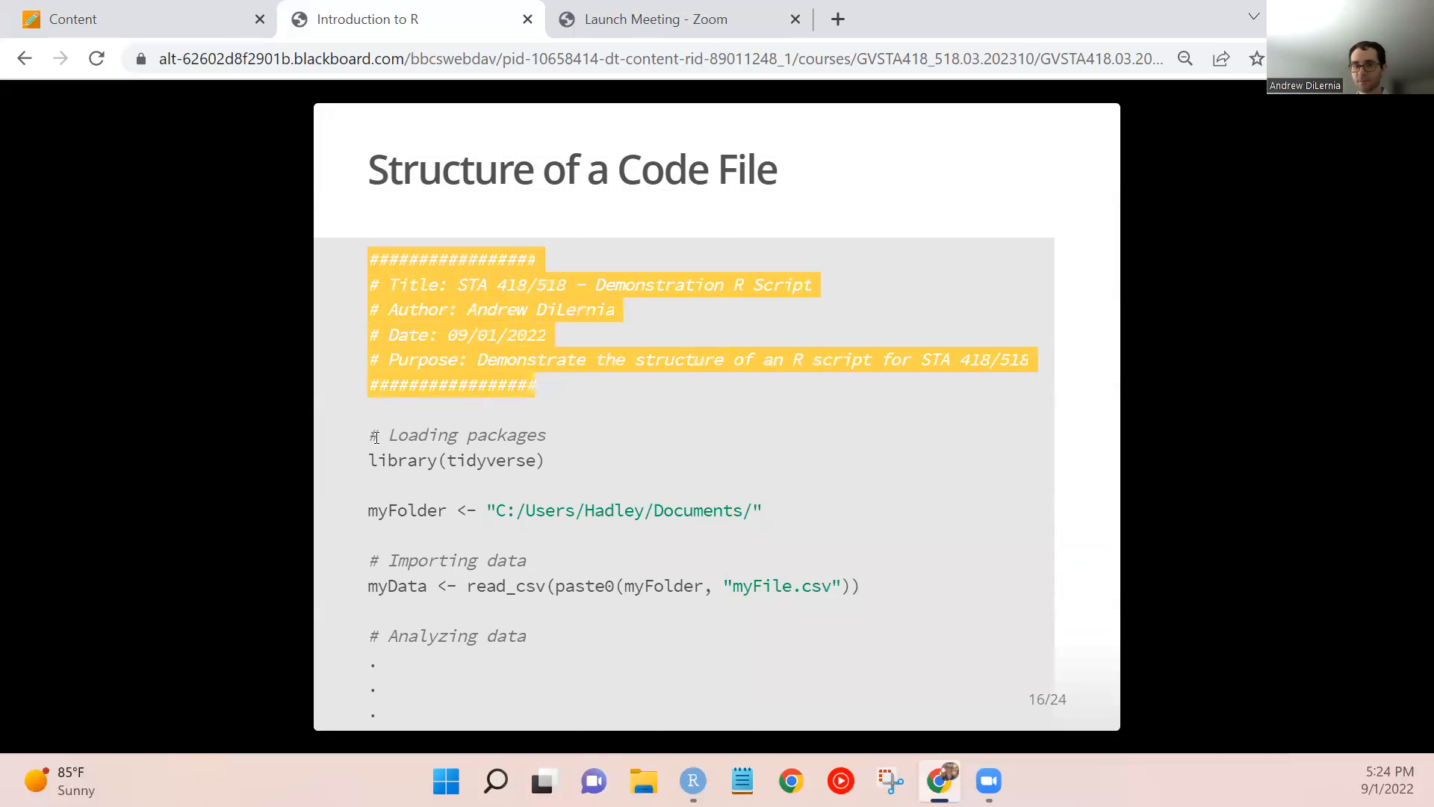
left_click(686, 442)
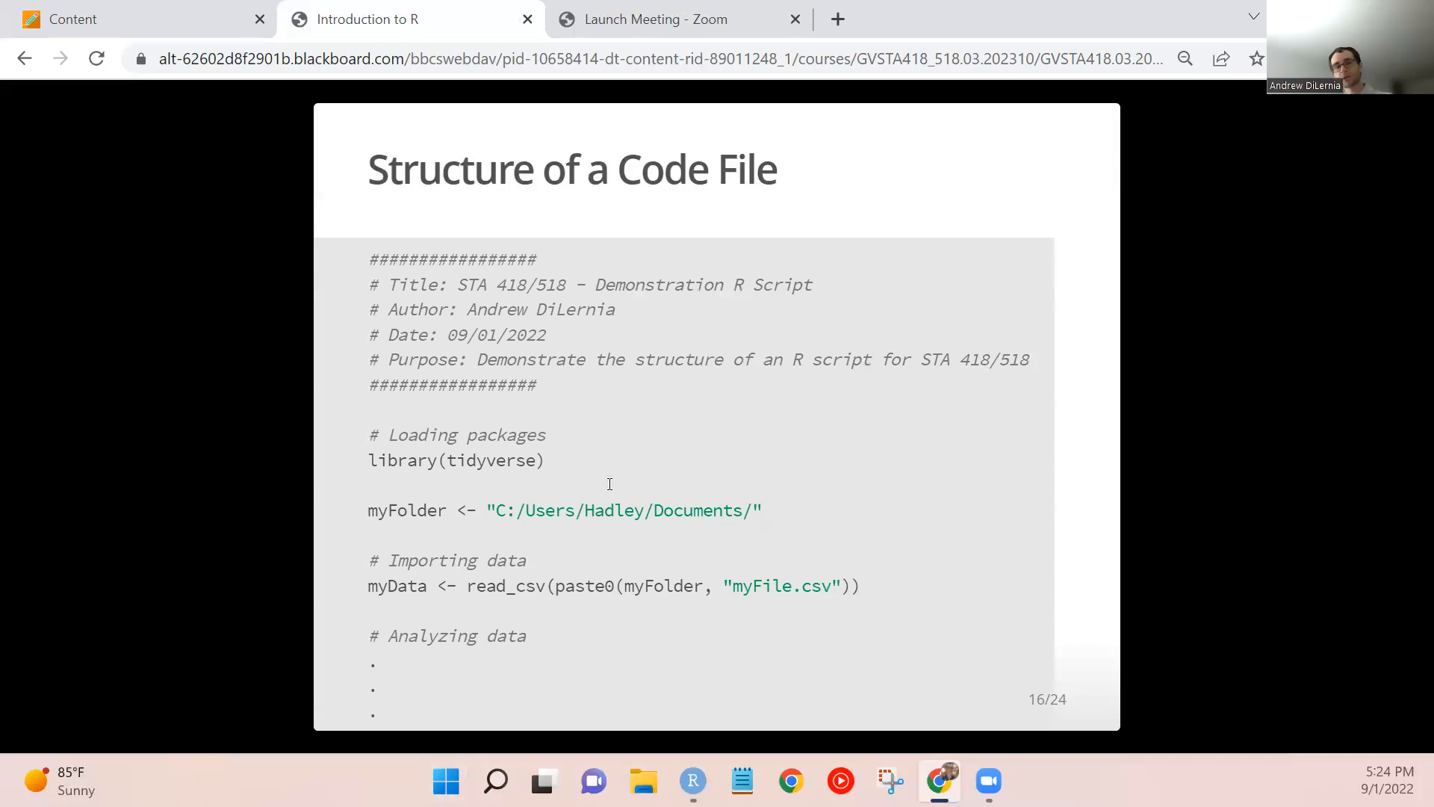
mouse_move(375, 484)
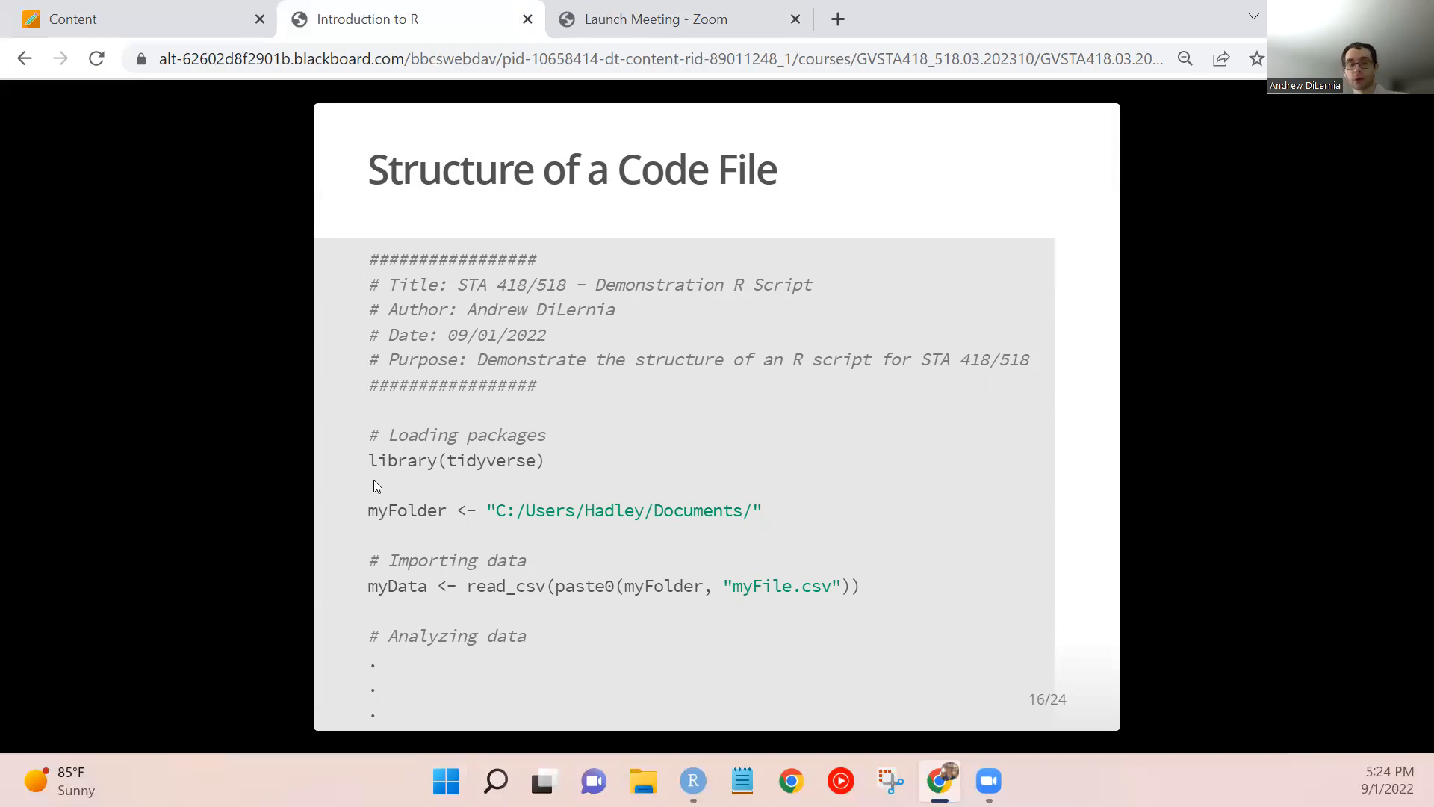
mouse_move(1173, 507)
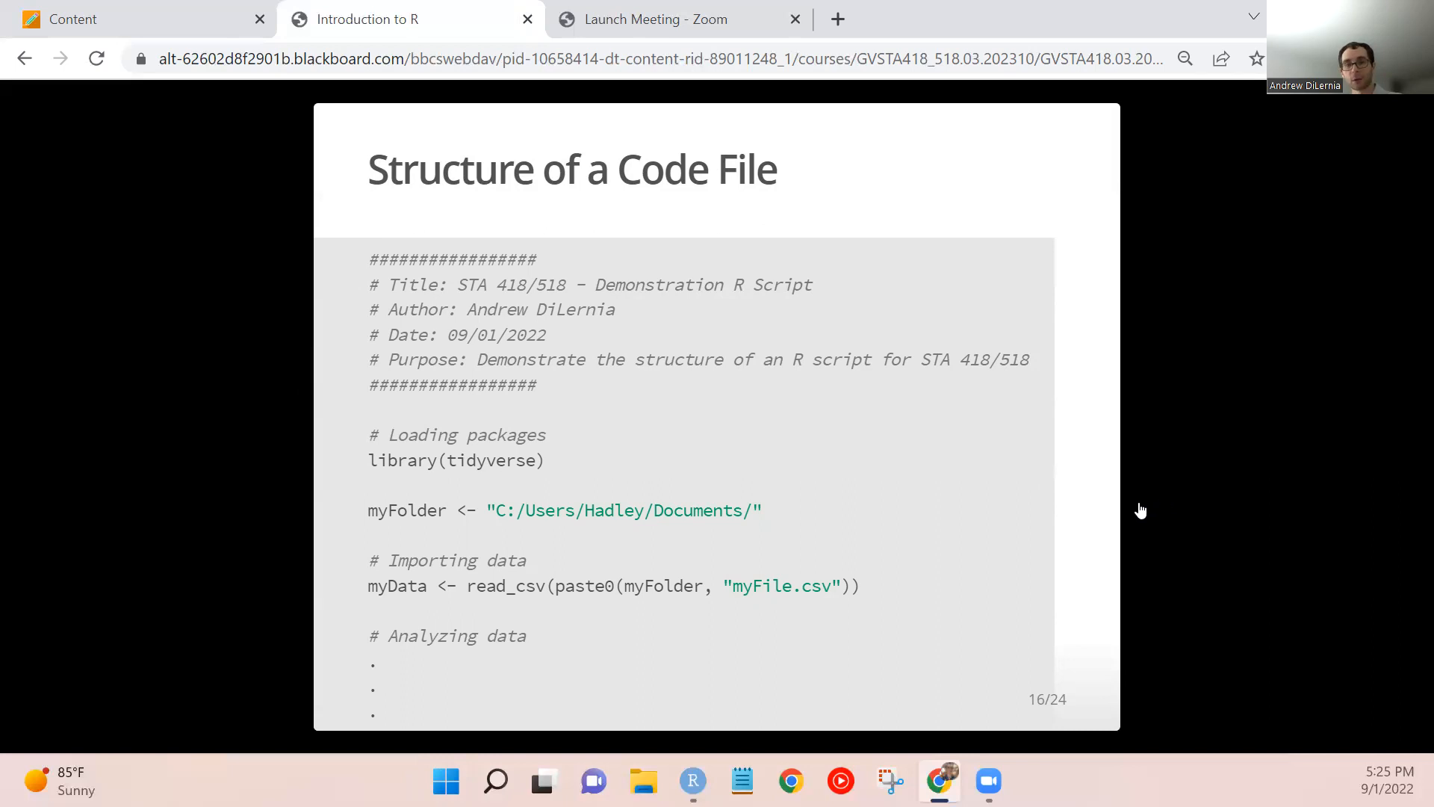
Advance to slide 17, 'Organizing Code Files', on RStudio Projects.
key("right")
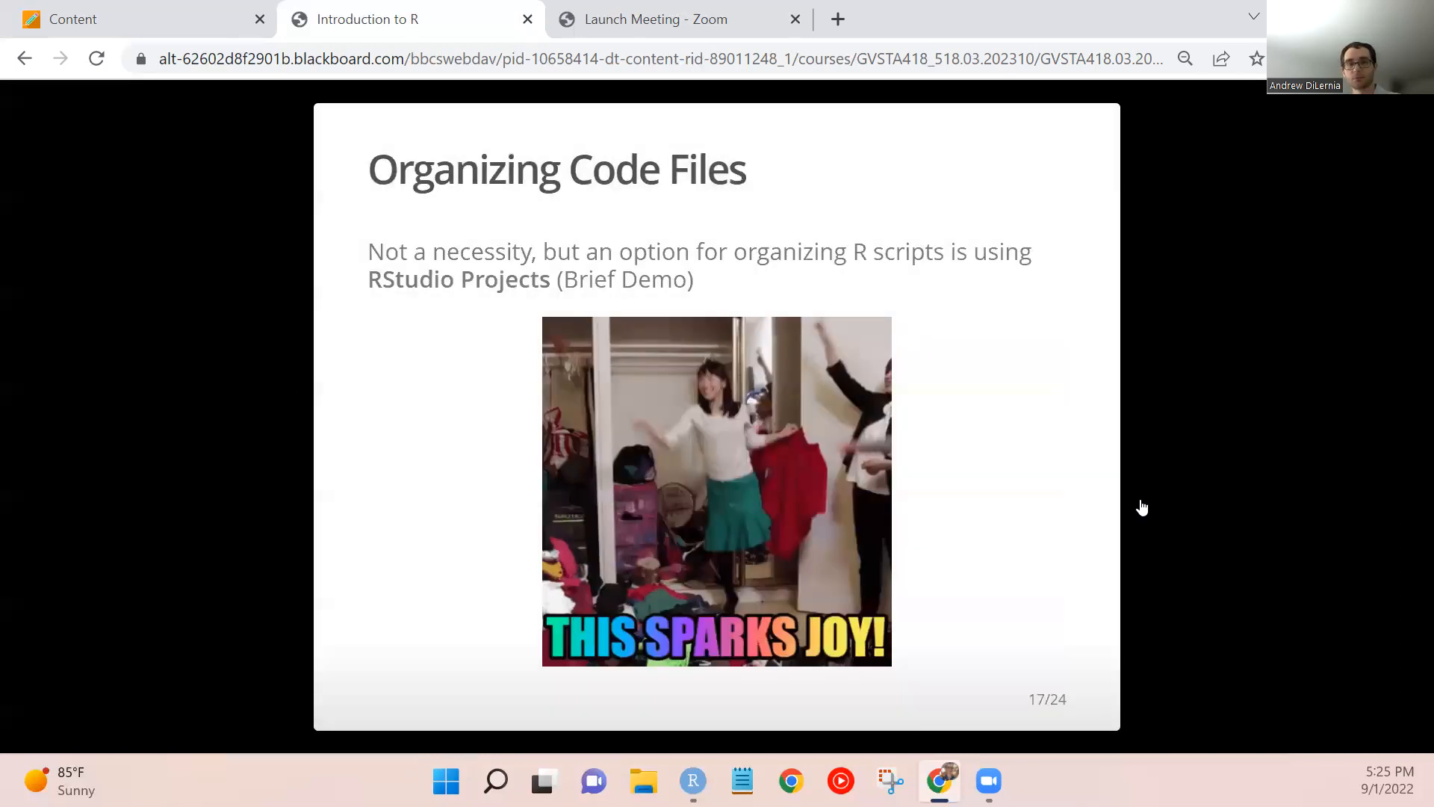
mouse_move(185, 205)
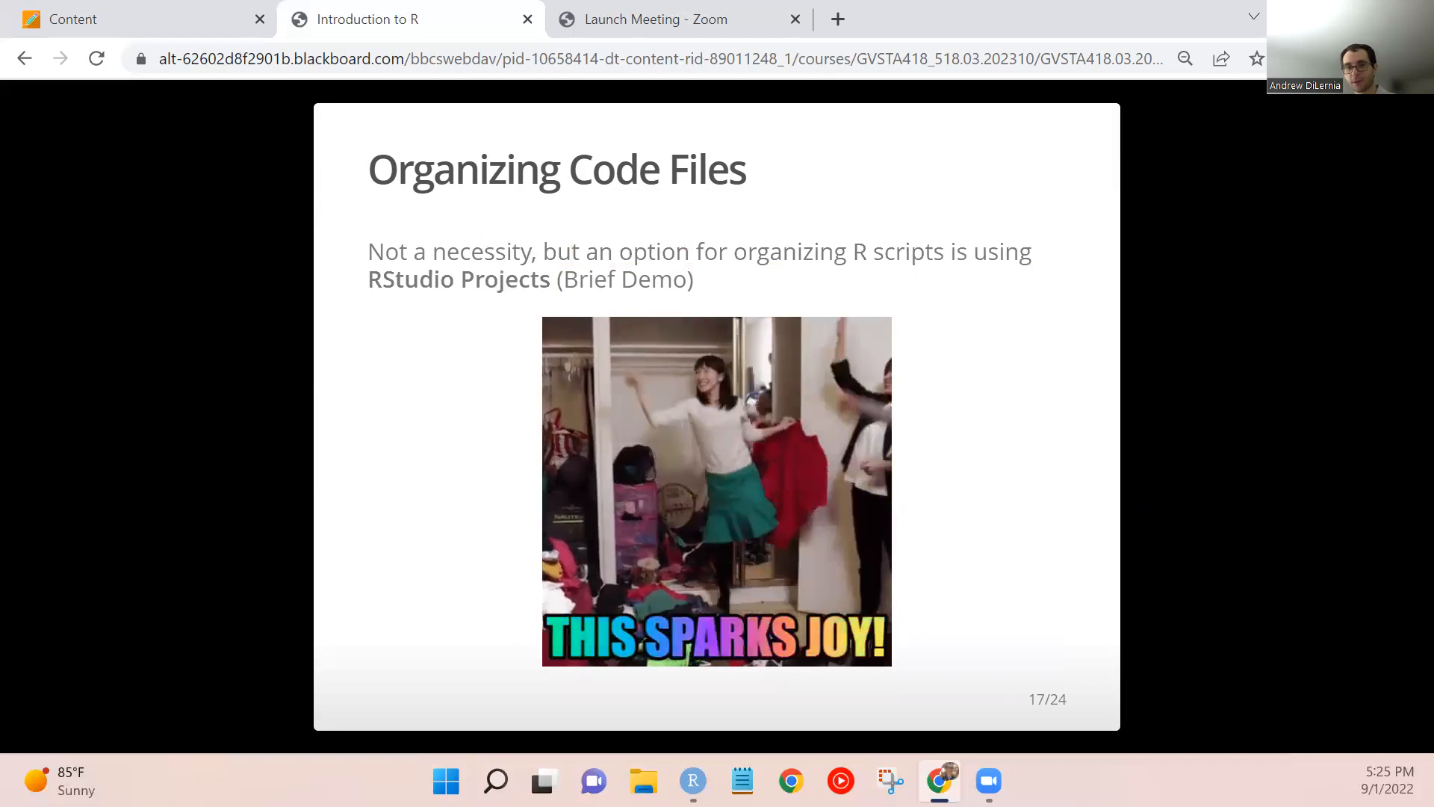
mouse_move(692, 782)
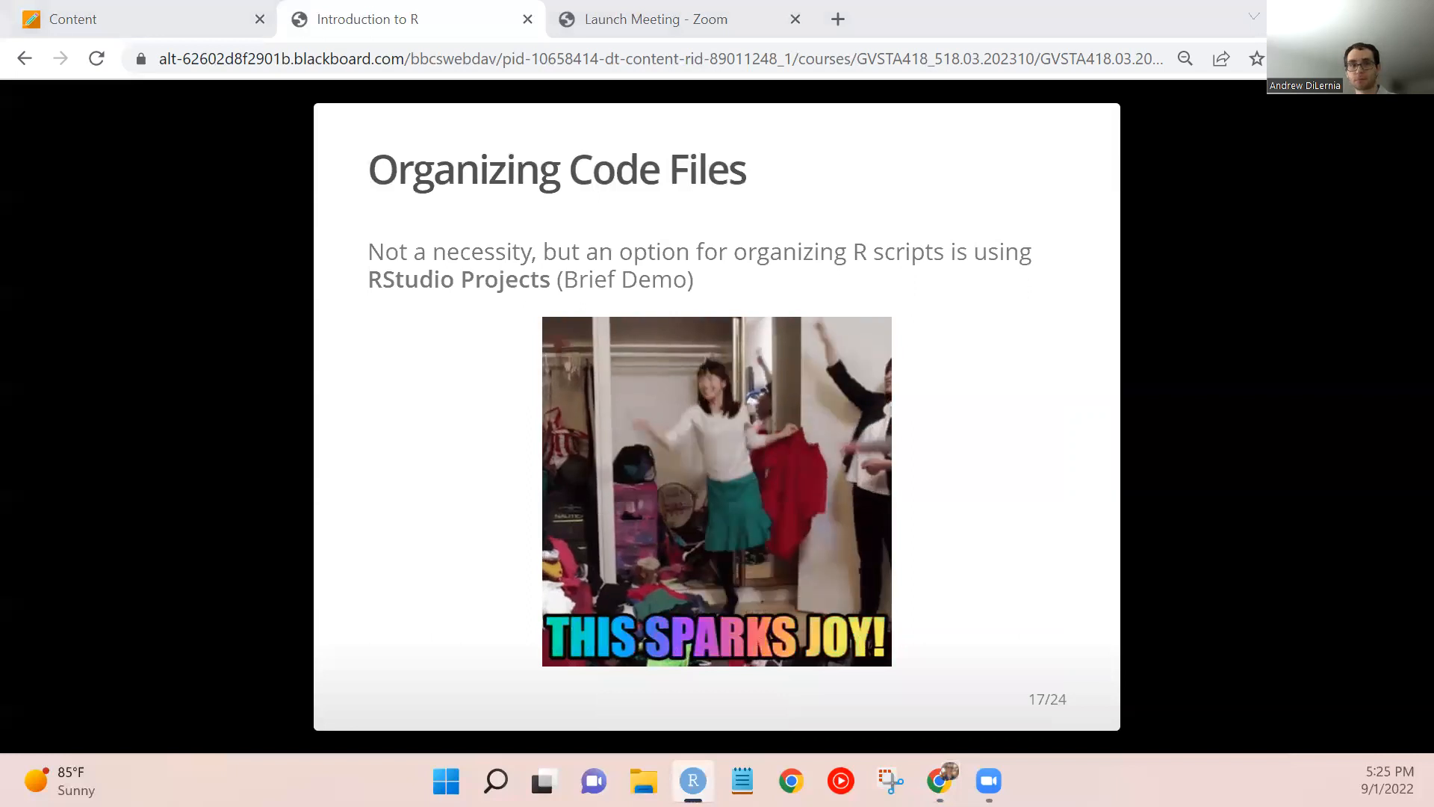
Switch to RStudio and start creating a New Project from the toolbar.
left_click(692, 781)
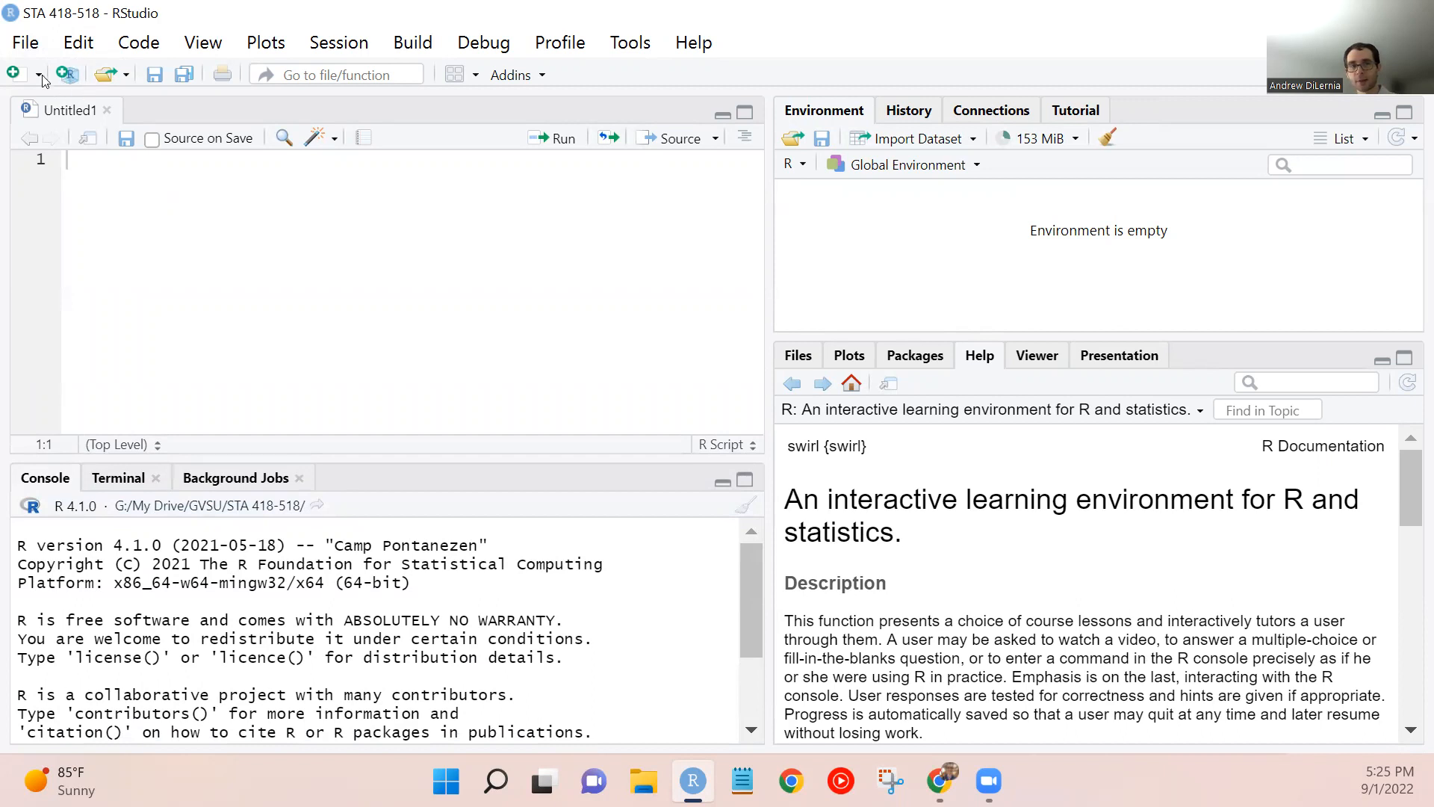
left_click(67, 75)
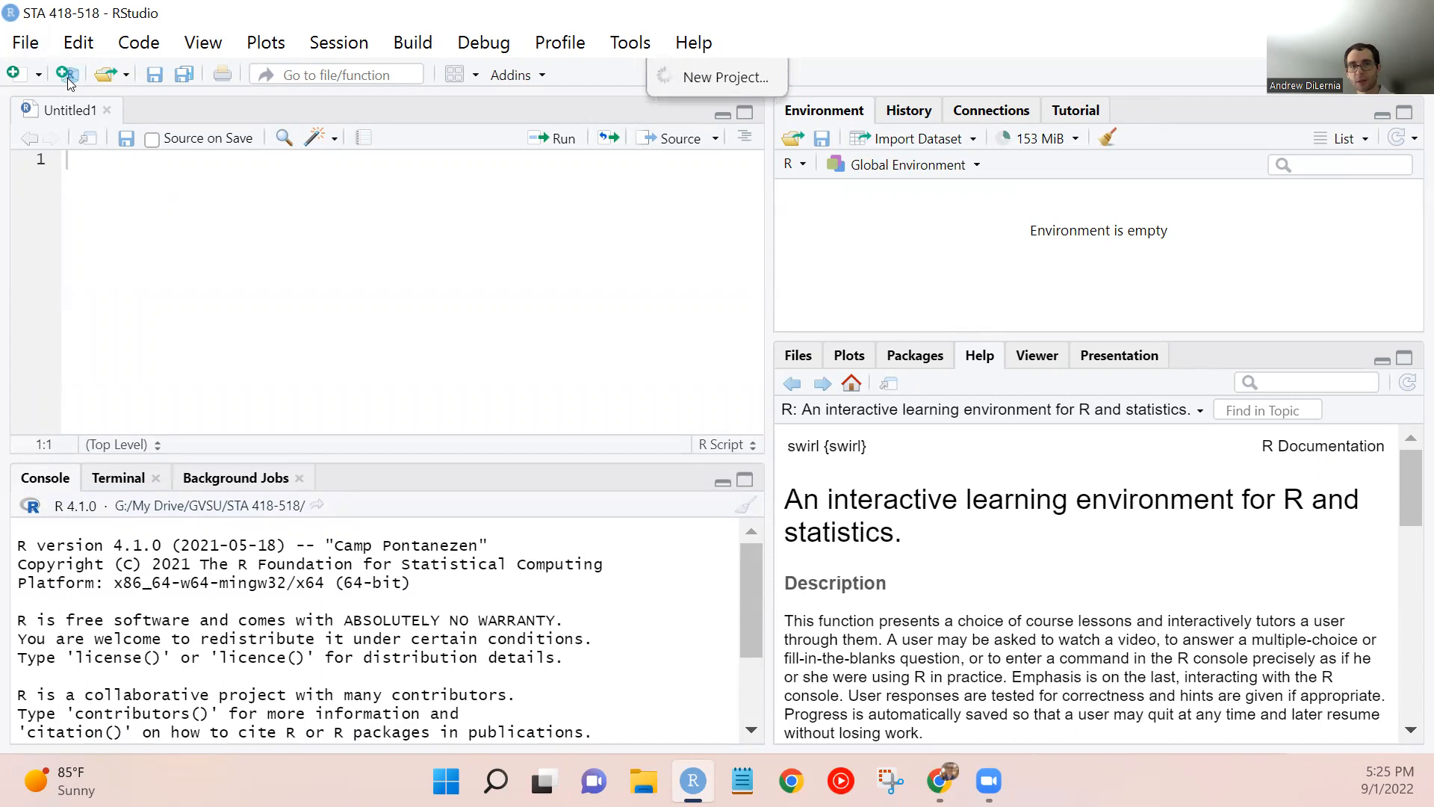
Bring up RStudio's New Project Wizard offering New Directory, Existing Directory and Version Control.
left_click(729, 76)
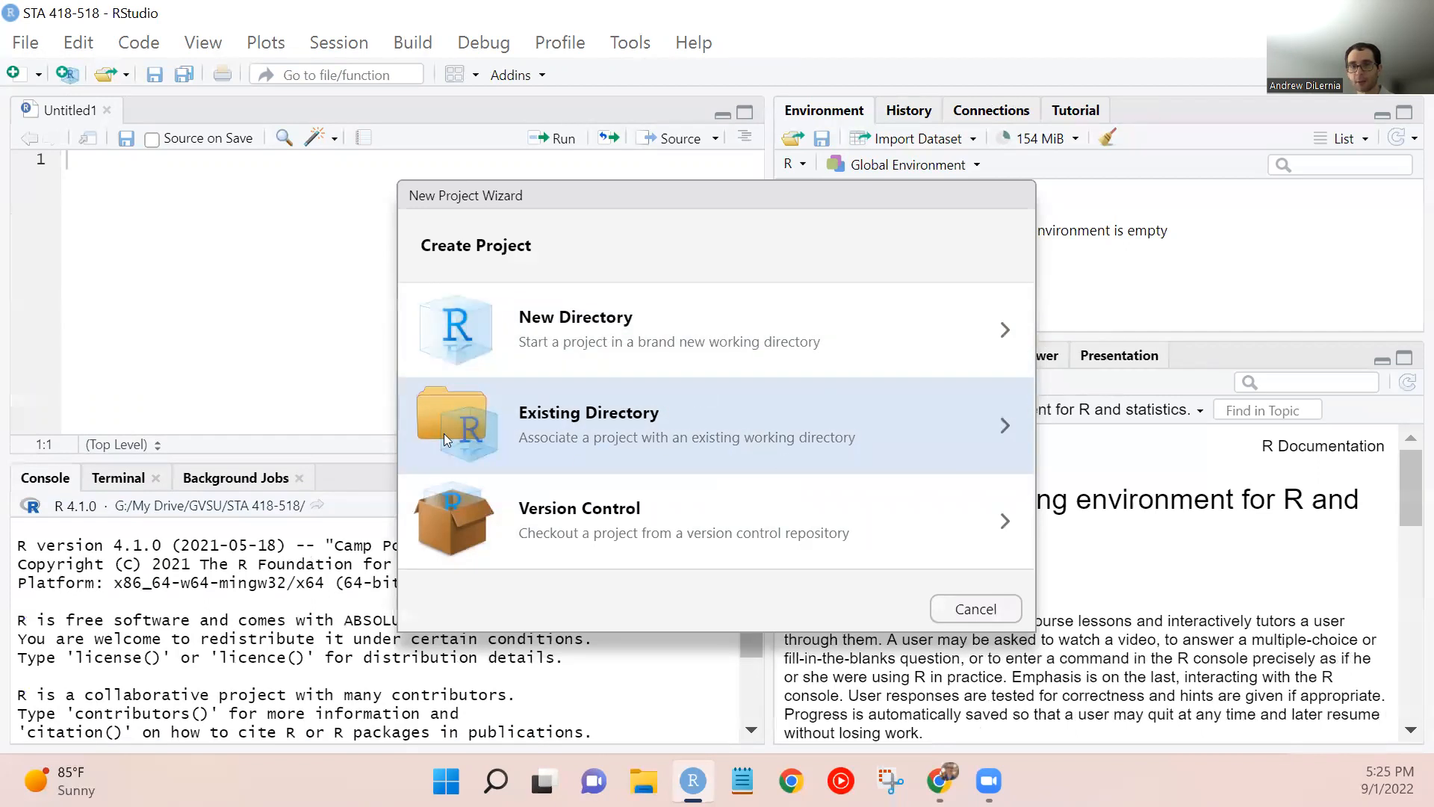
mouse_move(381, 344)
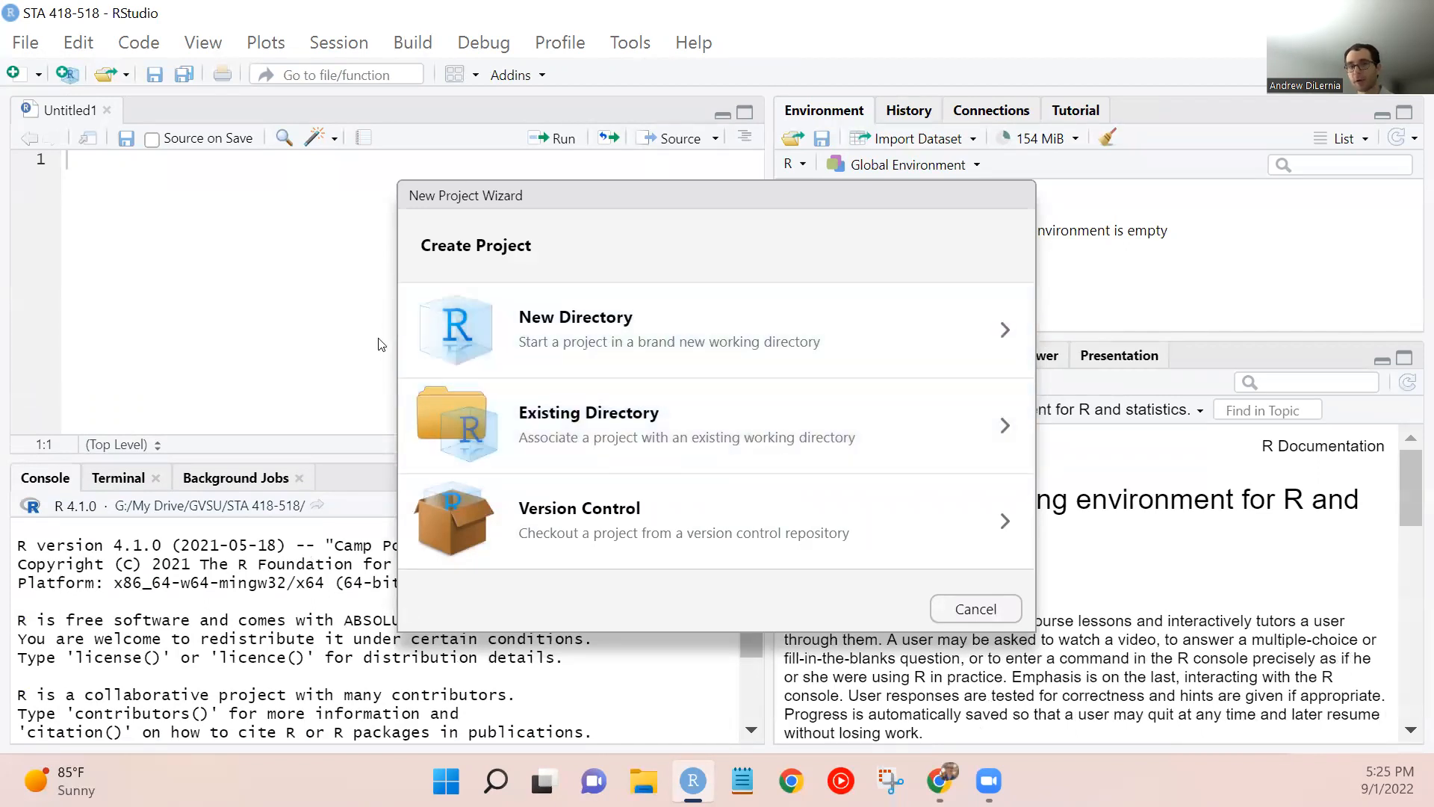
mouse_move(684, 318)
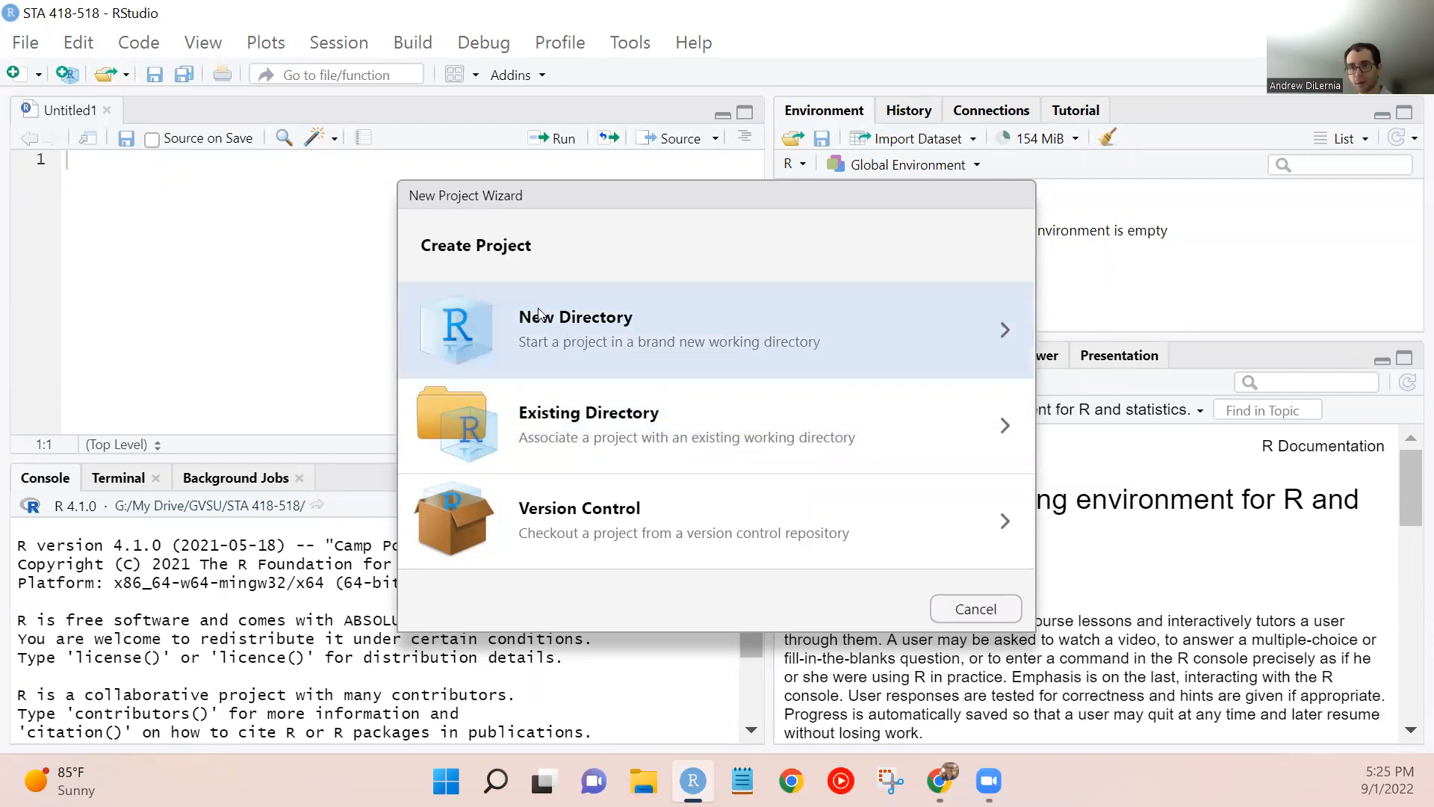
mouse_move(976, 608)
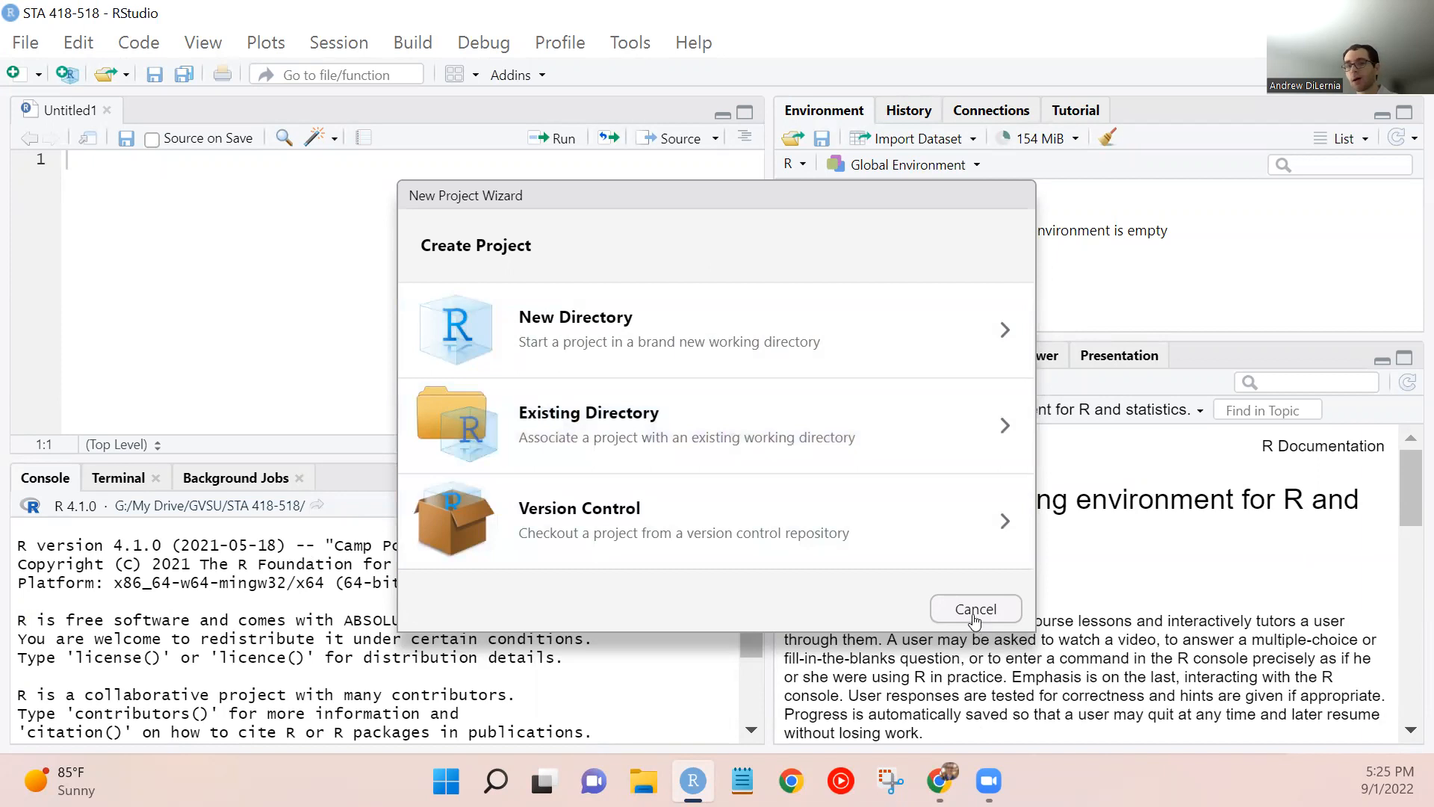
Cancel the project wizard and create a second blank R script, Untitled2, beside Untitled1.
left_click(975, 608)
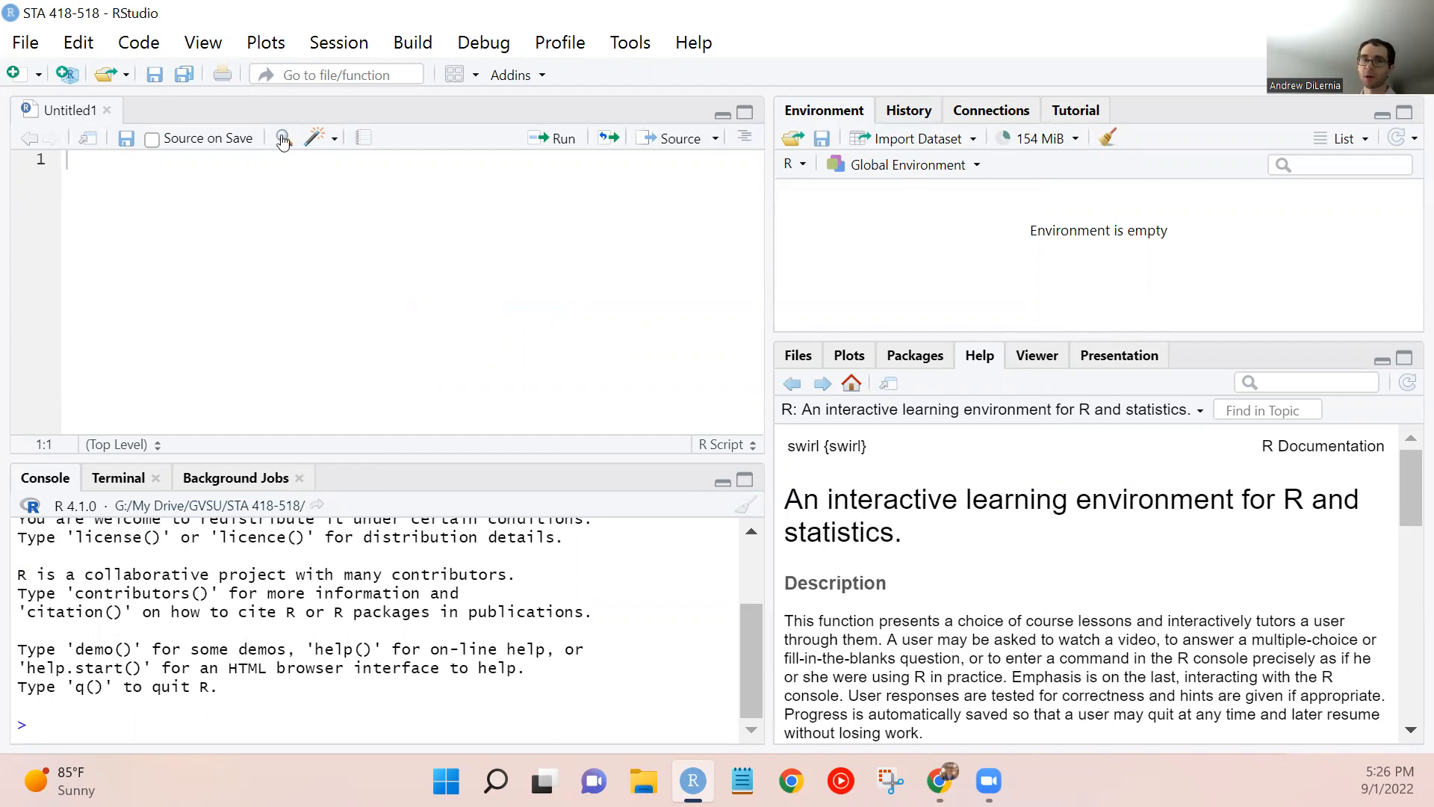
mouse_move(25, 42)
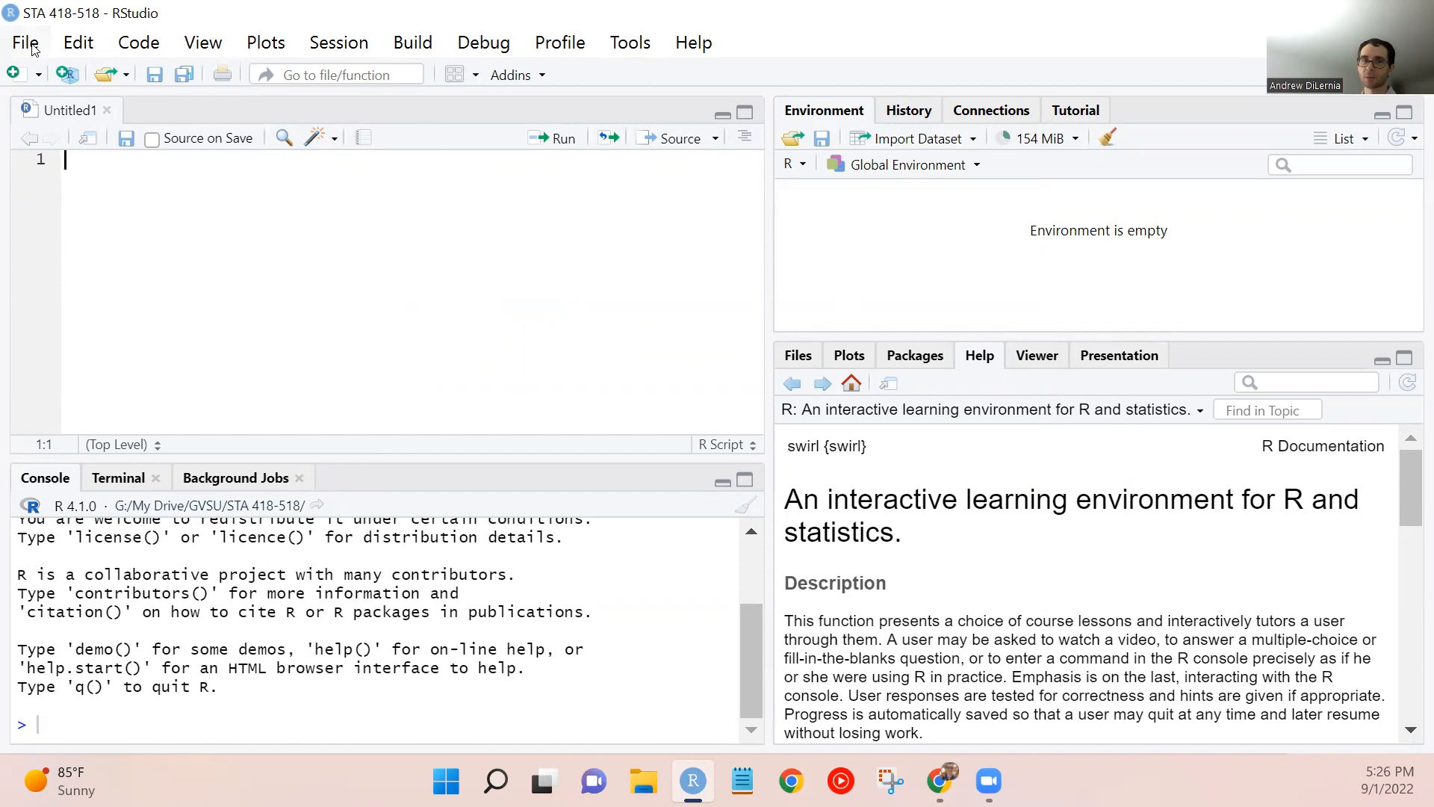
left_click(26, 42)
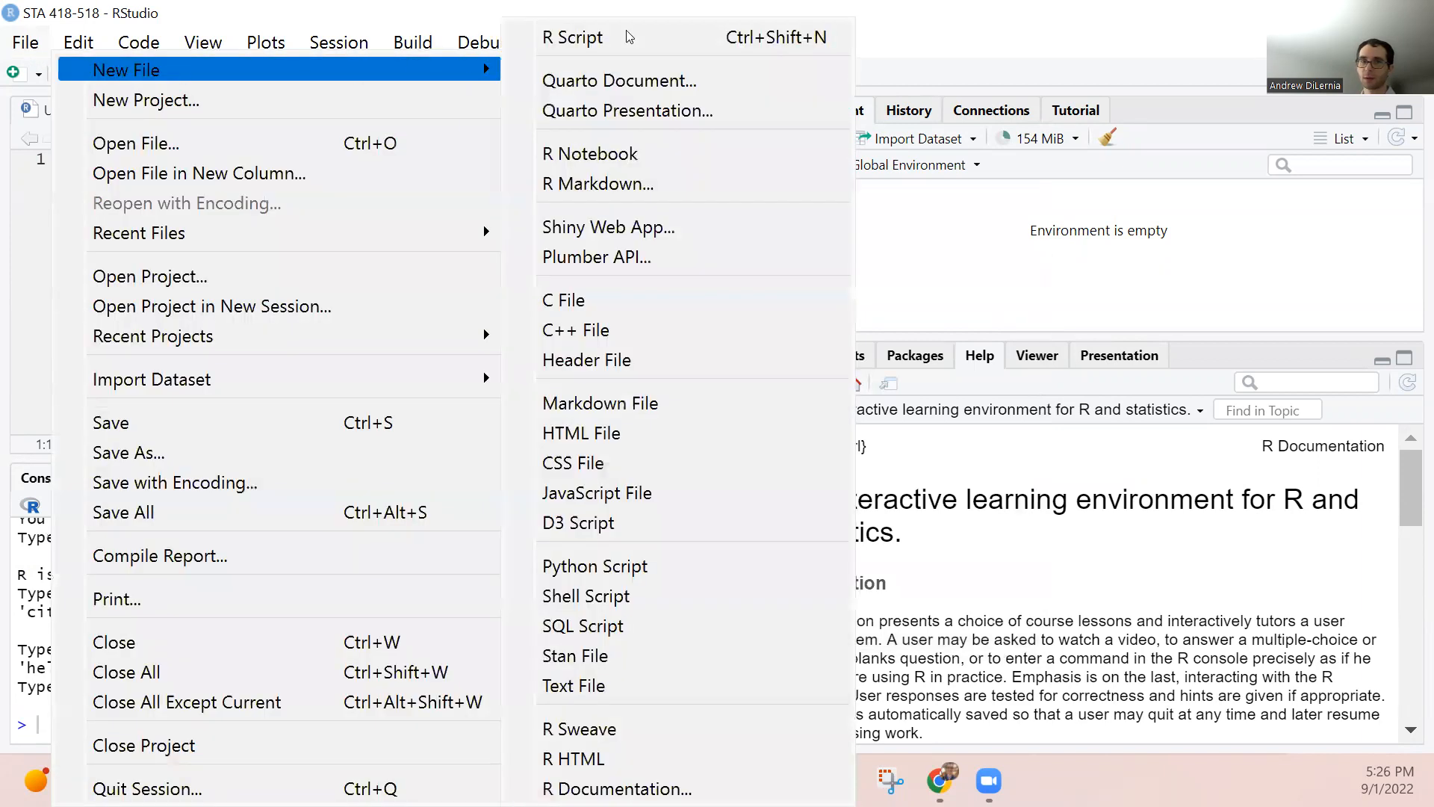
left_click(573, 37)
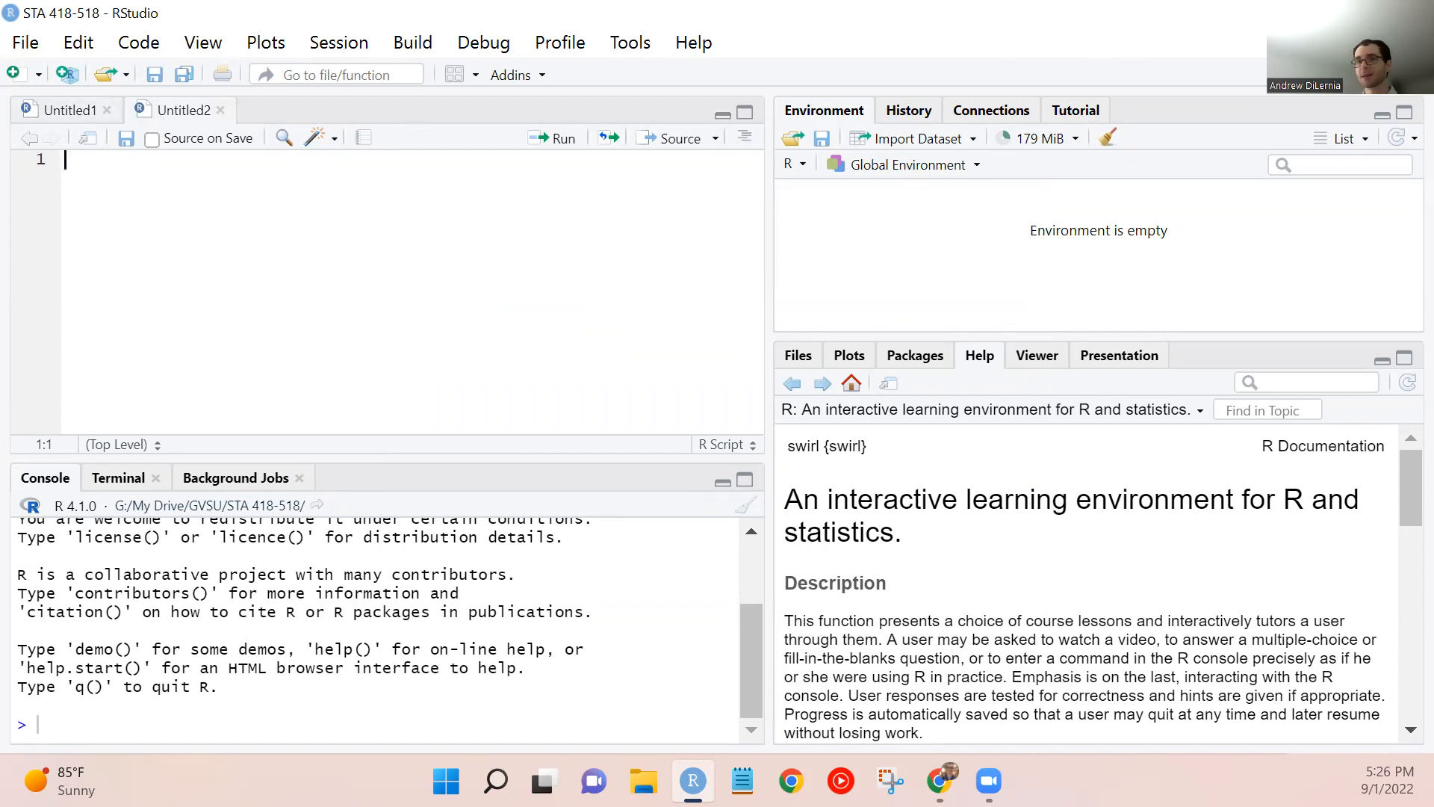
mouse_move(1412, 287)
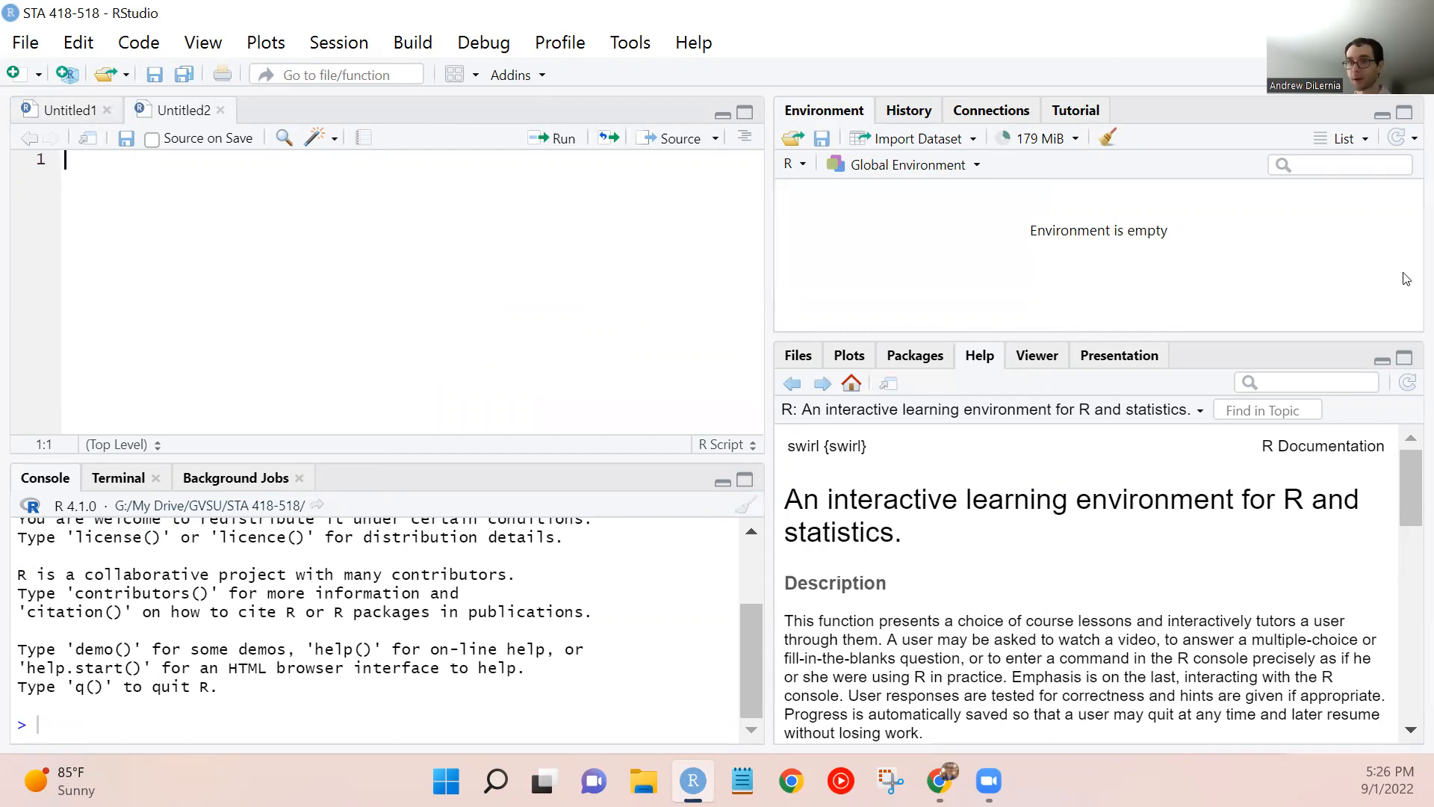
mouse_move(980, 235)
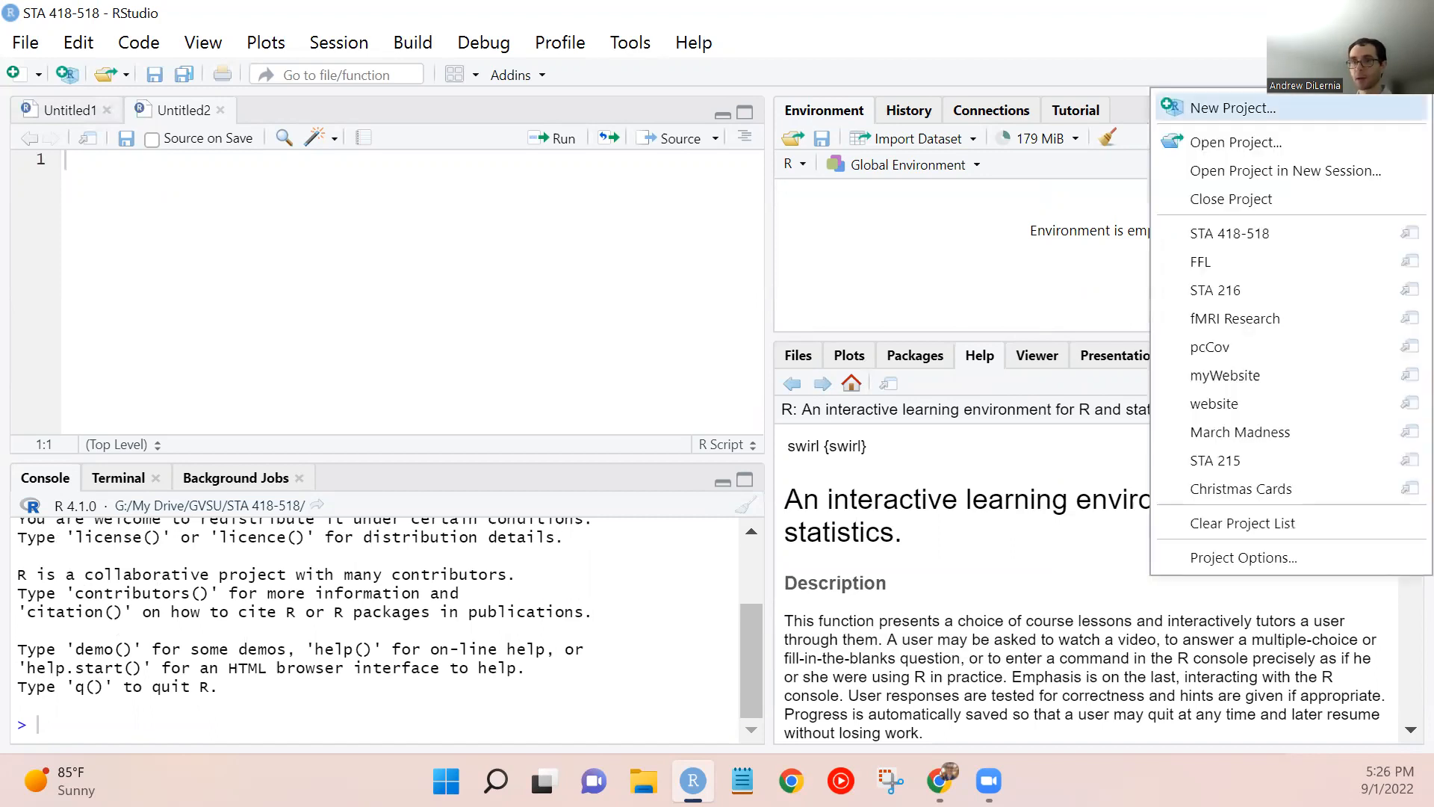
mouse_move(1243, 233)
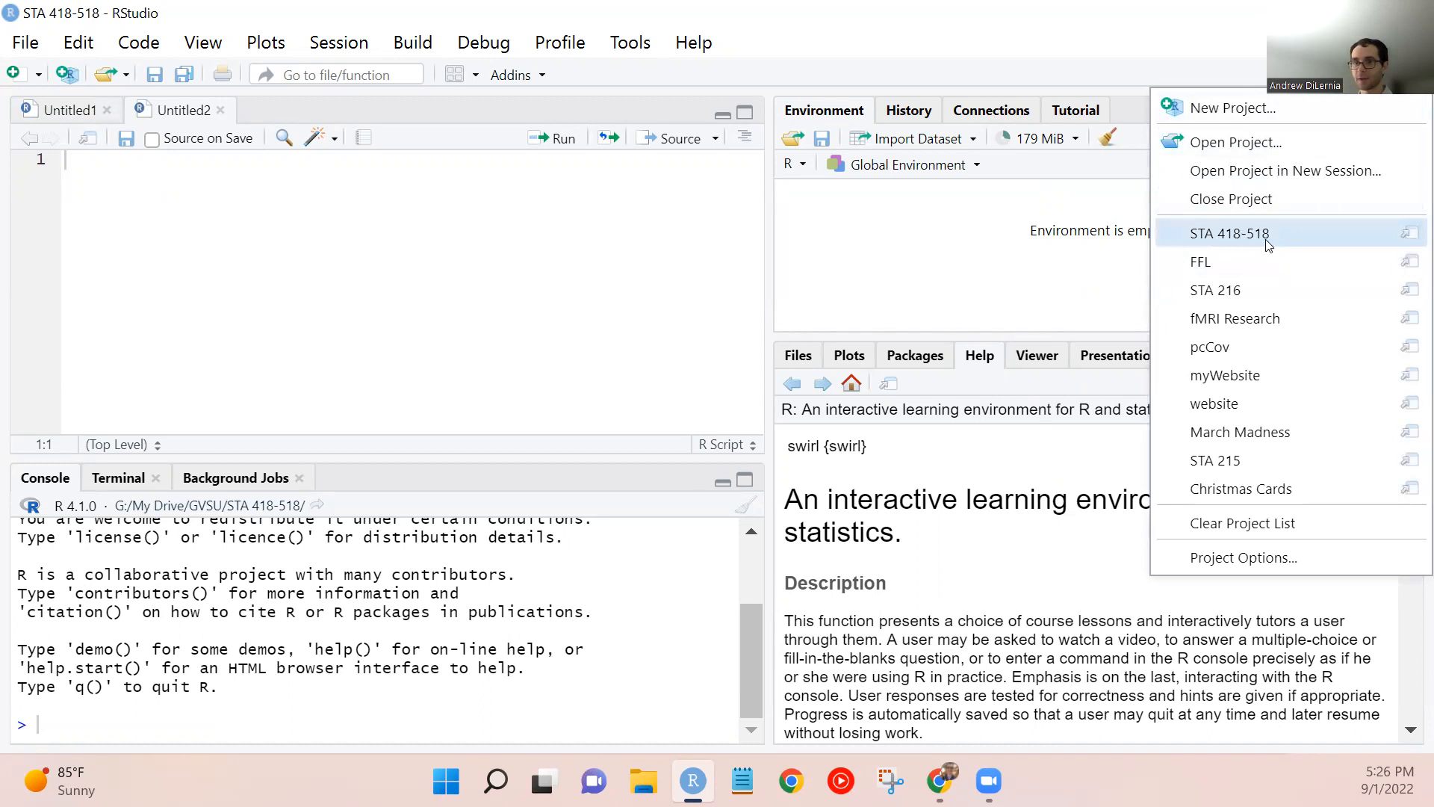
mouse_move(1216, 290)
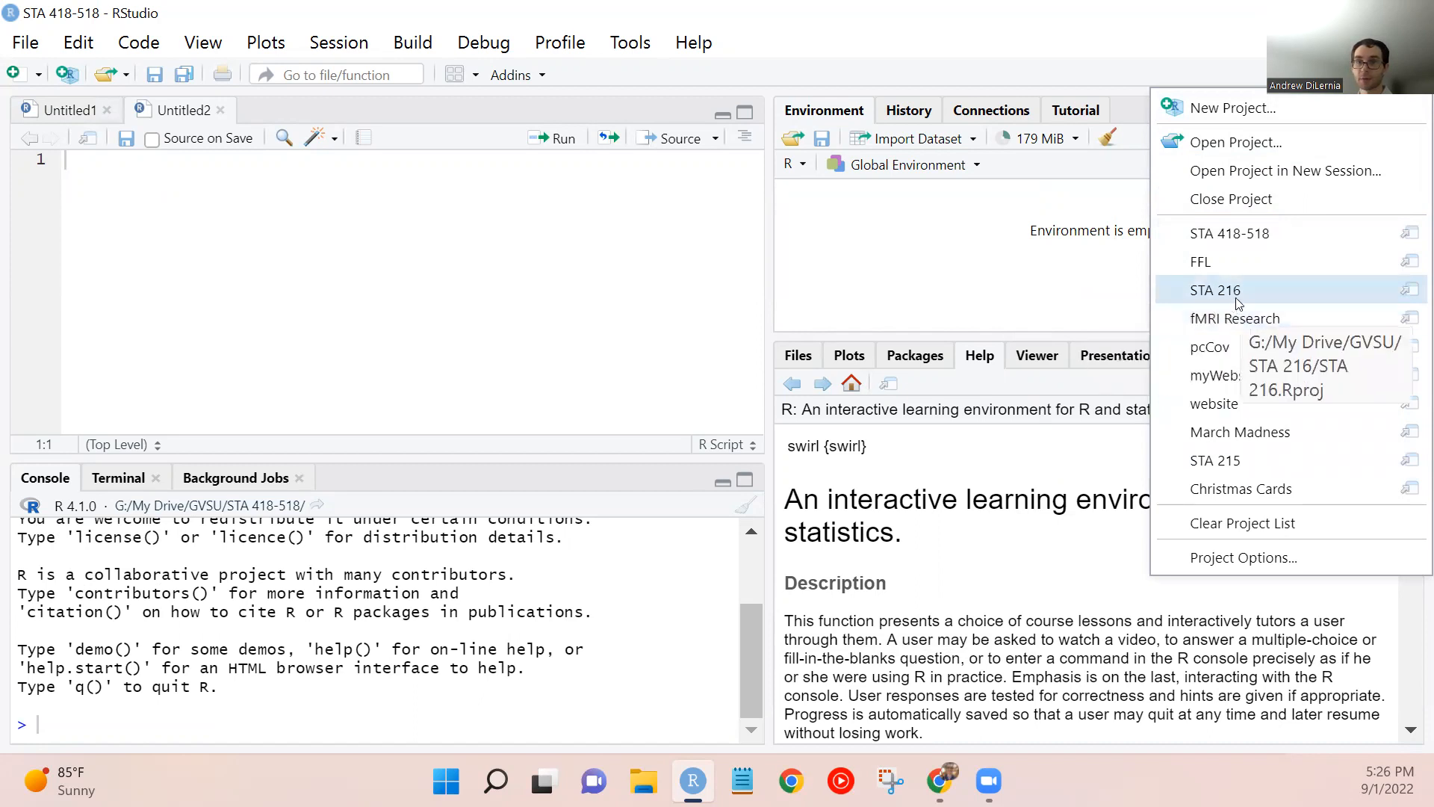
mouse_move(1229, 290)
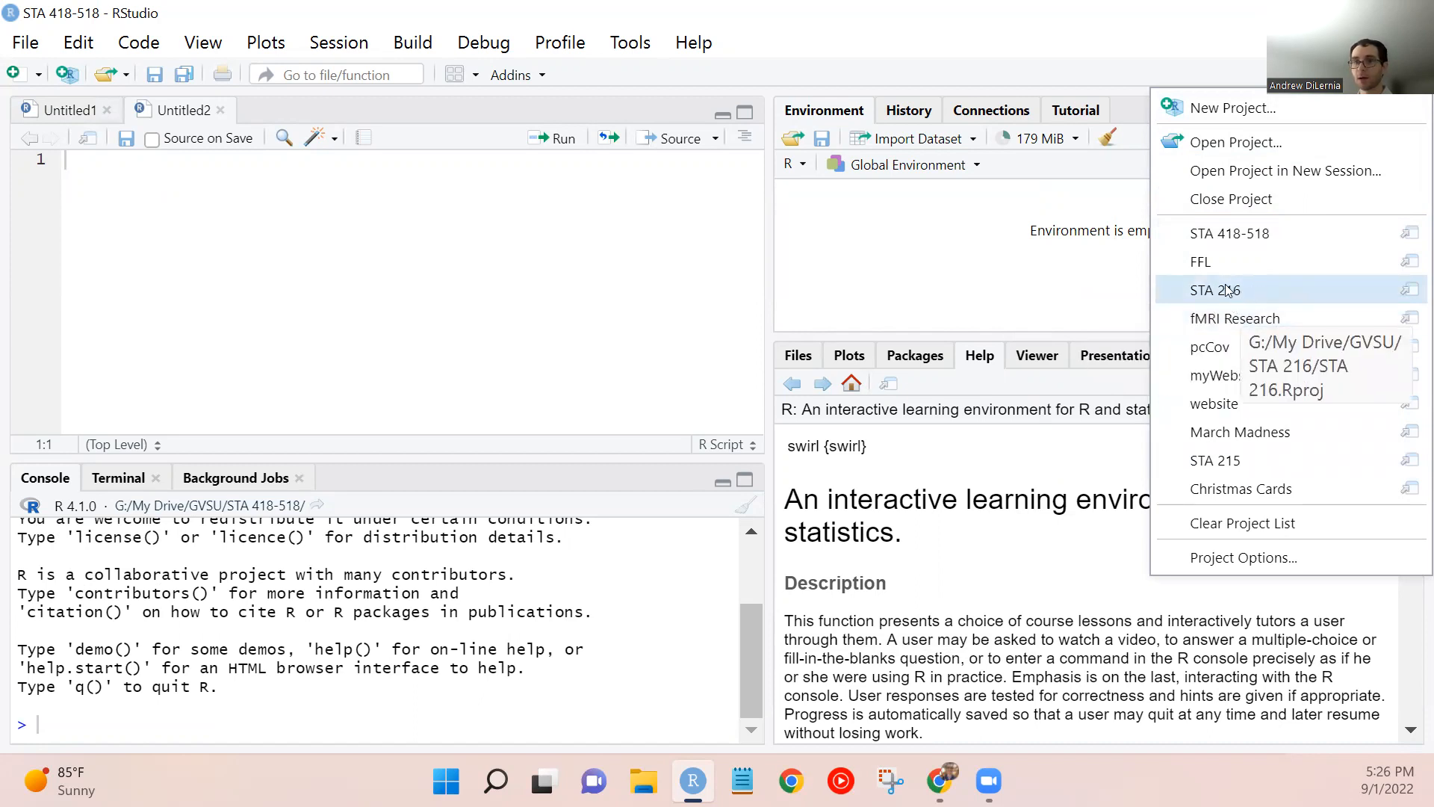
mouse_move(1219, 278)
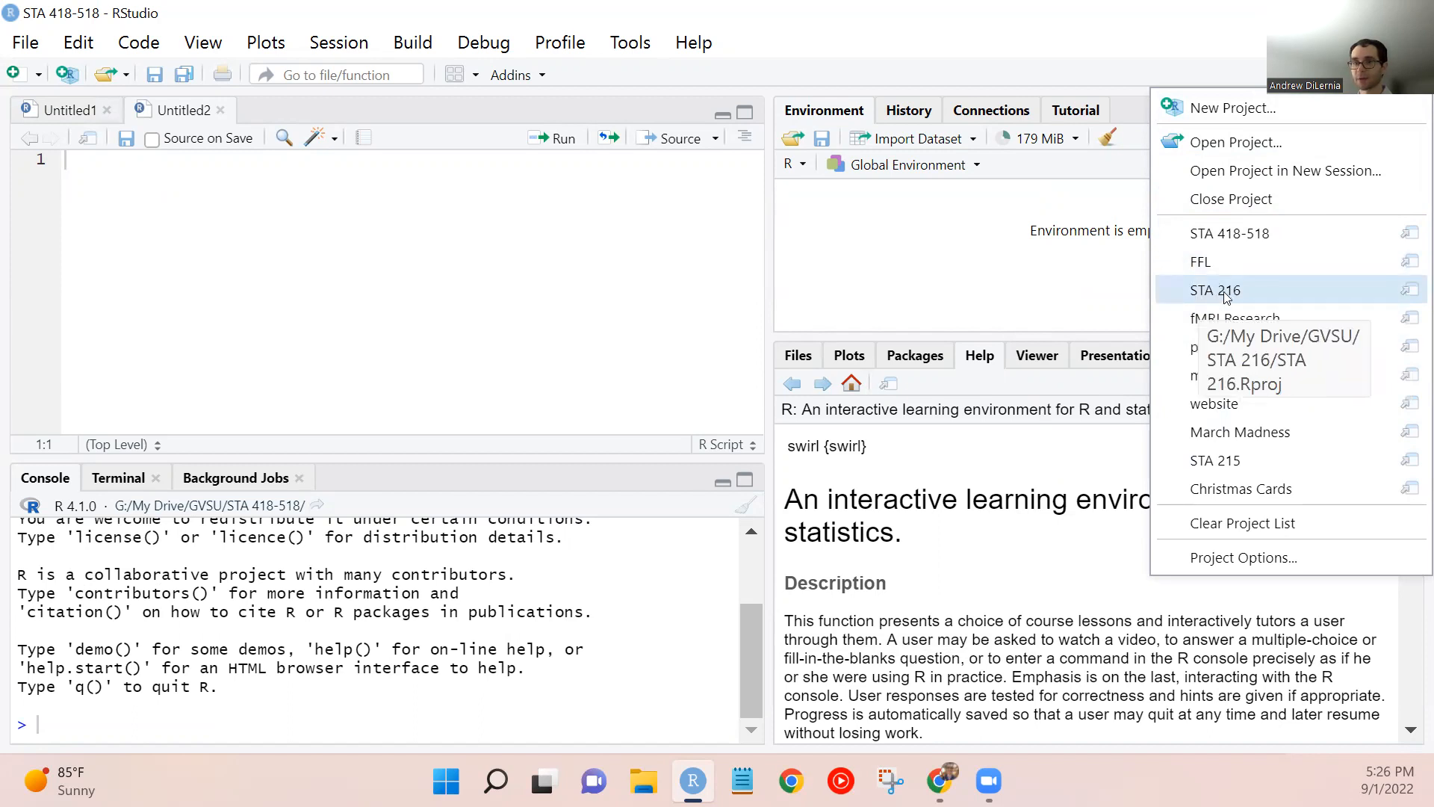
mouse_move(1199, 261)
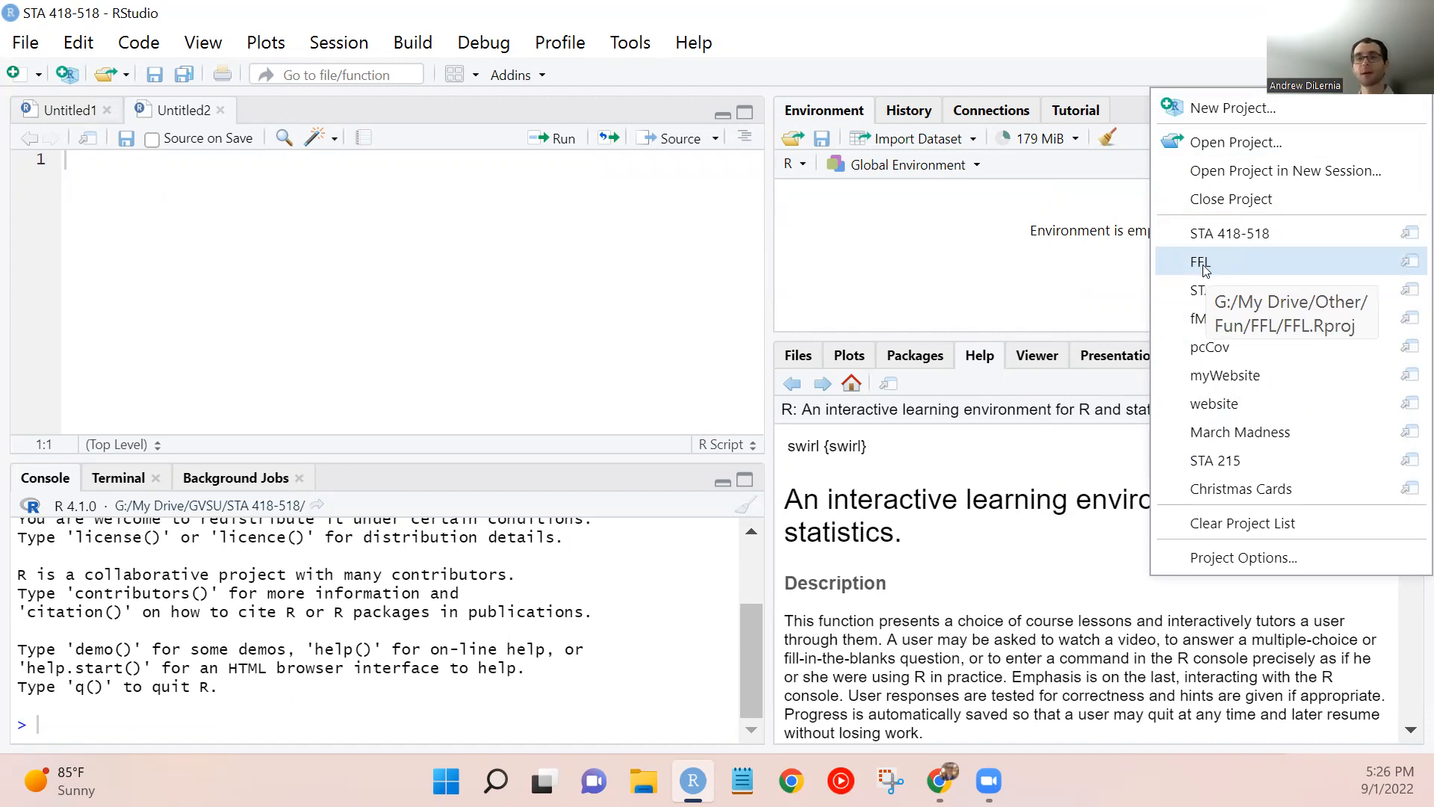
mouse_move(1223, 266)
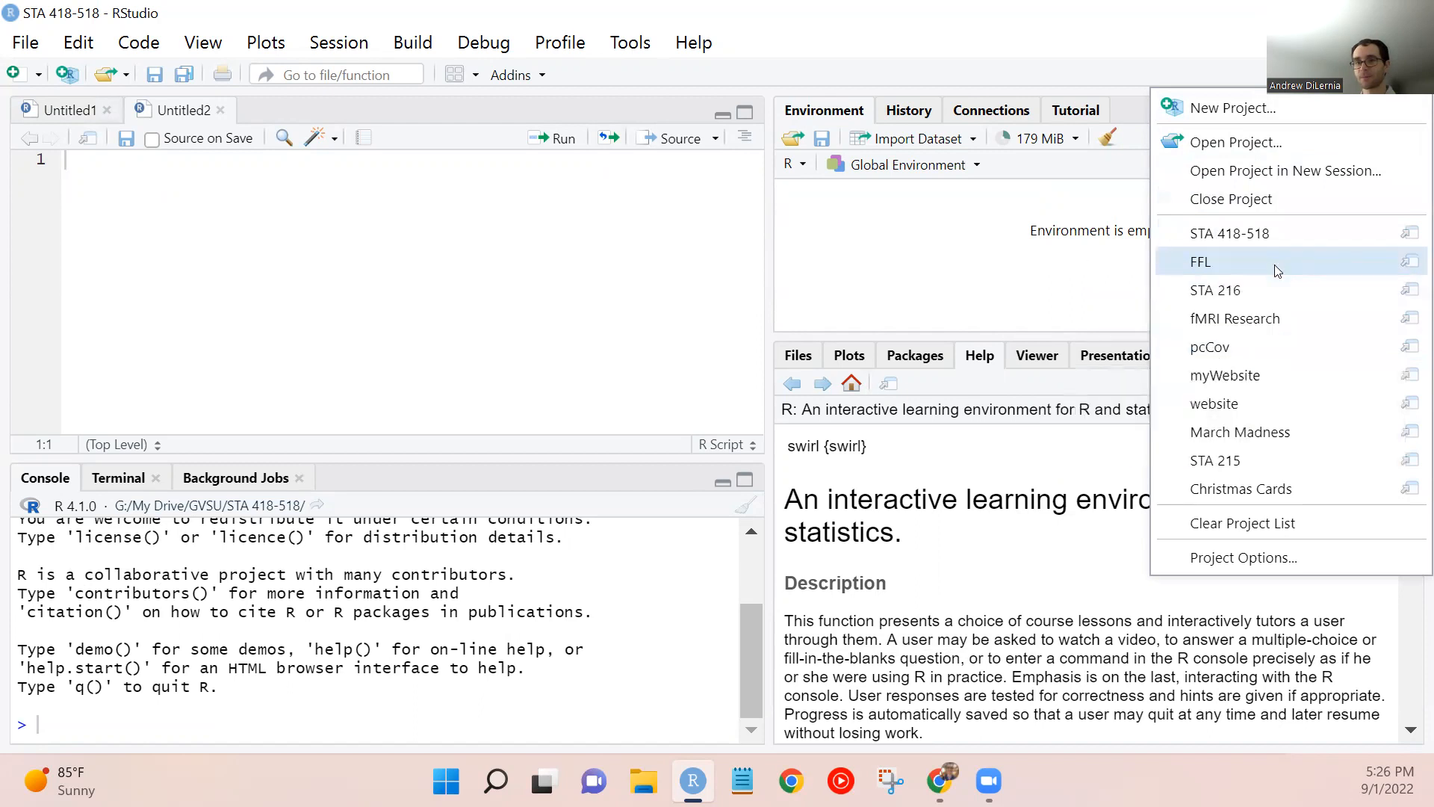
left_click(1199, 262)
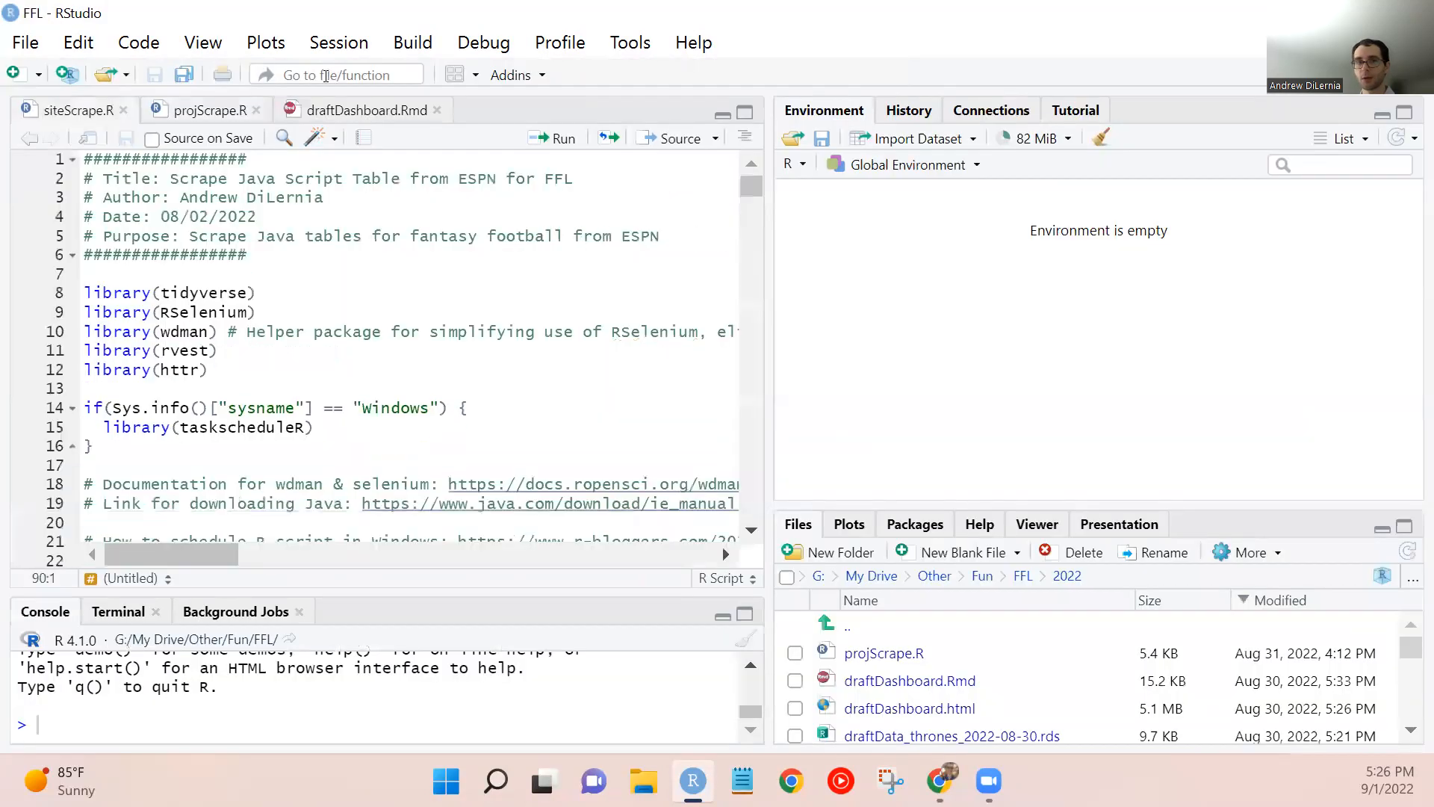
left_click(360, 109)
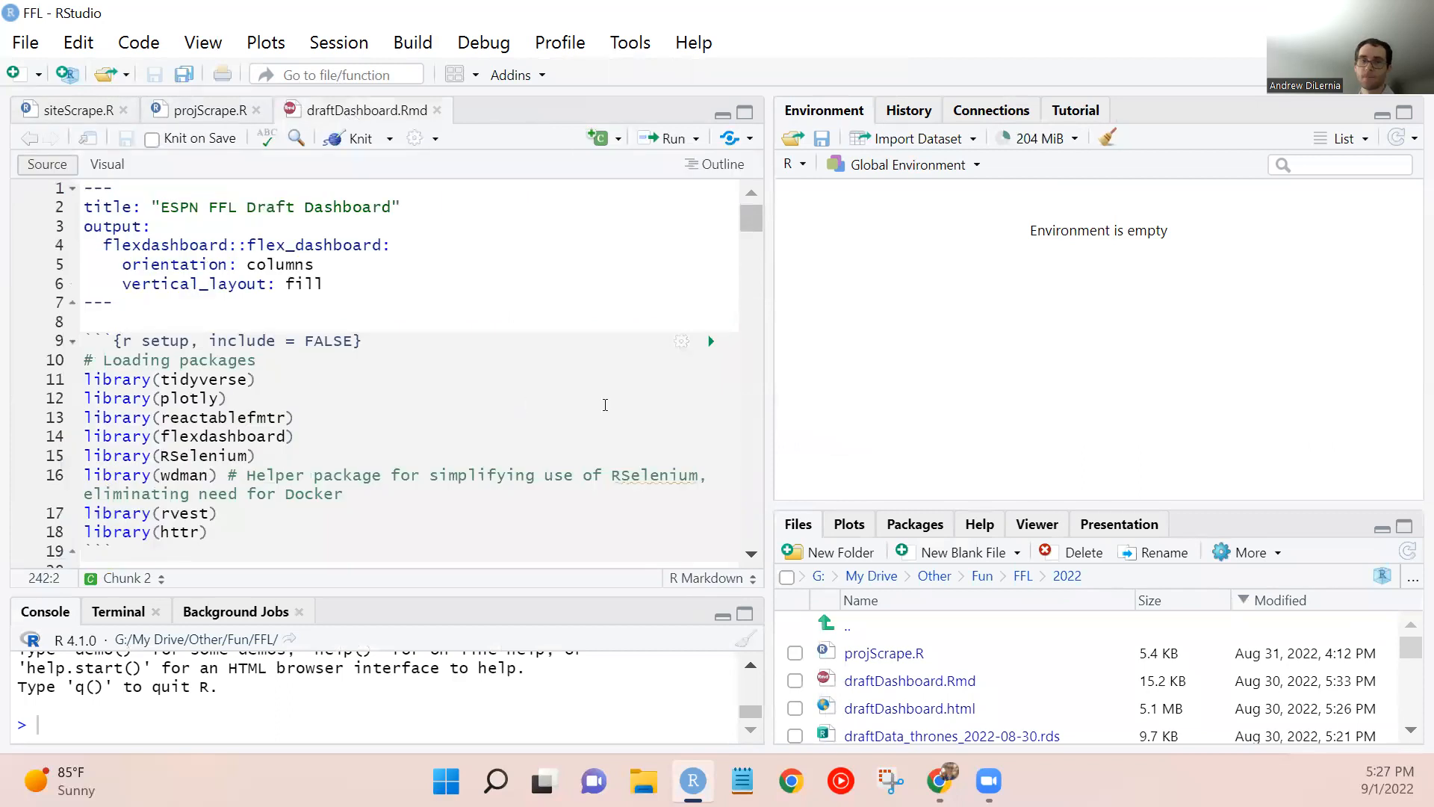
left_click(72, 109)
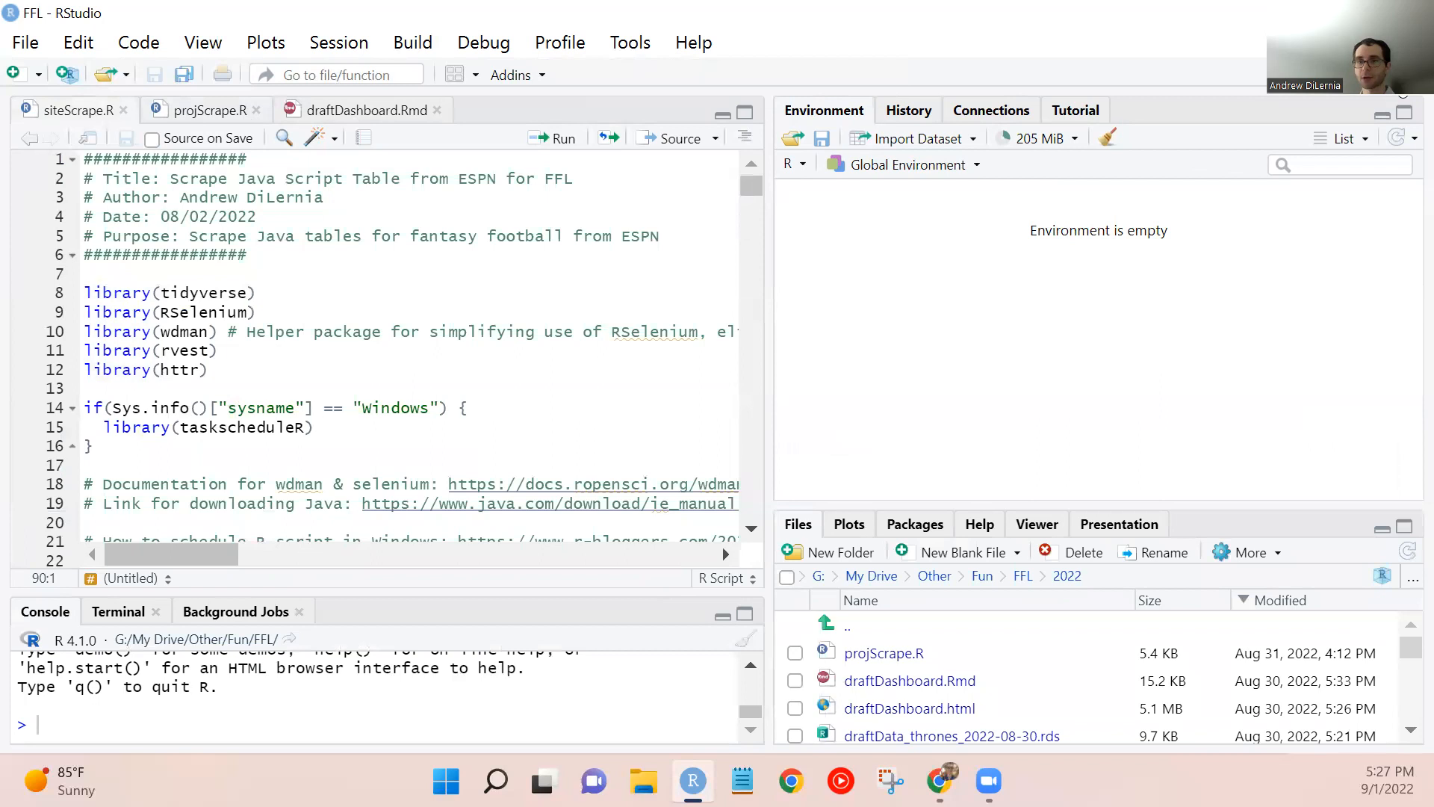
mouse_move(1193, 367)
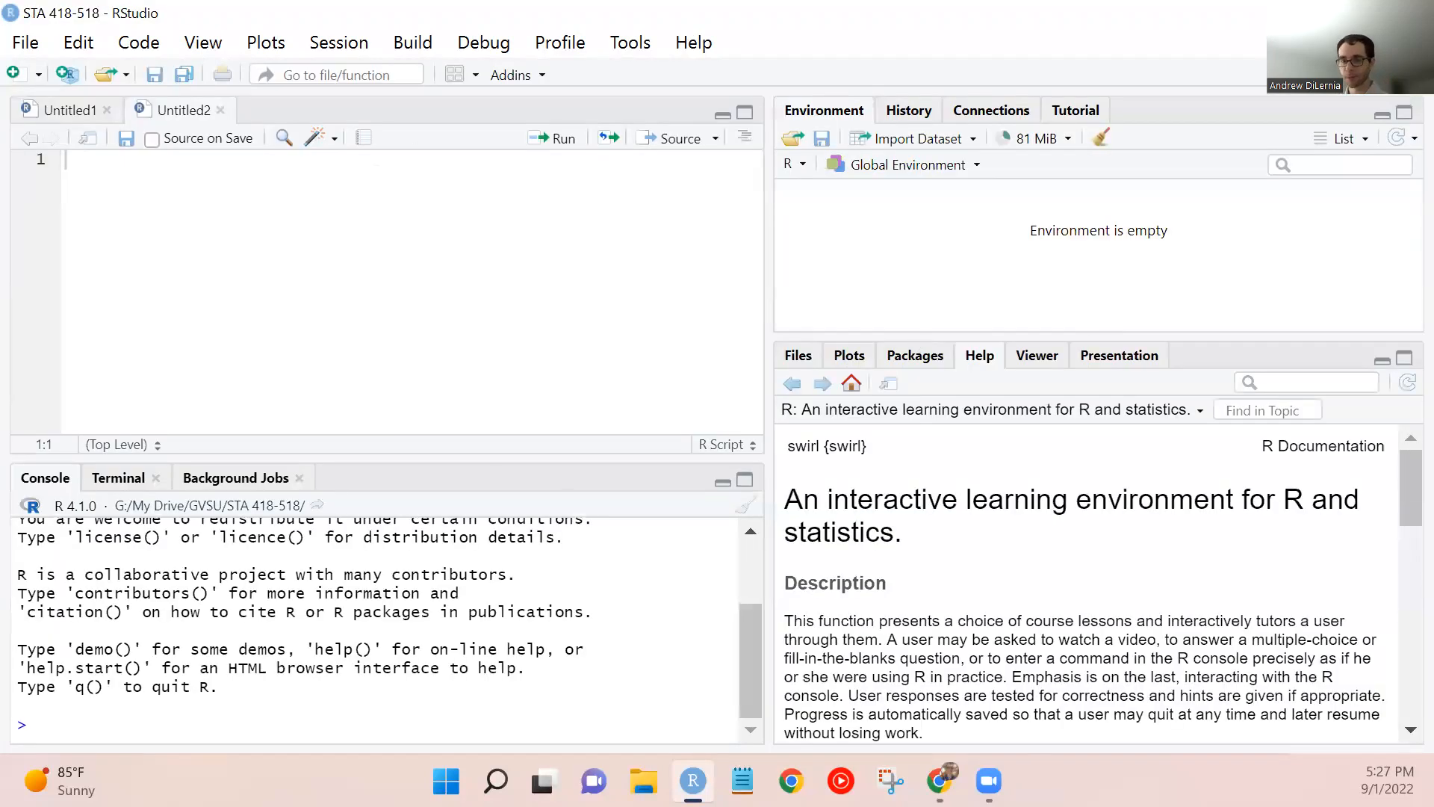
Return to the Introduction to R slides in Chrome at slide 17, 'Organizing Code Files'.
left_click(938, 781)
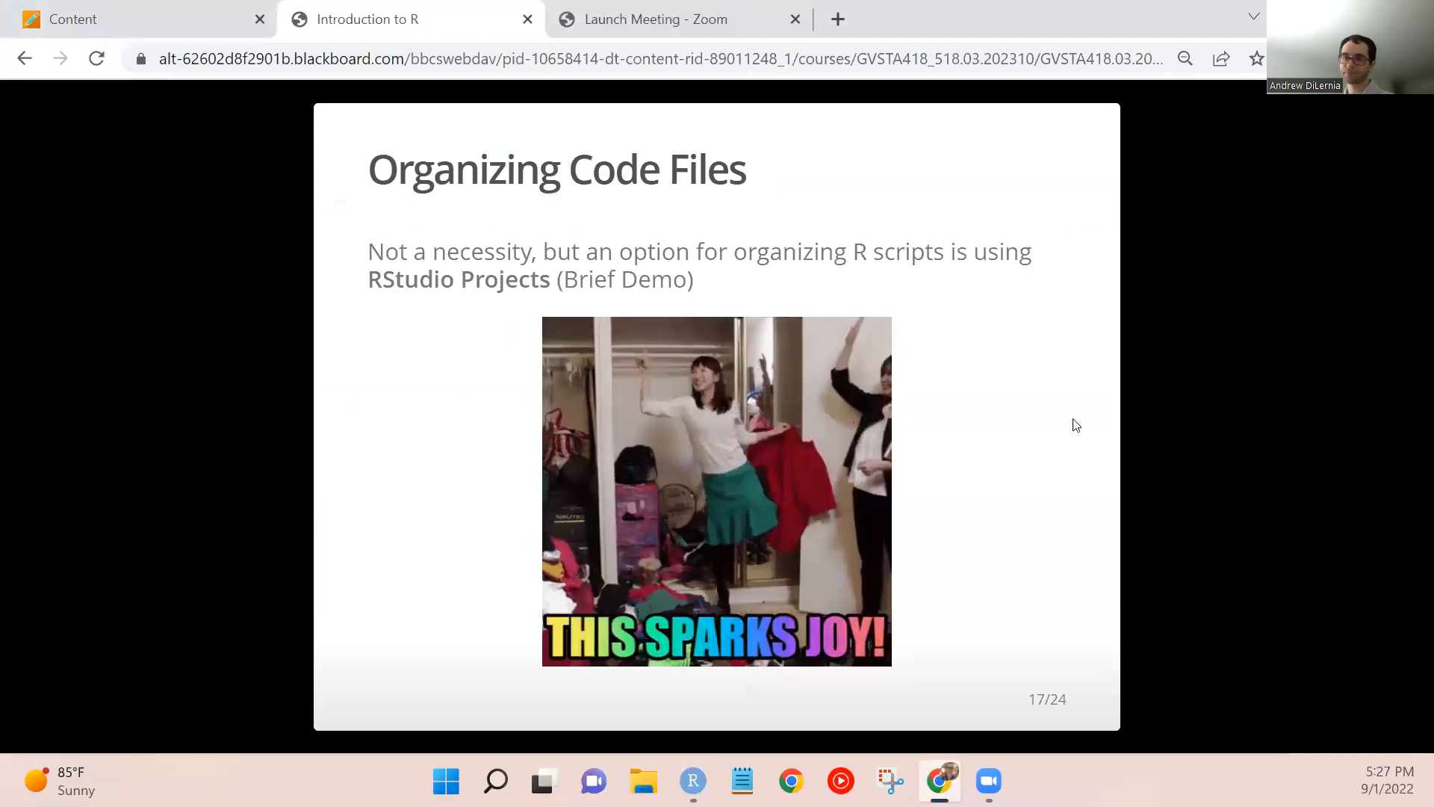
mouse_move(1179, 475)
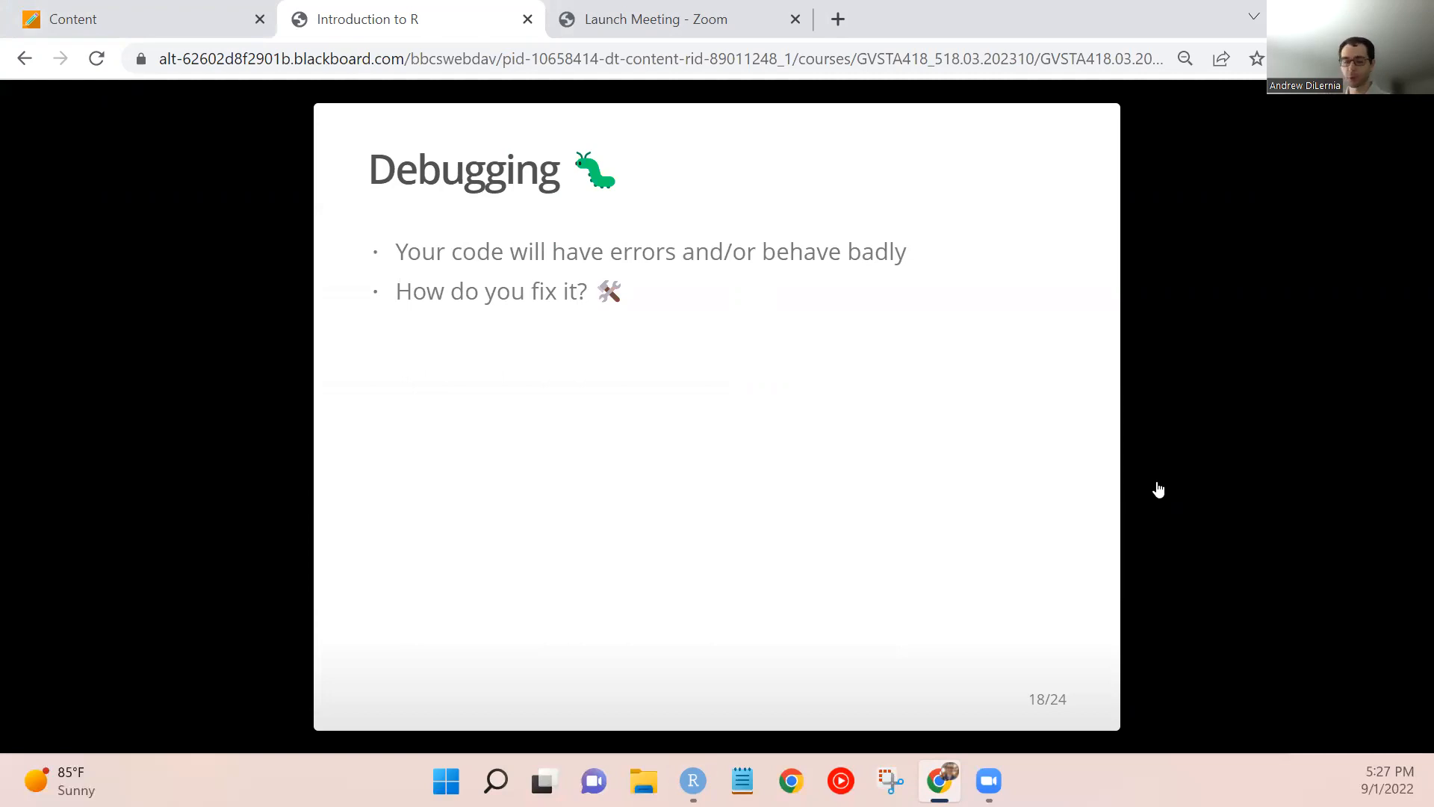
mouse_move(560, 475)
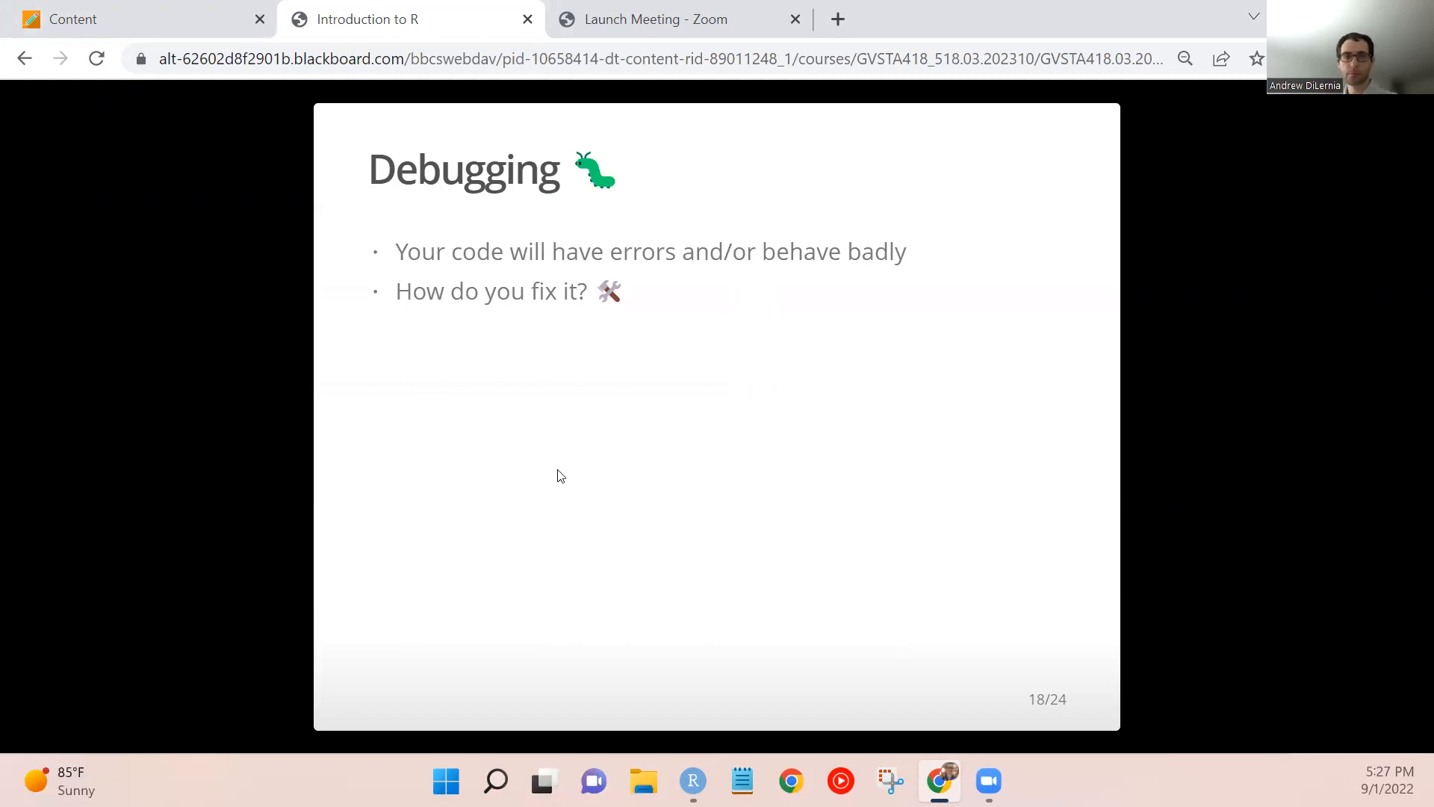
mouse_move(1195, 602)
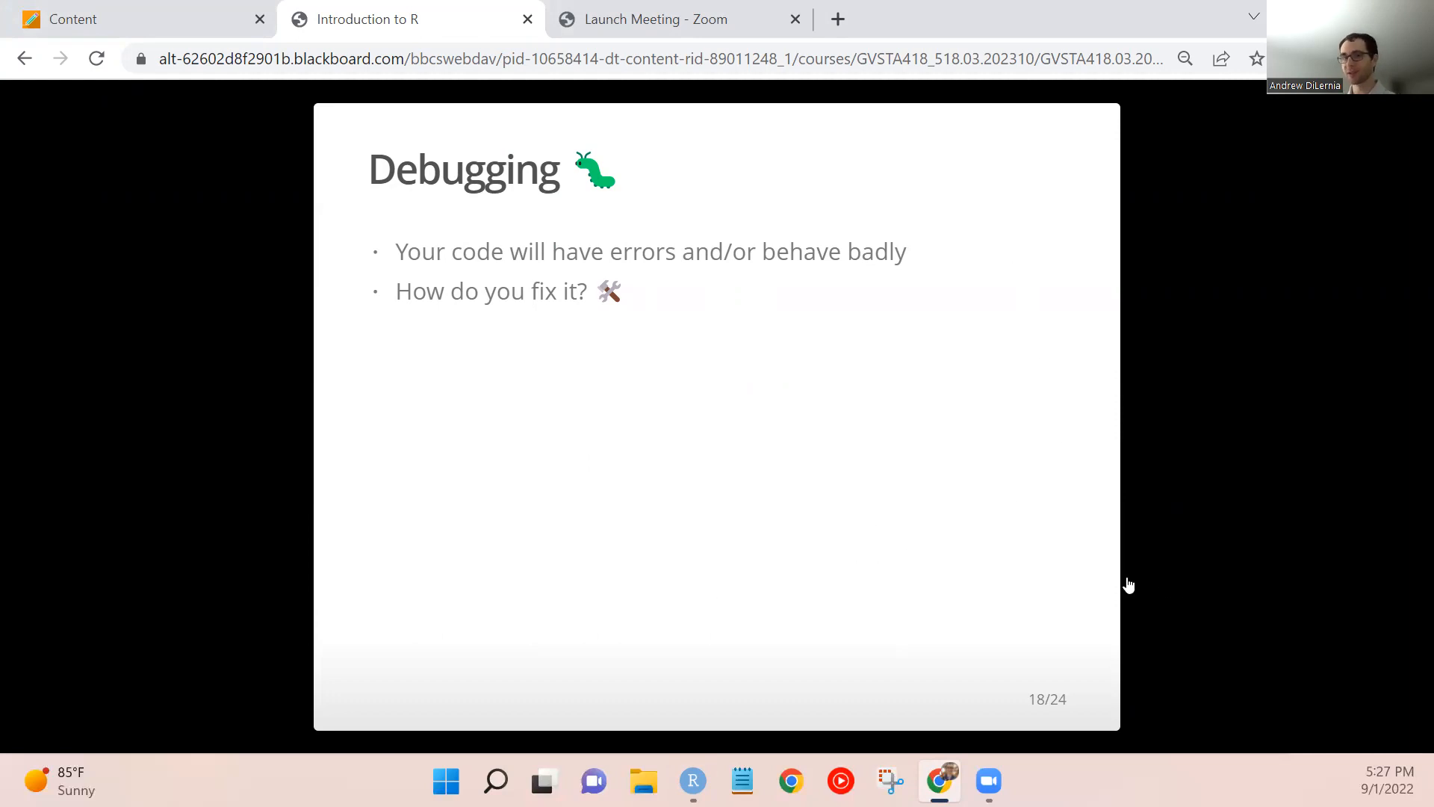
mouse_move(1155, 525)
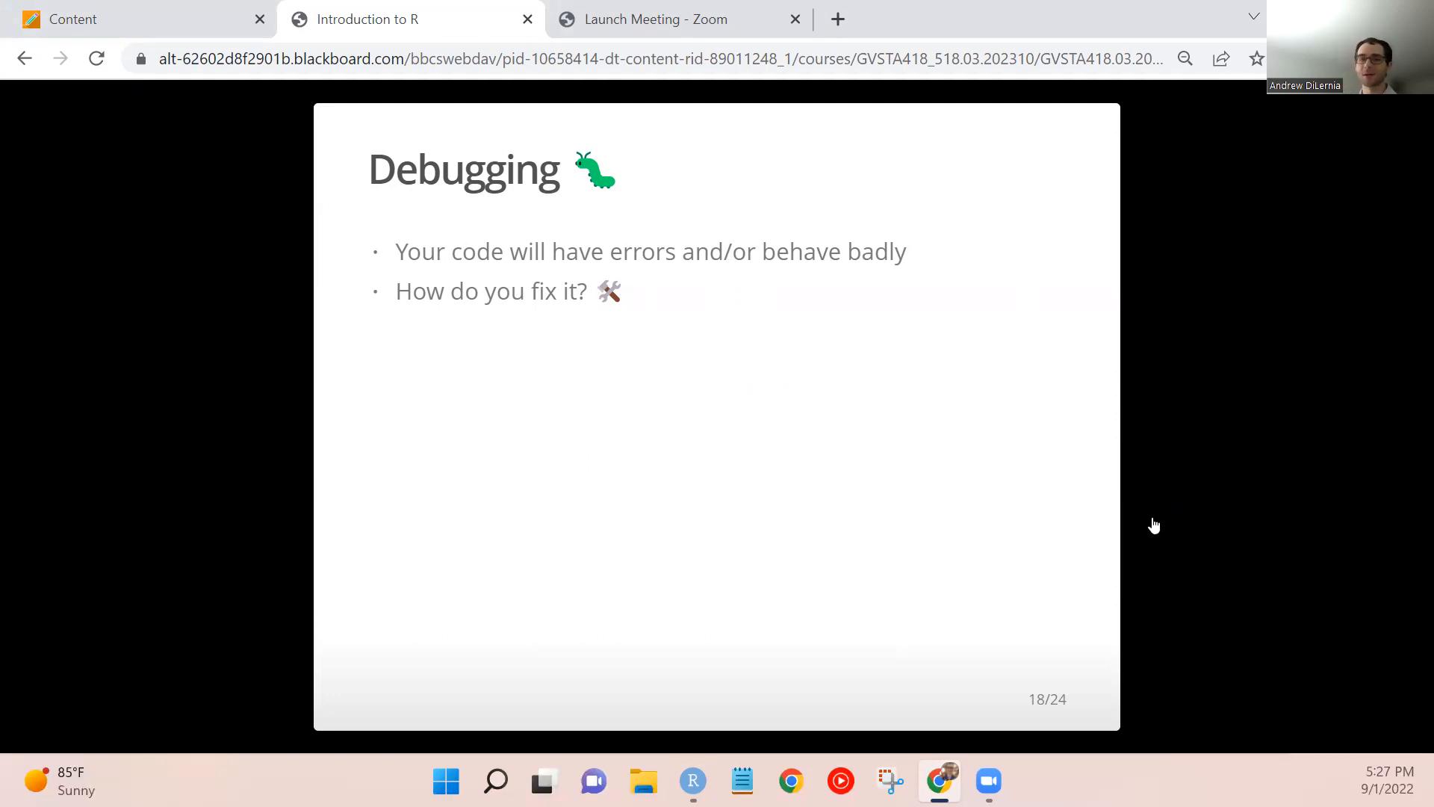
mouse_move(1242, 486)
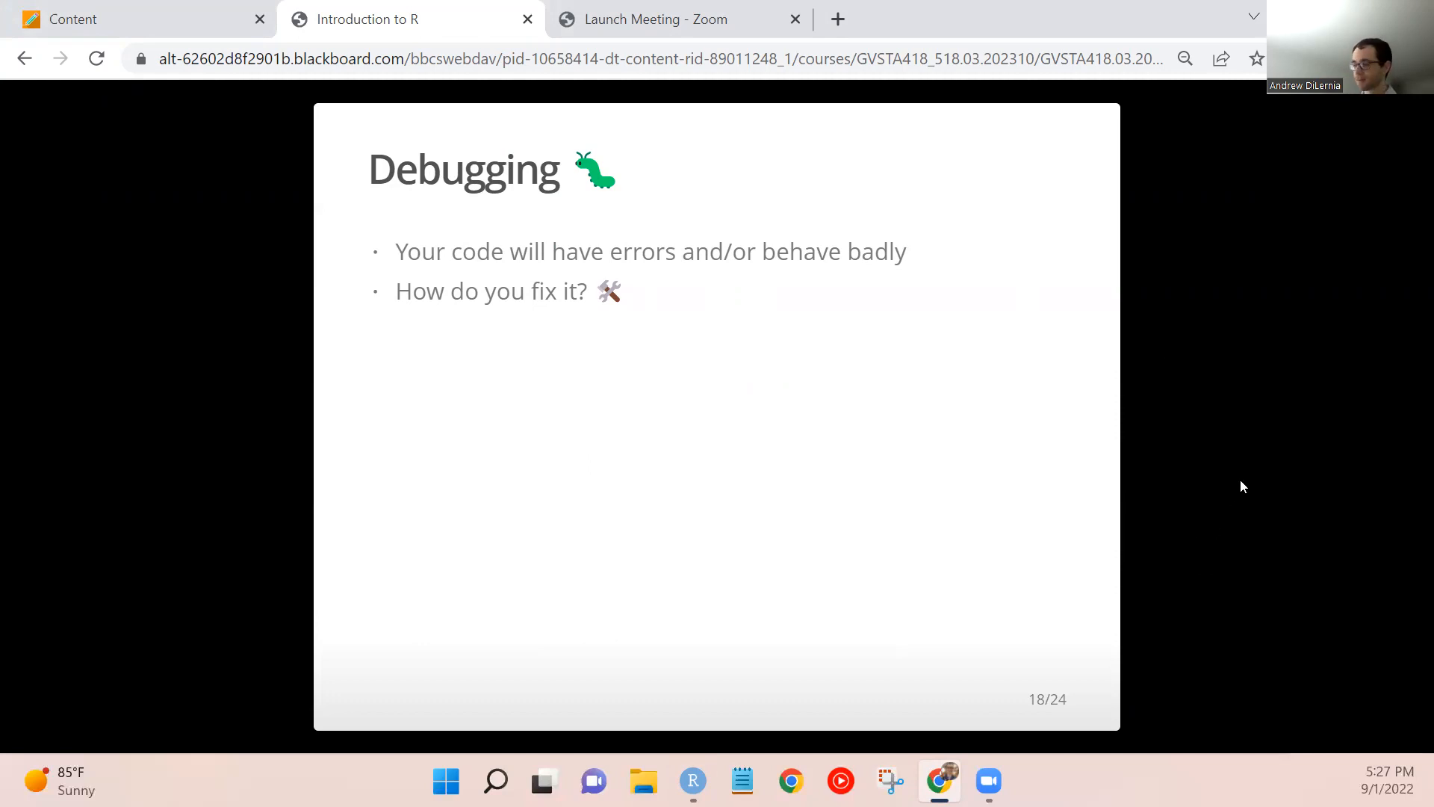
mouse_move(1211, 491)
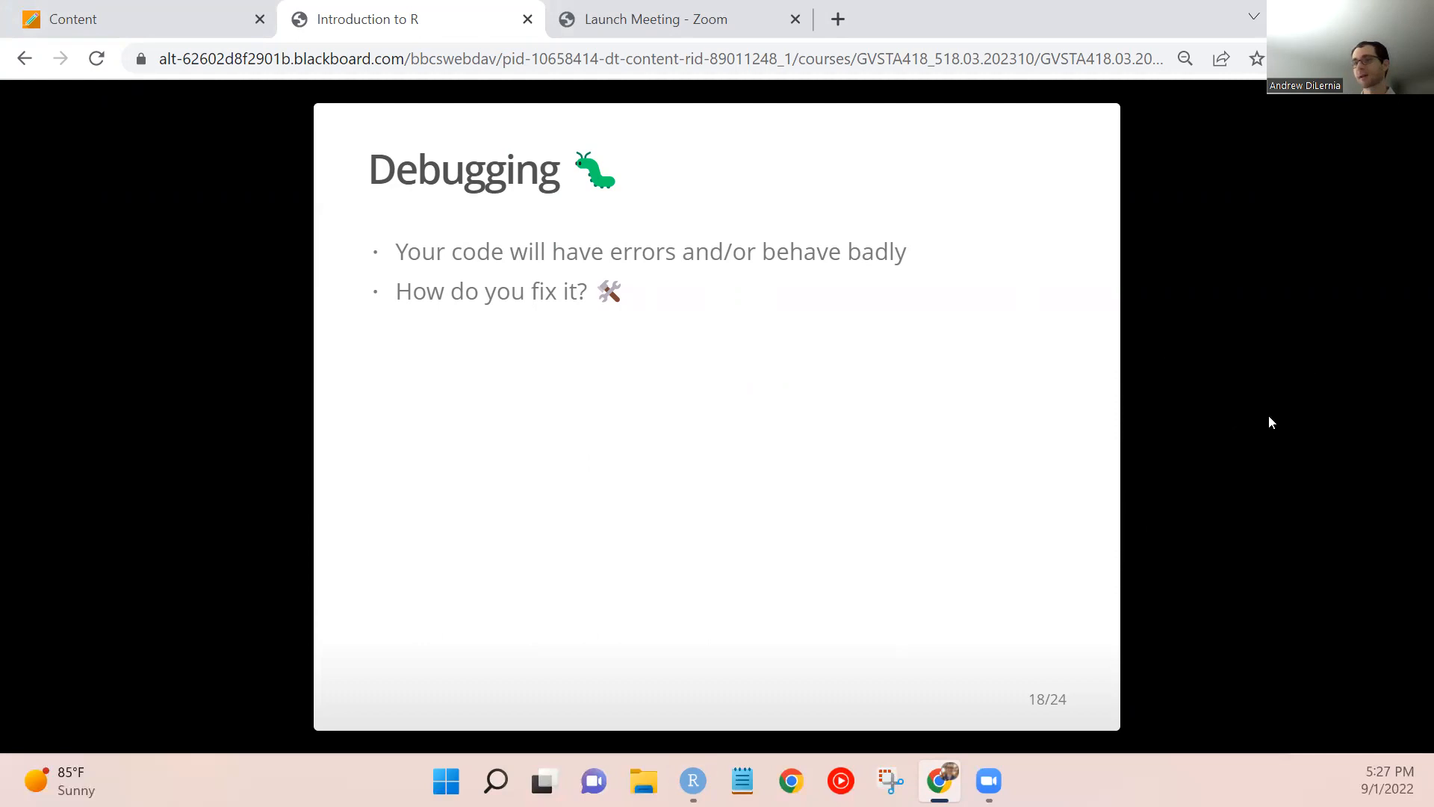
mouse_move(1153, 439)
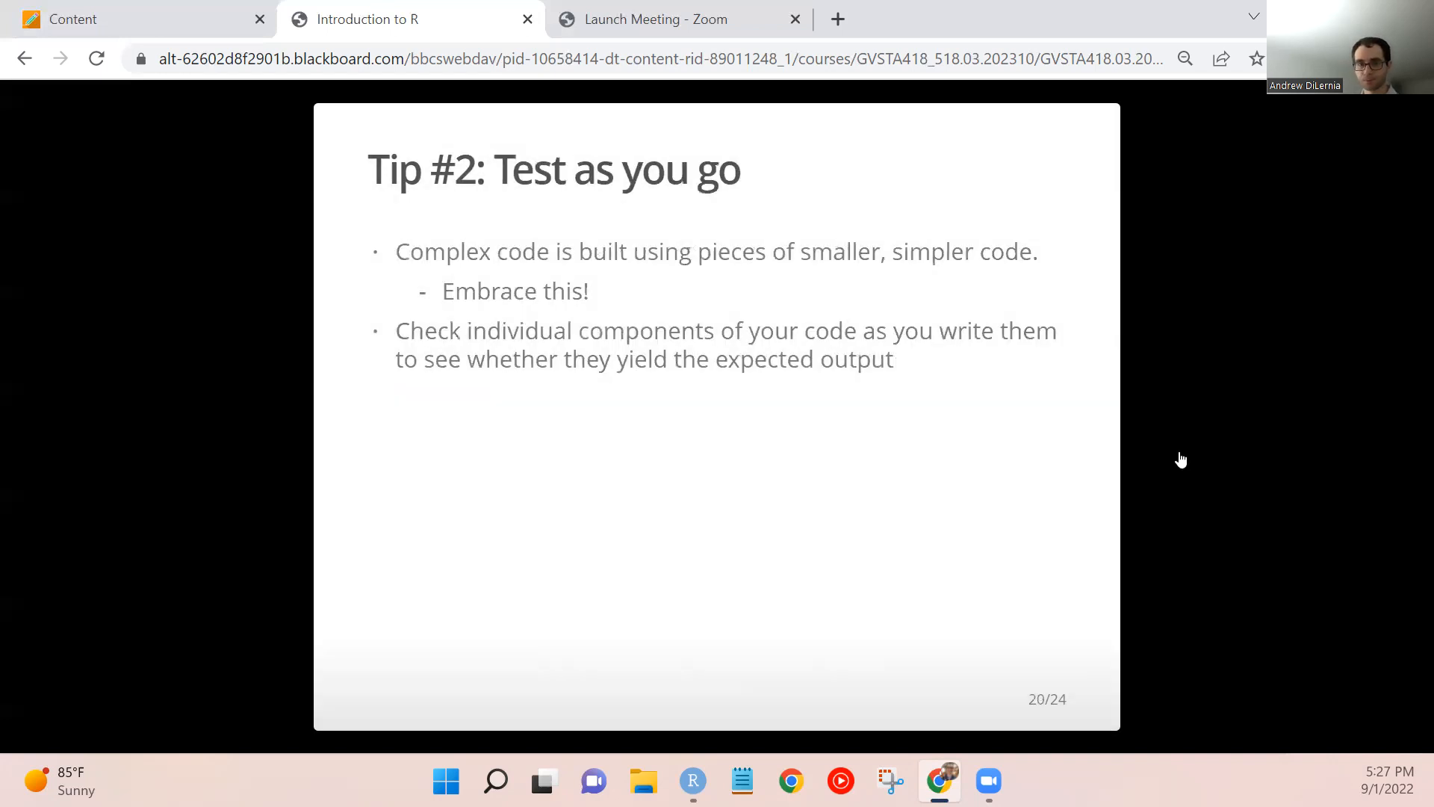
mouse_move(1161, 409)
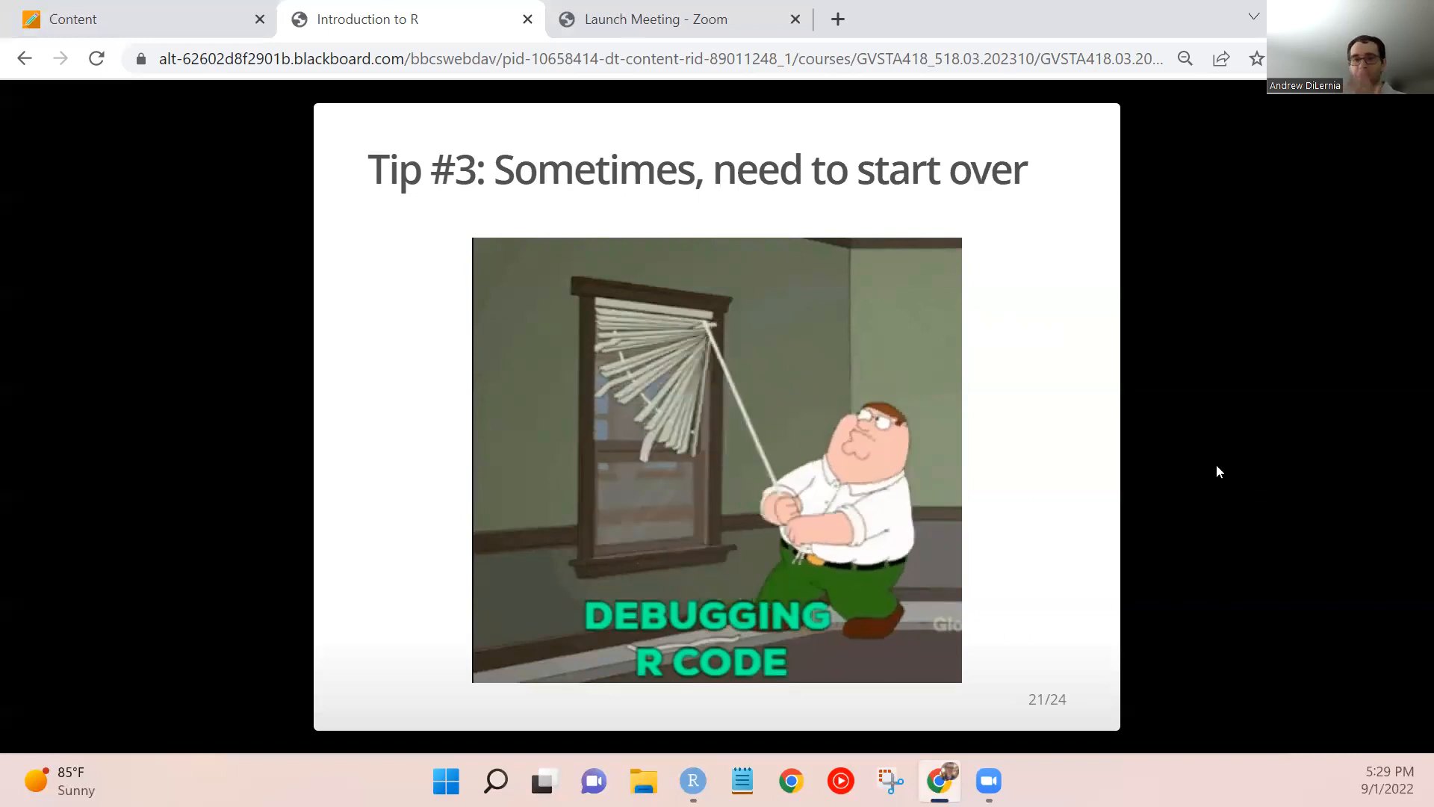
mouse_move(1245, 478)
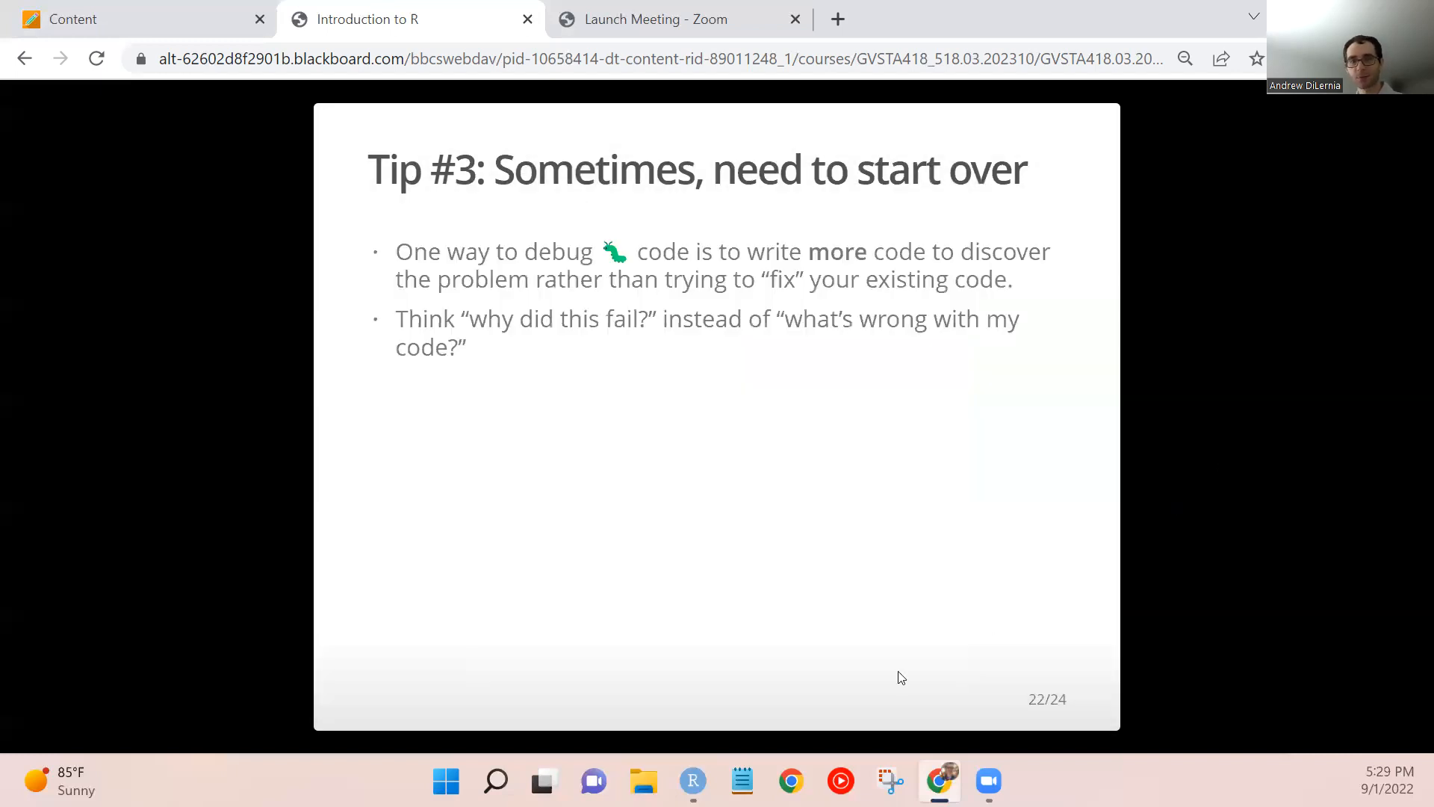
mouse_move(808, 239)
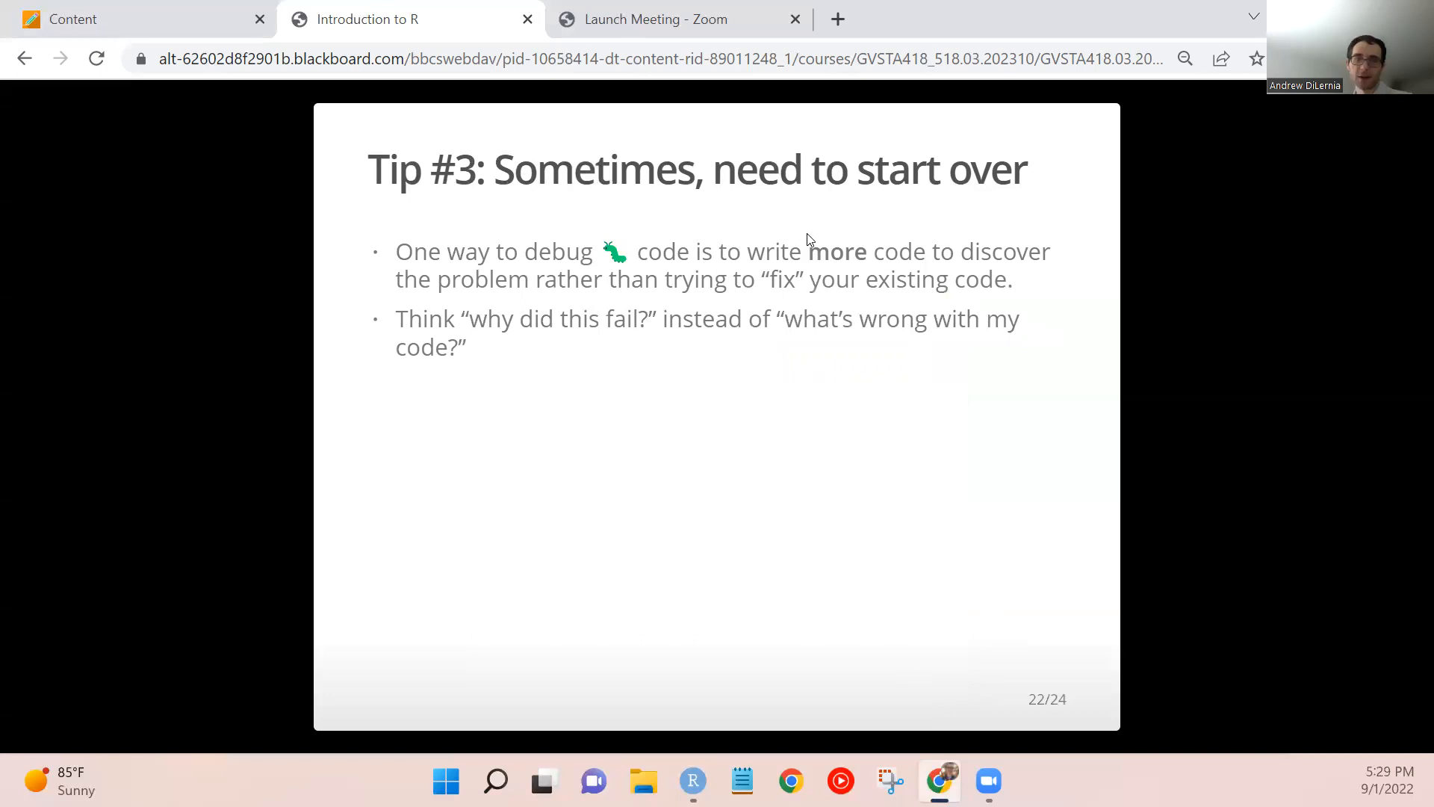
Advance the slides to slide 22 on writing more code to discover bugs.
double_click(837, 251)
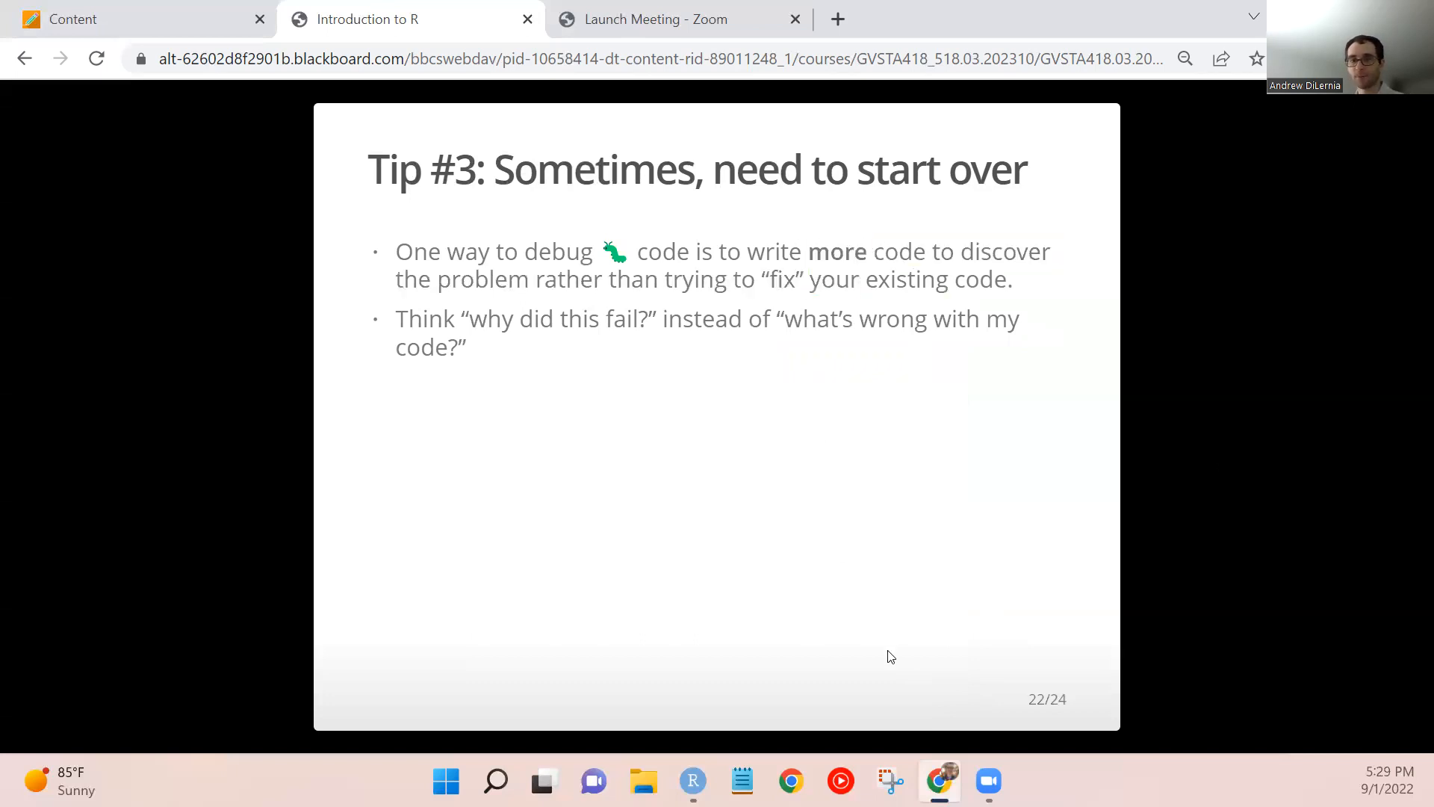
mouse_move(1230, 466)
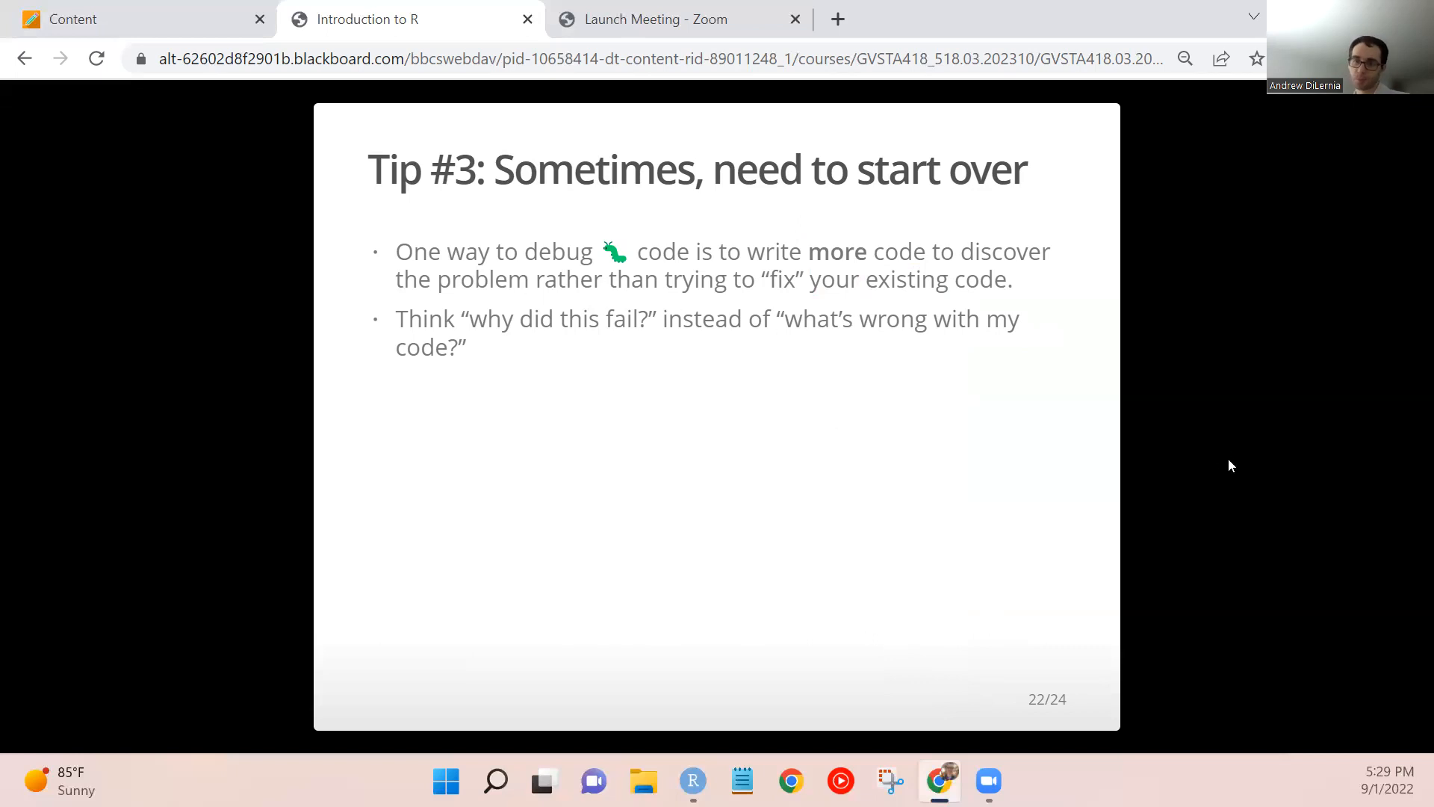
mouse_move(1072, 585)
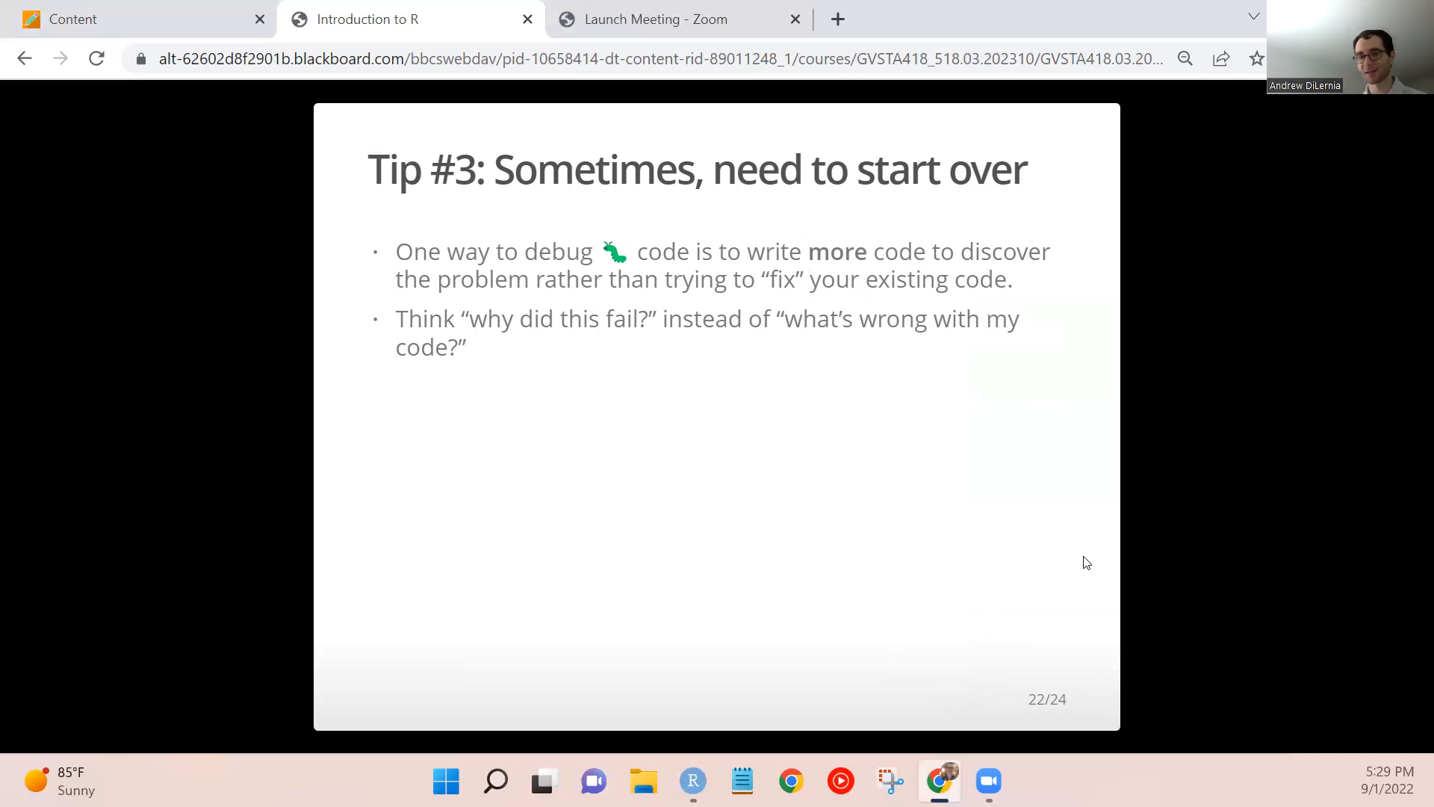
mouse_move(1183, 345)
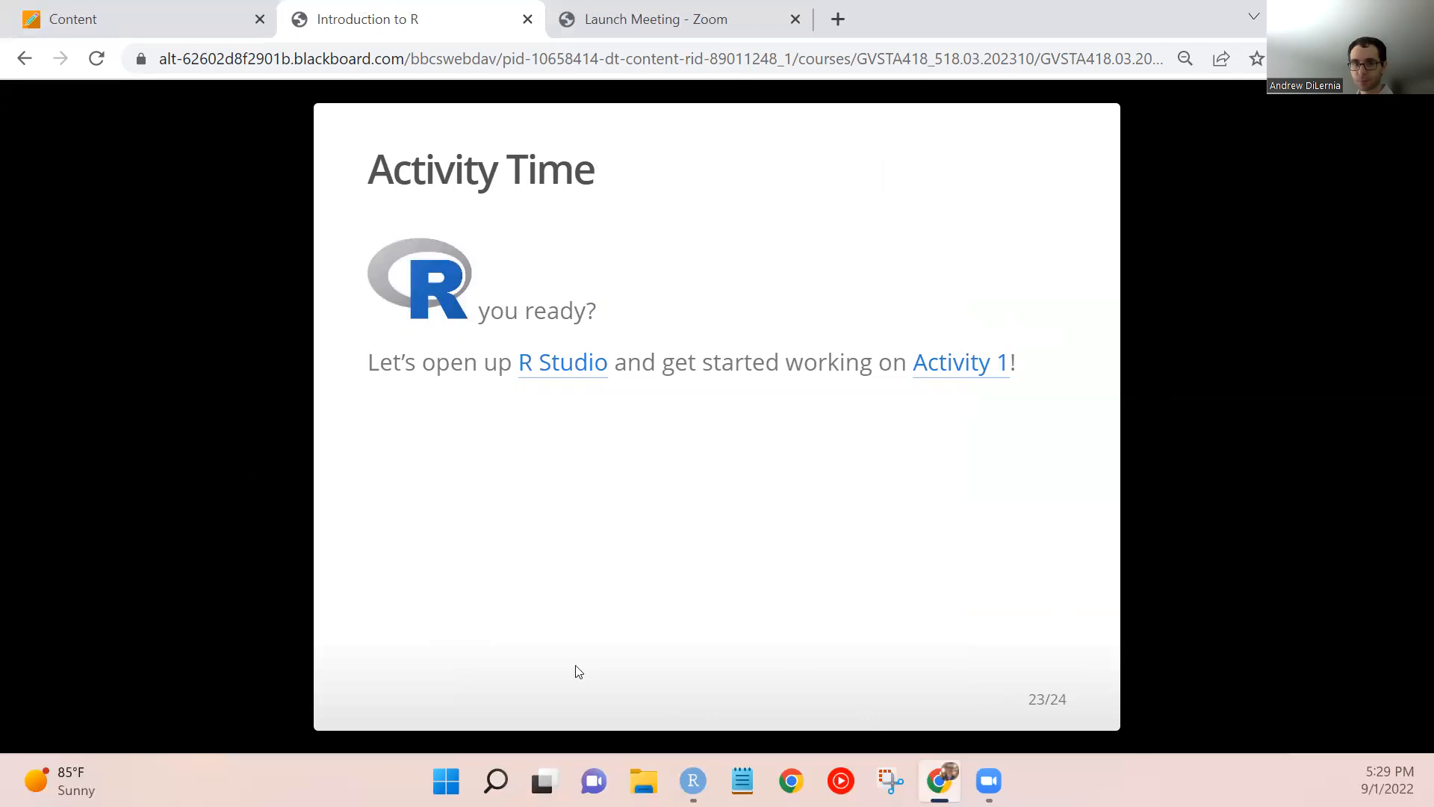
mouse_move(905, 462)
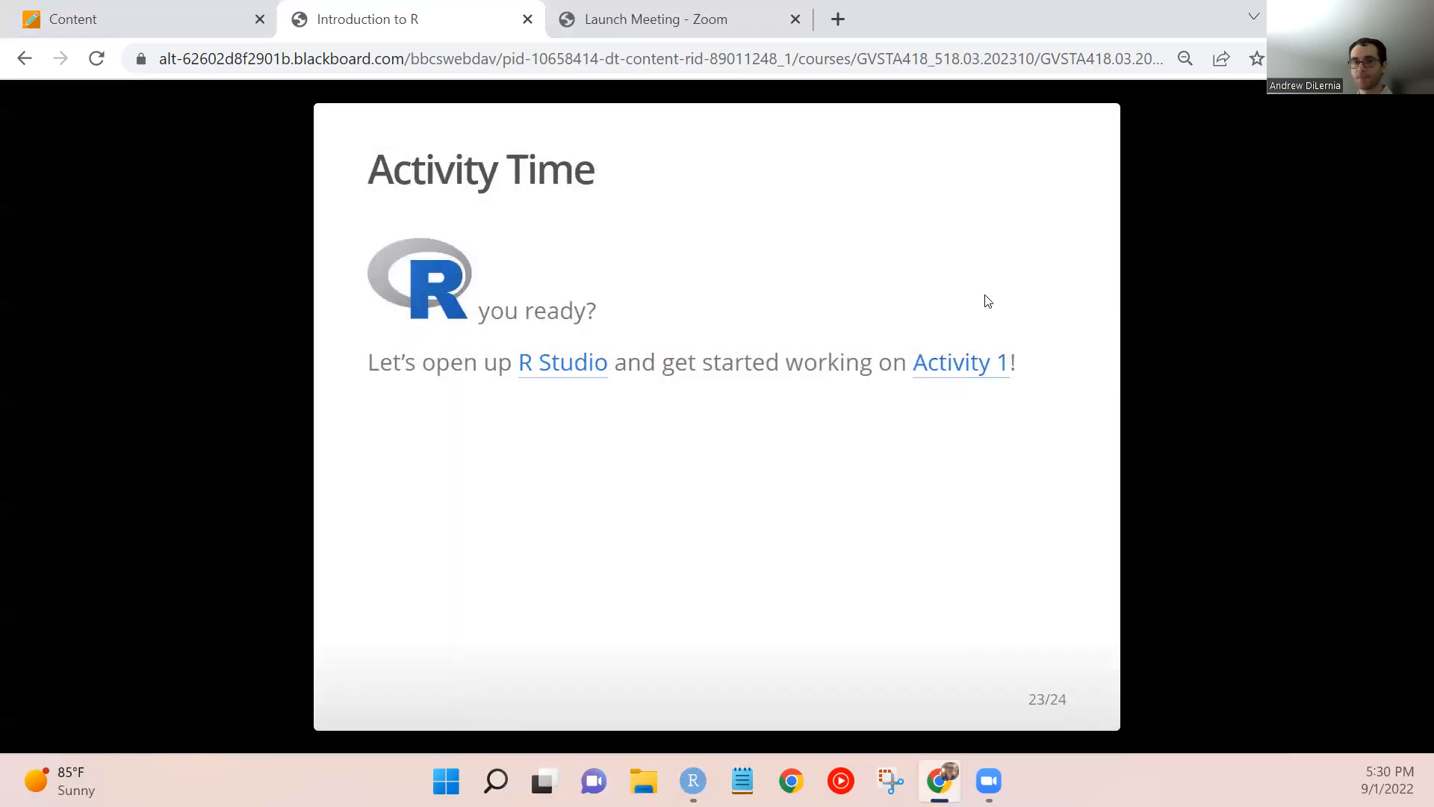
mouse_move(1110, 254)
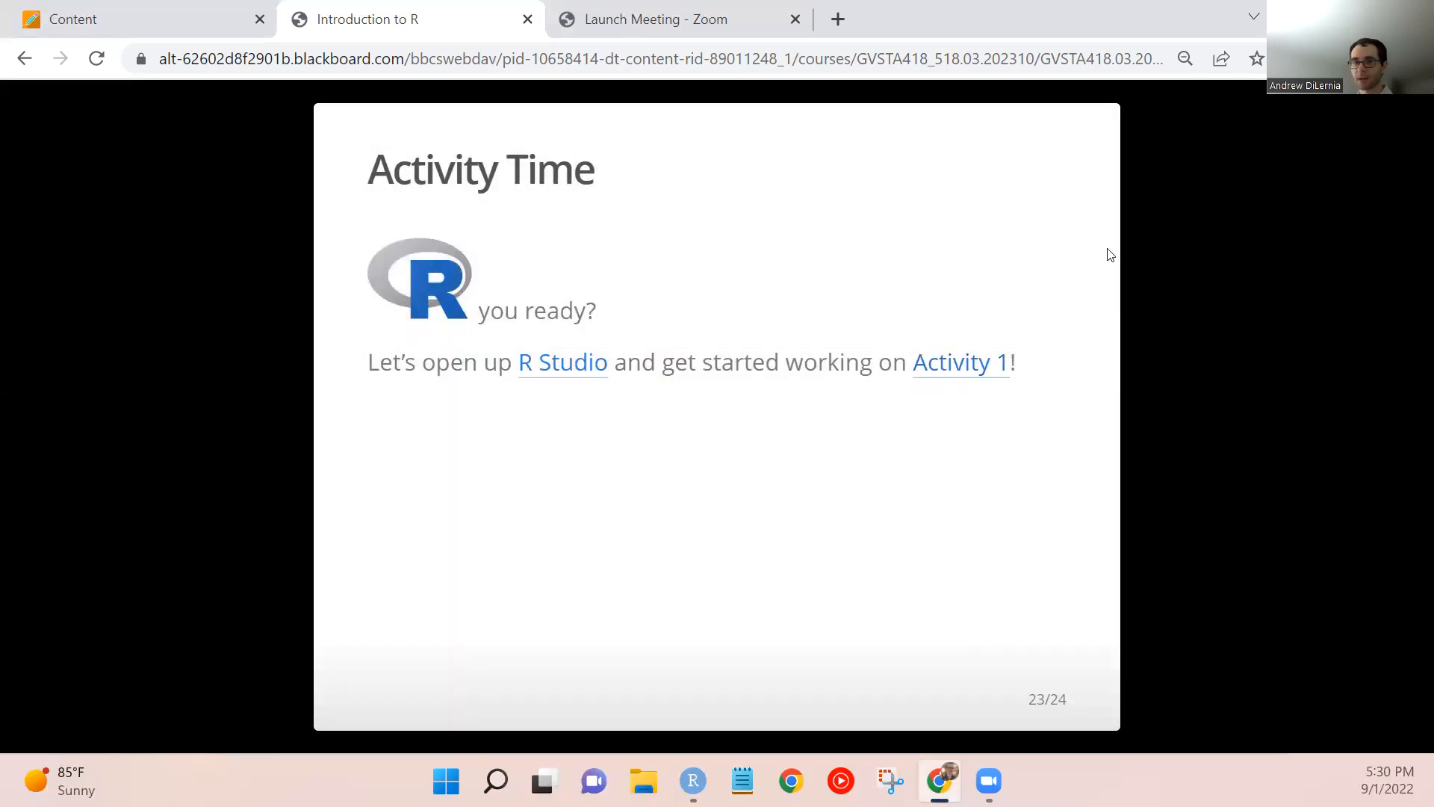